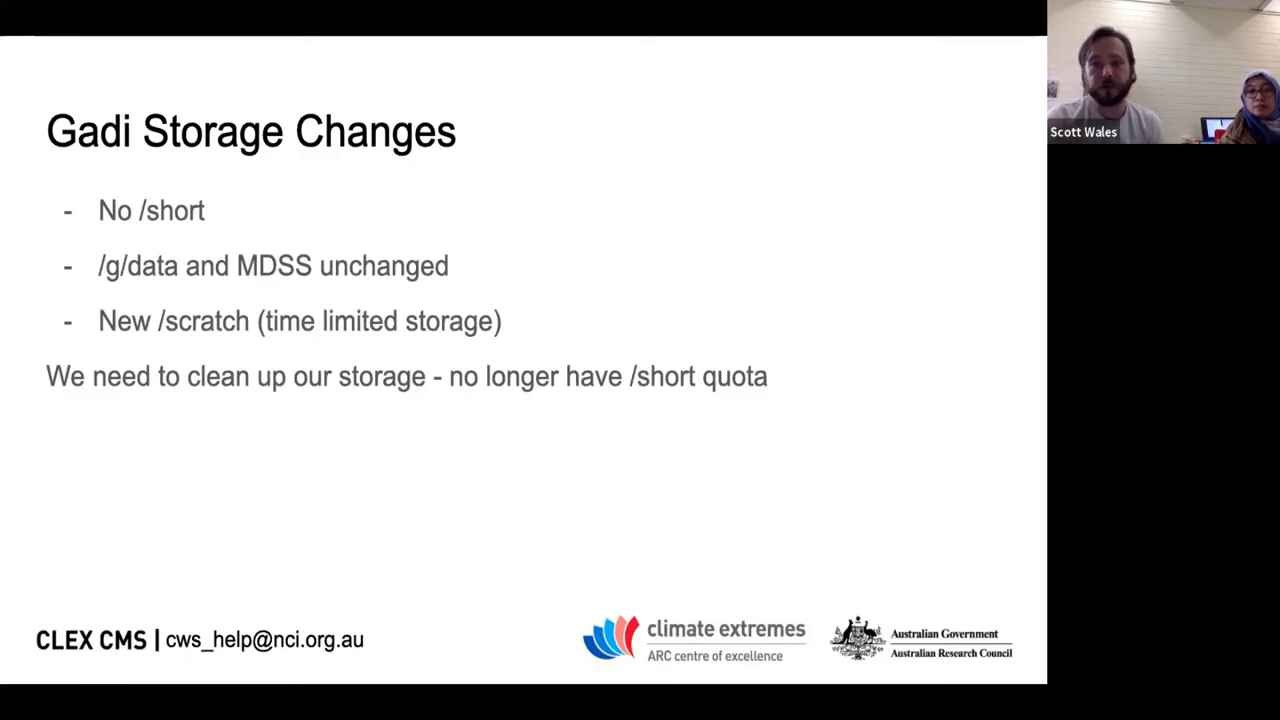
{"action": "mouse_move", "coordinate": [708, 196]}
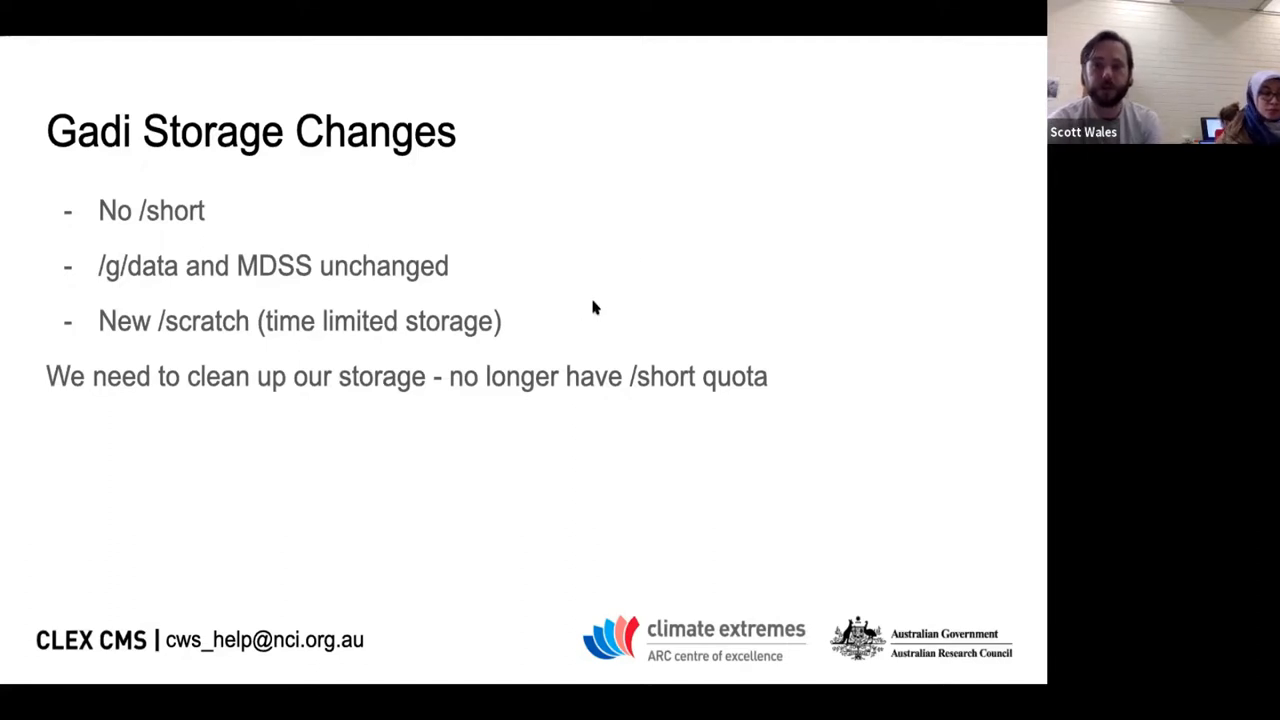
{"action": "mouse_move", "coordinate": [476, 336]}
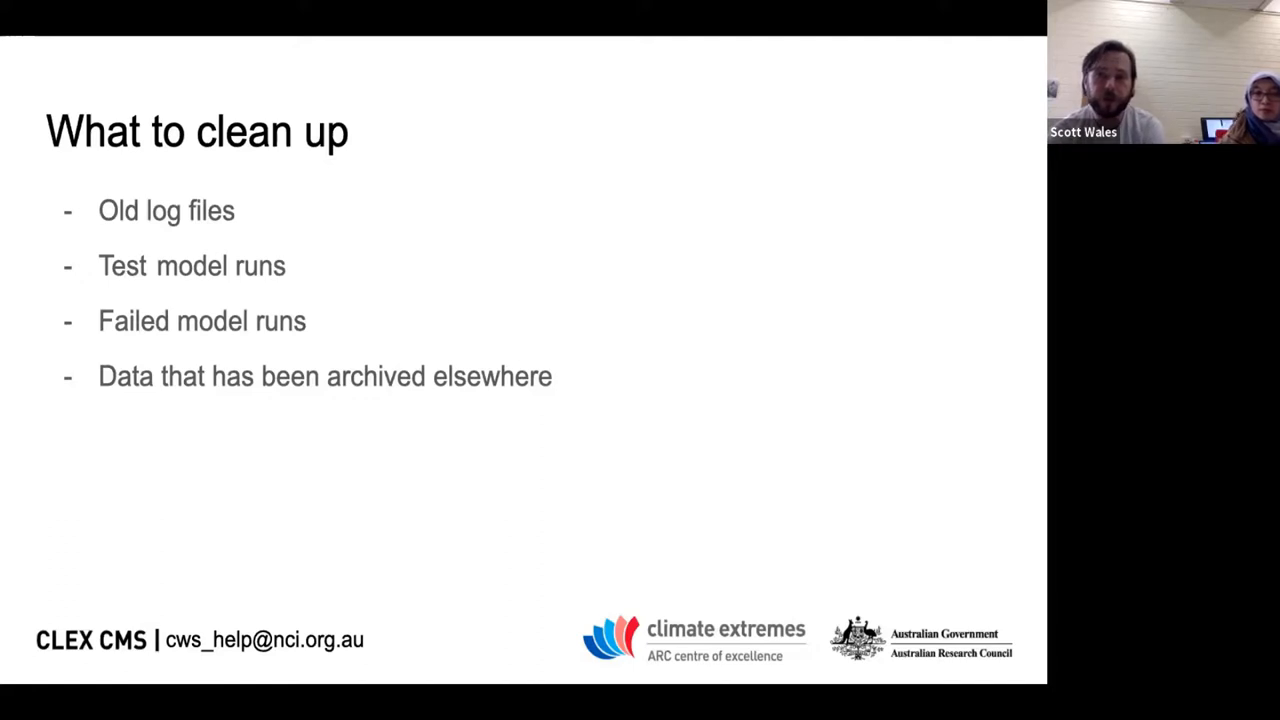
Advance to the 'What to keep' slide in the presentation
{"action": "key", "text": "right"}
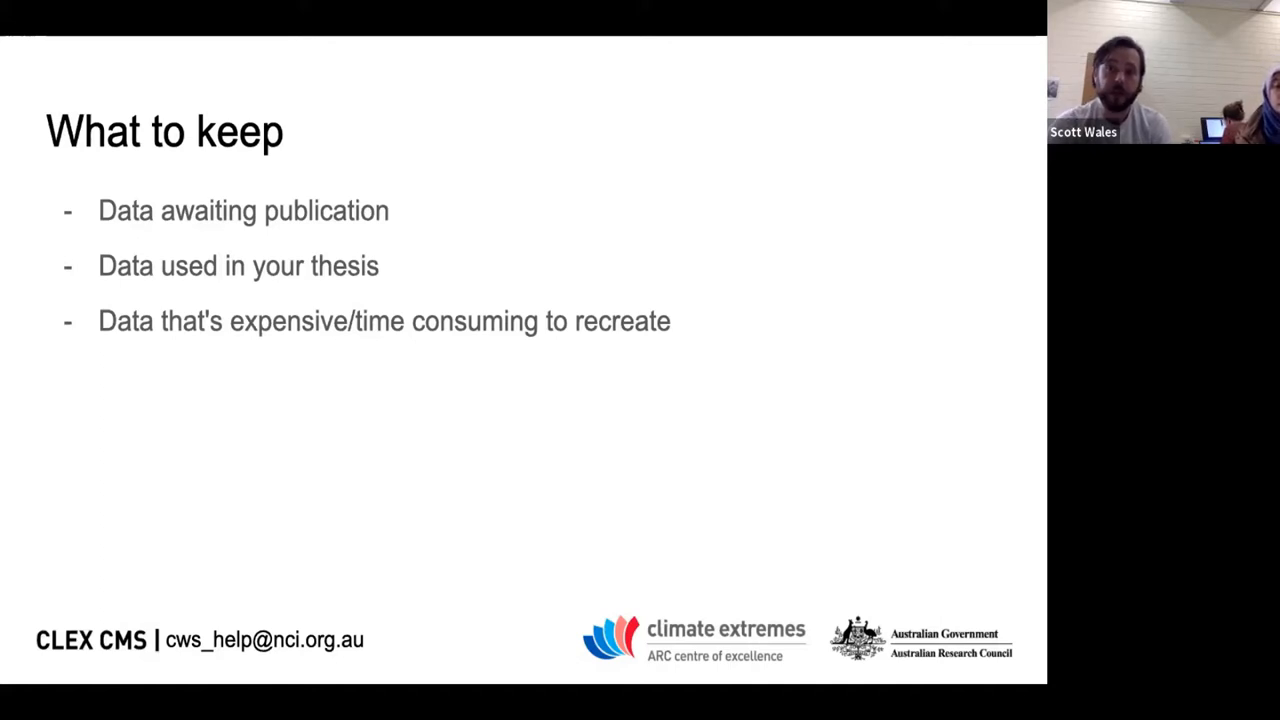
{"action": "key", "text": "Right"}
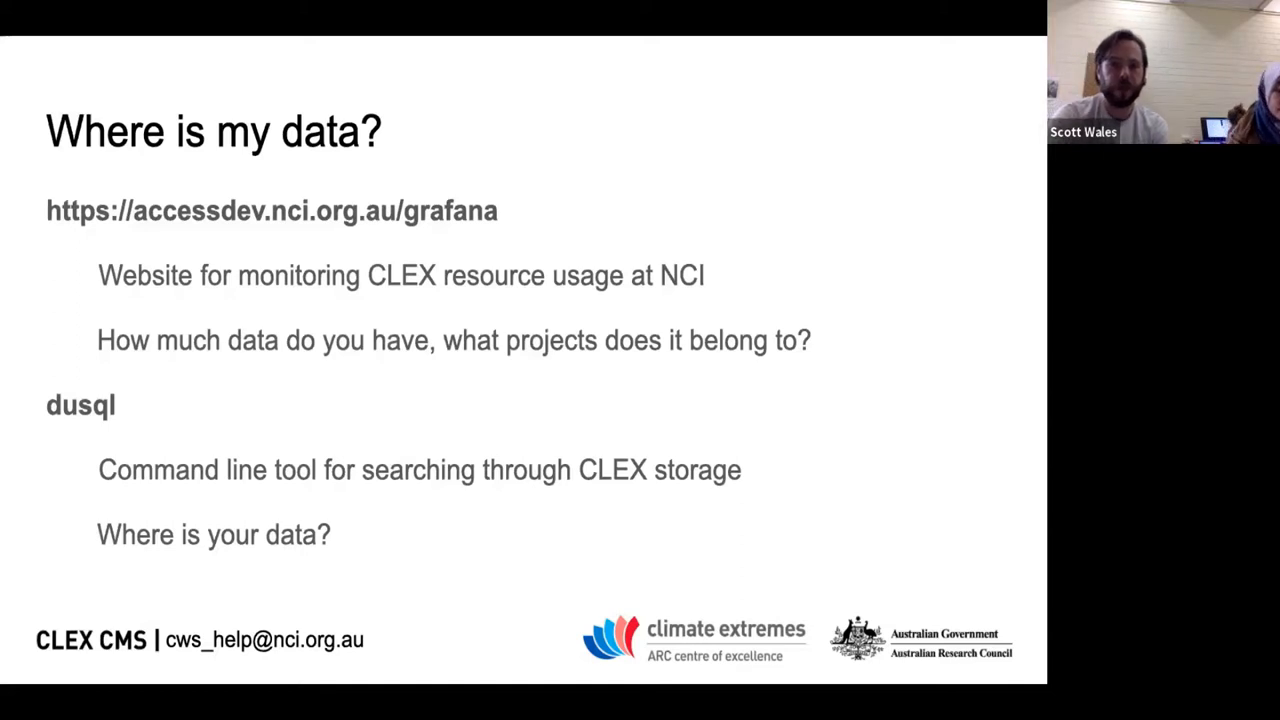
{"action": "mouse_move", "coordinate": [244, 360]}
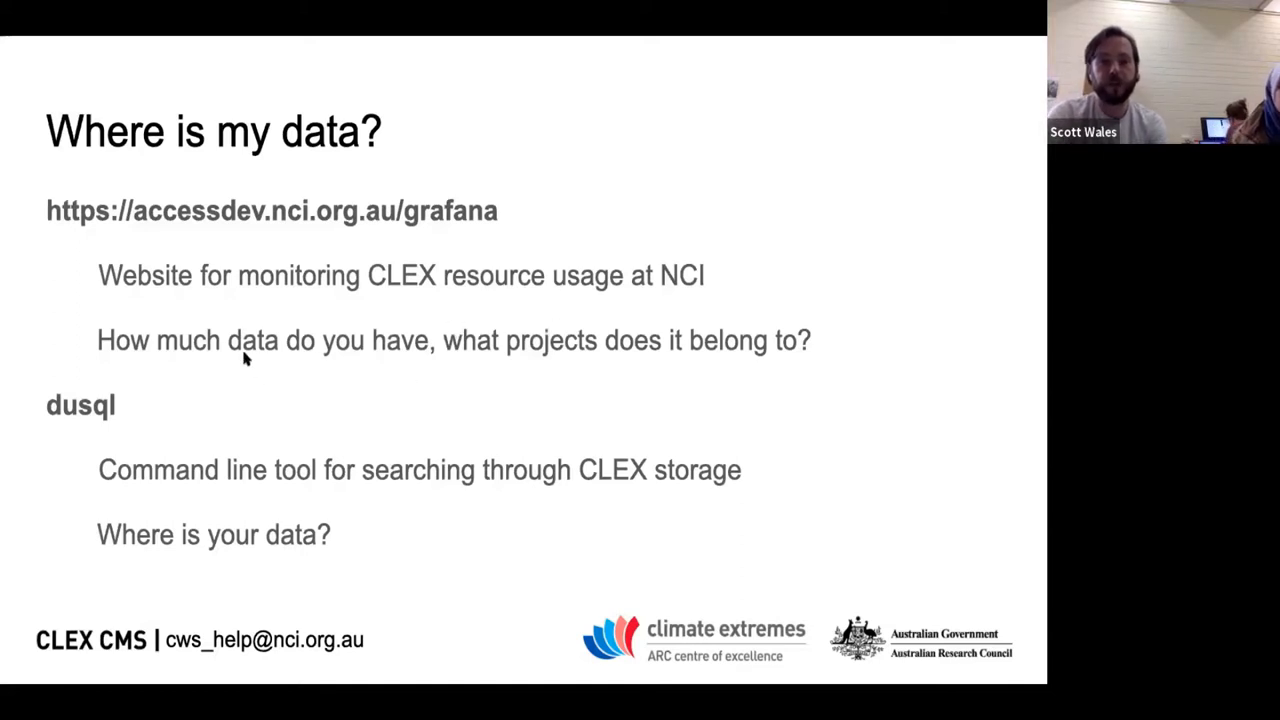
{"action": "mouse_move", "coordinate": [718, 352]}
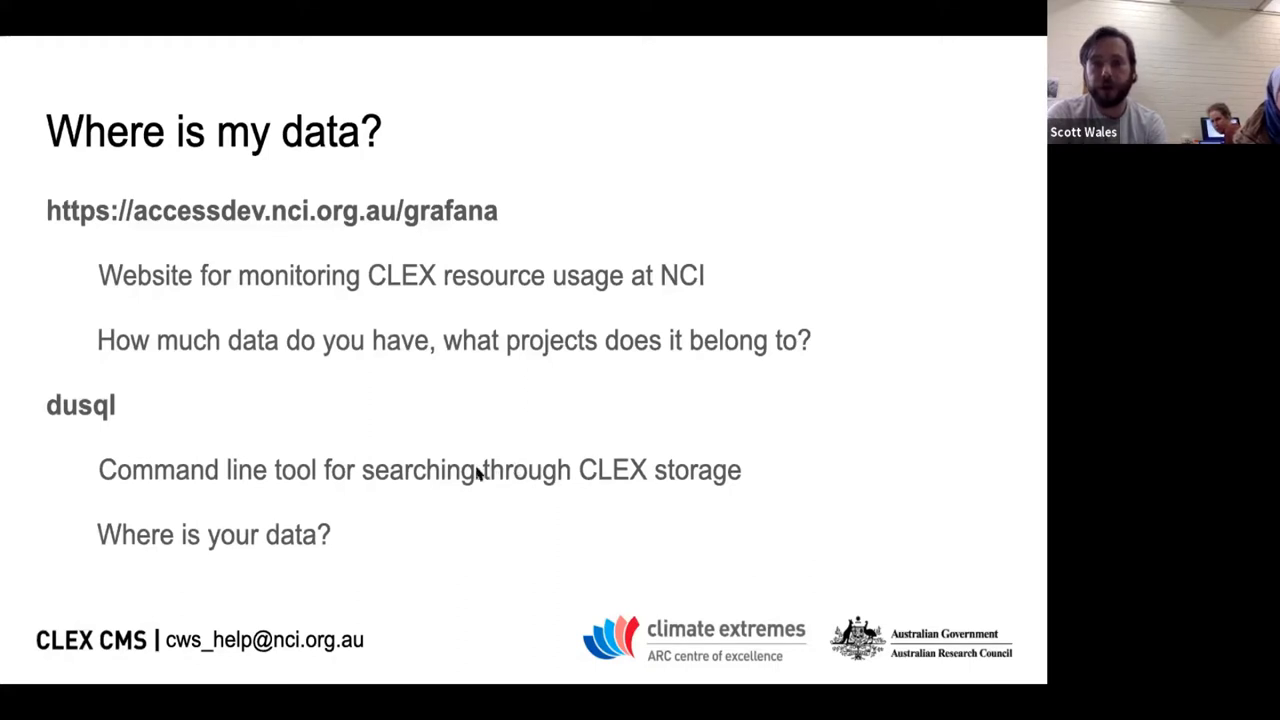
{"action": "mouse_move", "coordinate": [668, 480]}
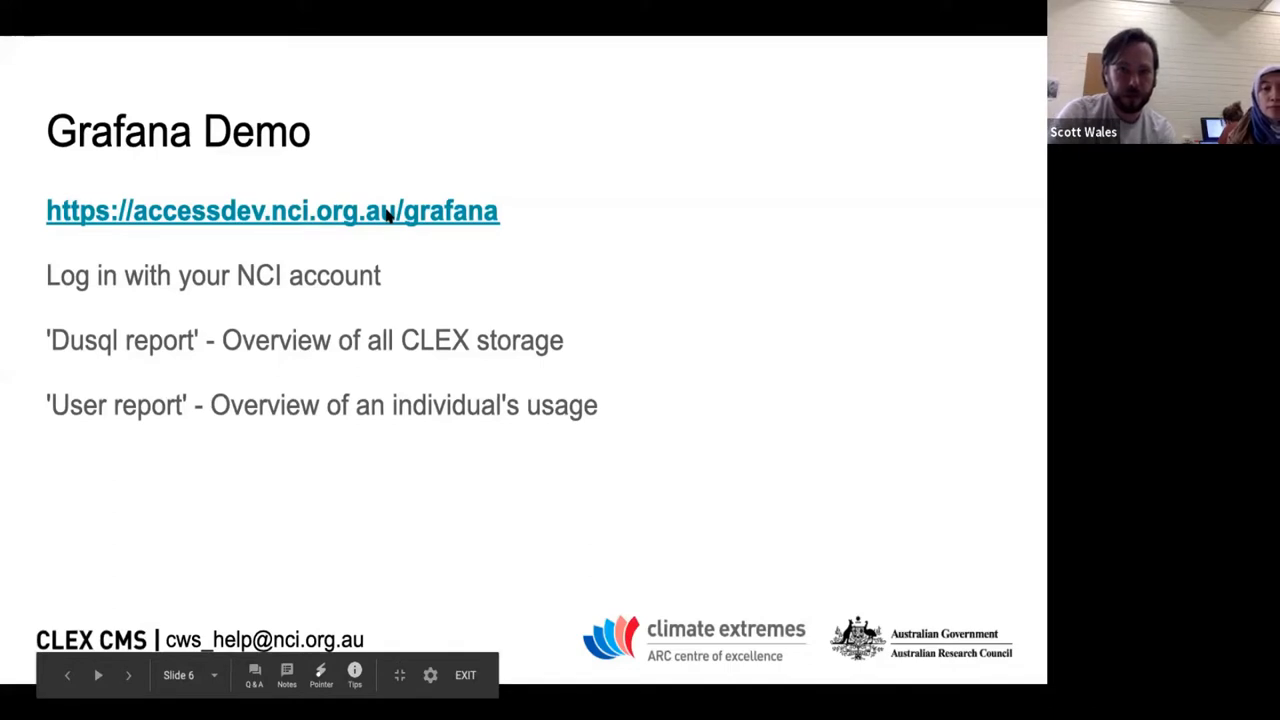
Follow the slide's link to the Grafana monitoring site and log in
{"action": "left_click", "coordinate": [272, 212]}
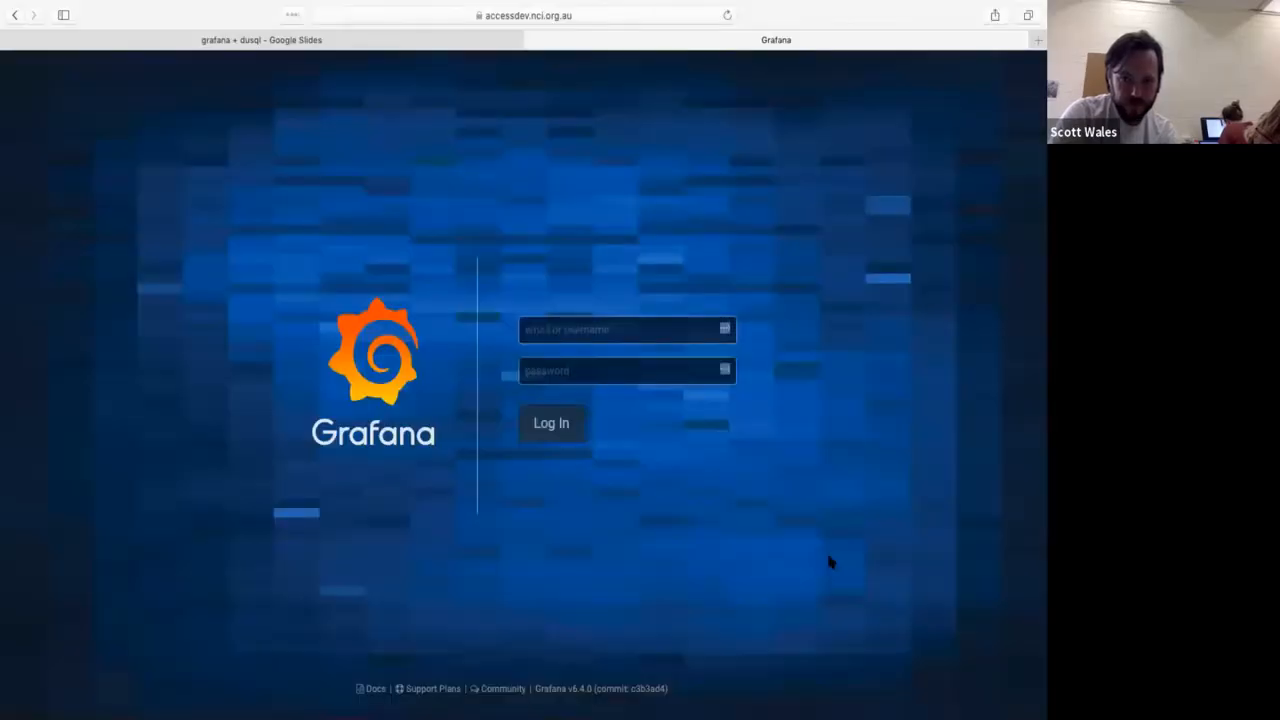
{"action": "mouse_move", "coordinate": [238, 128]}
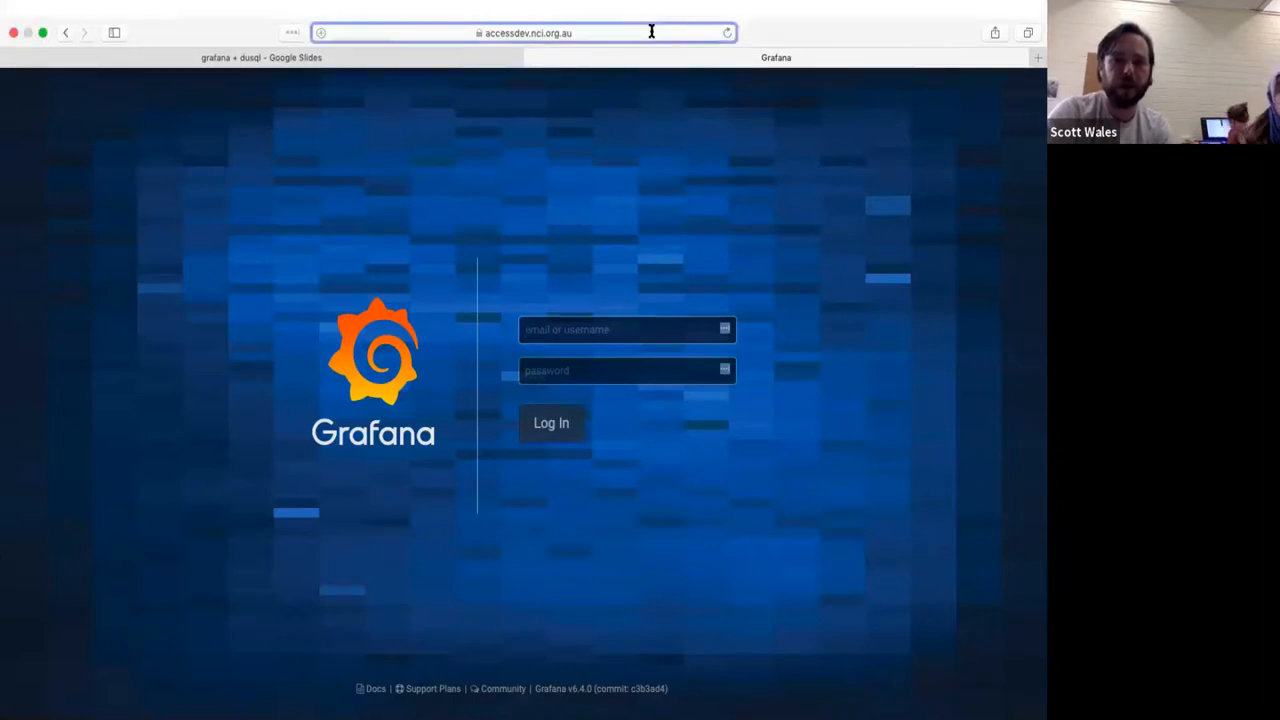
{"action": "left_click", "coordinate": [524, 32]}
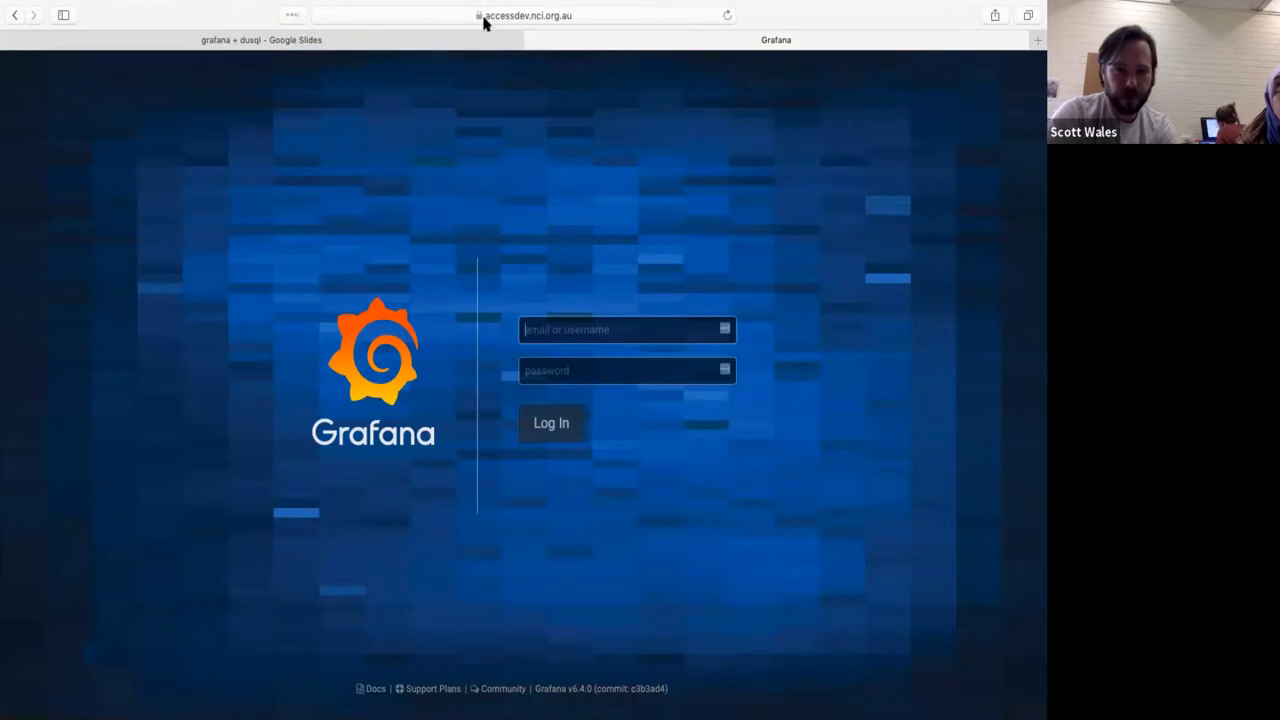
{"action": "mouse_move", "coordinate": [510, 150]}
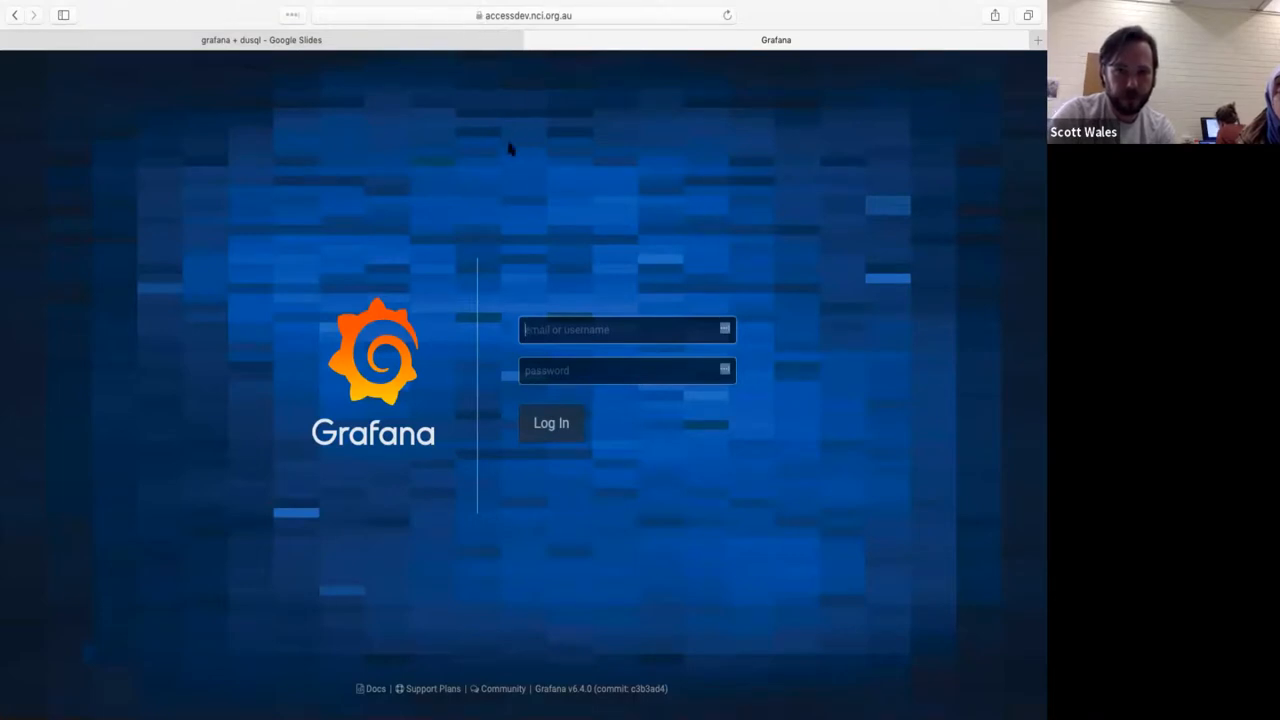
{"action": "left_click", "coordinate": [550, 422]}
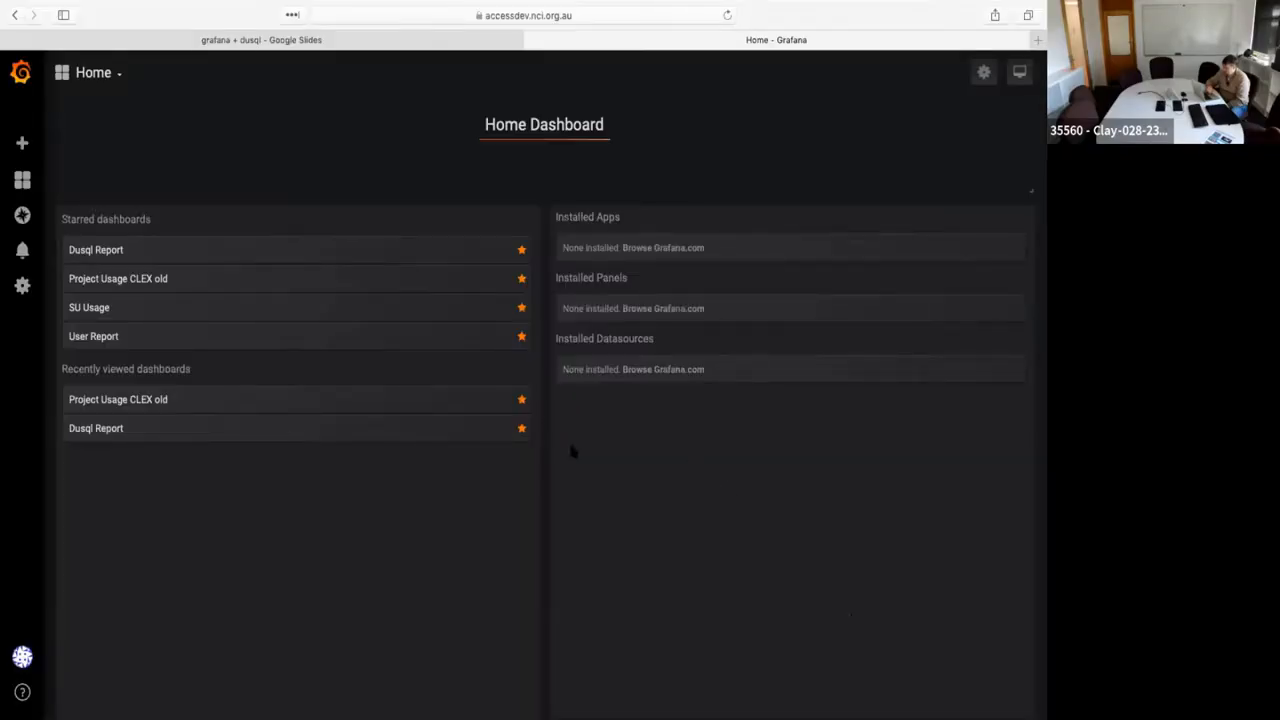
{"action": "mouse_move", "coordinate": [712, 516]}
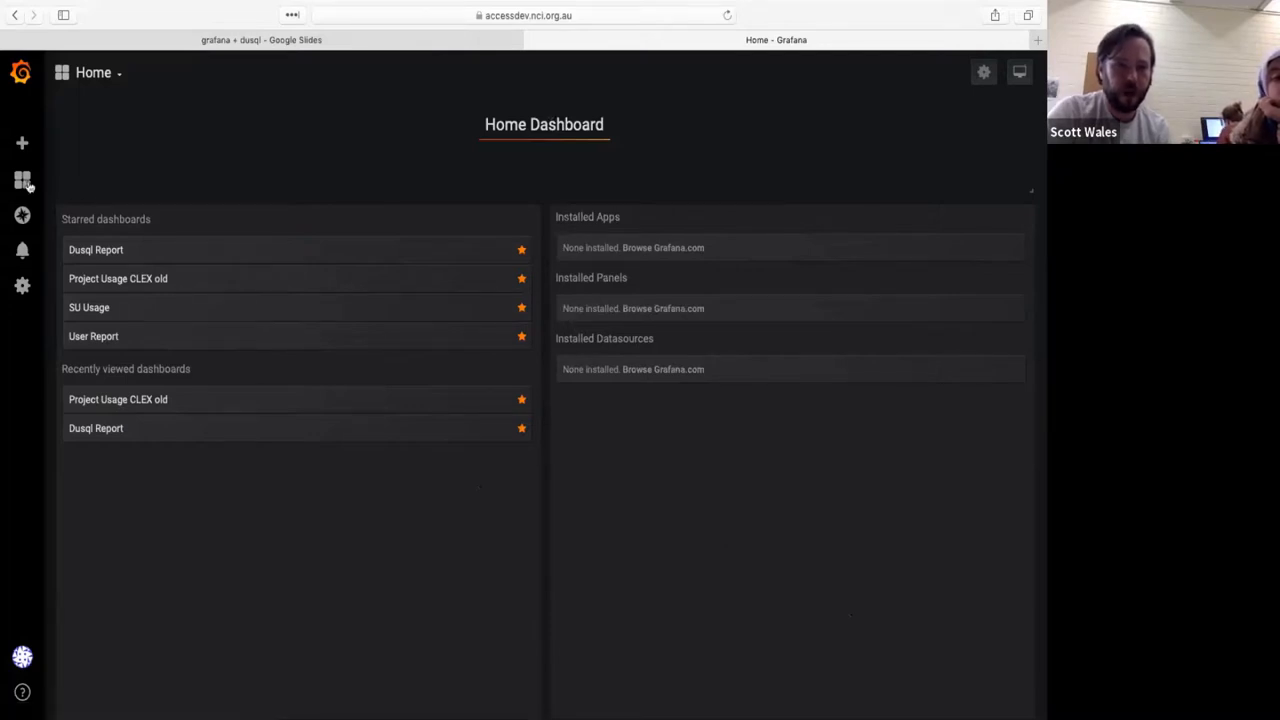
Open the Dusql Report dashboard from the Starred dashboards on the home page
{"action": "left_click", "coordinate": [22, 180]}
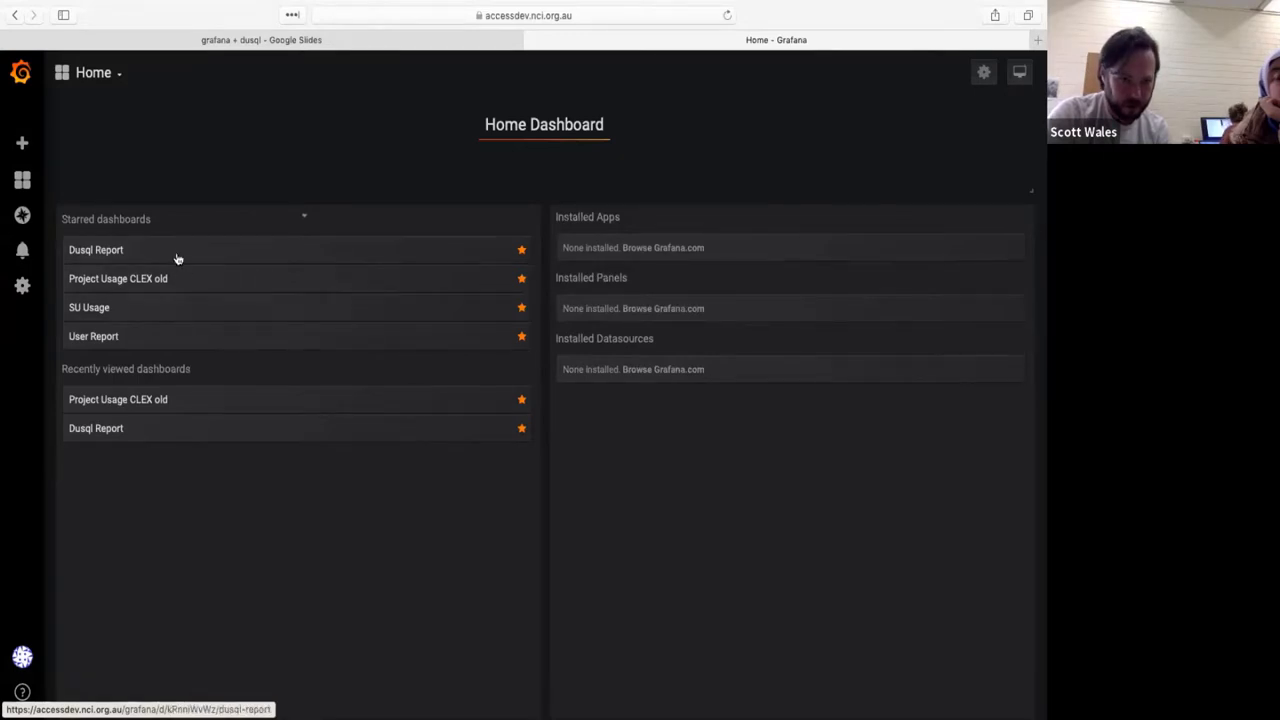
{"action": "left_click", "coordinate": [96, 248]}
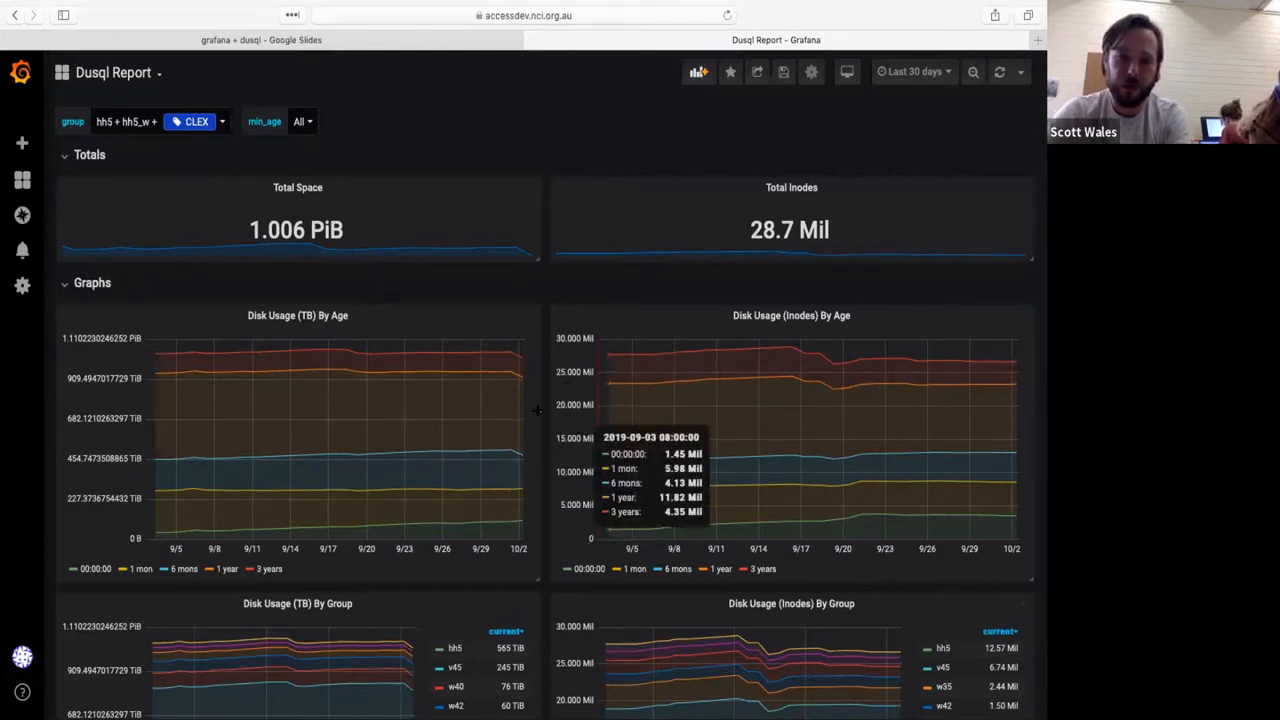
{"action": "mouse_move", "coordinate": [588, 336]}
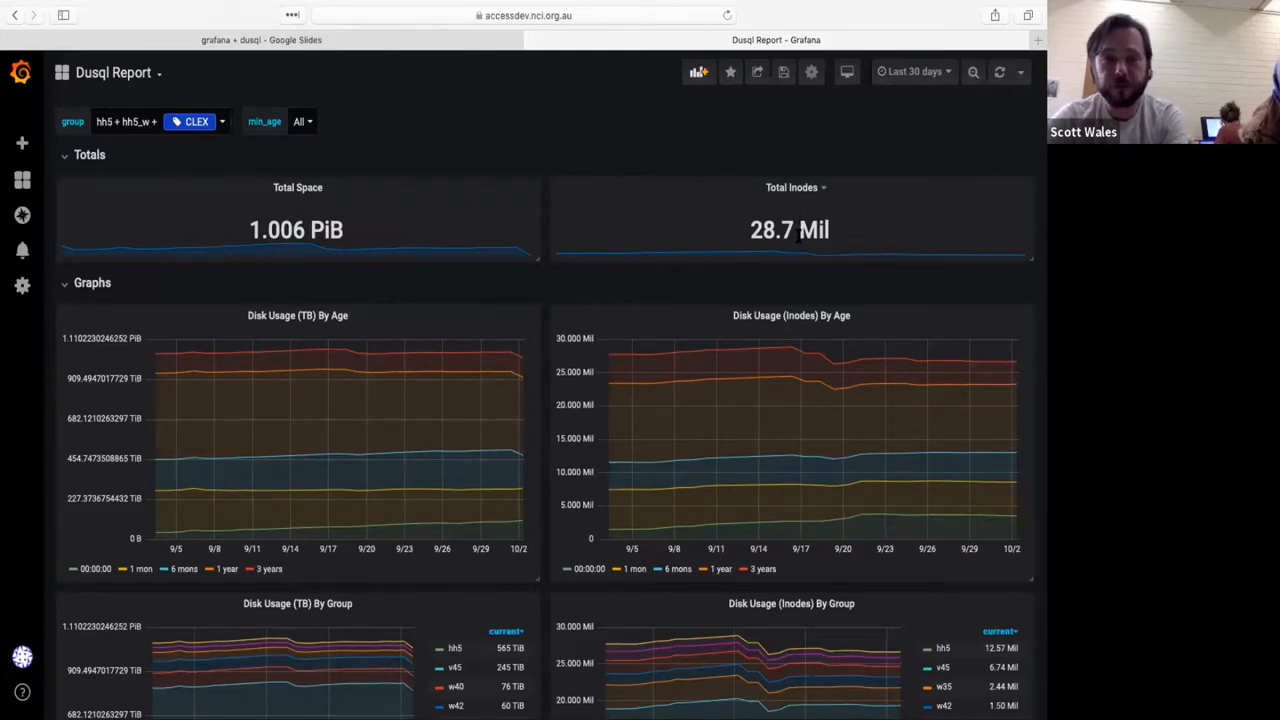
{"action": "scroll", "scroll_direction": "down", "scroll_amount": 3}
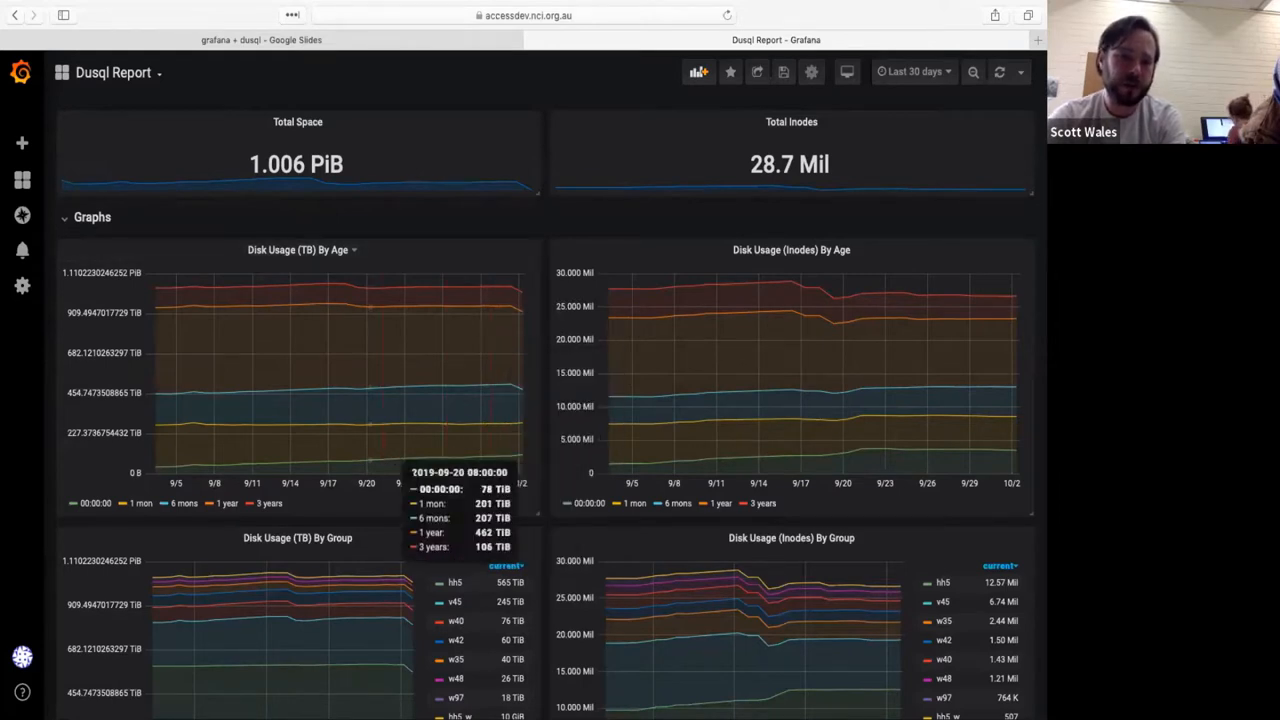
{"action": "mouse_move", "coordinate": [496, 468]}
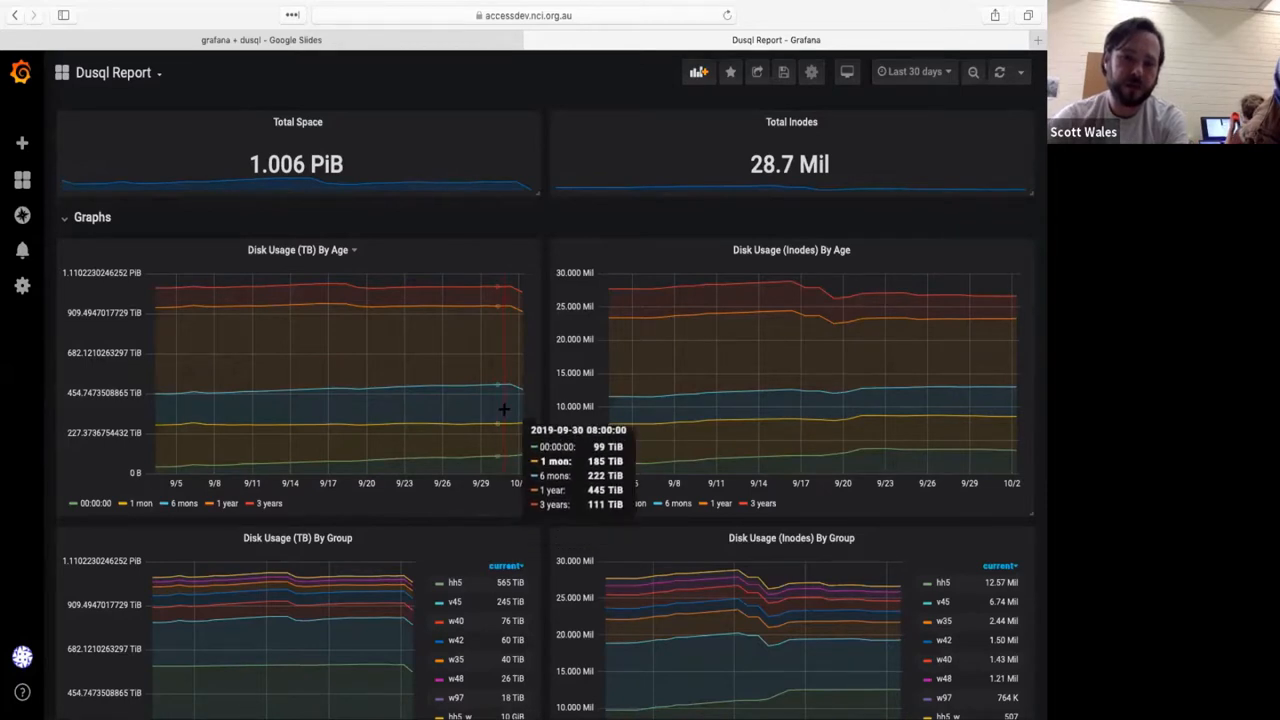
{"action": "mouse_move", "coordinate": [504, 376]}
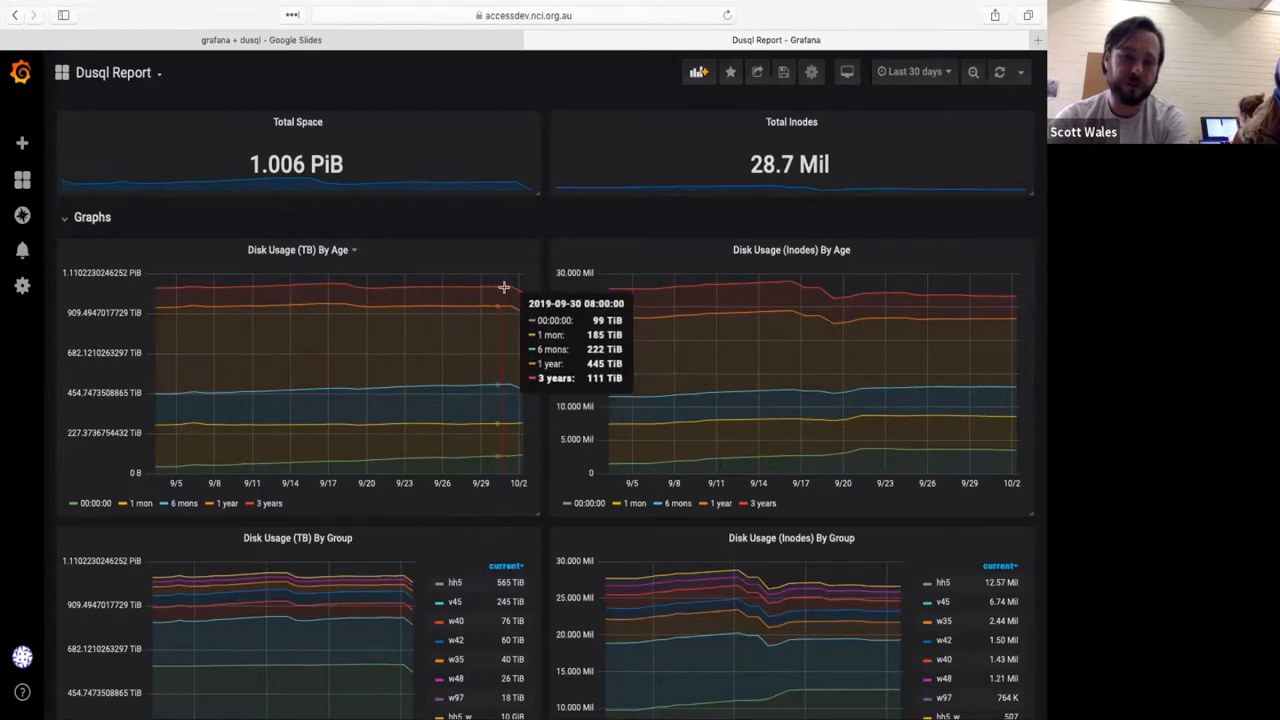
{"action": "mouse_move", "coordinate": [584, 470]}
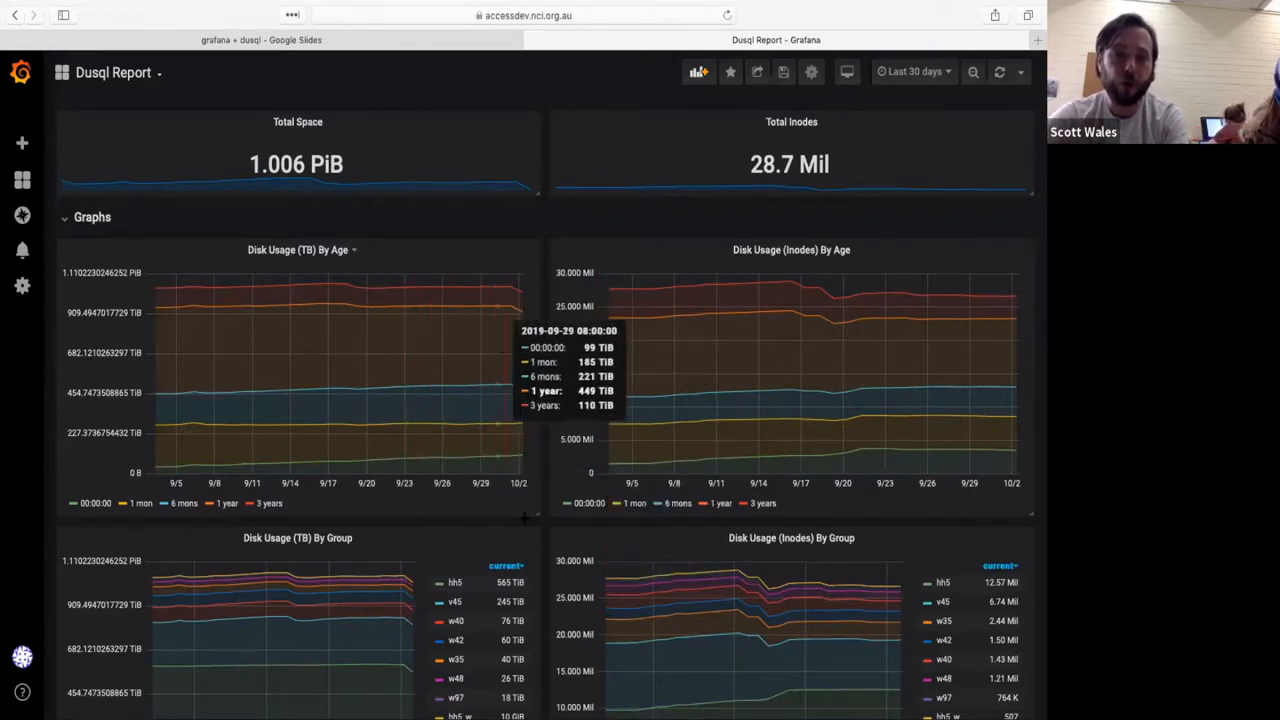
{"action": "scroll", "scroll_direction": "down", "scroll_amount": 3}
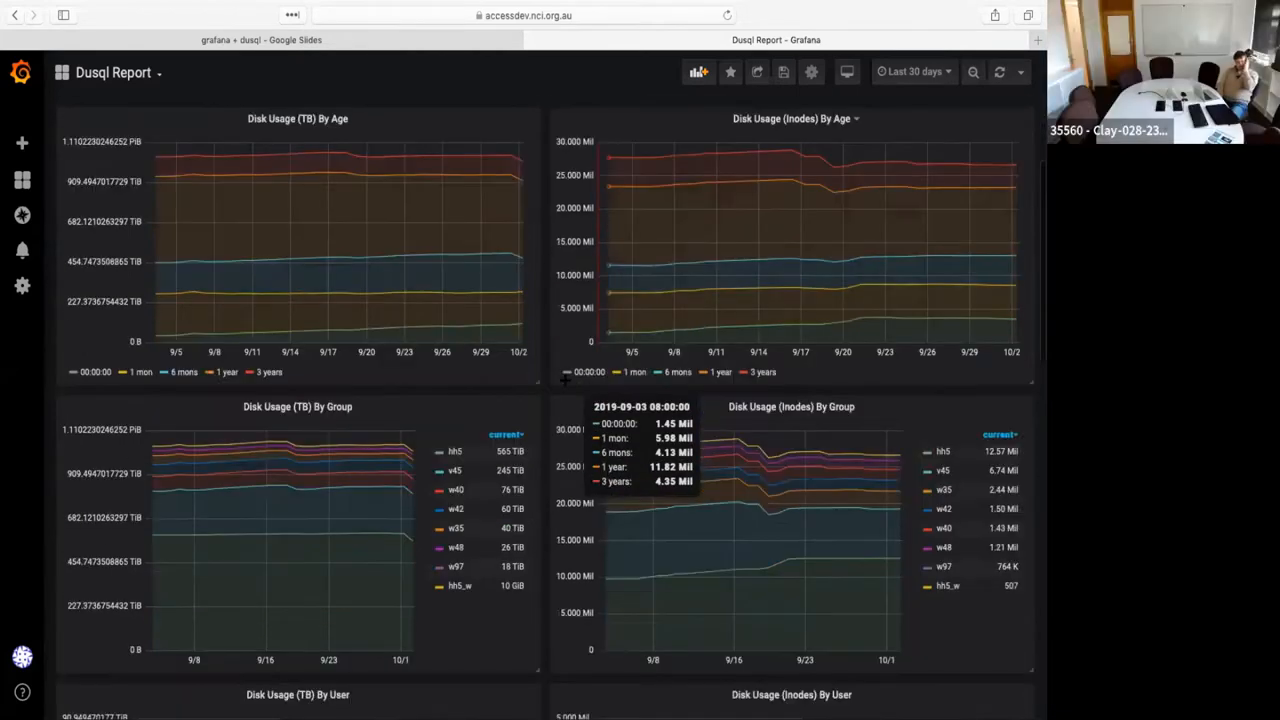
{"action": "scroll", "scroll_direction": "down", "scroll_amount": 3}
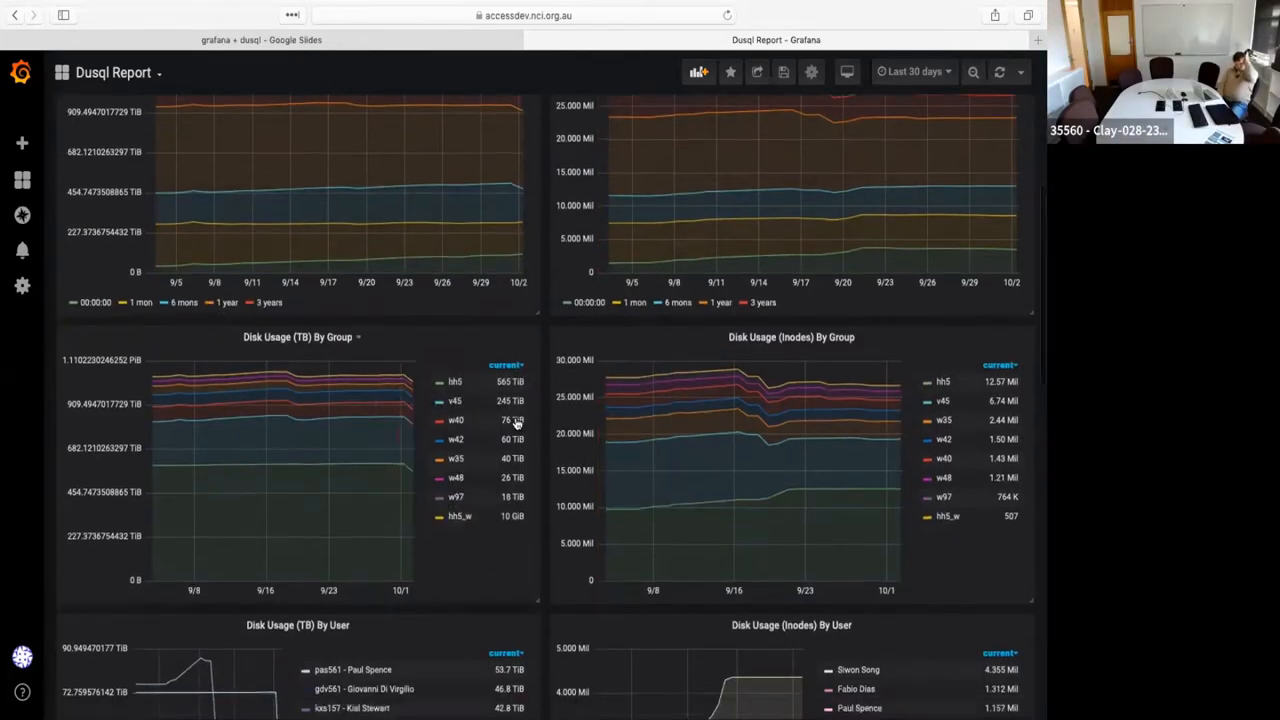
{"action": "scroll", "scroll_direction": "down", "scroll_amount": 3}
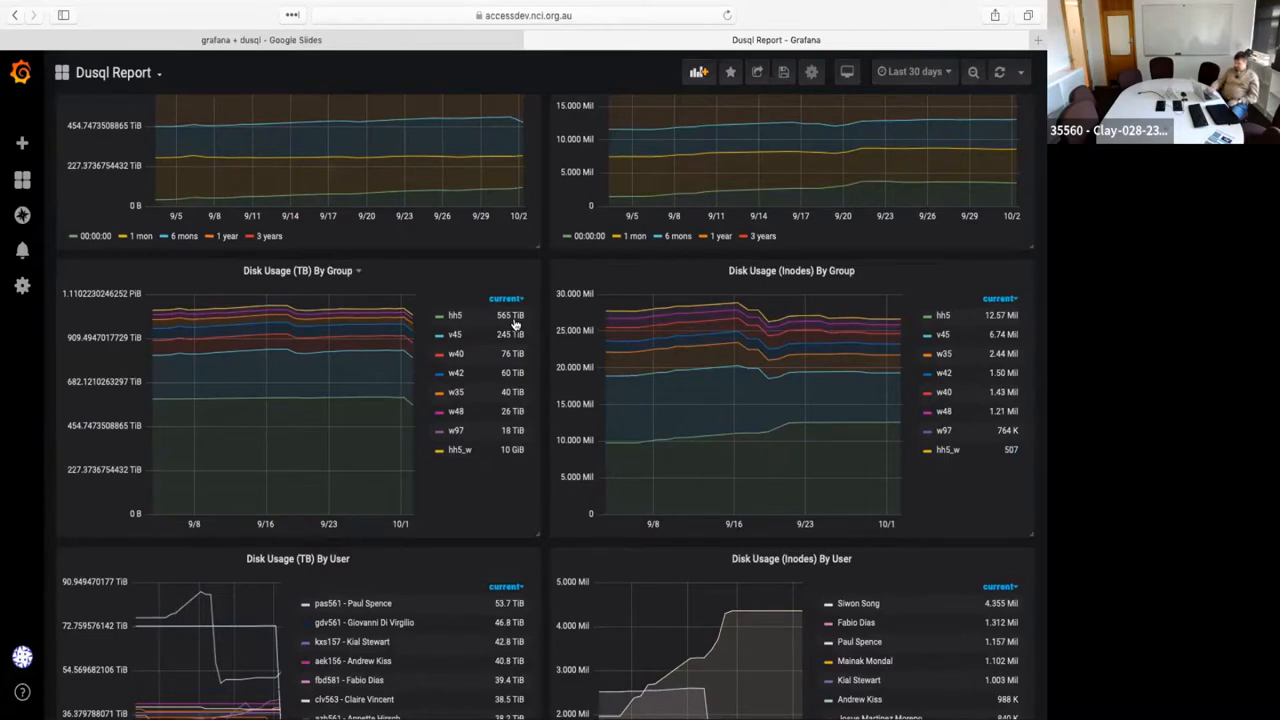
{"action": "mouse_move", "coordinate": [504, 318]}
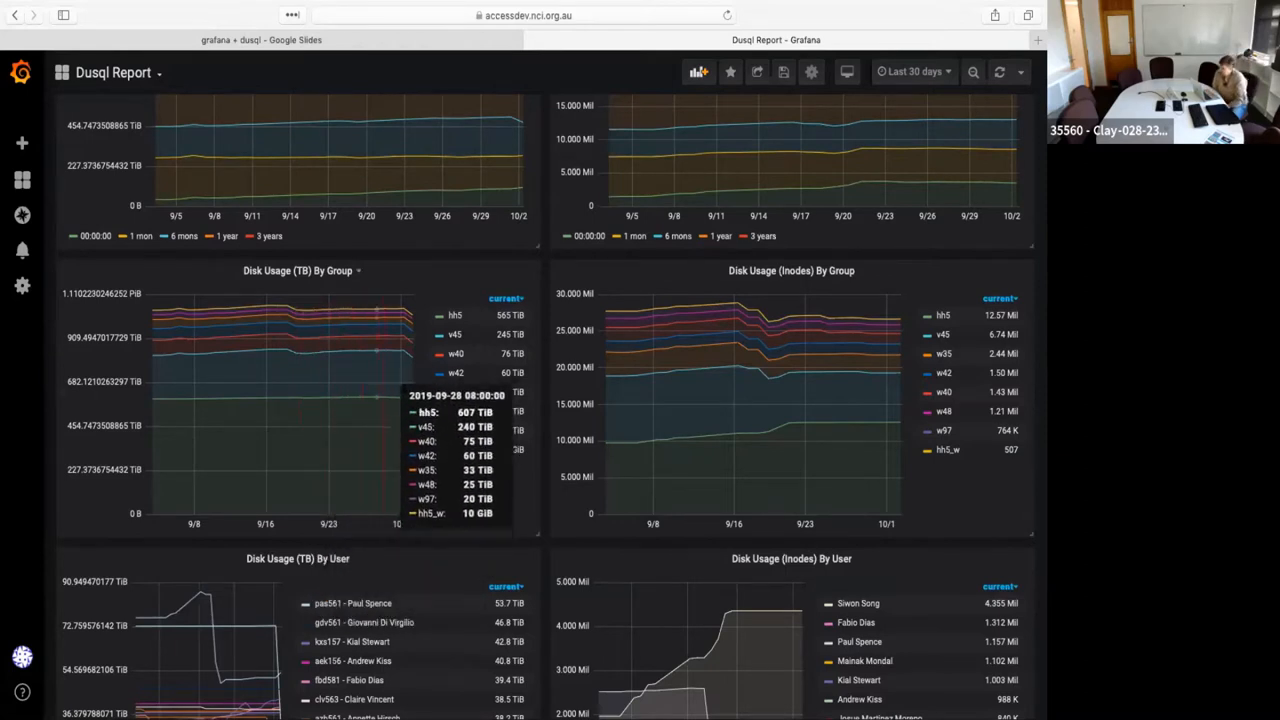
{"action": "mouse_move", "coordinate": [530, 488]}
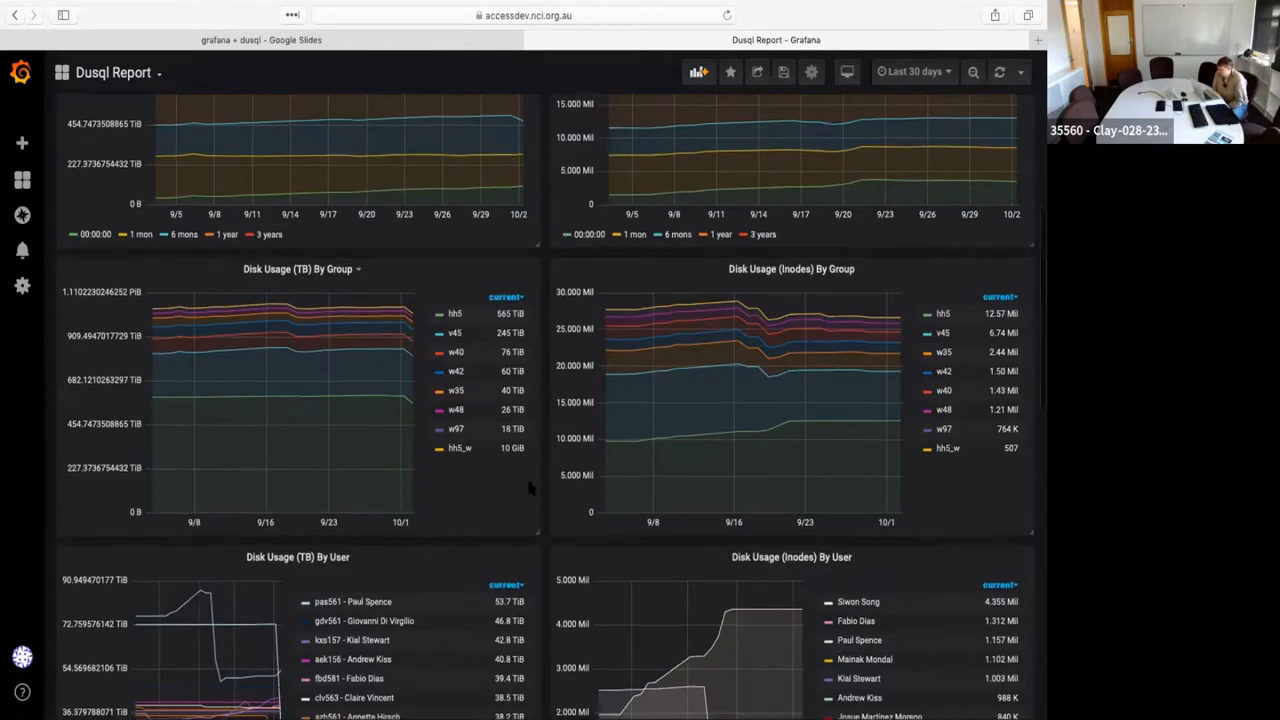
{"action": "scroll", "scroll_direction": "down", "scroll_amount": 3}
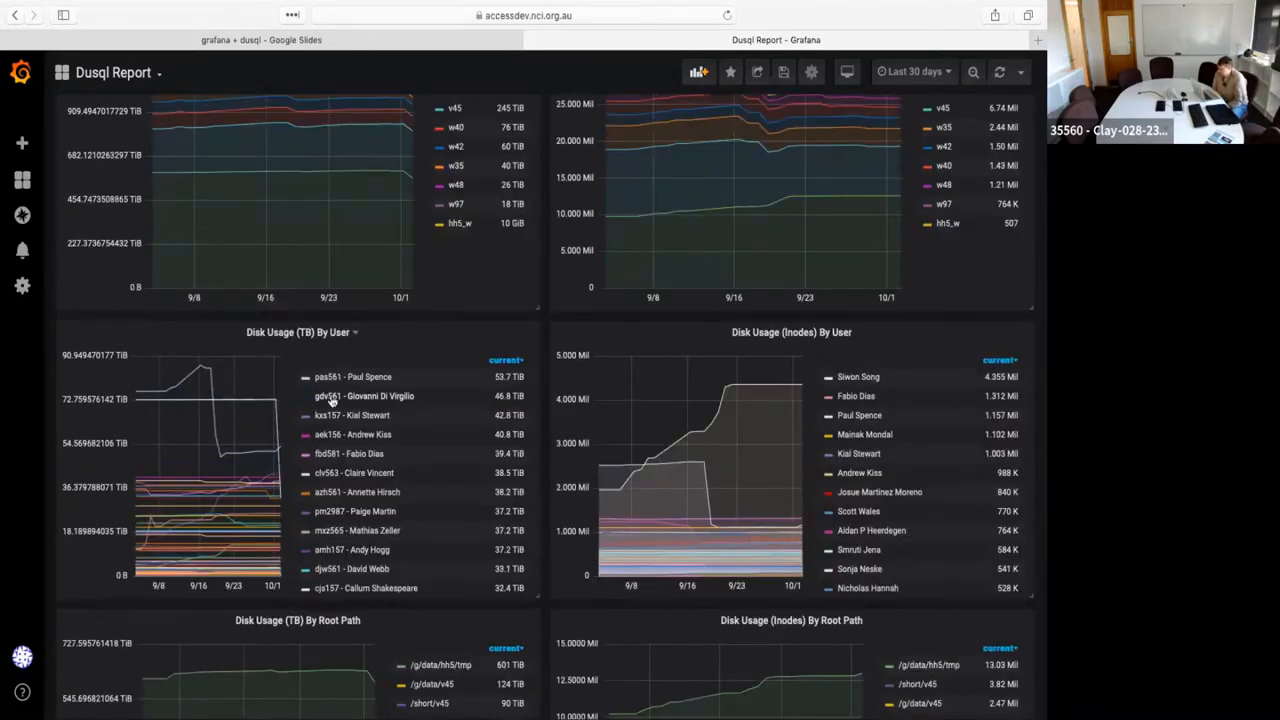
{"action": "mouse_move", "coordinate": [192, 376]}
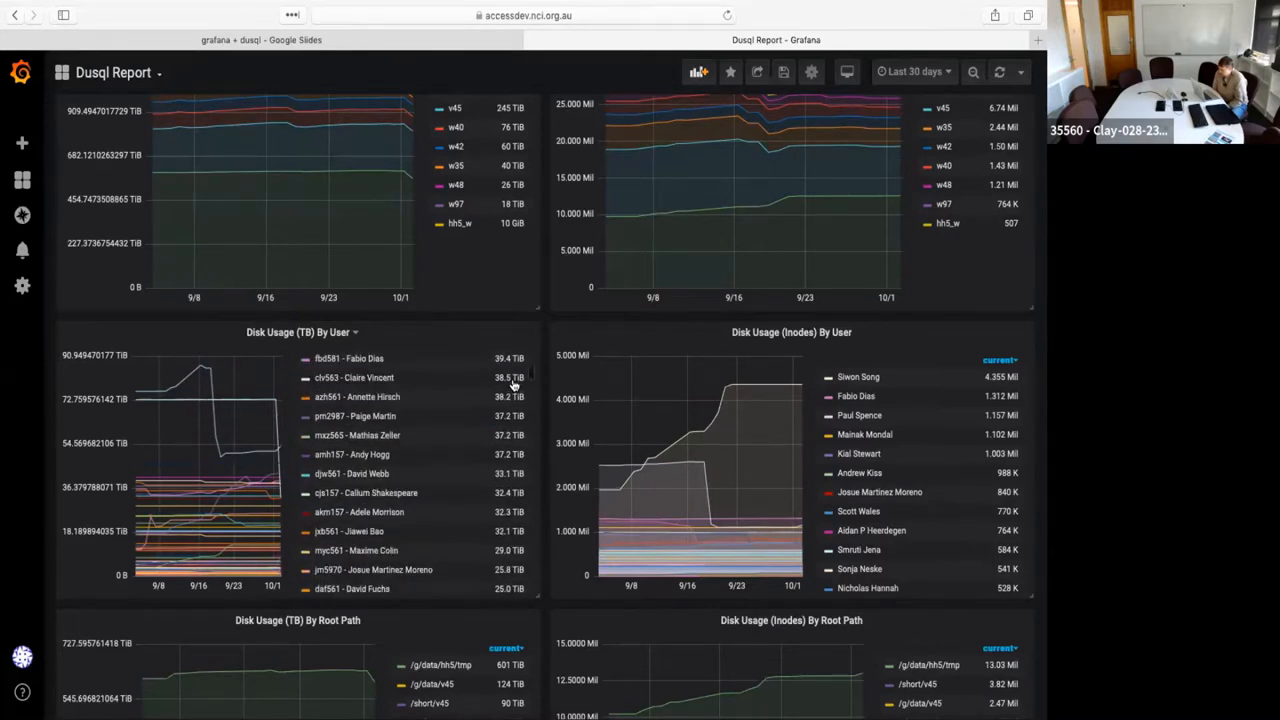
{"action": "scroll", "scroll_direction": "down", "scroll_amount": 3}
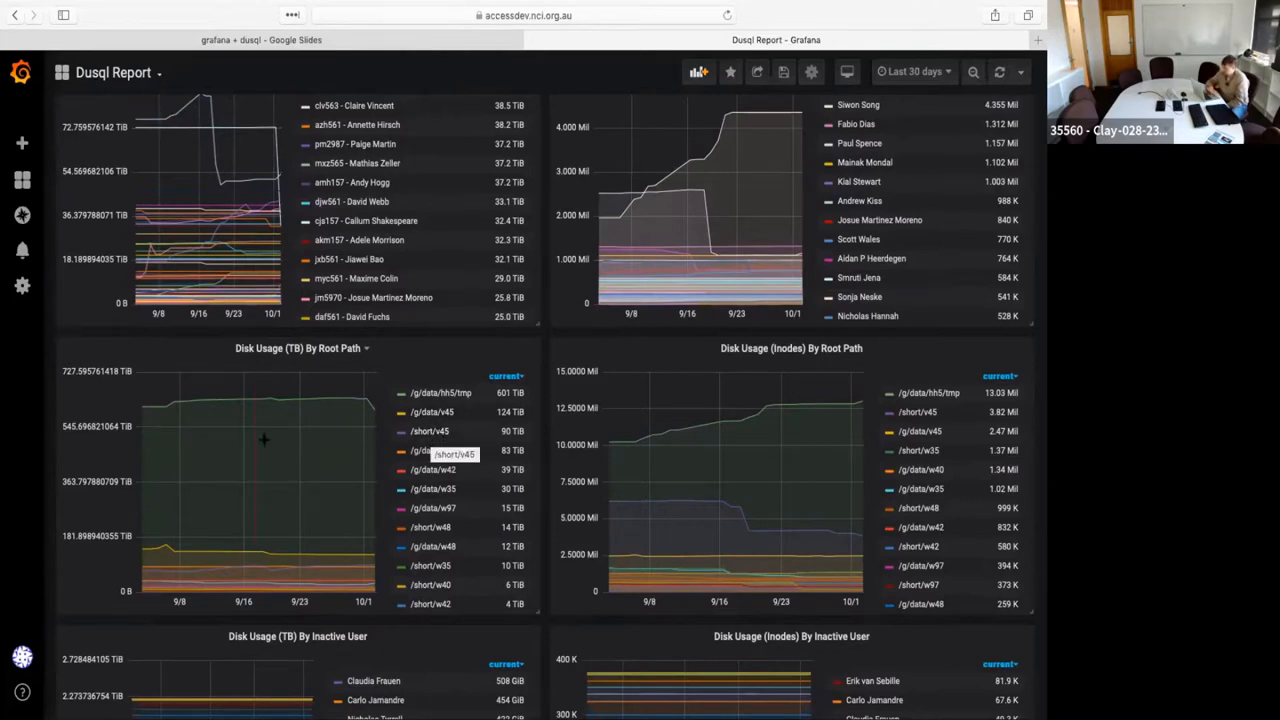
{"action": "mouse_move", "coordinate": [912, 72]}
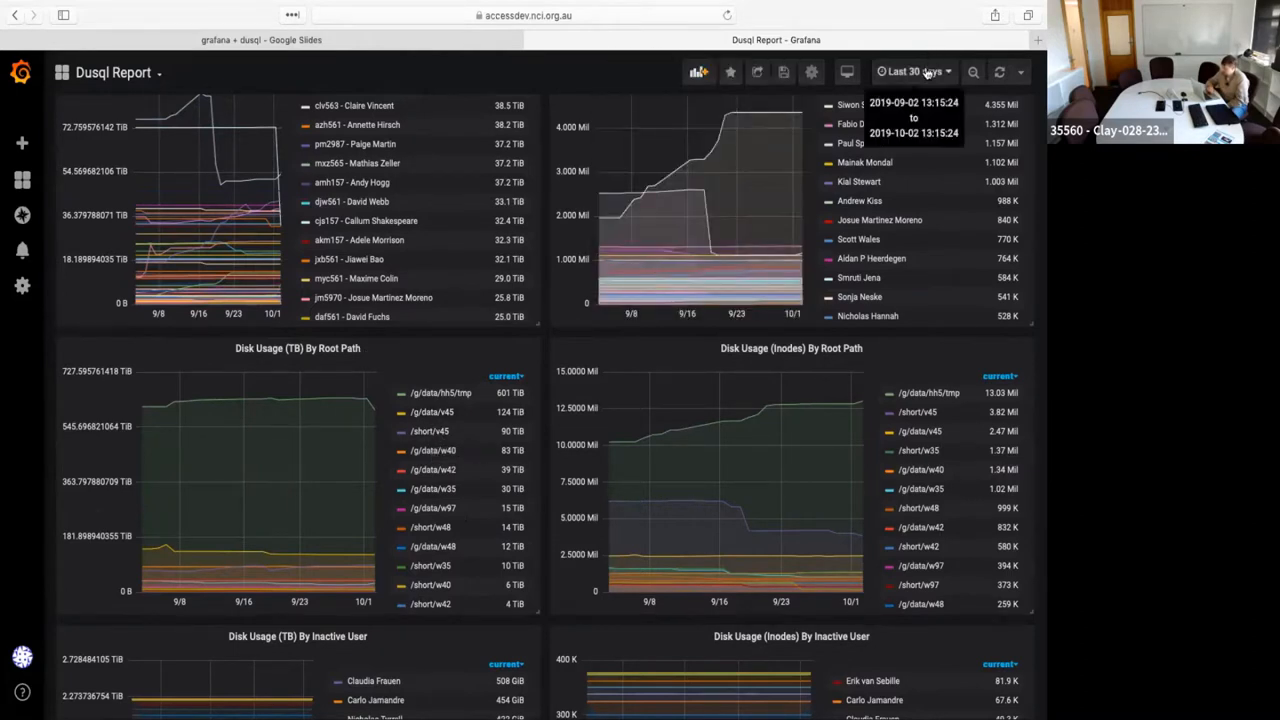
Set the dashboard time range to Last 90 days and look down the disk-usage graphs
{"action": "left_click", "coordinate": [912, 72]}
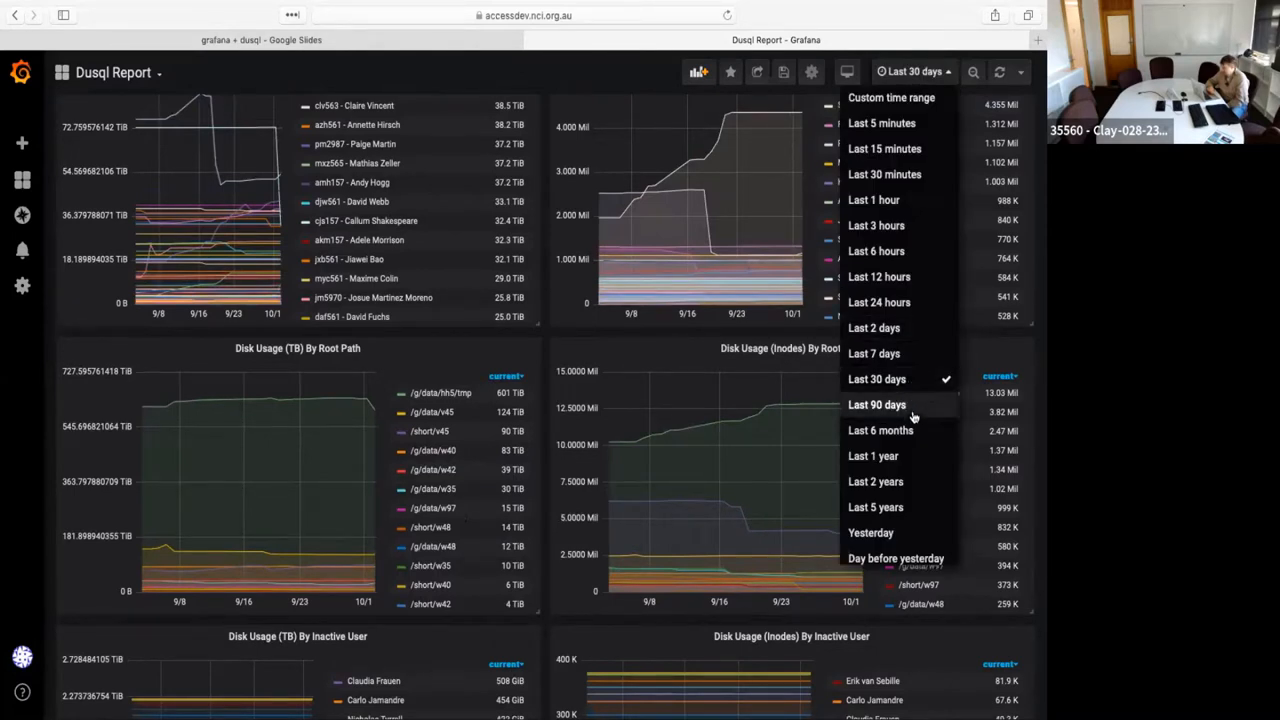
{"action": "left_click", "coordinate": [876, 404]}
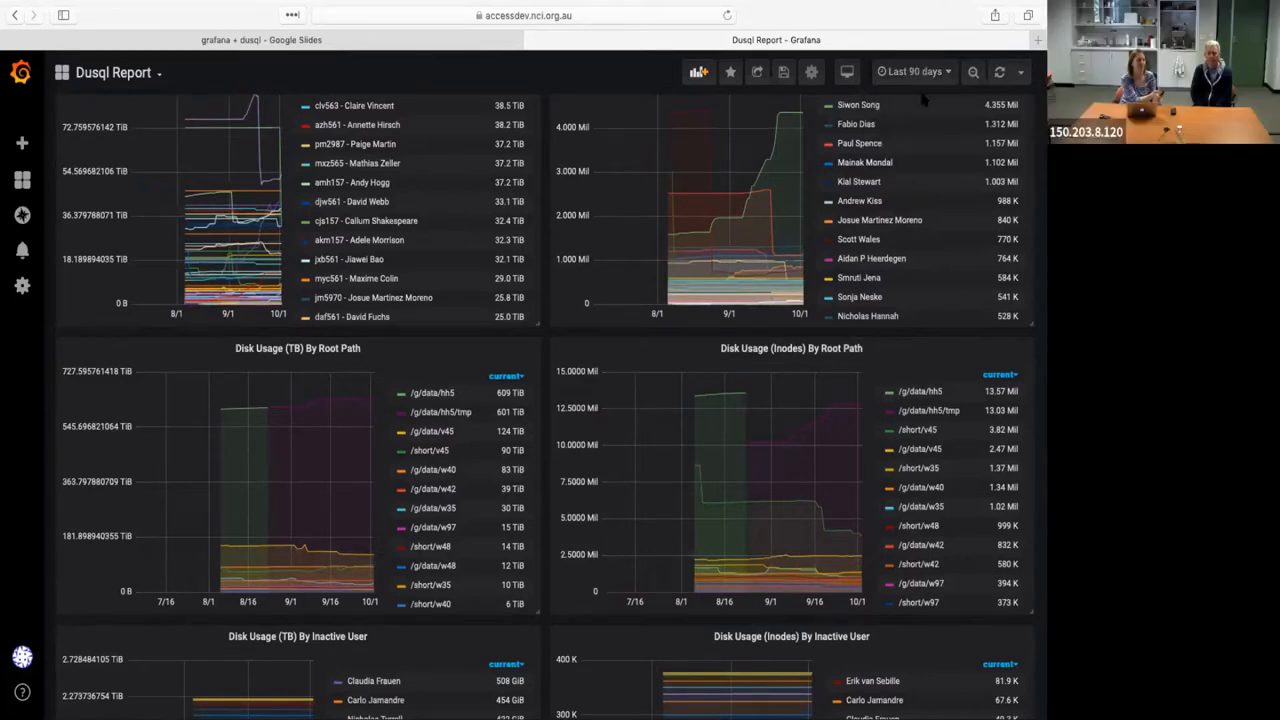
{"action": "mouse_move", "coordinate": [660, 572]}
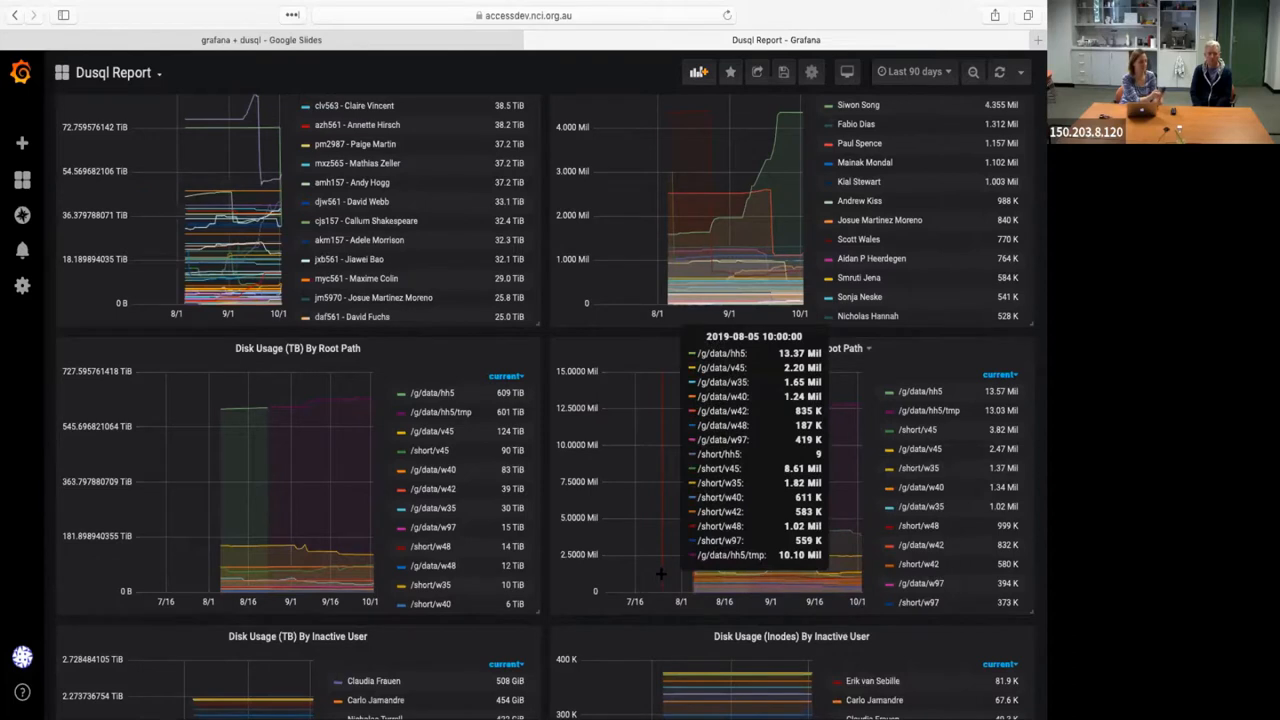
{"action": "scroll", "scroll_direction": "down", "scroll_amount": 3}
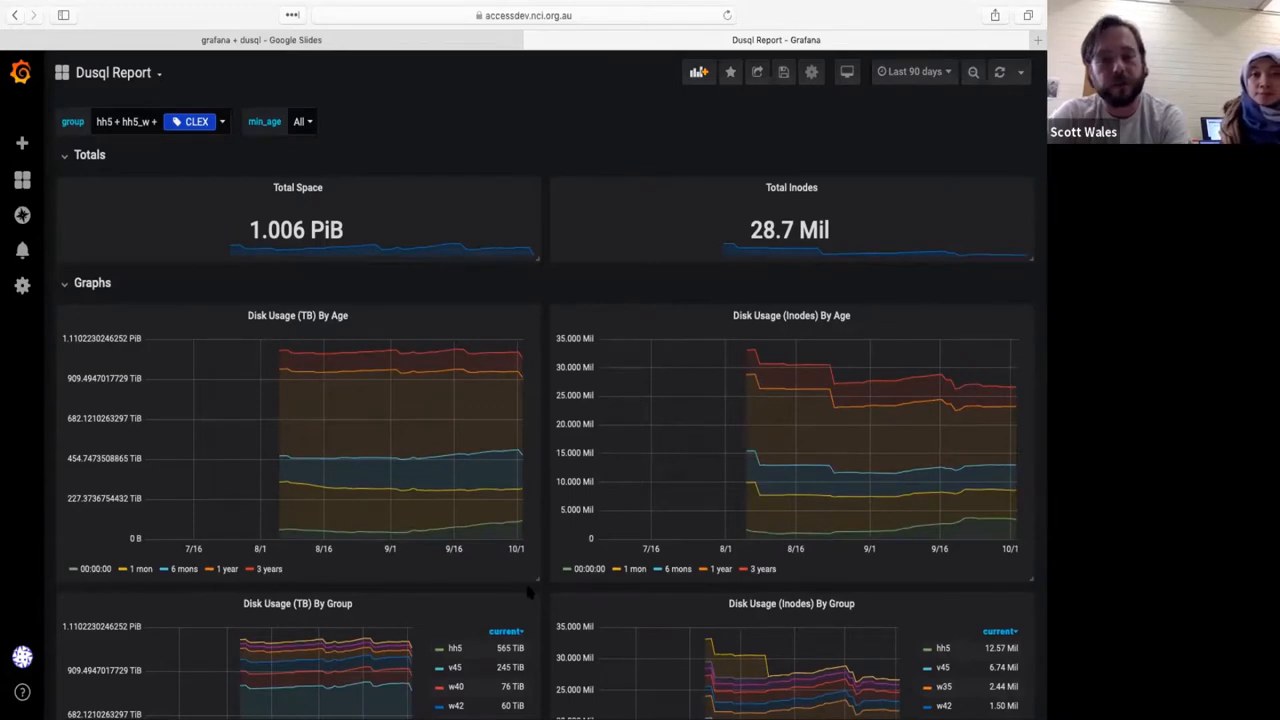
{"action": "mouse_move", "coordinate": [732, 410]}
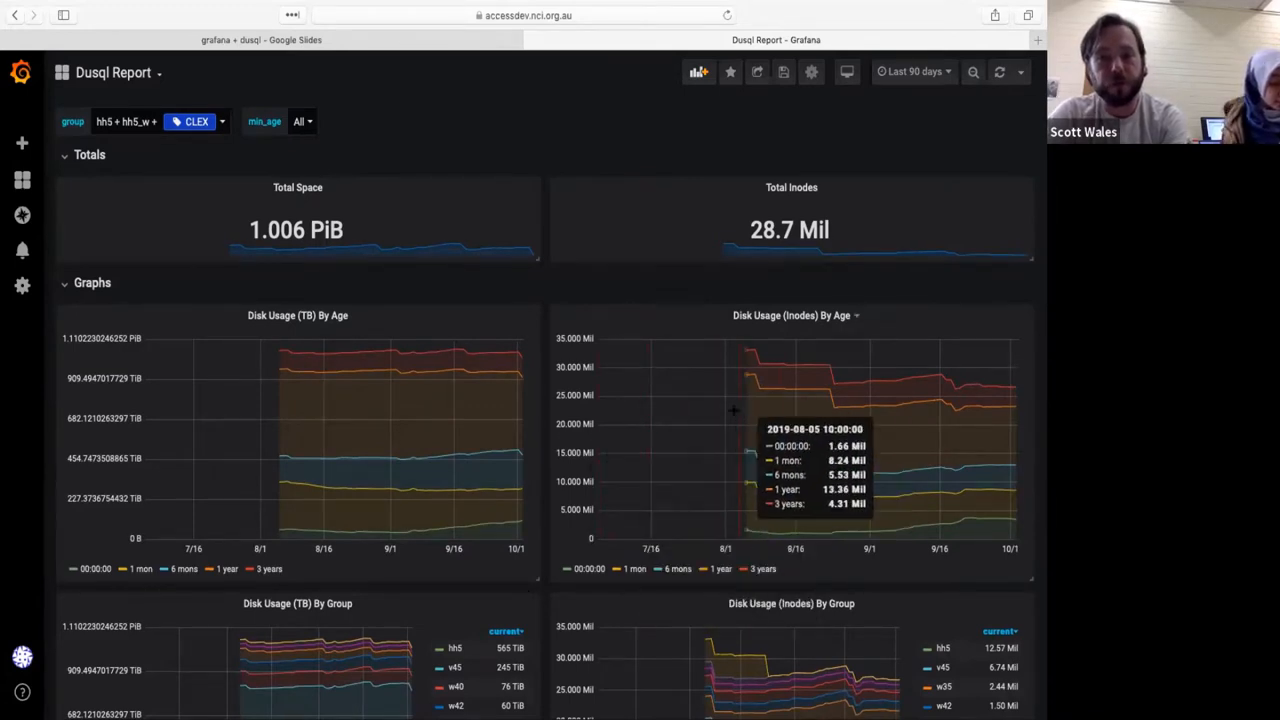
{"action": "mouse_move", "coordinate": [844, 384]}
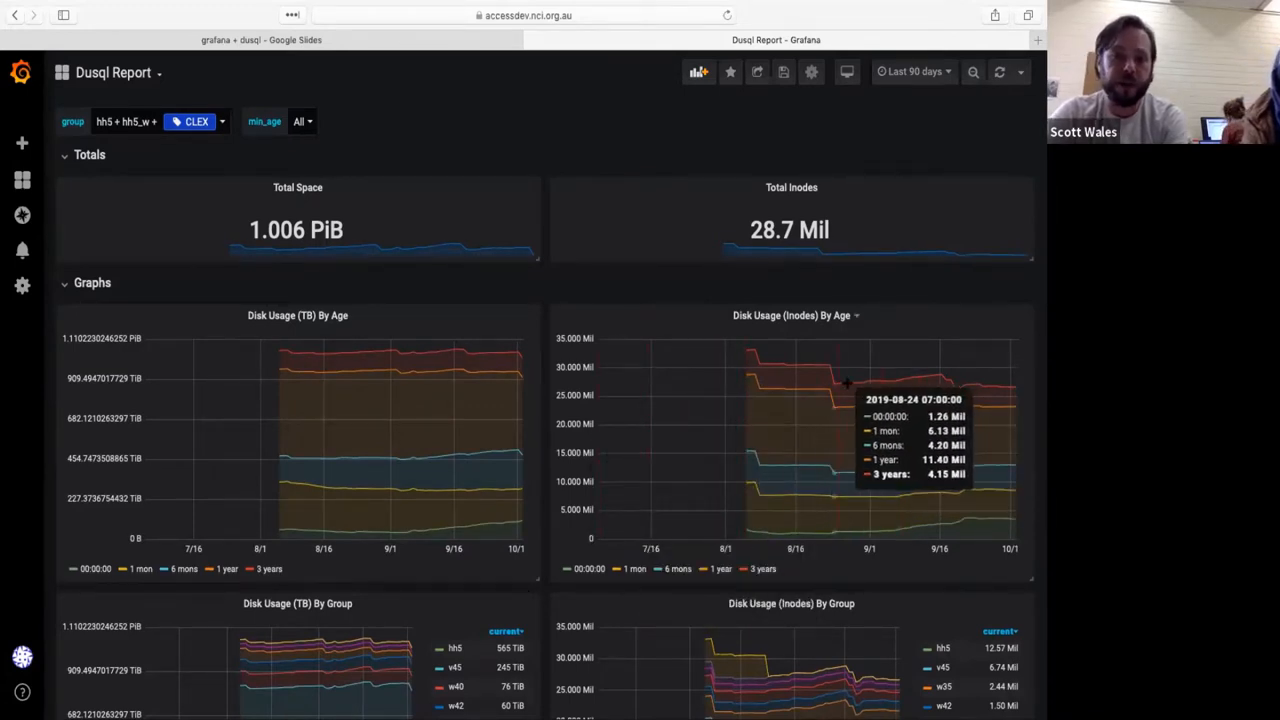
{"action": "mouse_move", "coordinate": [500, 204]}
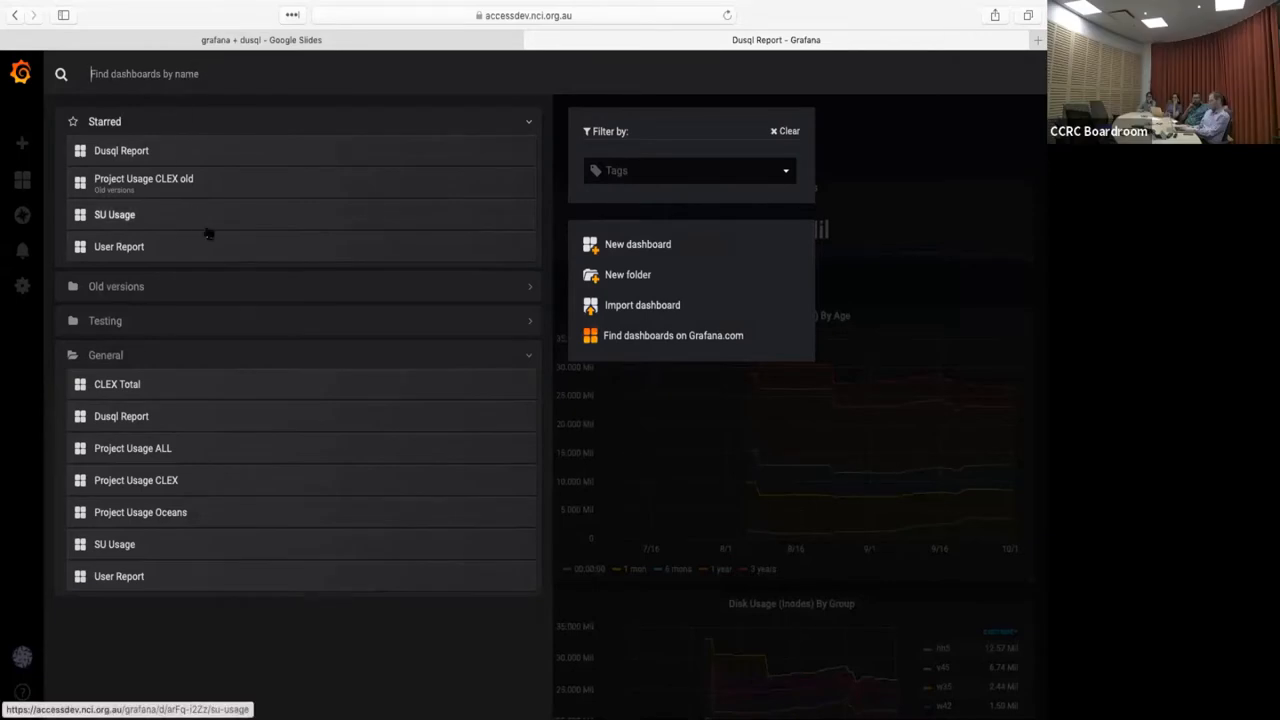
{"action": "mouse_move", "coordinate": [208, 228]}
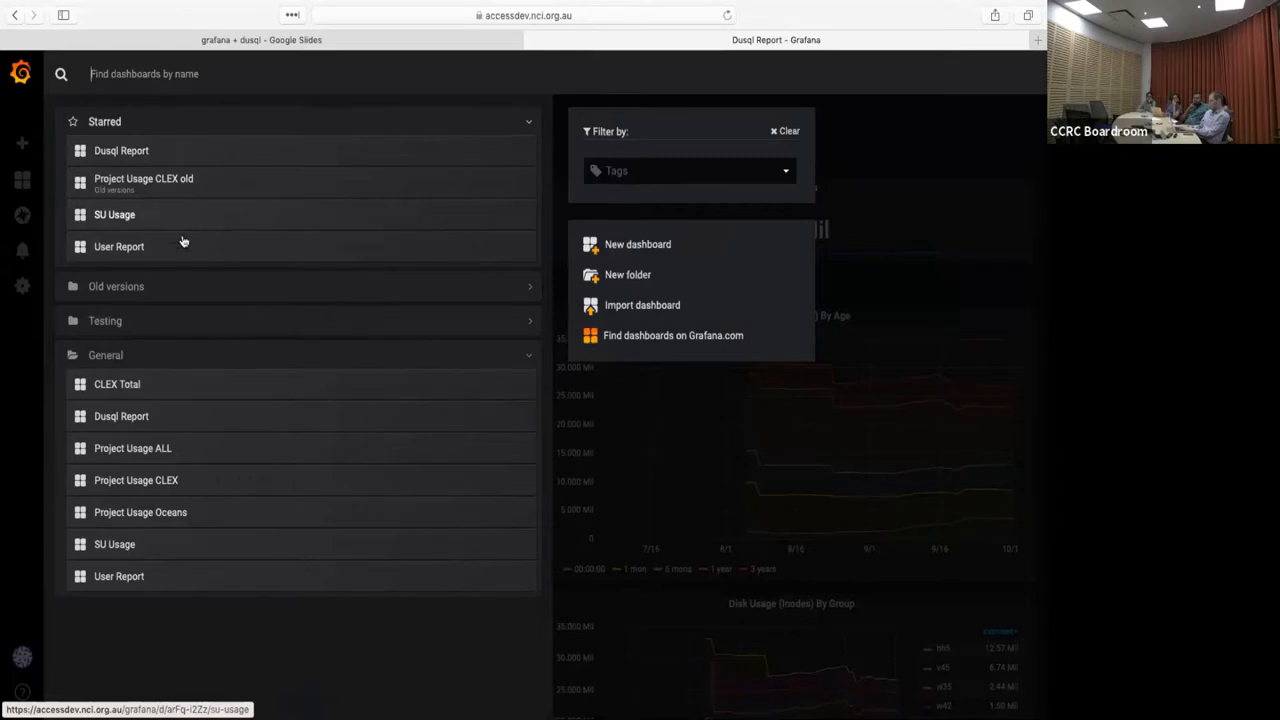
{"action": "mouse_move", "coordinate": [228, 218]}
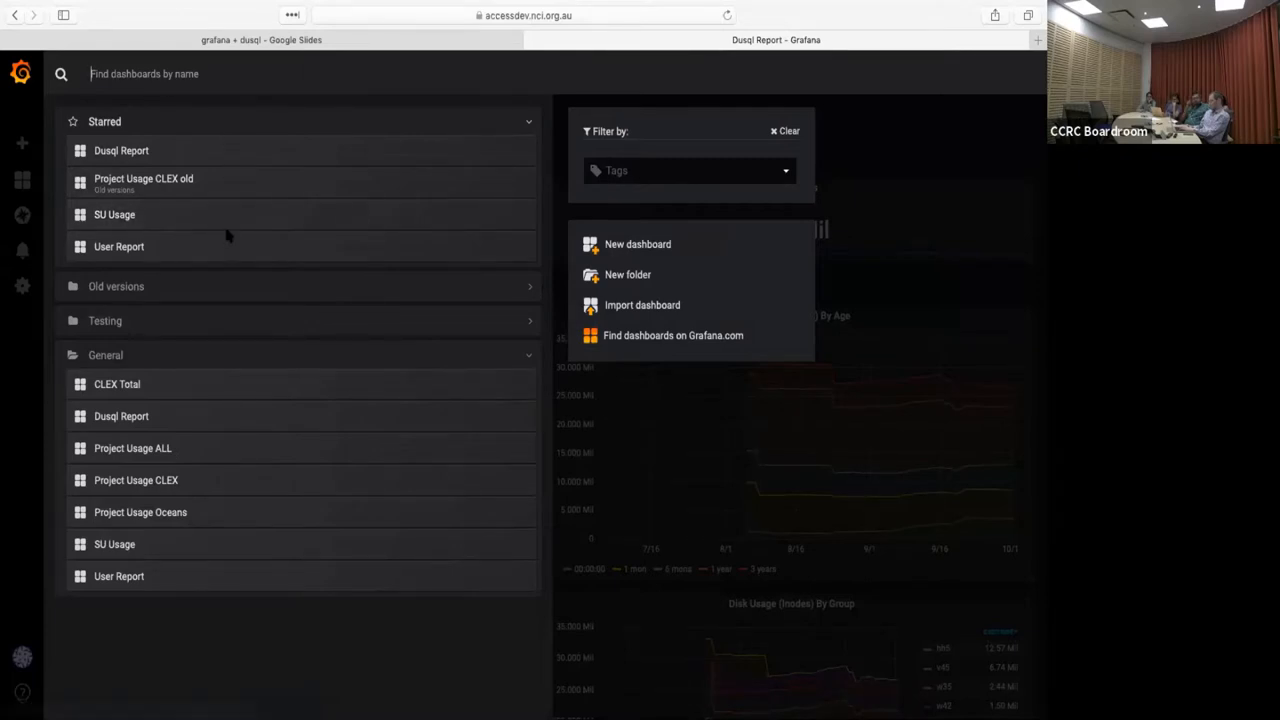
Switch to the User Report dashboard from the Starred list
{"action": "left_click", "coordinate": [118, 246]}
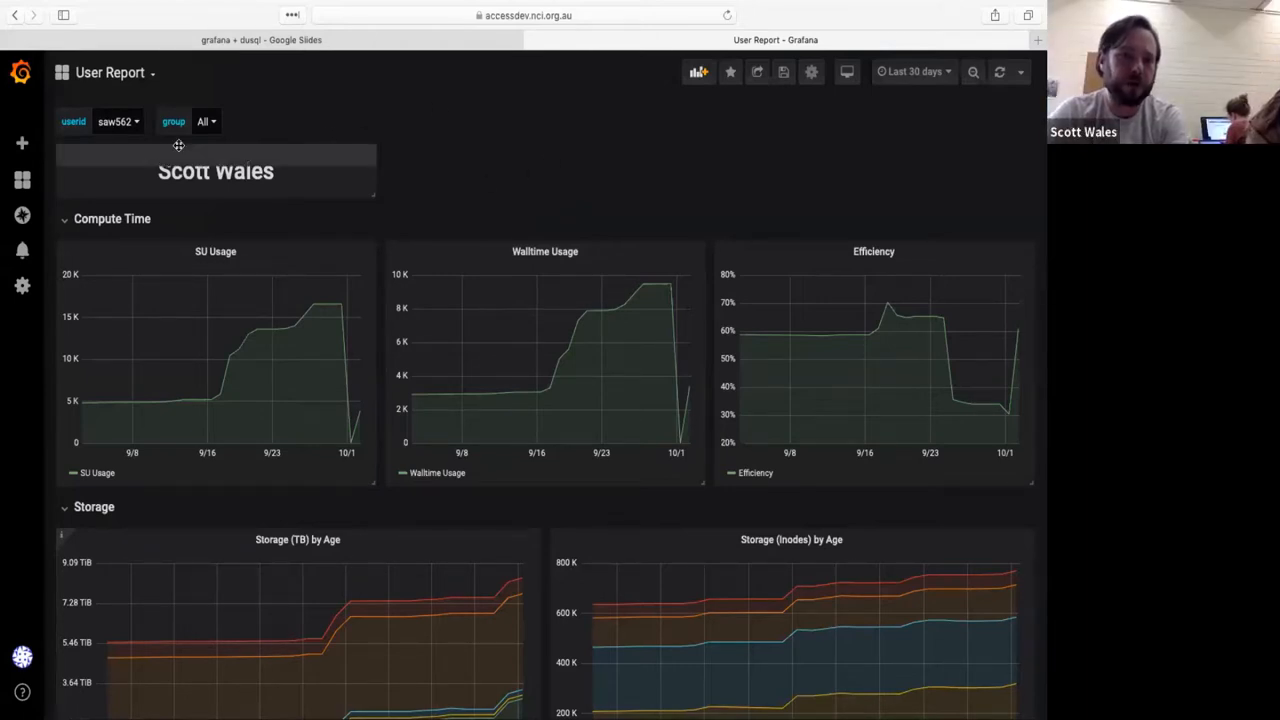
{"action": "left_click", "coordinate": [116, 122]}
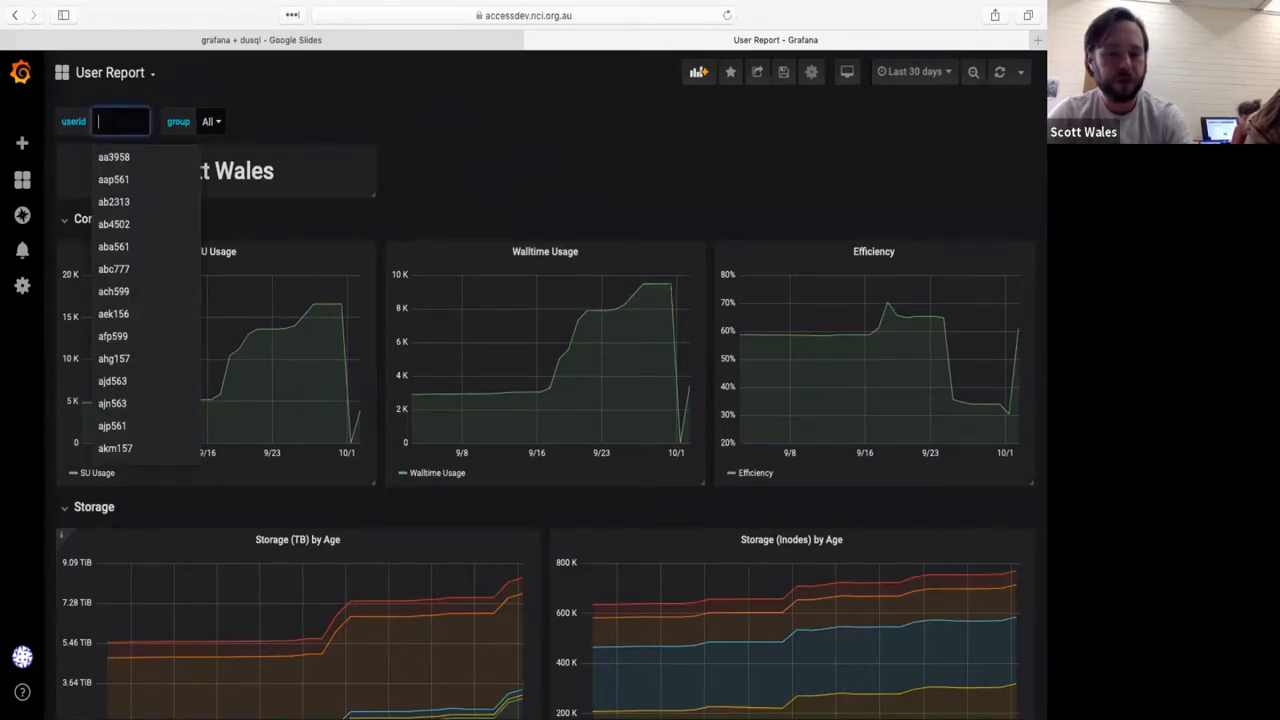
{"action": "type", "text": "saw562"}
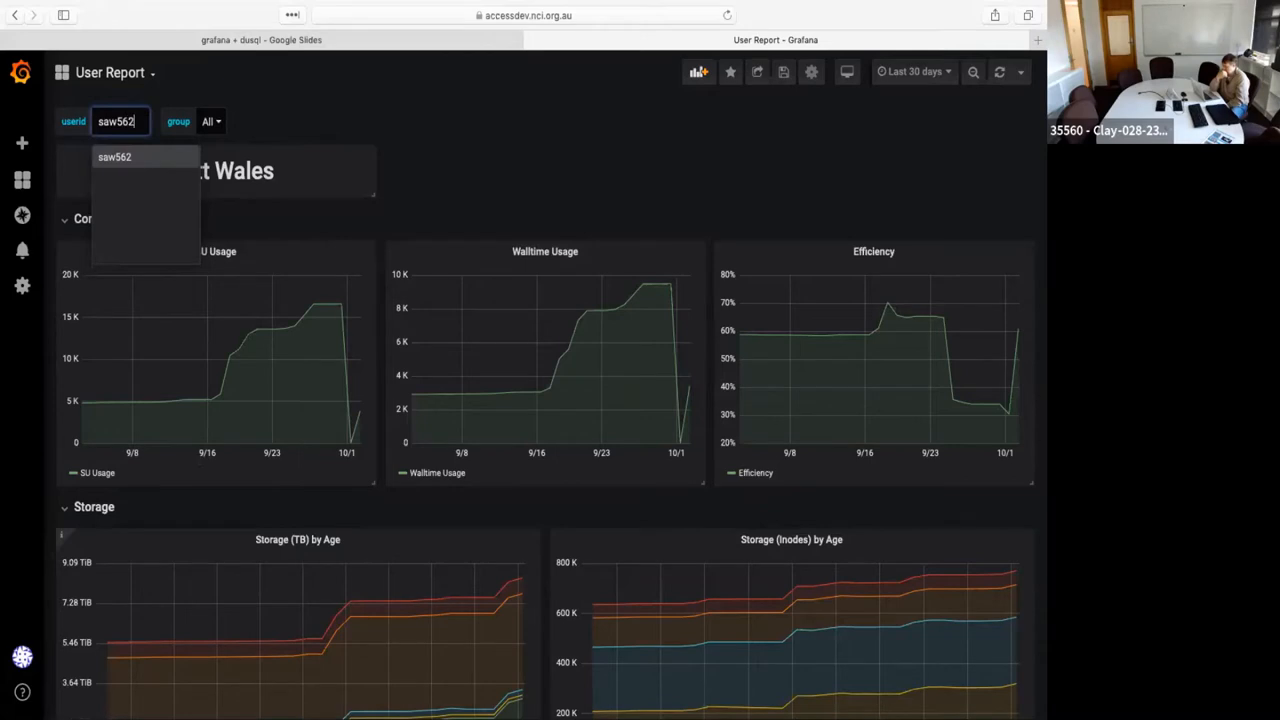
{"action": "left_click", "coordinate": [114, 156]}
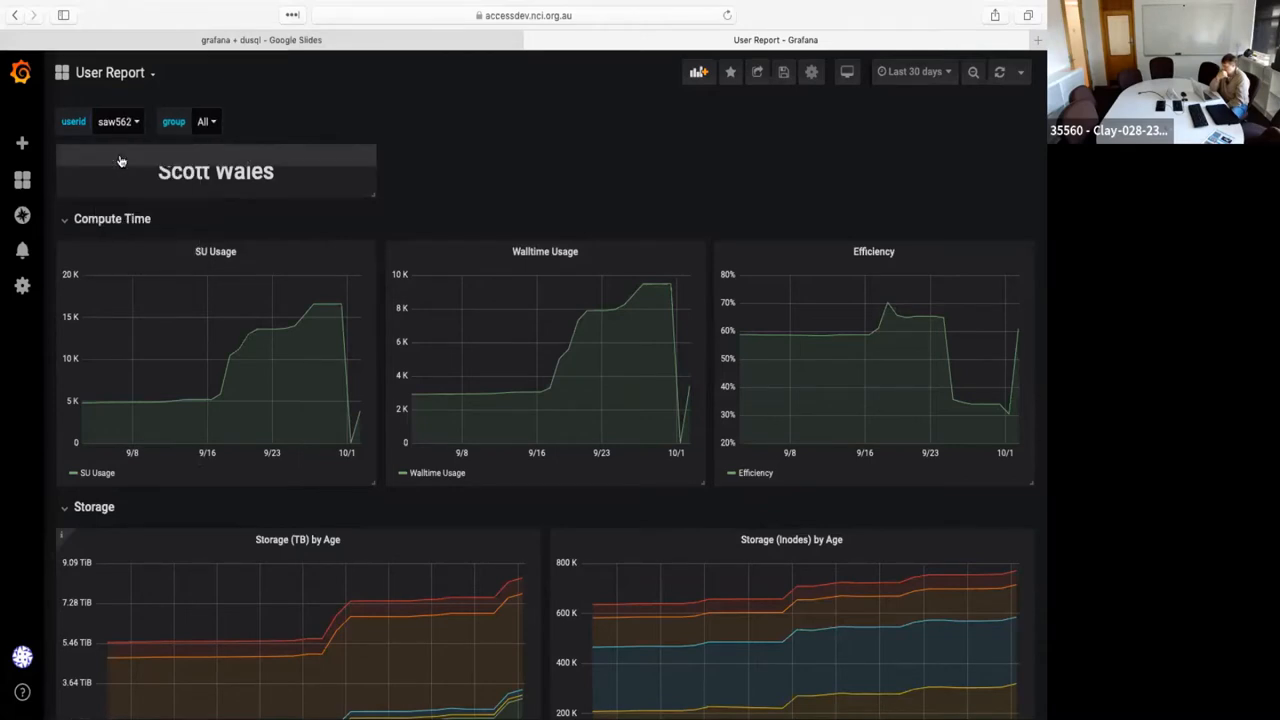
{"action": "mouse_move", "coordinate": [212, 134]}
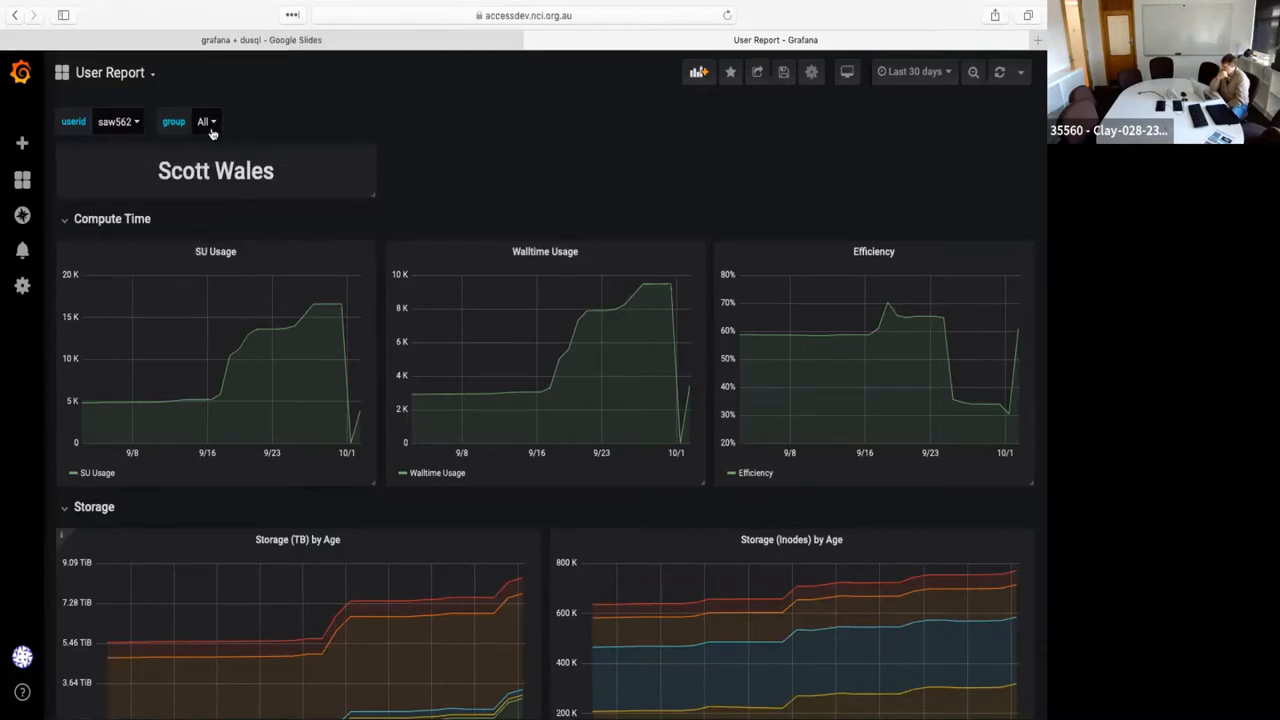
Restrict the report to group w35 and review its graphs
{"action": "left_click", "coordinate": [204, 122]}
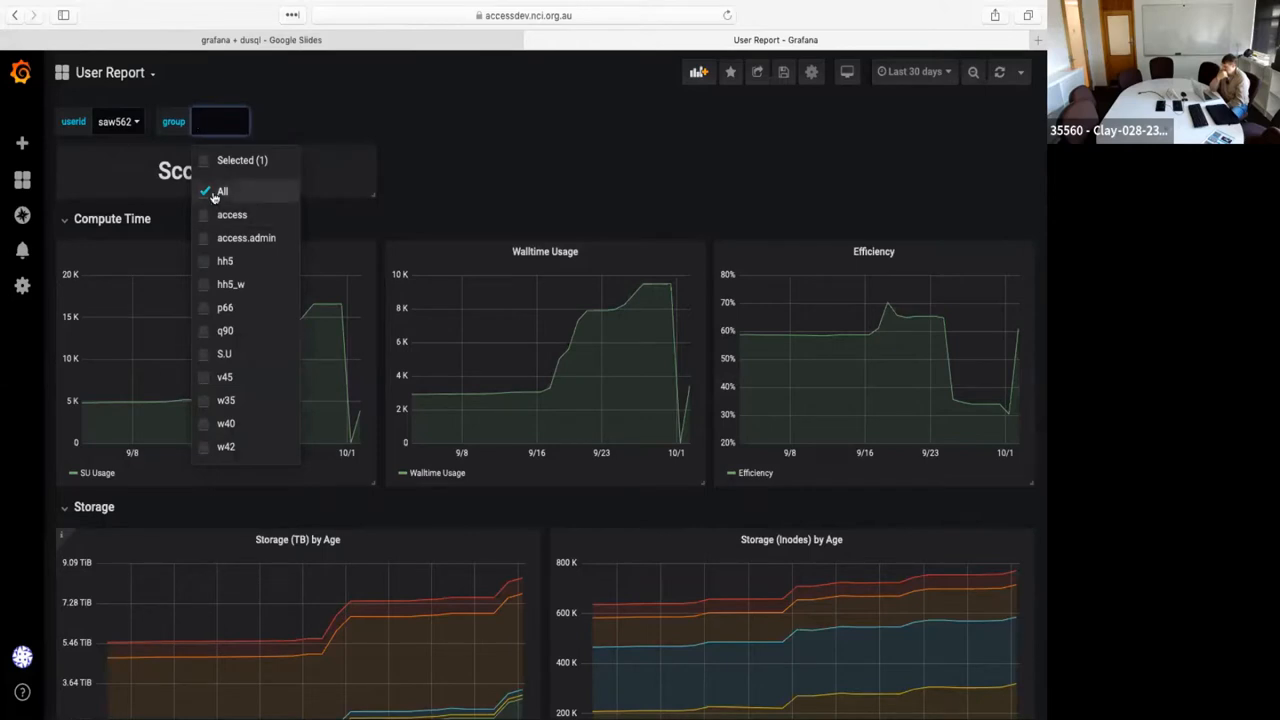
{"action": "left_click", "coordinate": [222, 192]}
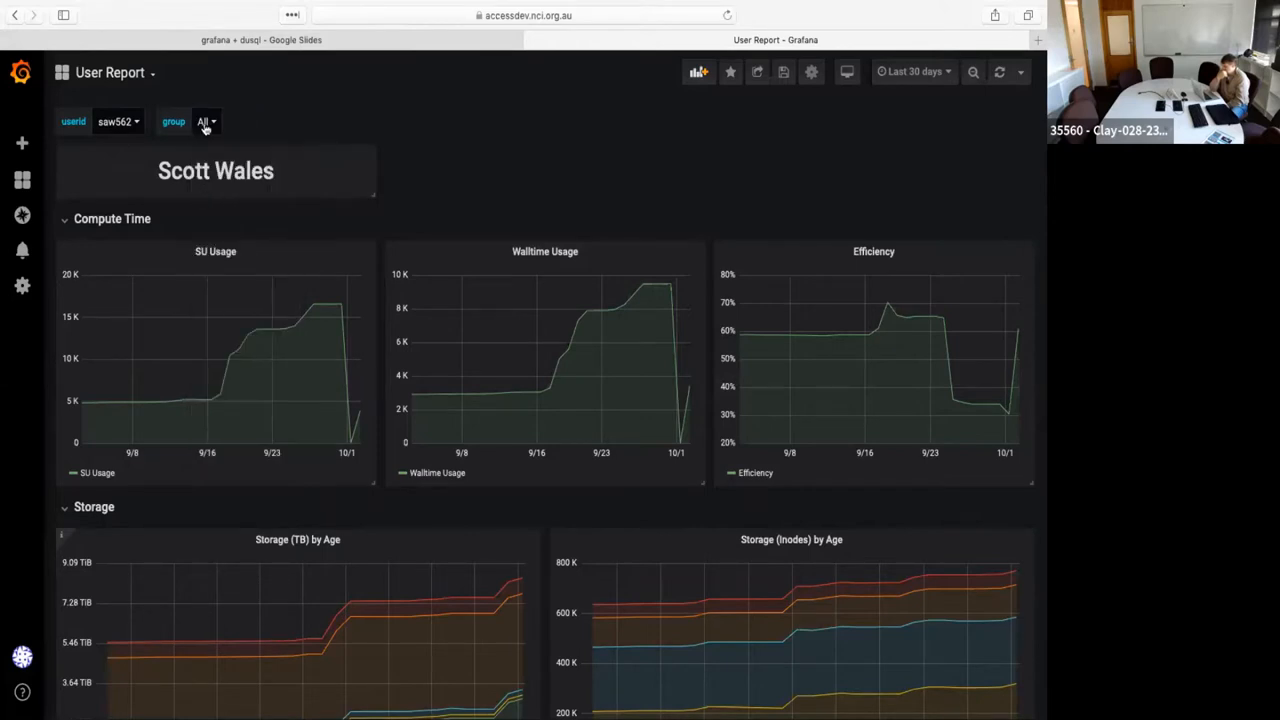
{"action": "type", "text": "w3"}
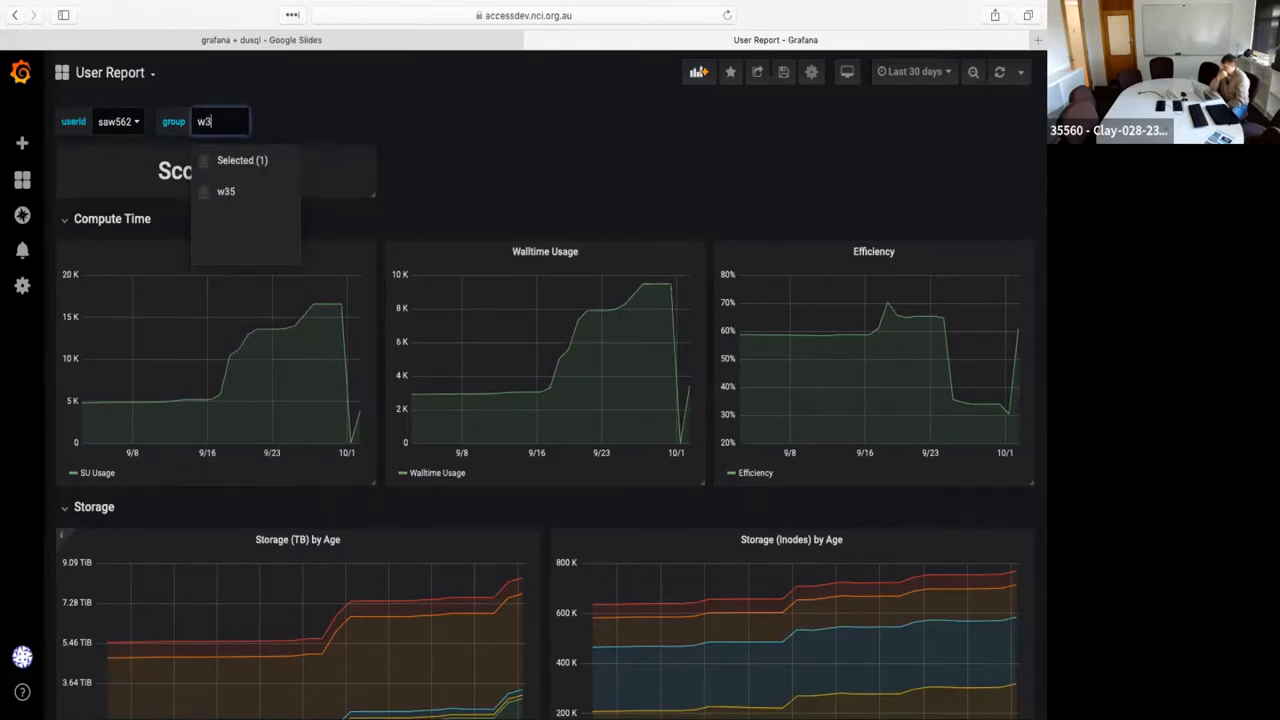
{"action": "left_click", "coordinate": [224, 192]}
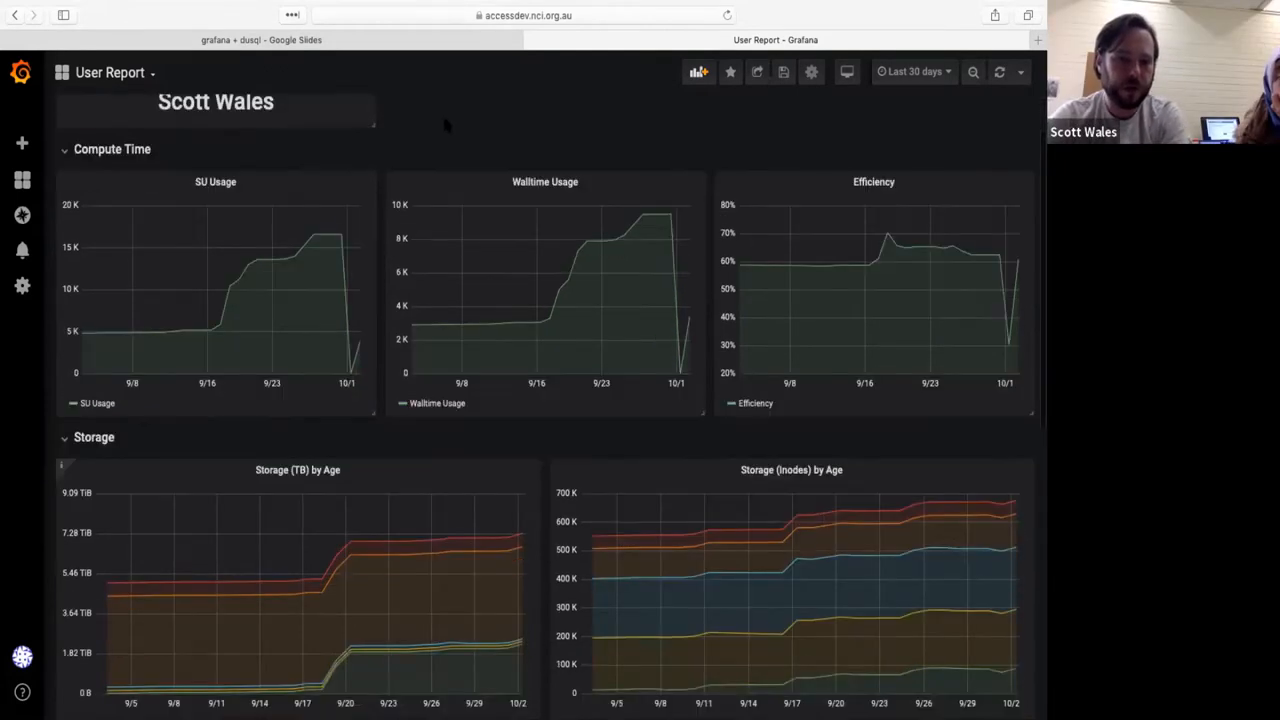
{"action": "scroll", "scroll_direction": "down", "scroll_amount": 3}
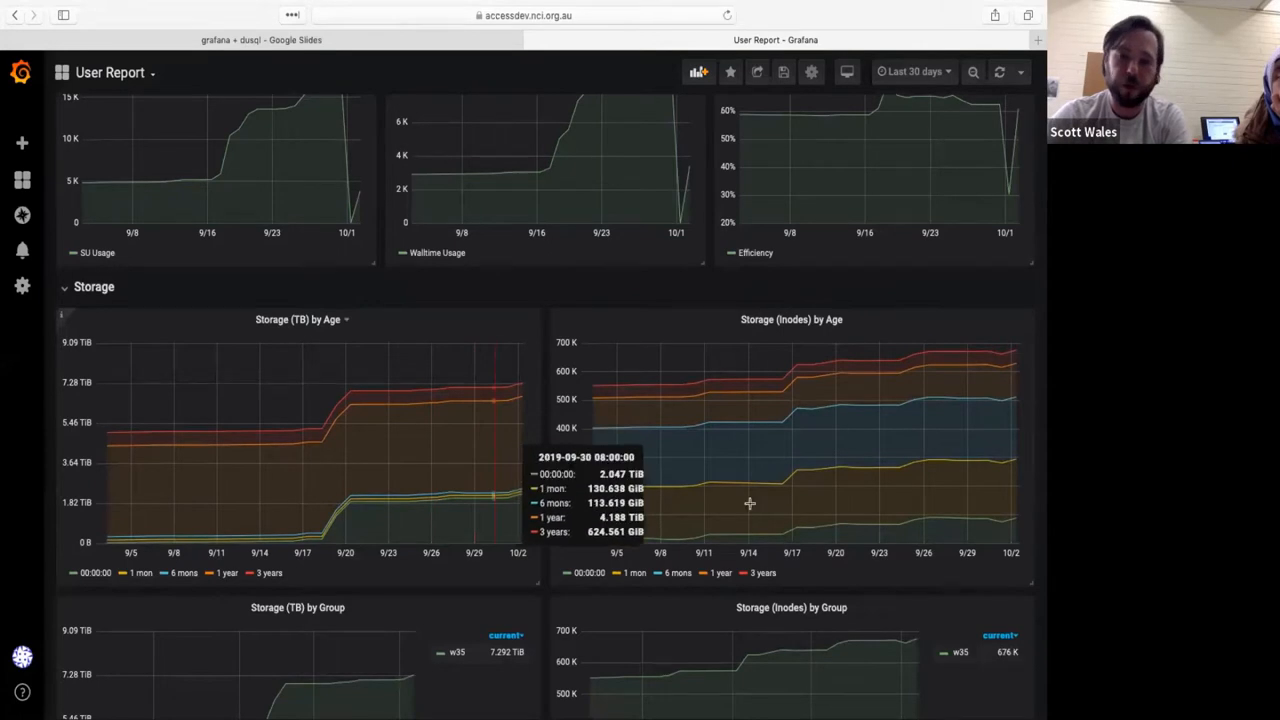
{"action": "mouse_move", "coordinate": [748, 436]}
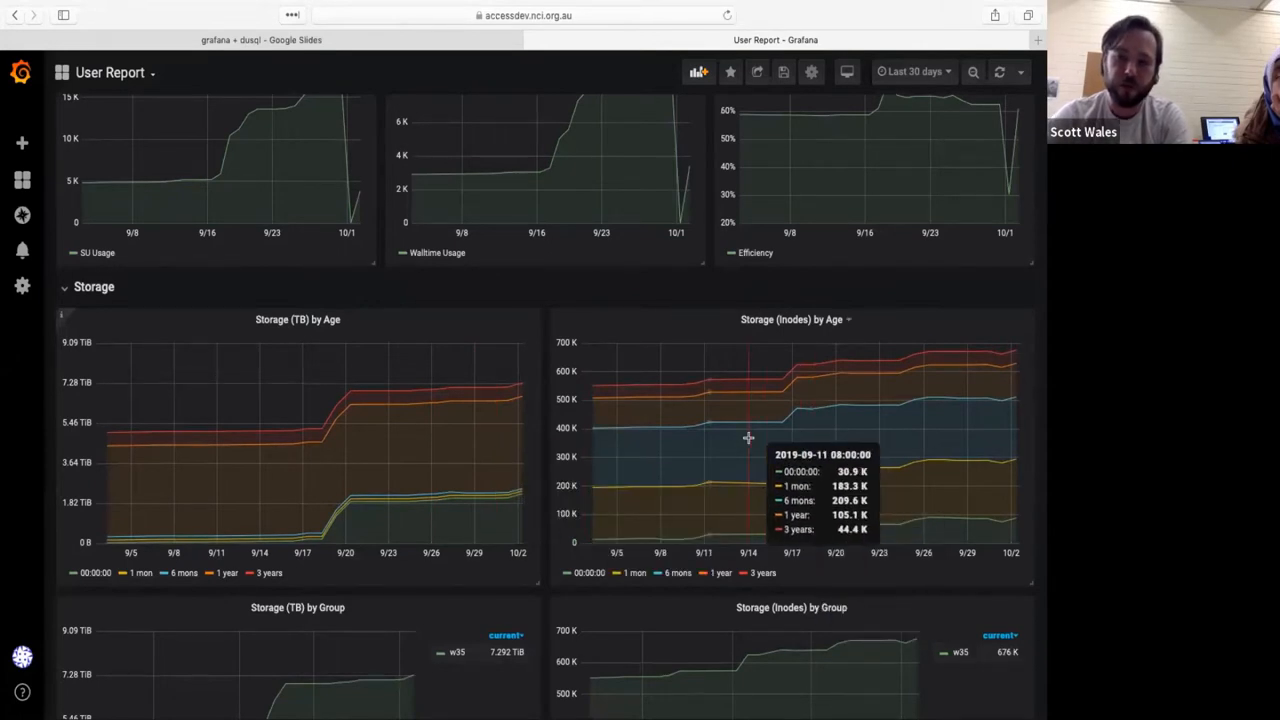
Change the report's group filter to w40
{"action": "left_click", "coordinate": [220, 122]}
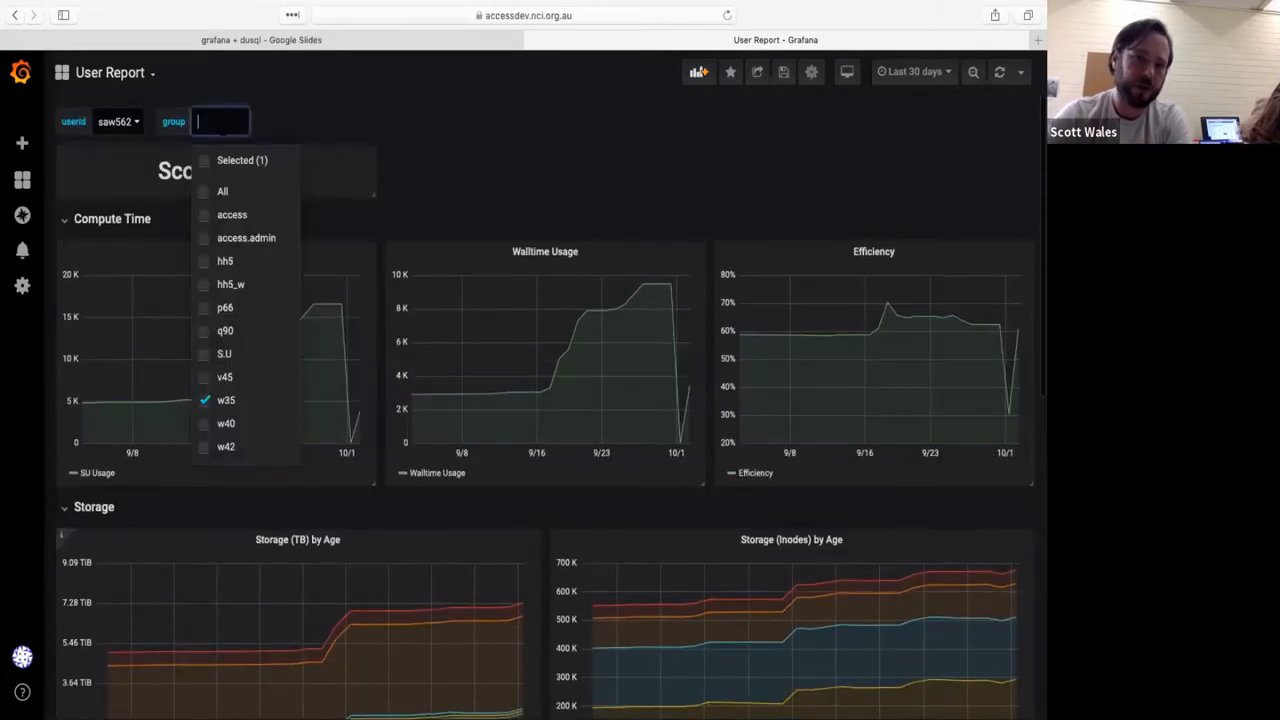
{"action": "type", "text": "w40"}
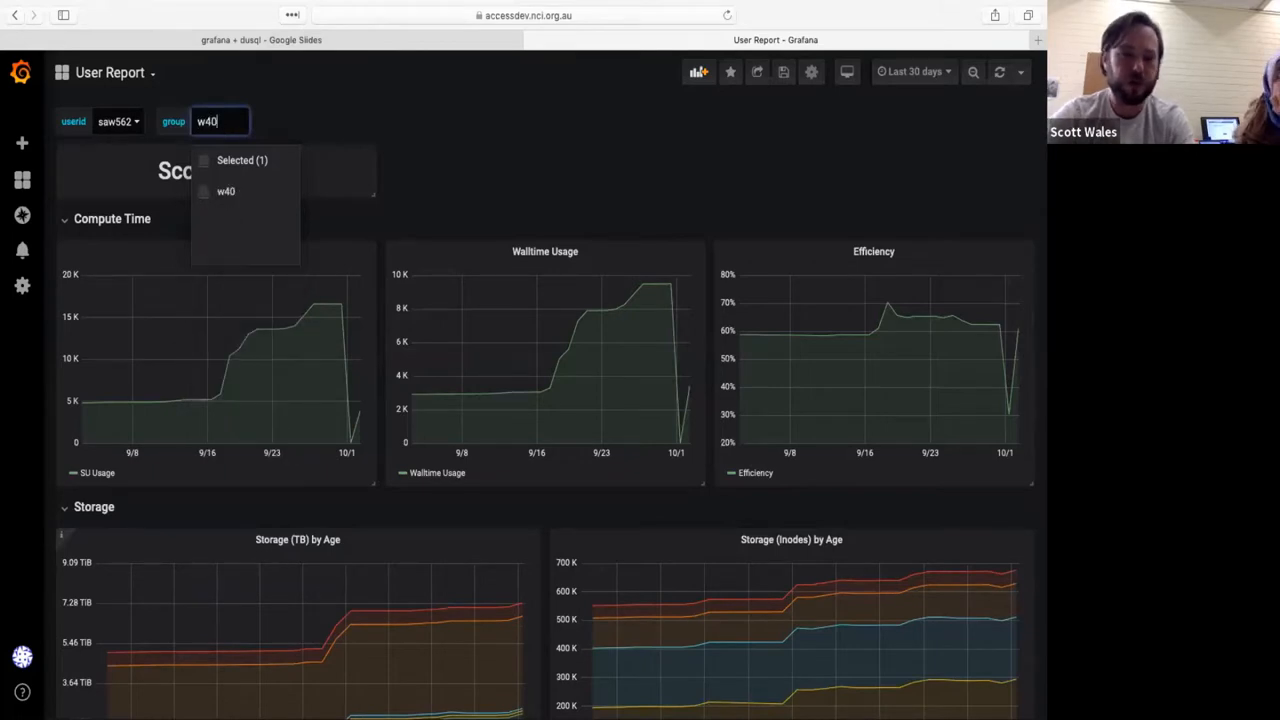
{"action": "left_click", "coordinate": [226, 192]}
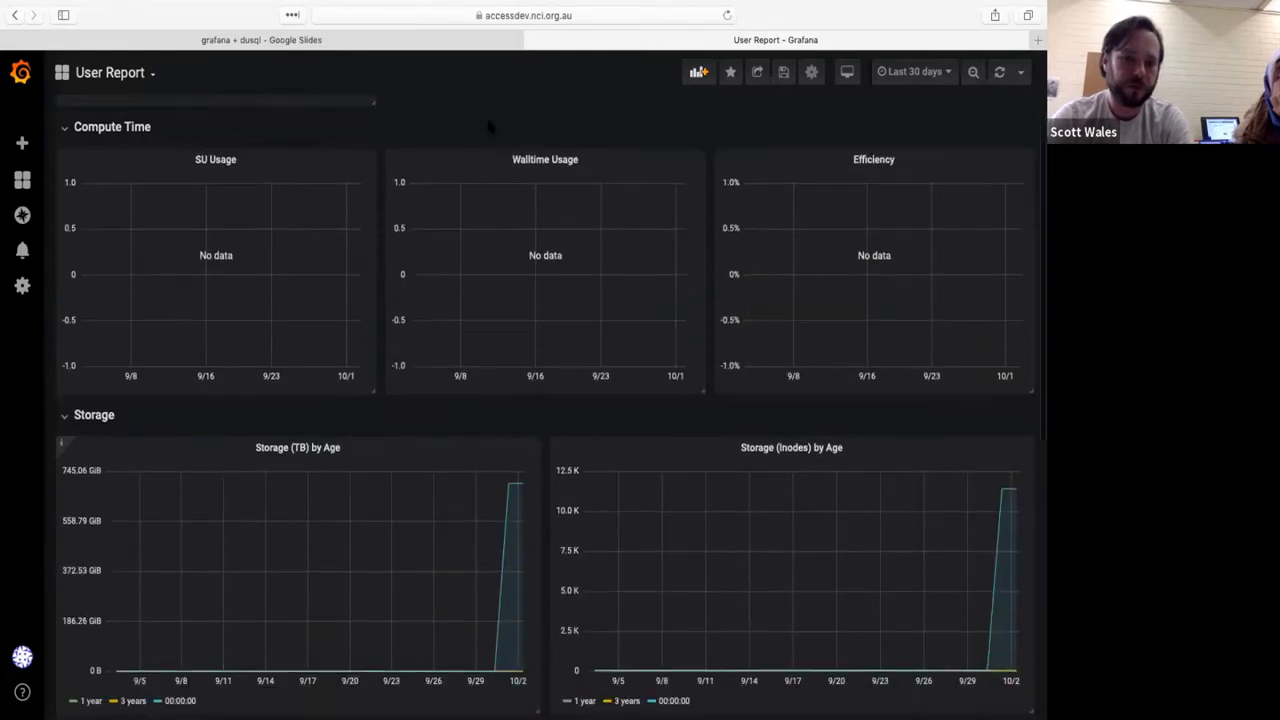
{"action": "scroll", "scroll_direction": "down", "scroll_amount": 3}
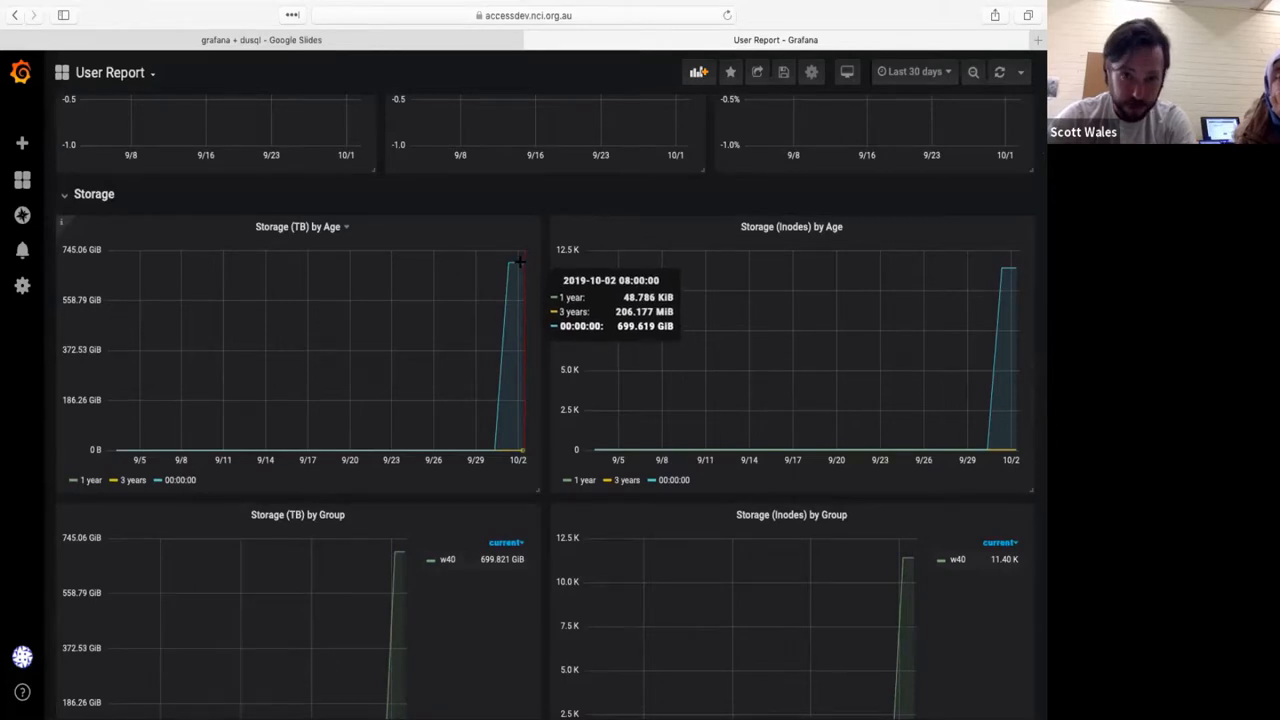
{"action": "scroll", "scroll_direction": "down", "scroll_amount": 3}
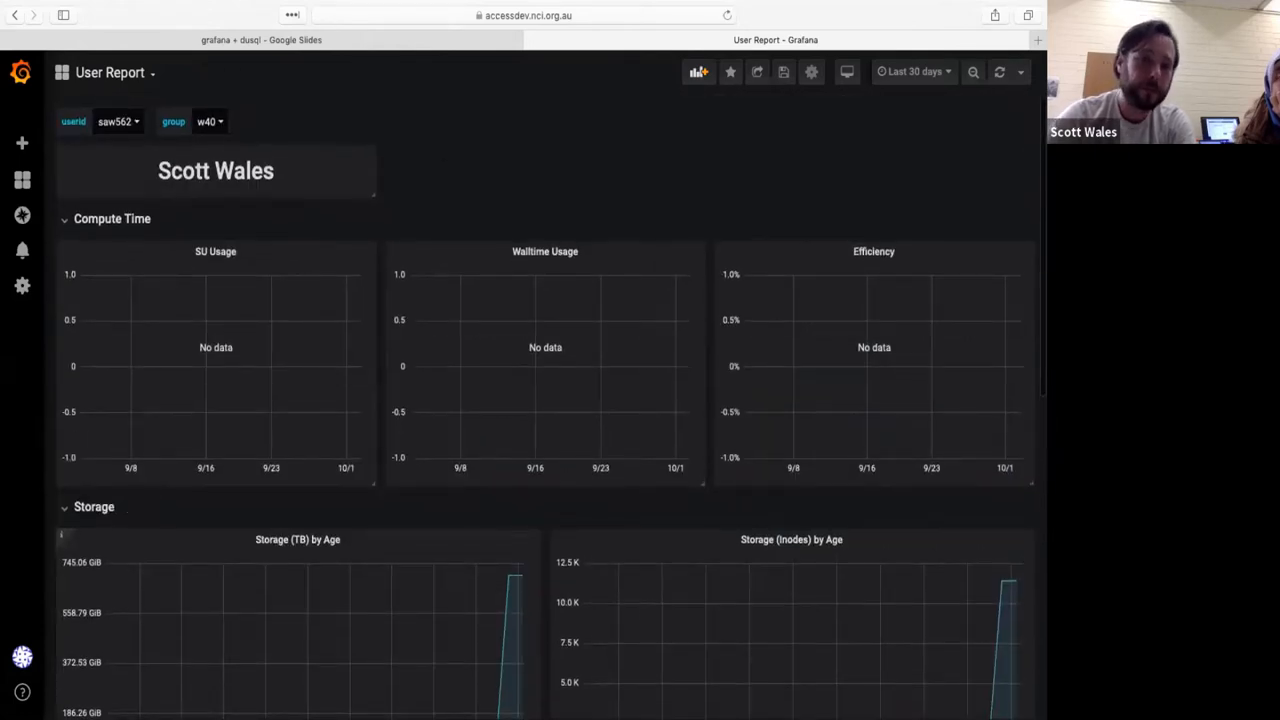
{"action": "left_click", "coordinate": [210, 122]}
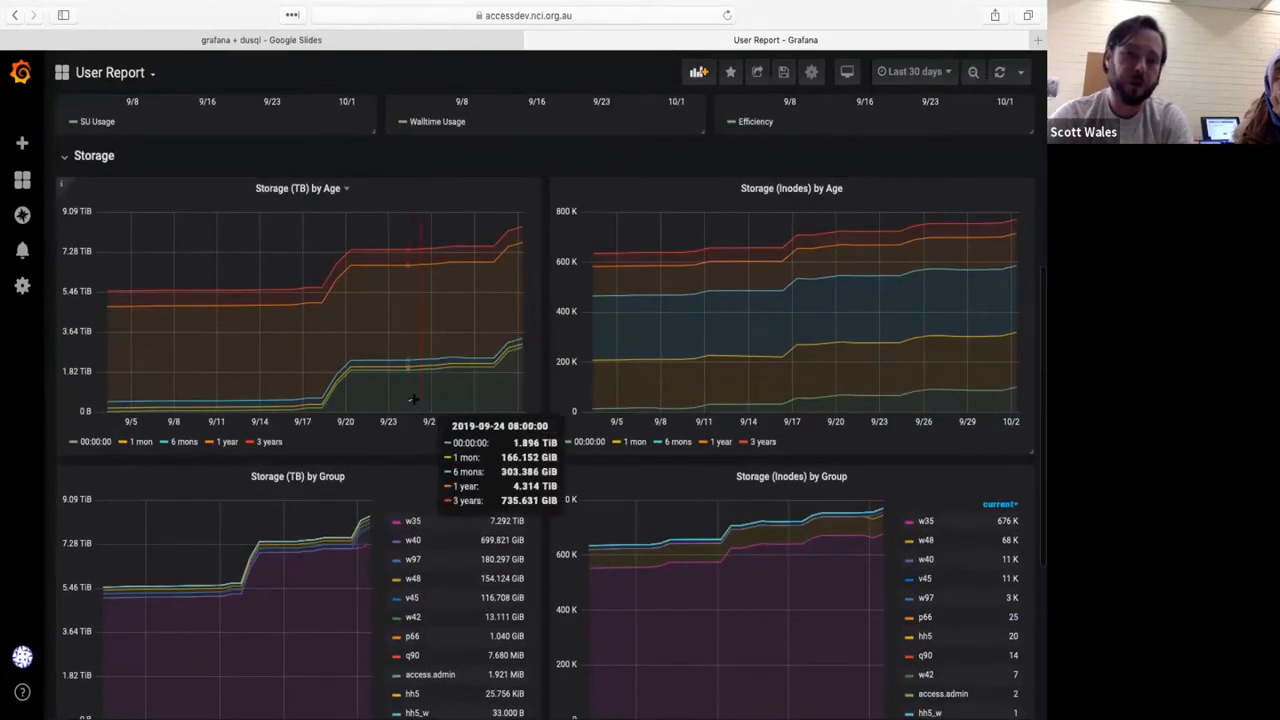
{"action": "mouse_move", "coordinate": [504, 370]}
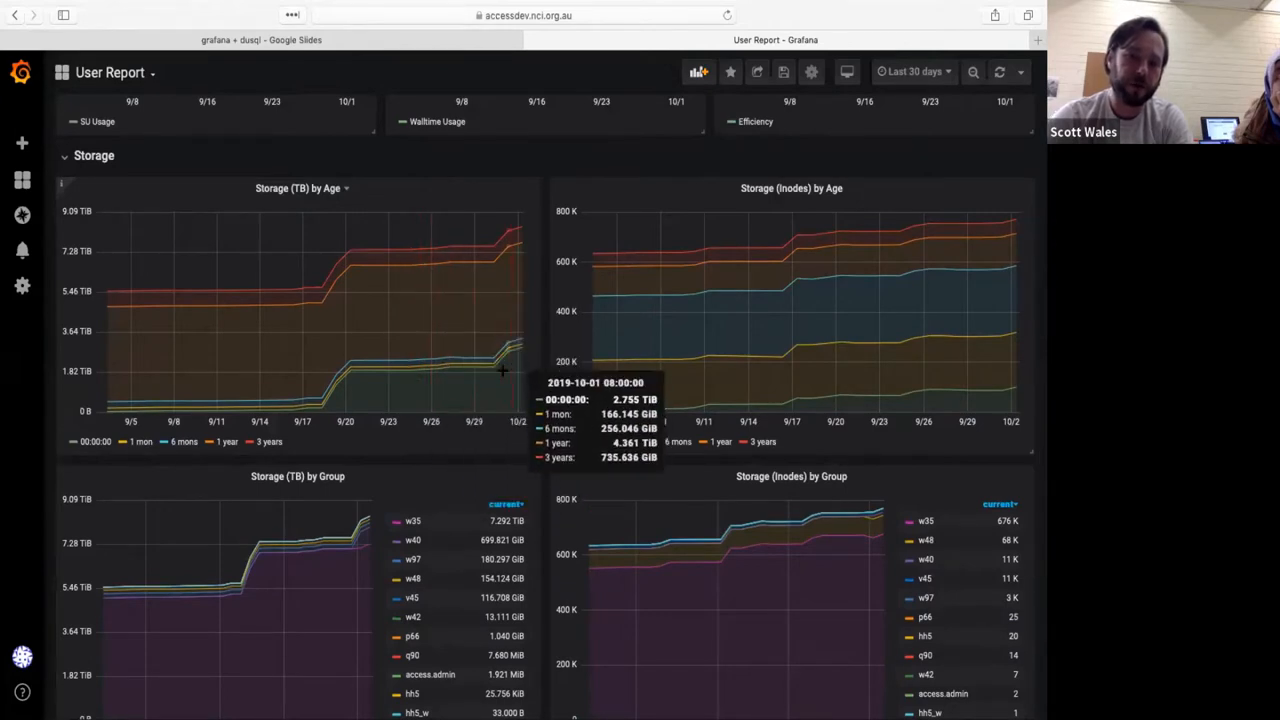
{"action": "mouse_move", "coordinate": [408, 390]}
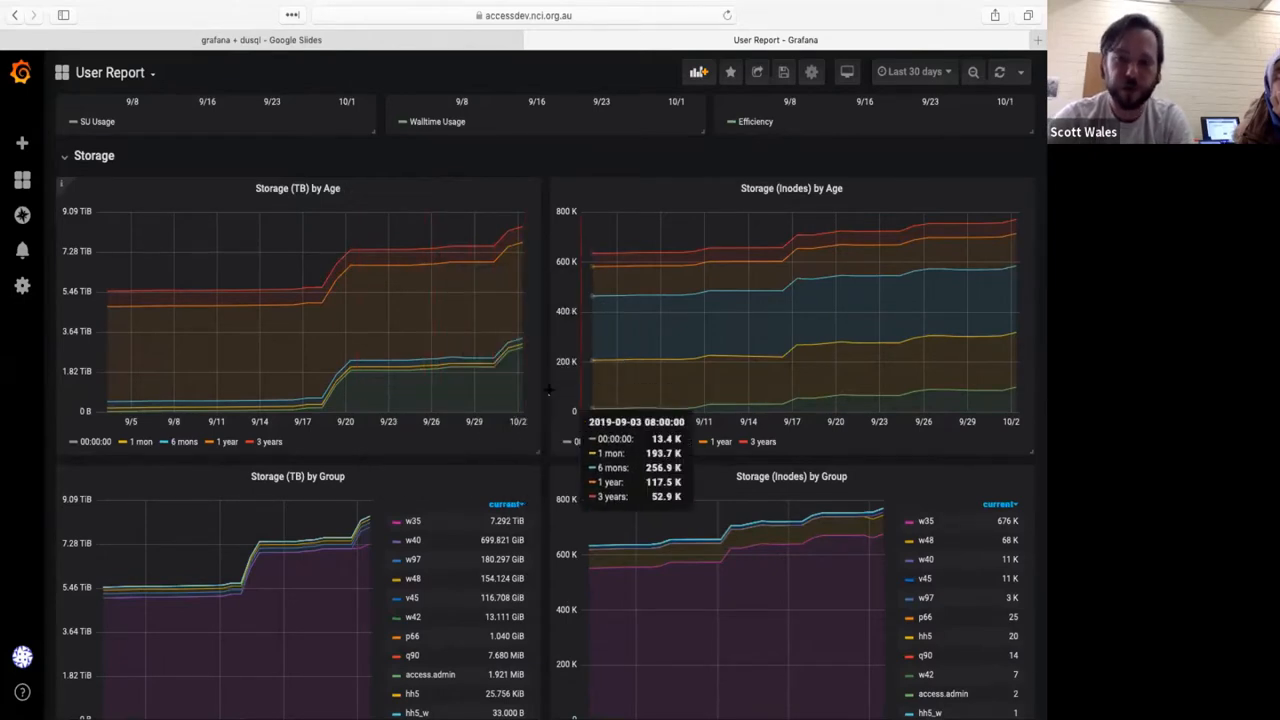
{"action": "scroll", "scroll_direction": "down", "scroll_amount": 3}
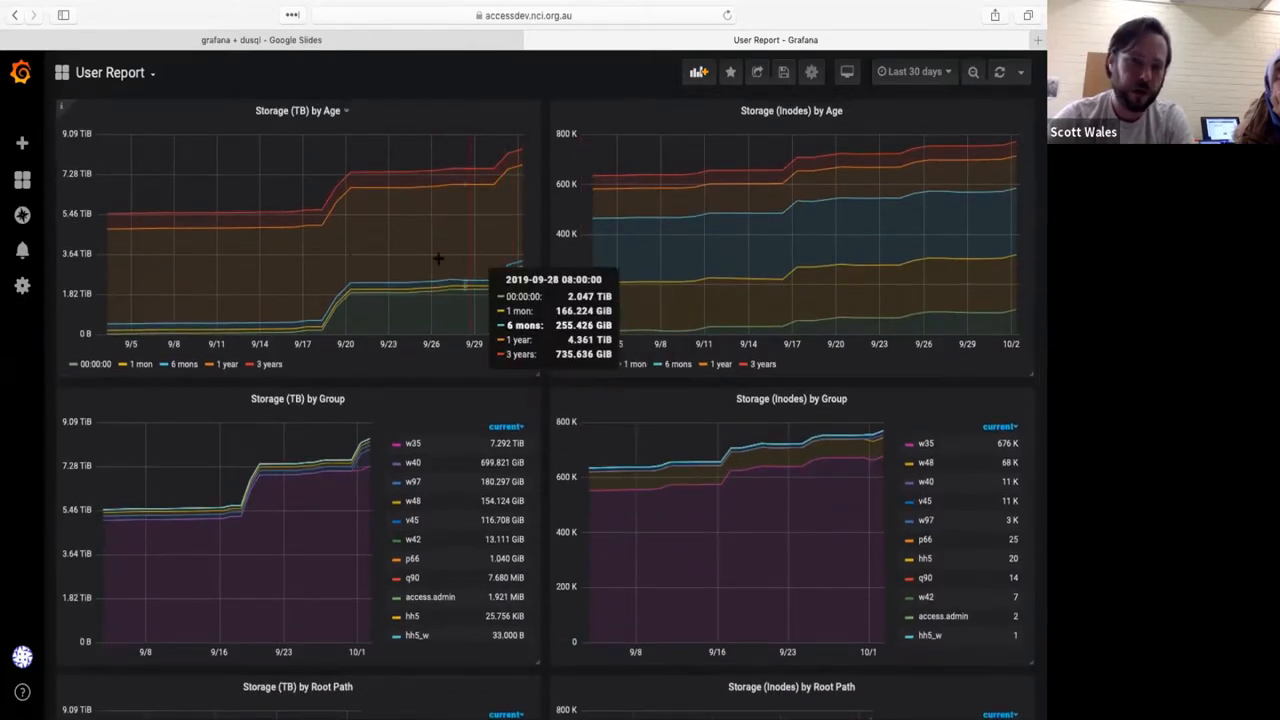
{"action": "mouse_move", "coordinate": [448, 226]}
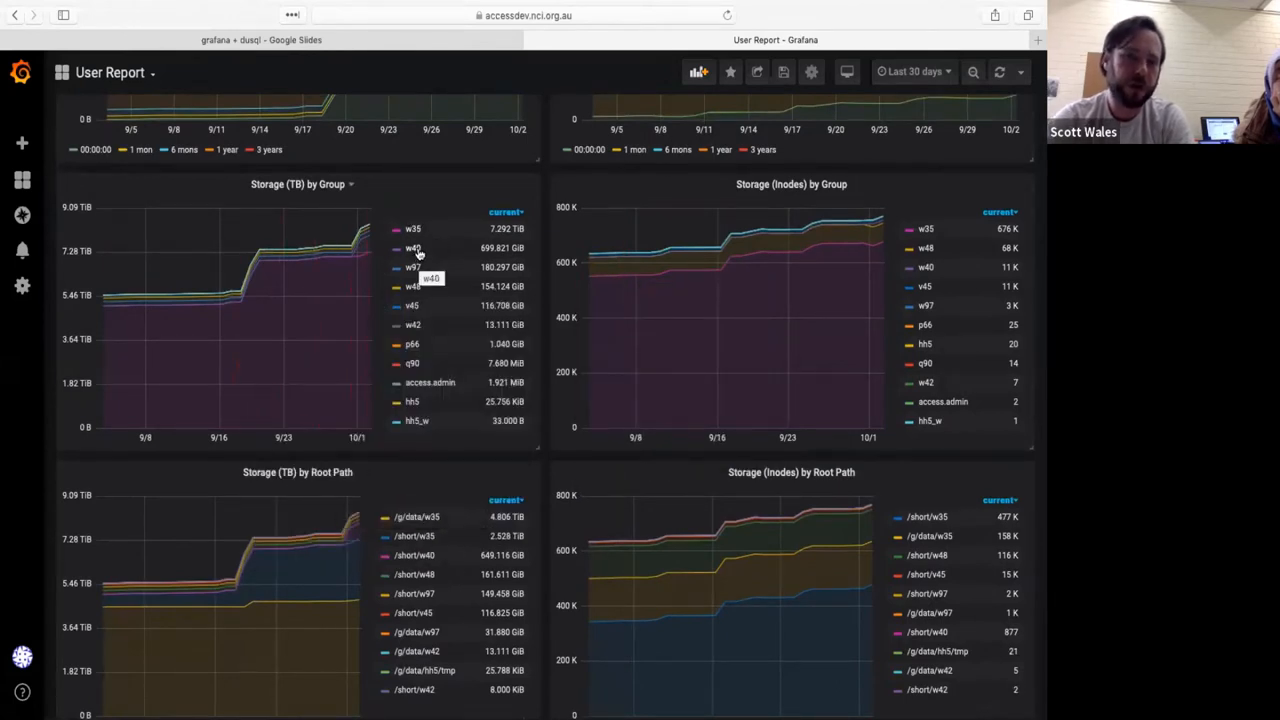
{"action": "scroll", "scroll_direction": "down", "scroll_amount": 3}
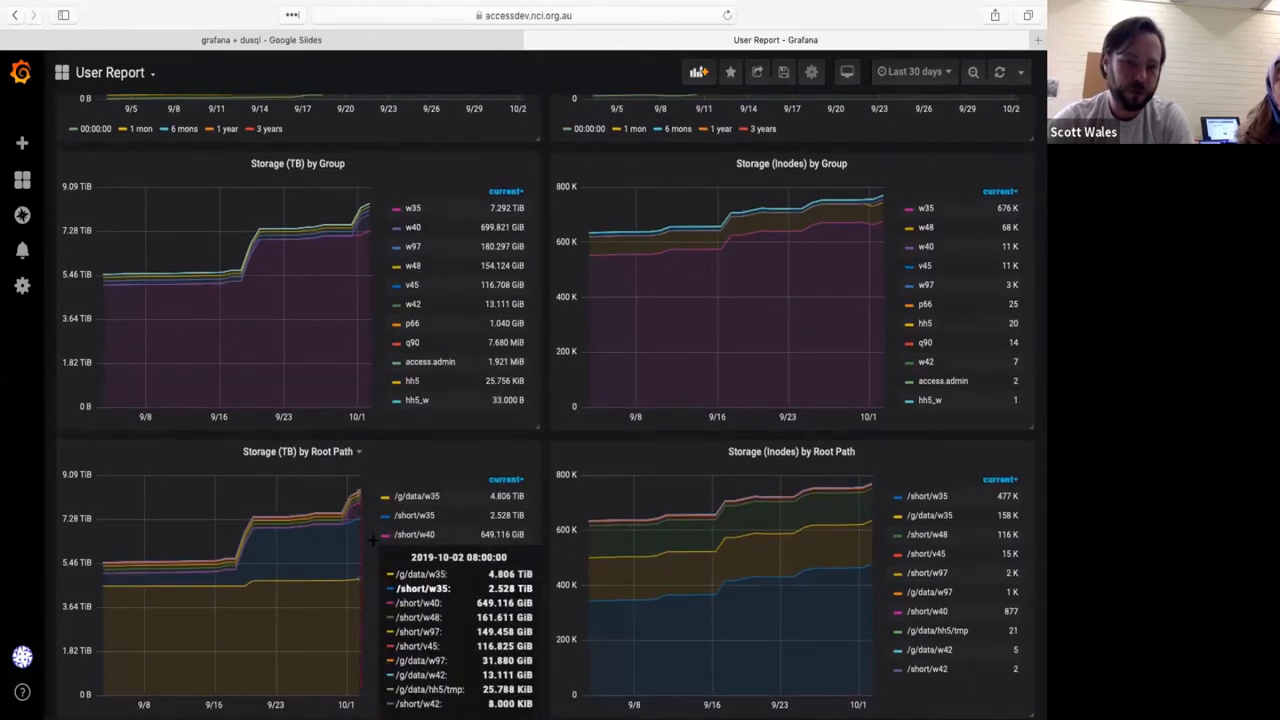
{"action": "mouse_move", "coordinate": [342, 592]}
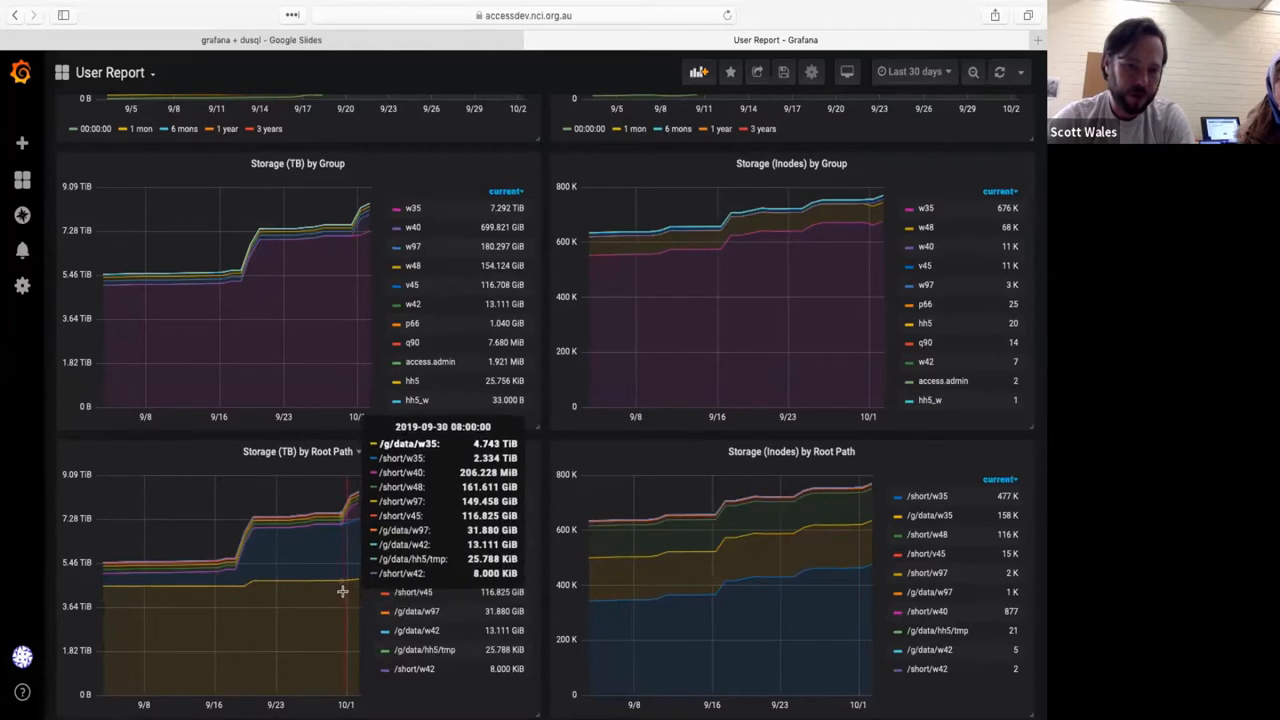
{"action": "mouse_move", "coordinate": [336, 584]}
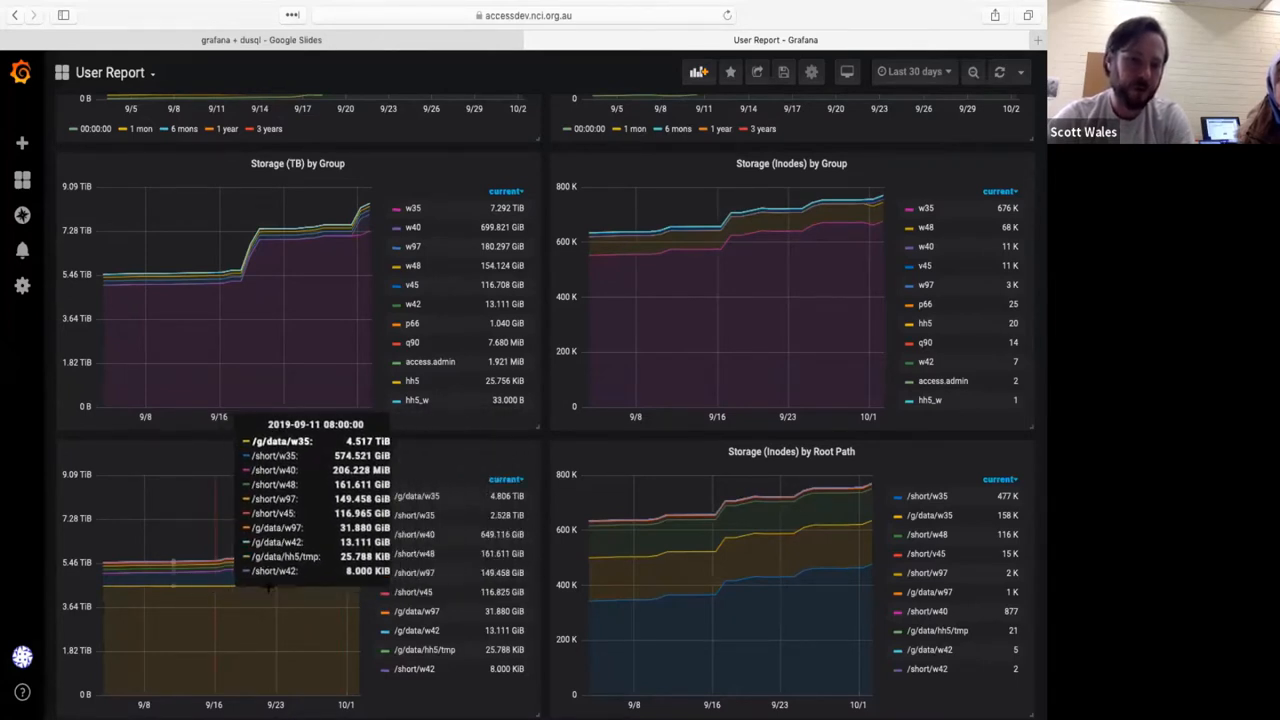
{"action": "mouse_move", "coordinate": [320, 624]}
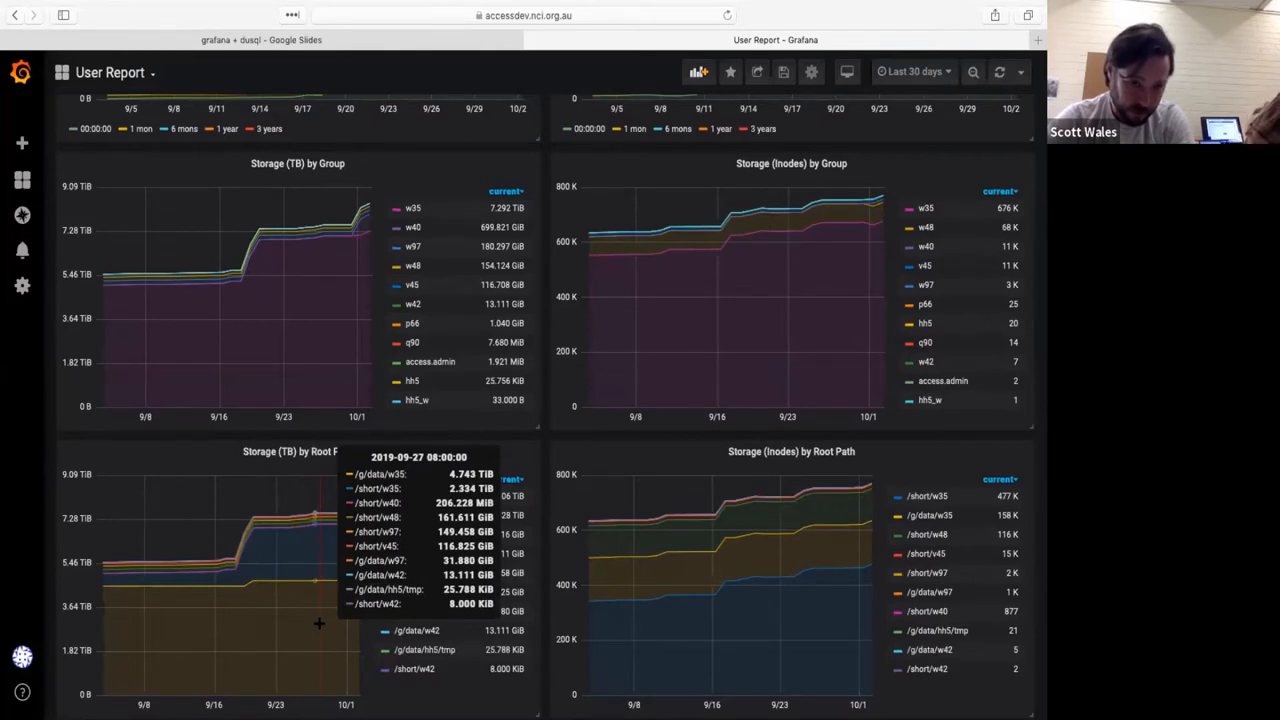
{"action": "mouse_move", "coordinate": [240, 584]}
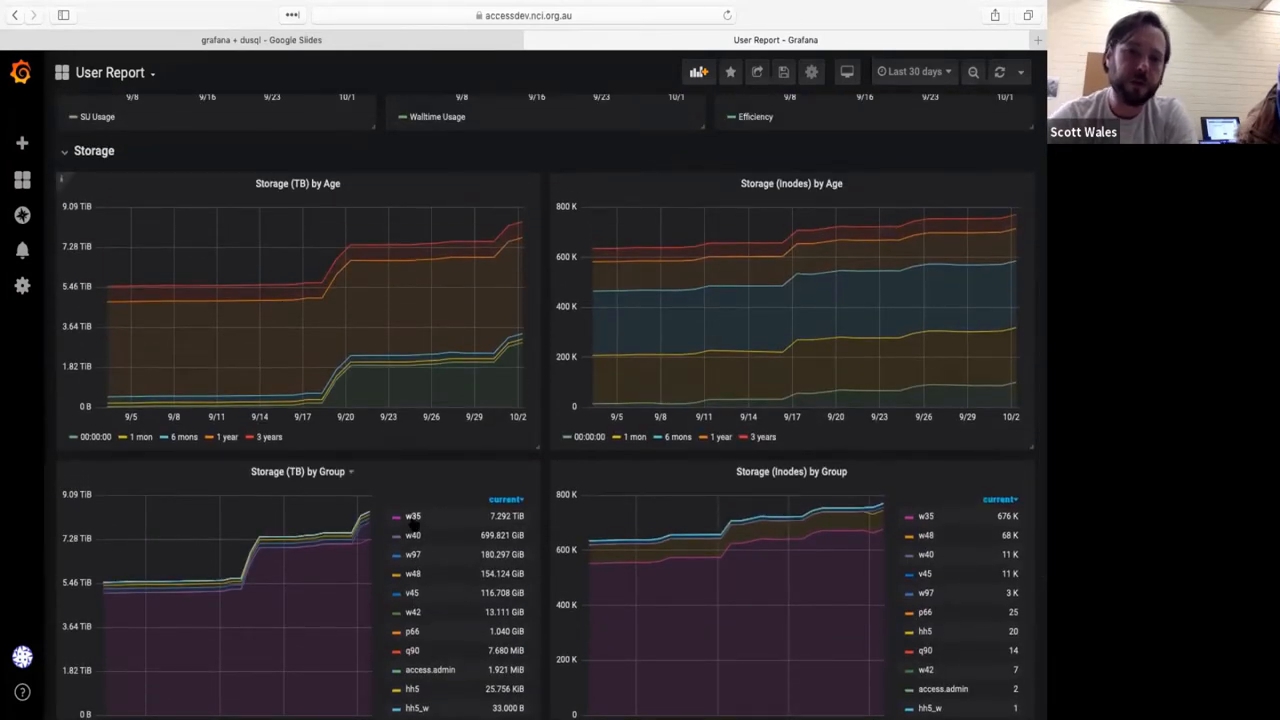
{"action": "mouse_move", "coordinate": [344, 390]}
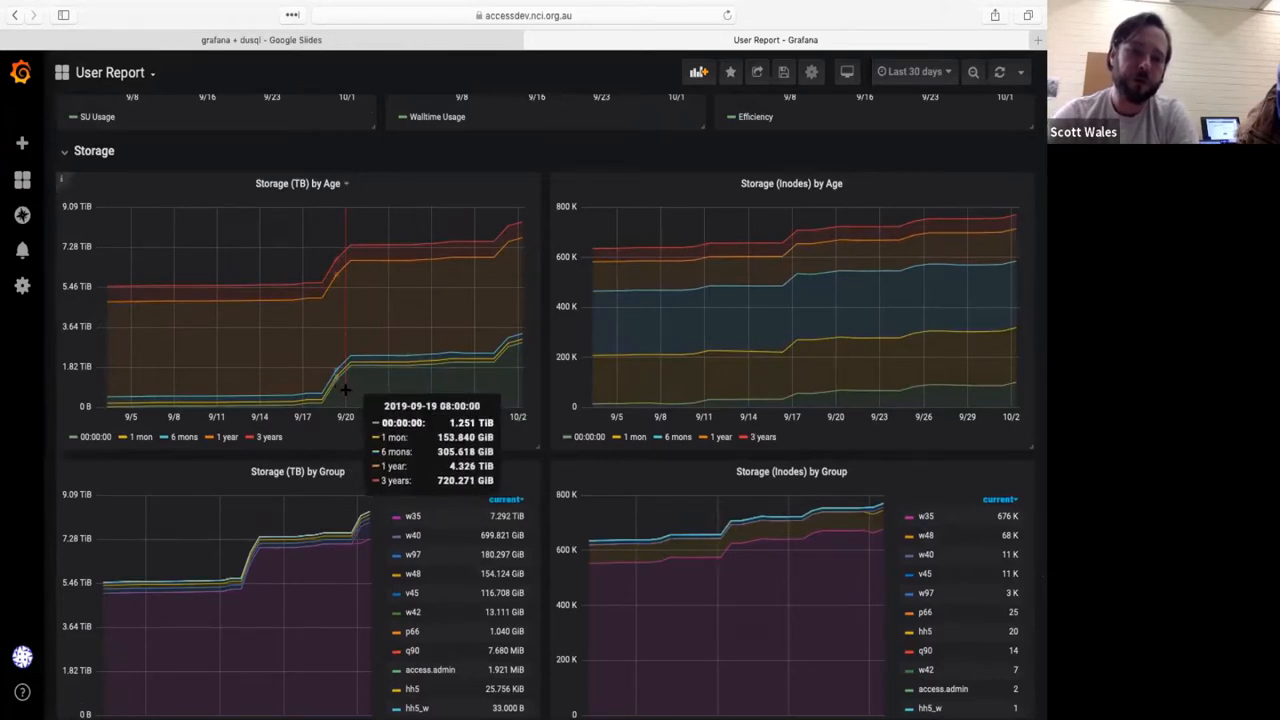
{"action": "mouse_move", "coordinate": [504, 388]}
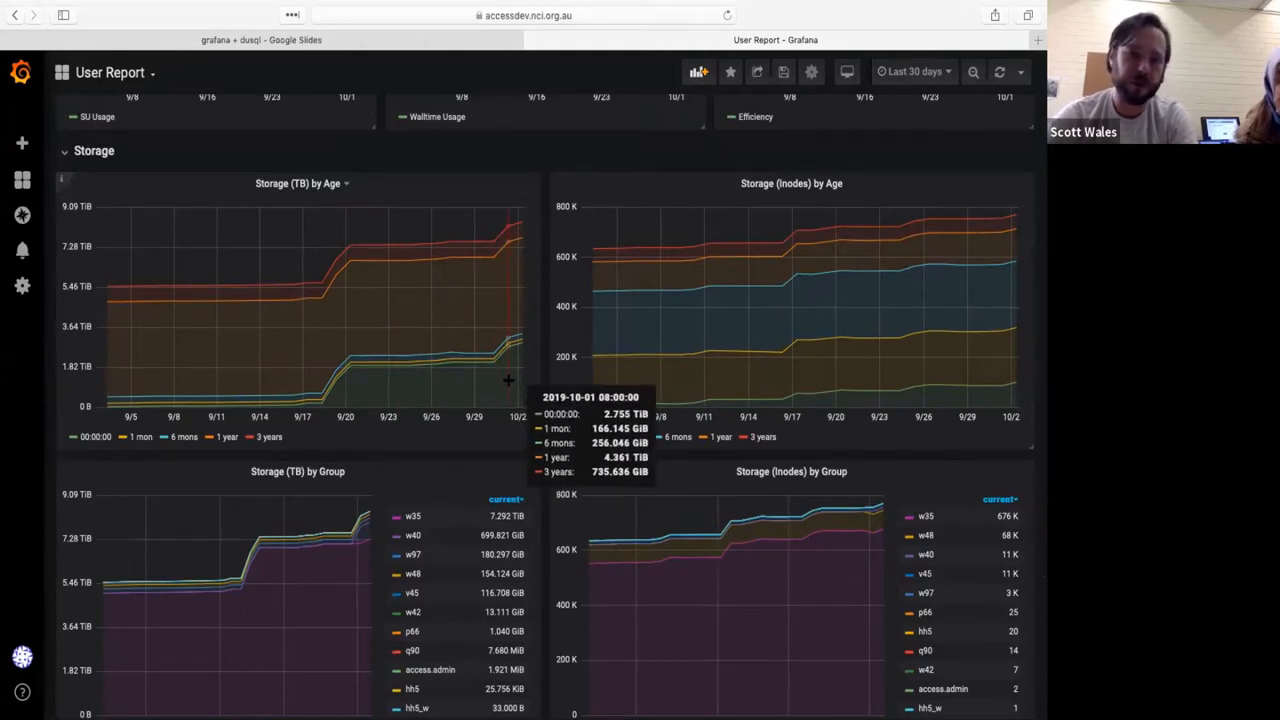
{"action": "scroll", "scroll_direction": "down", "scroll_amount": 3}
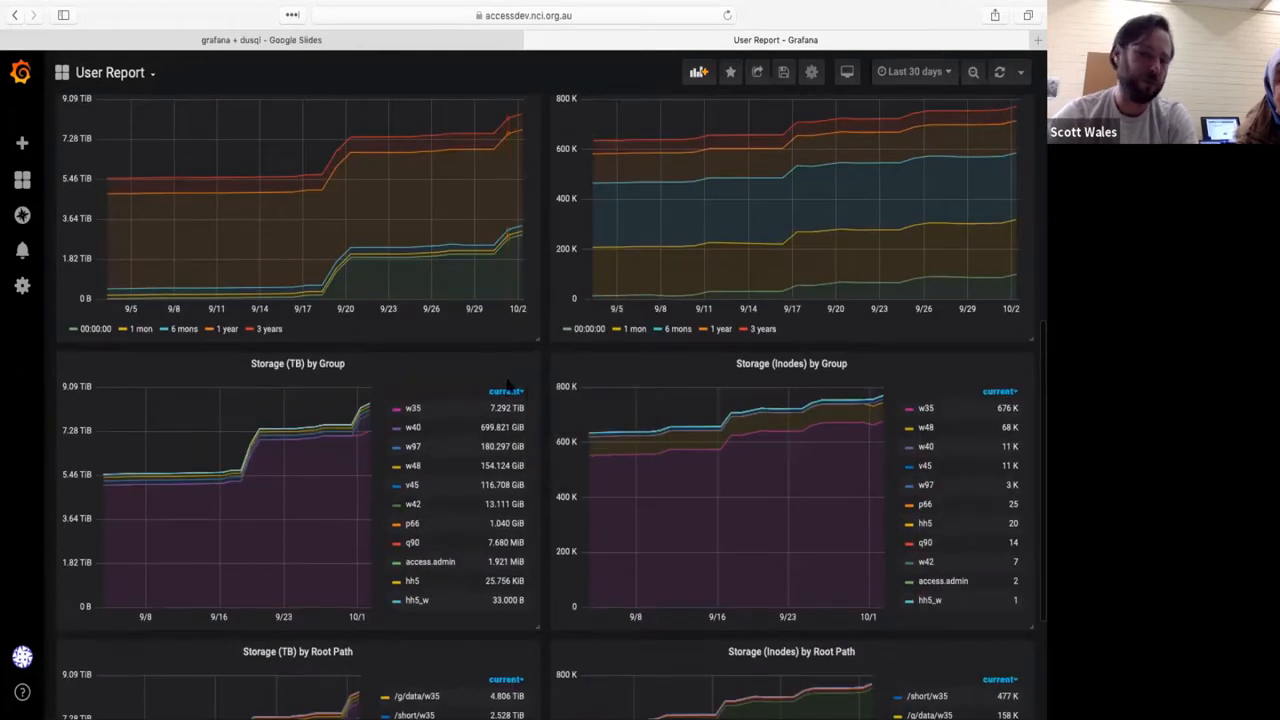
{"action": "mouse_move", "coordinate": [316, 472]}
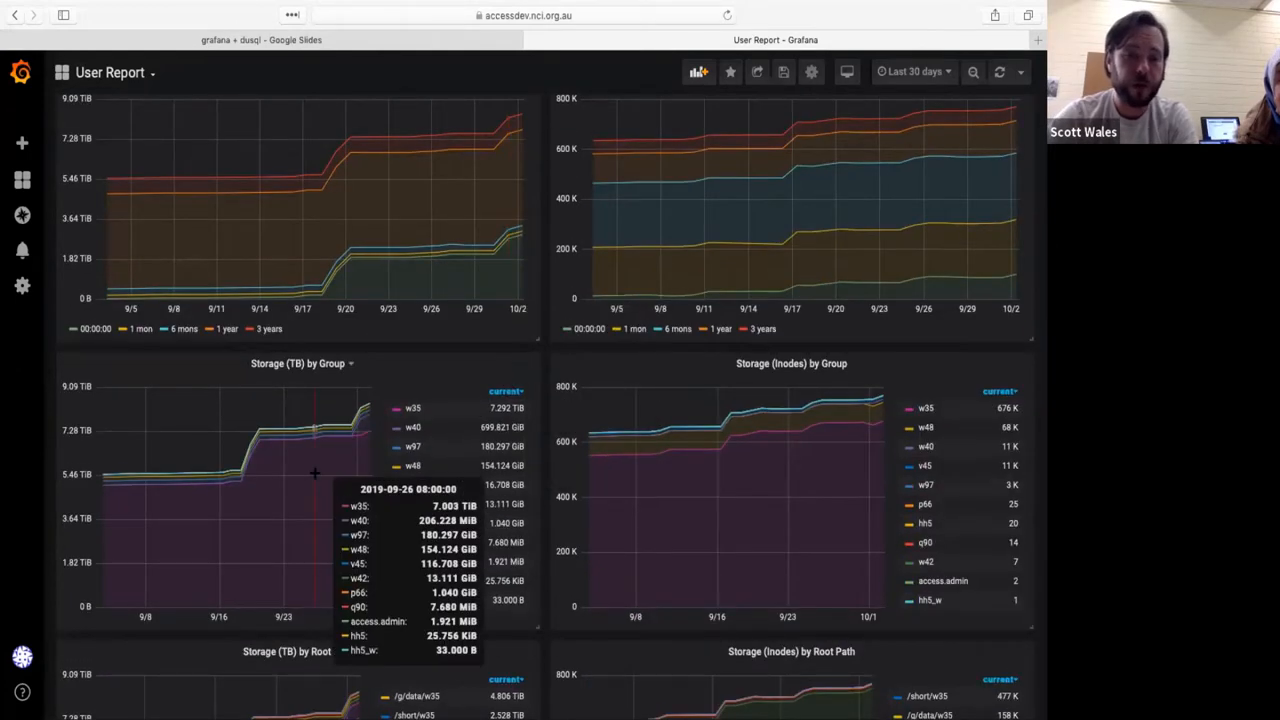
{"action": "scroll", "scroll_direction": "down", "scroll_amount": 3}
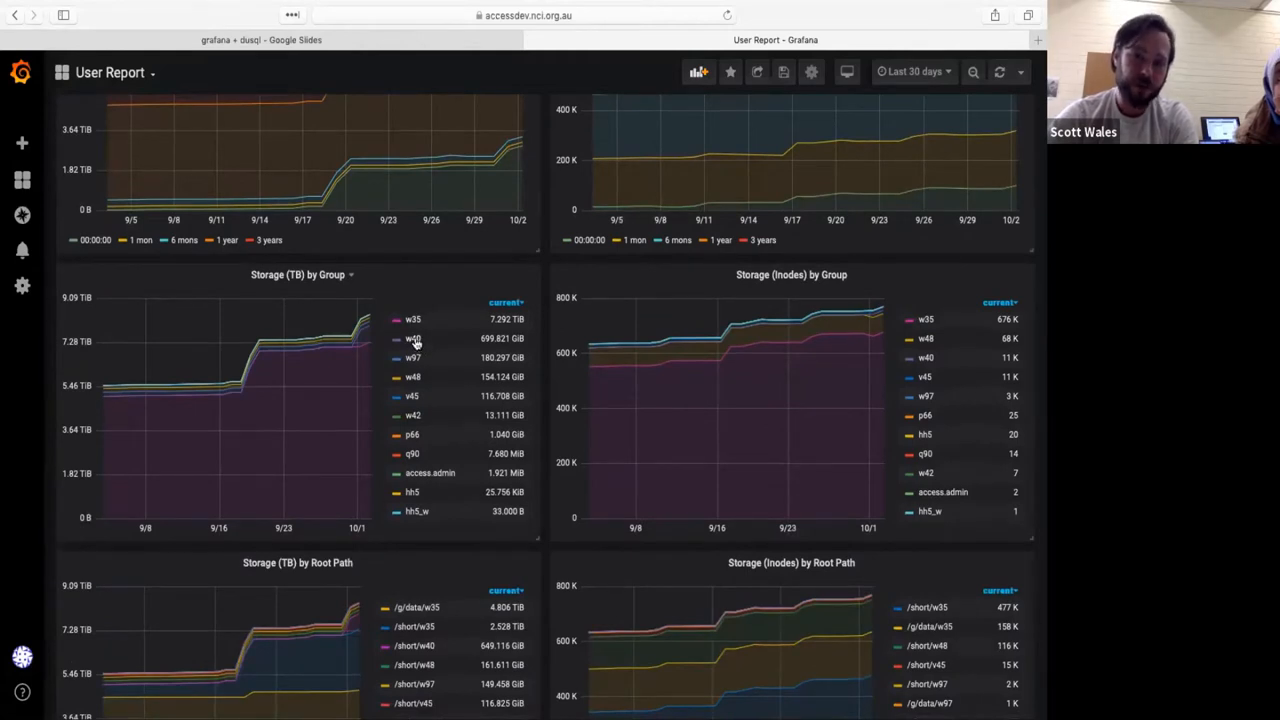
{"action": "scroll", "scroll_direction": "down", "scroll_amount": 3}
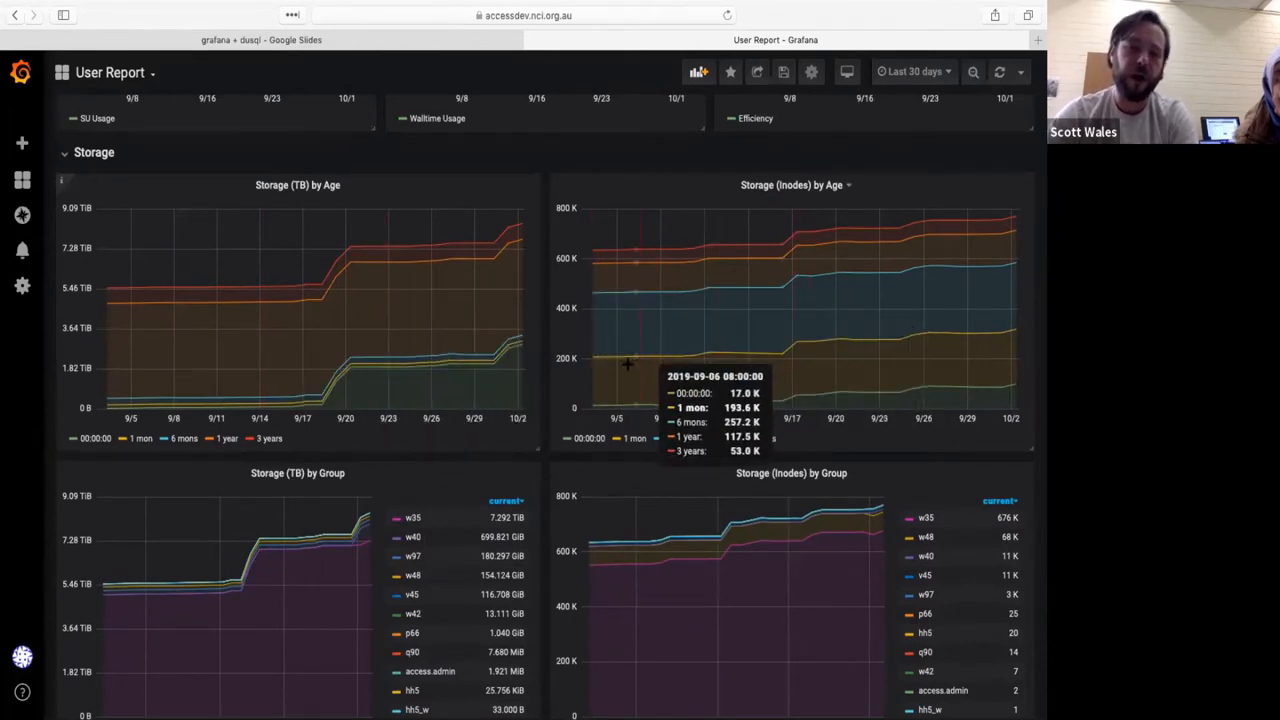
{"action": "mouse_move", "coordinate": [476, 396]}
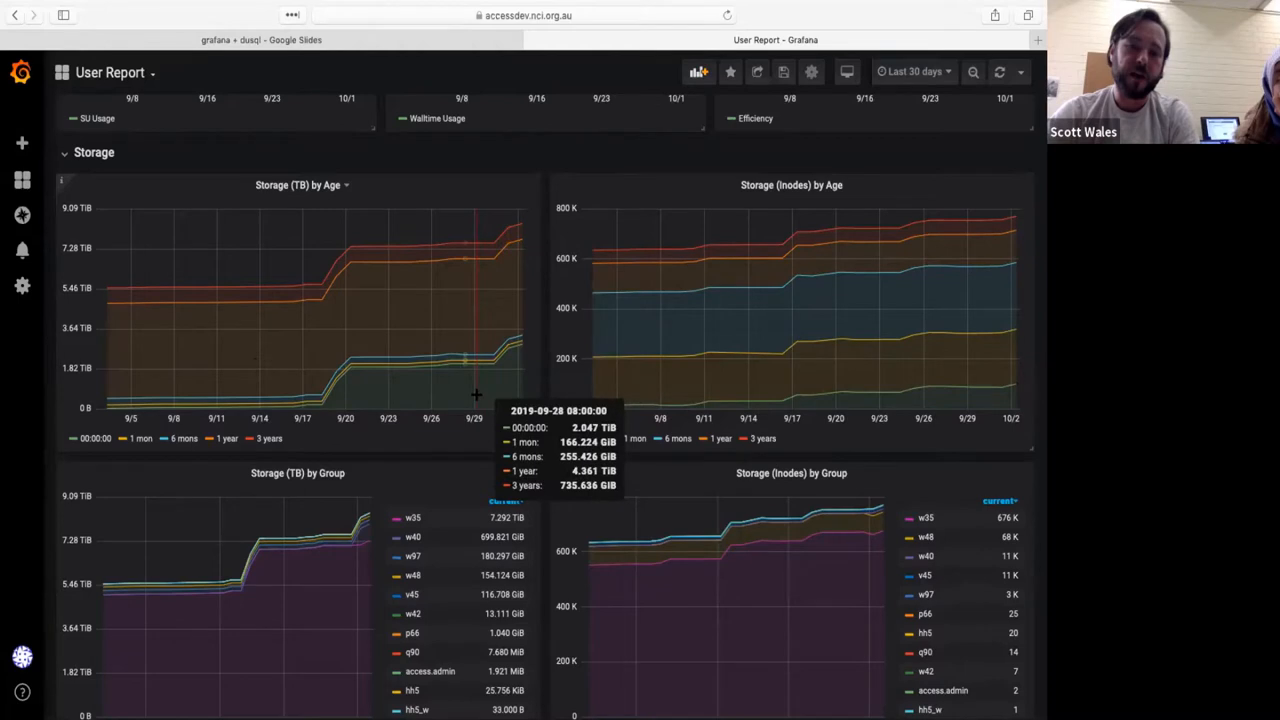
{"action": "mouse_move", "coordinate": [364, 592]}
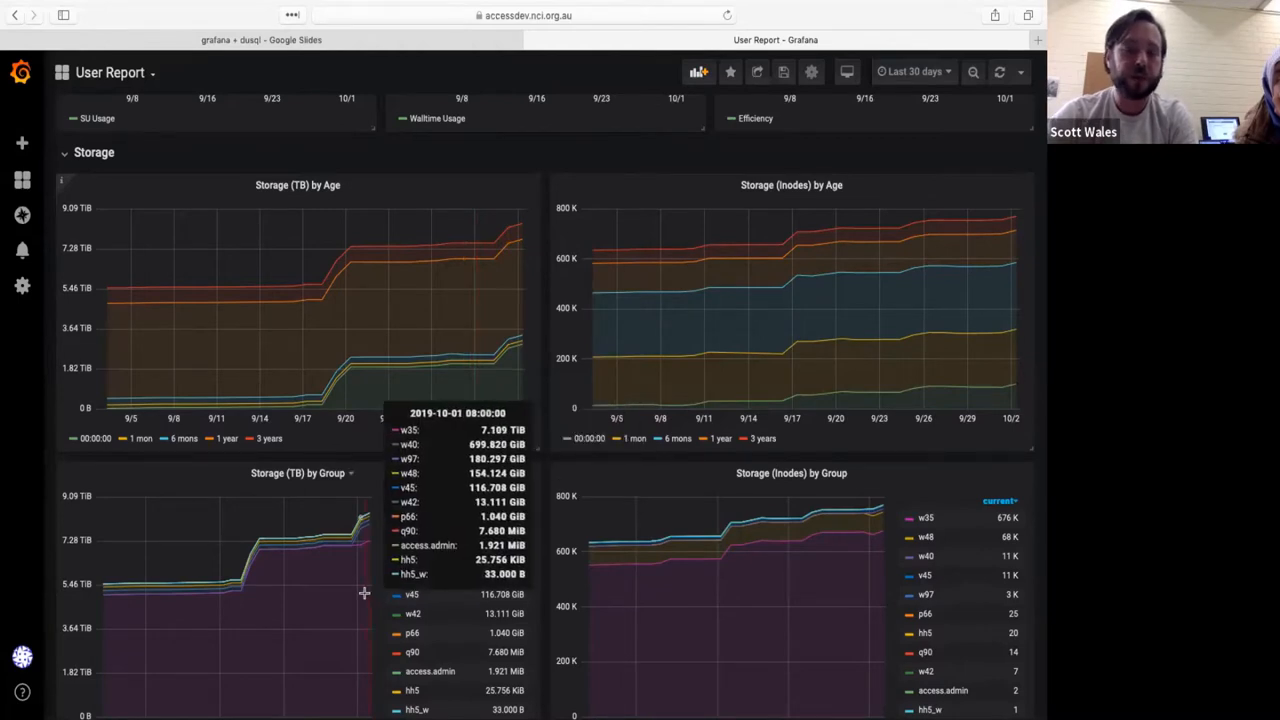
{"action": "scroll", "scroll_direction": "down", "scroll_amount": 3}
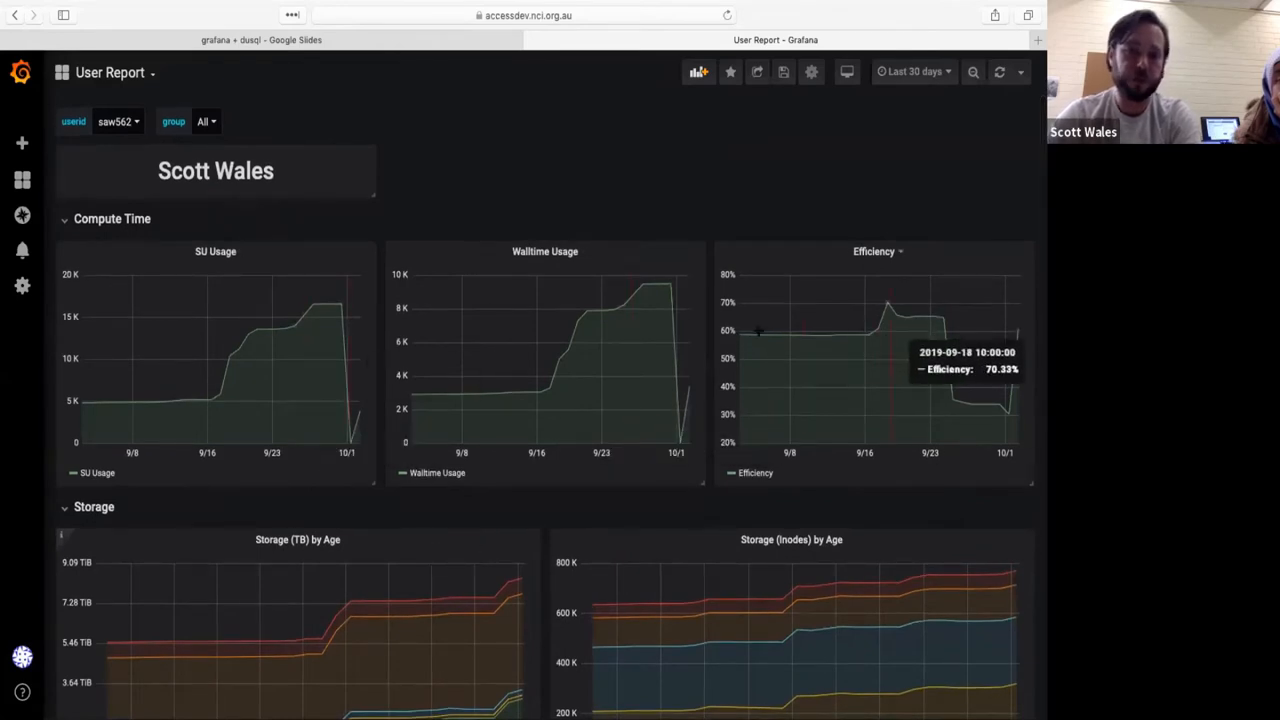
{"action": "mouse_move", "coordinate": [882, 356]}
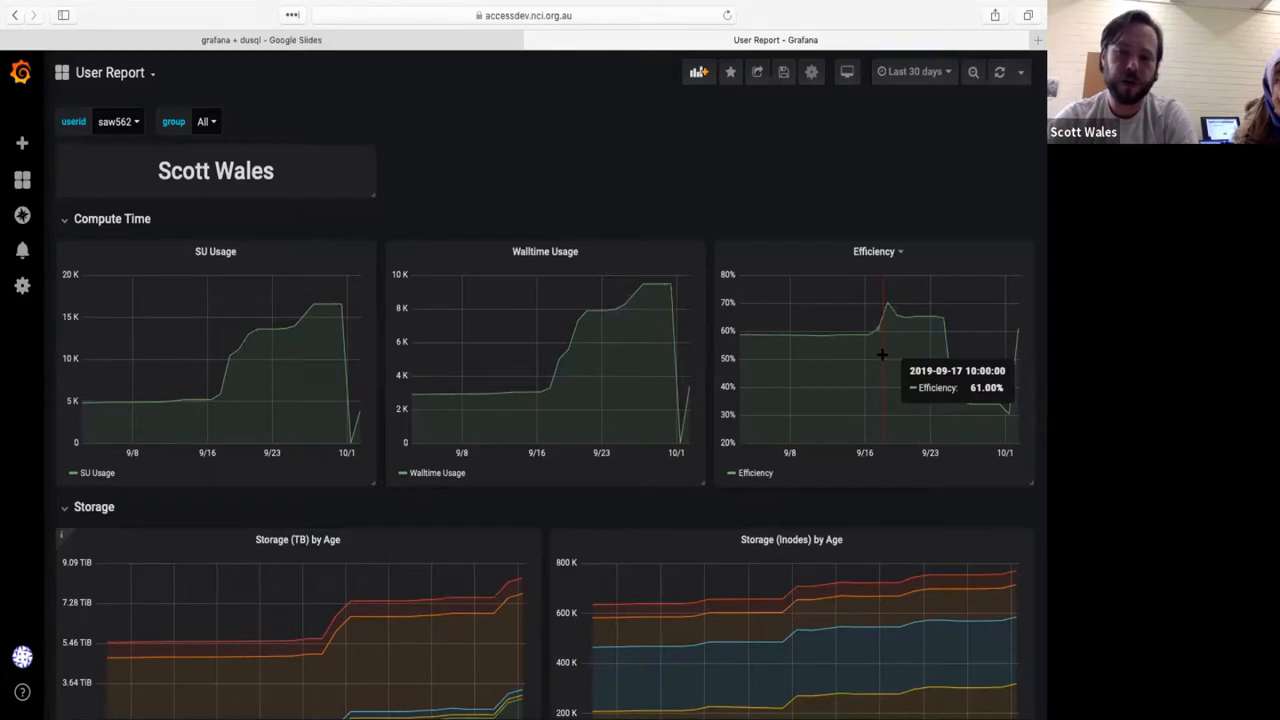
{"action": "mouse_move", "coordinate": [804, 304]}
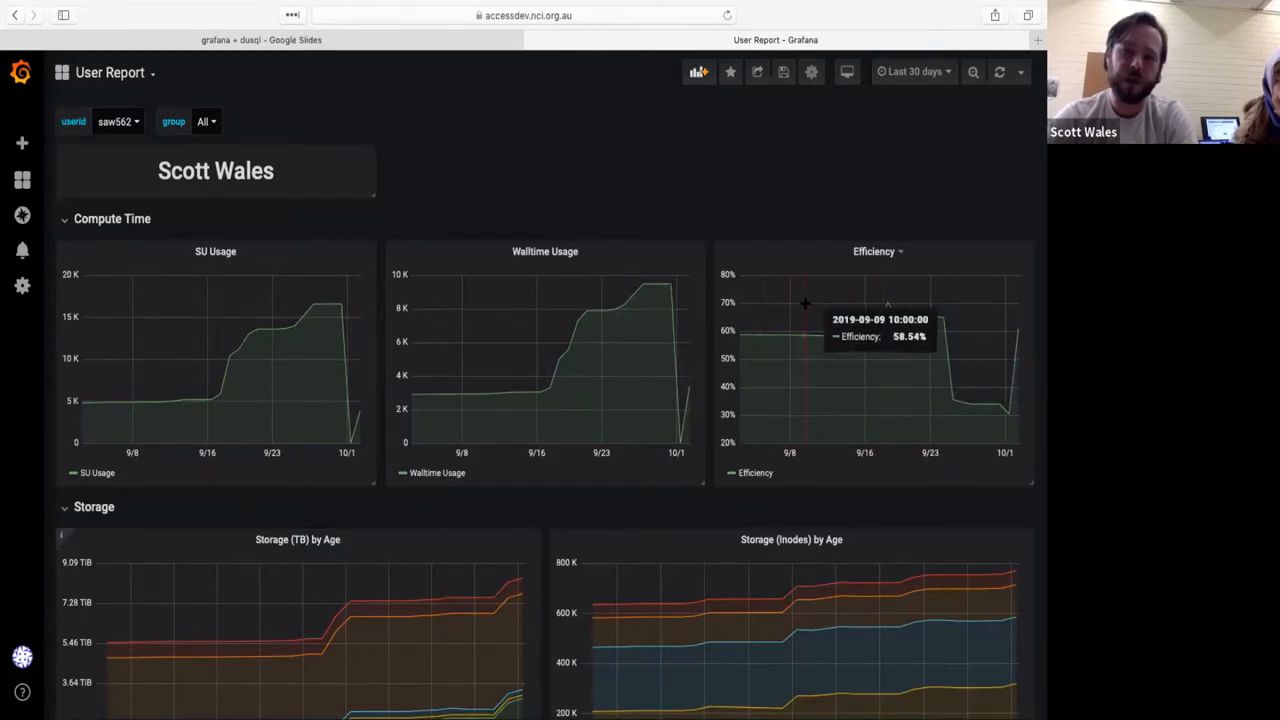
{"action": "mouse_move", "coordinate": [844, 268]}
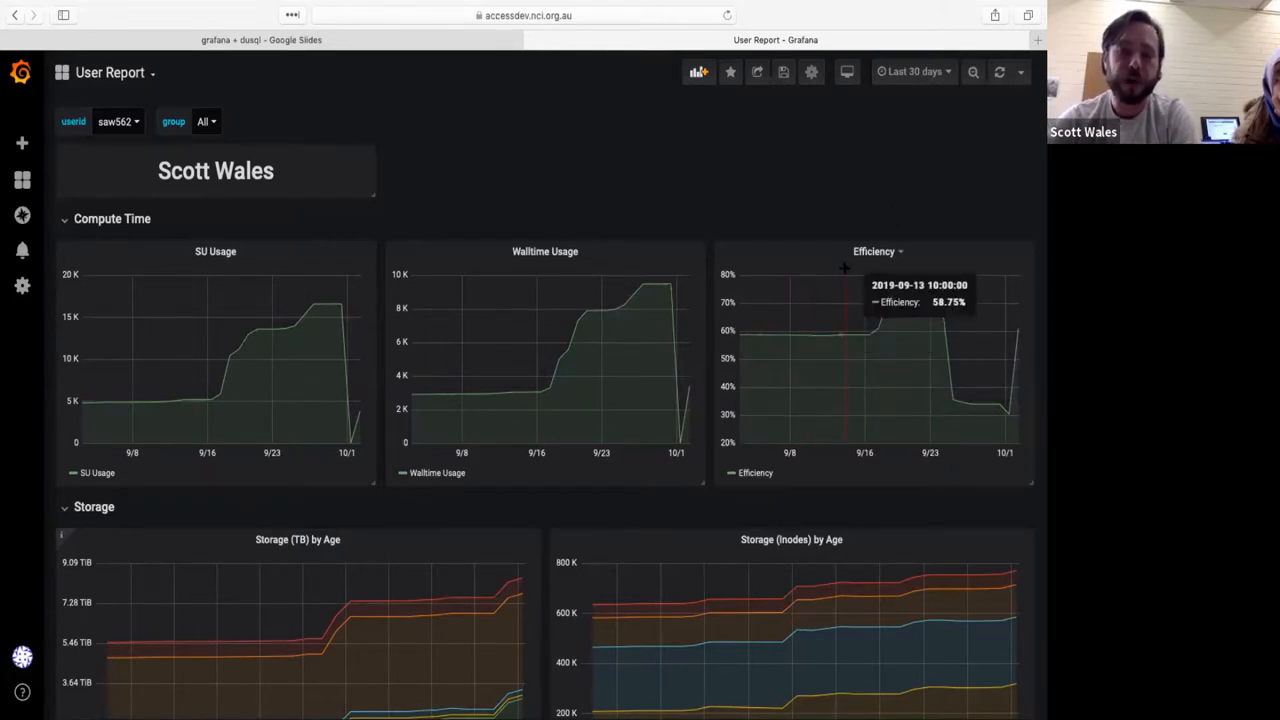
{"action": "mouse_move", "coordinate": [644, 212]}
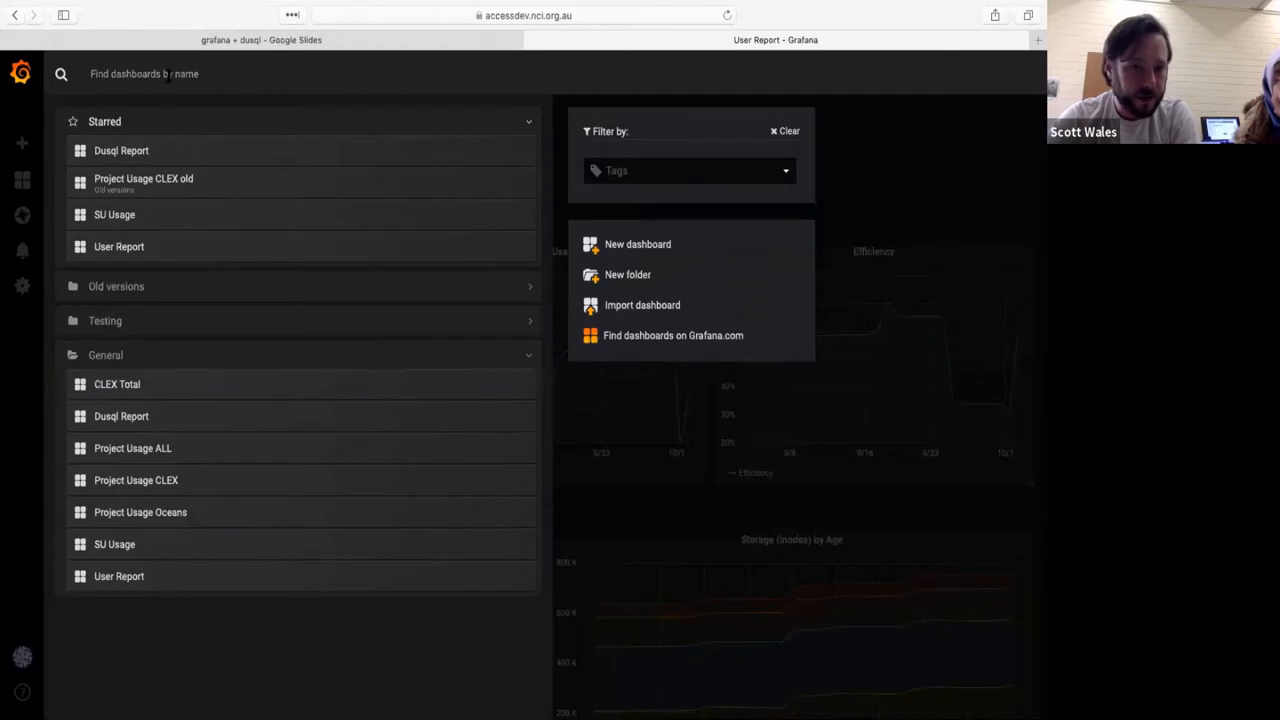
{"action": "mouse_move", "coordinate": [208, 488]}
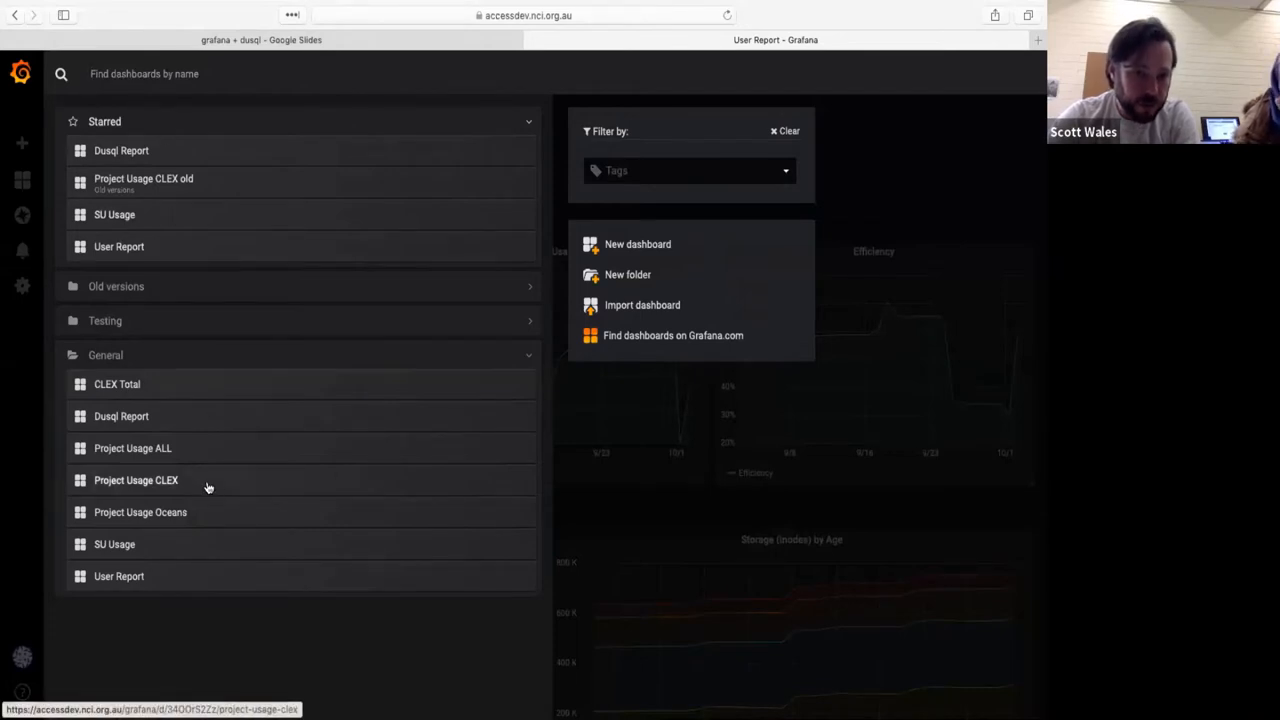
Open the Project Usage CLEX dashboard and bring up its Project variable list
{"action": "left_click", "coordinate": [136, 480]}
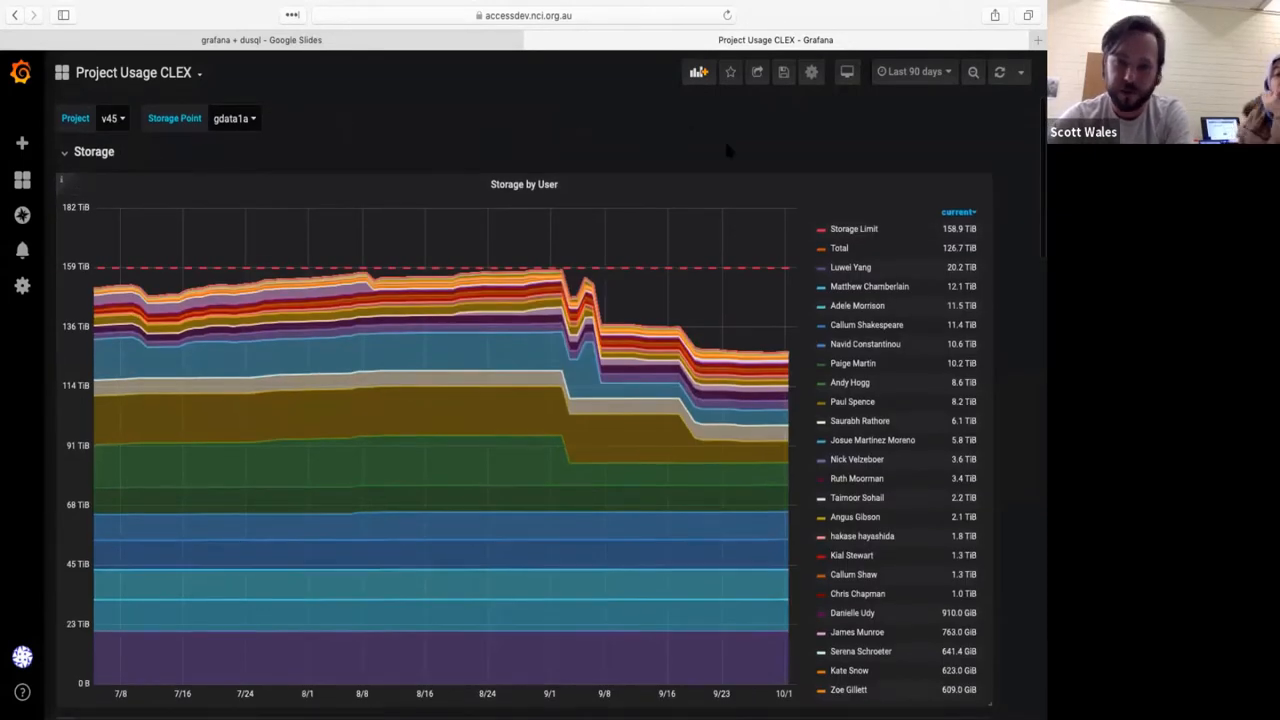
{"action": "scroll", "scroll_direction": "down", "scroll_amount": 3}
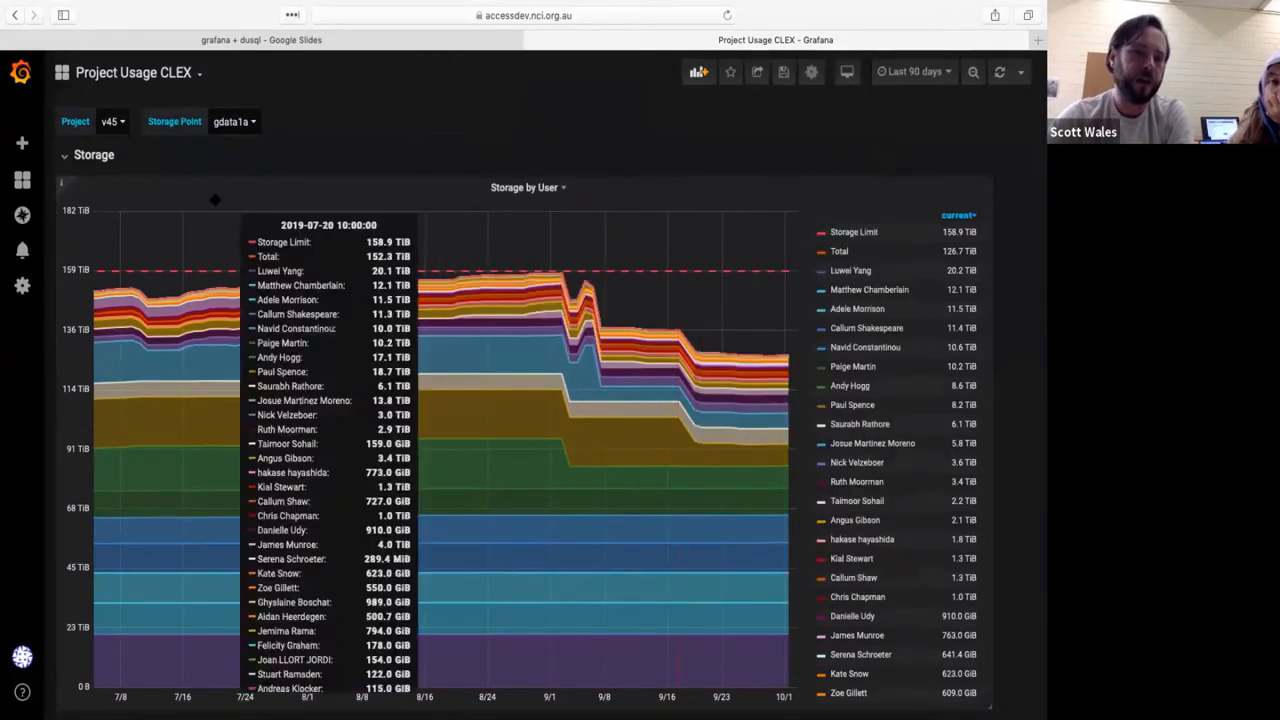
{"action": "left_click", "coordinate": [112, 122]}
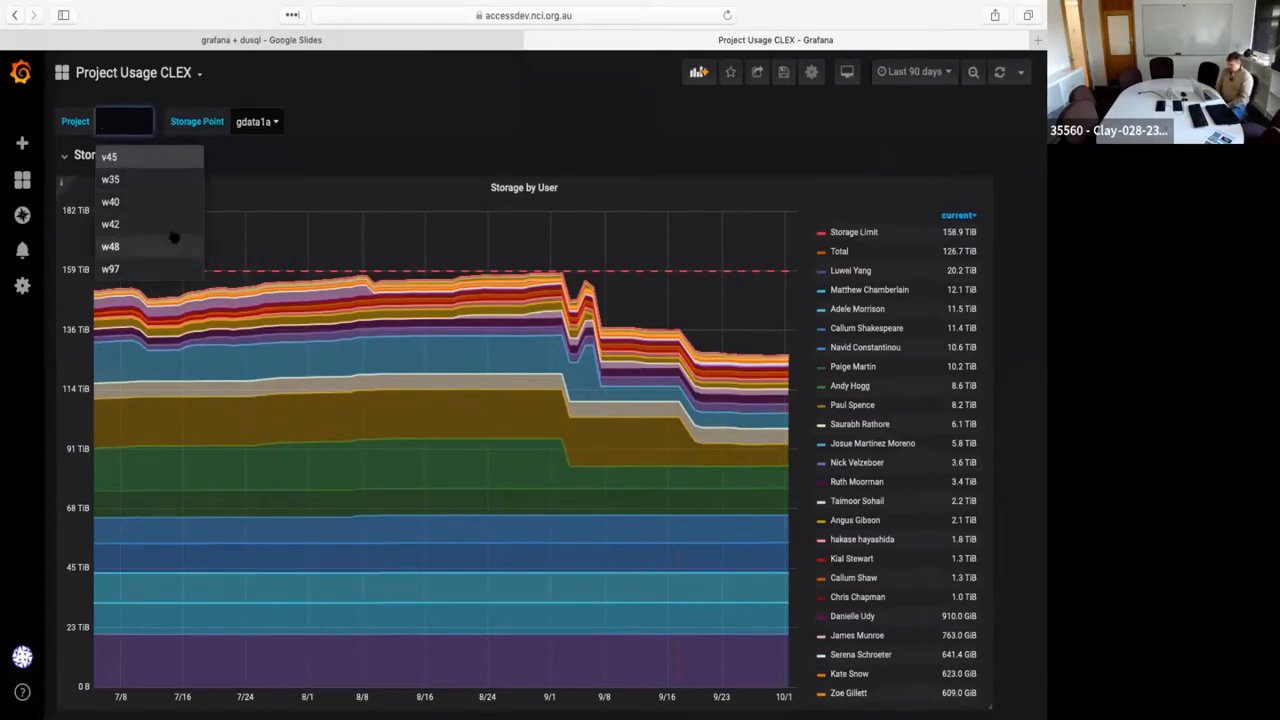
Select project w42 in the Project dropdown, which shows no storage data
{"action": "left_click", "coordinate": [110, 224]}
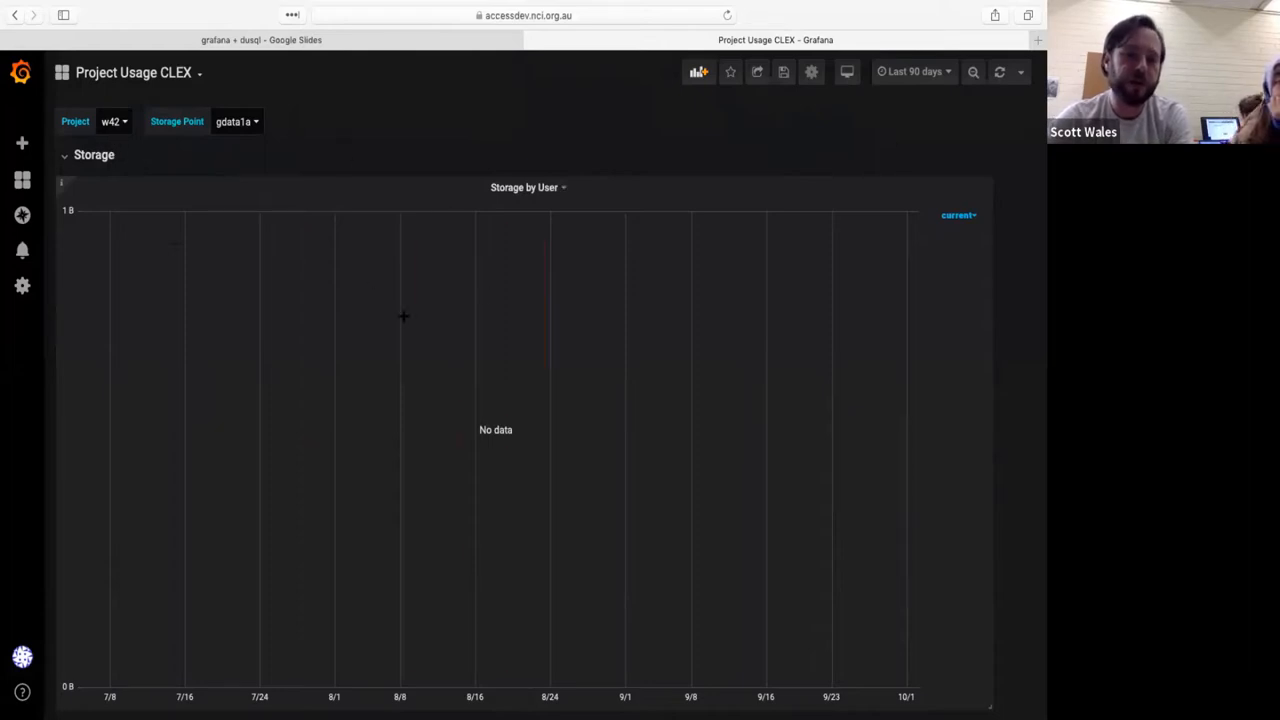
{"action": "mouse_move", "coordinate": [830, 152]}
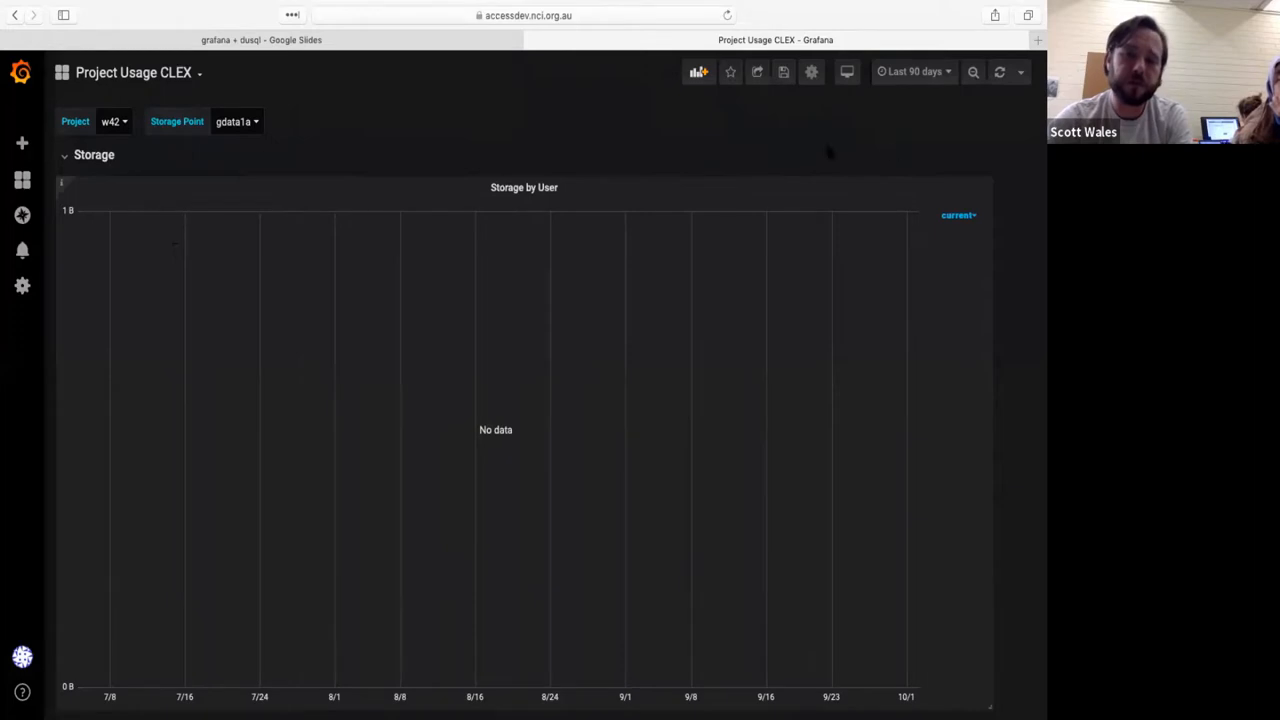
{"action": "scroll", "scroll_direction": "down", "scroll_amount": 3}
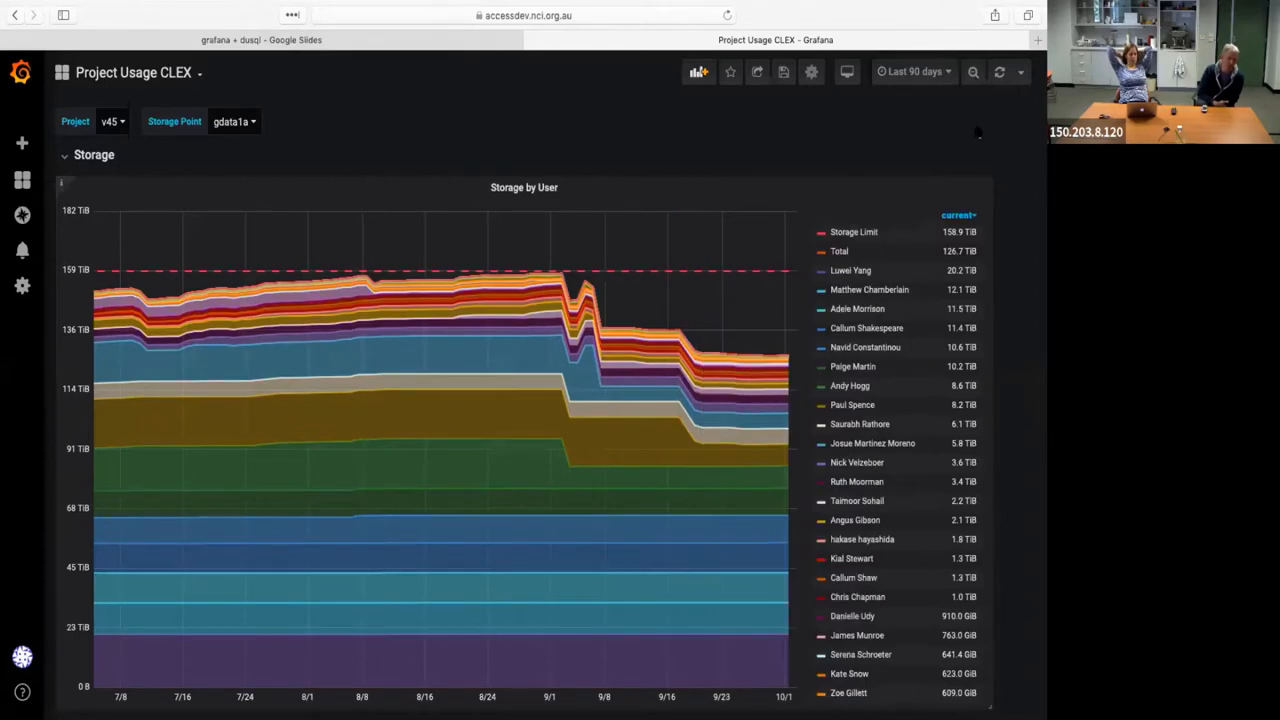
Scroll past the Storage by User legend to the Inode usage by User panel
{"action": "scroll", "scroll_direction": "down", "scroll_amount": 3}
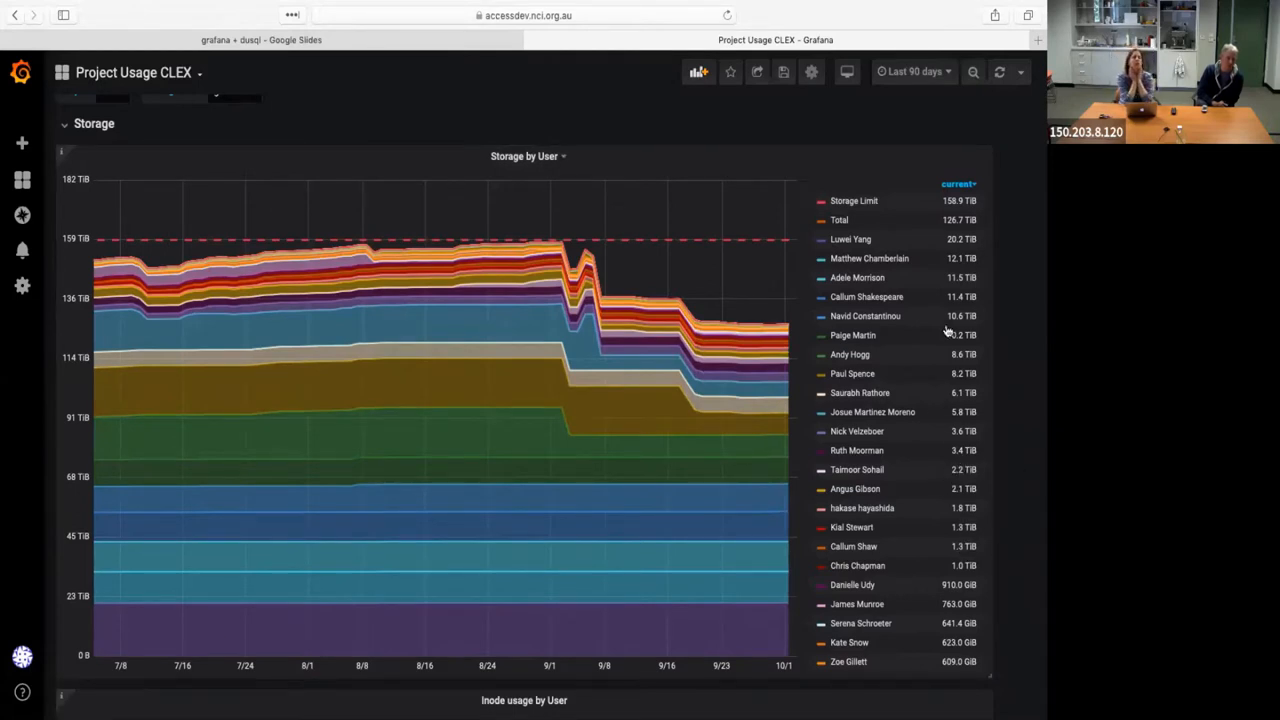
{"action": "scroll", "scroll_direction": "down", "scroll_amount": 3}
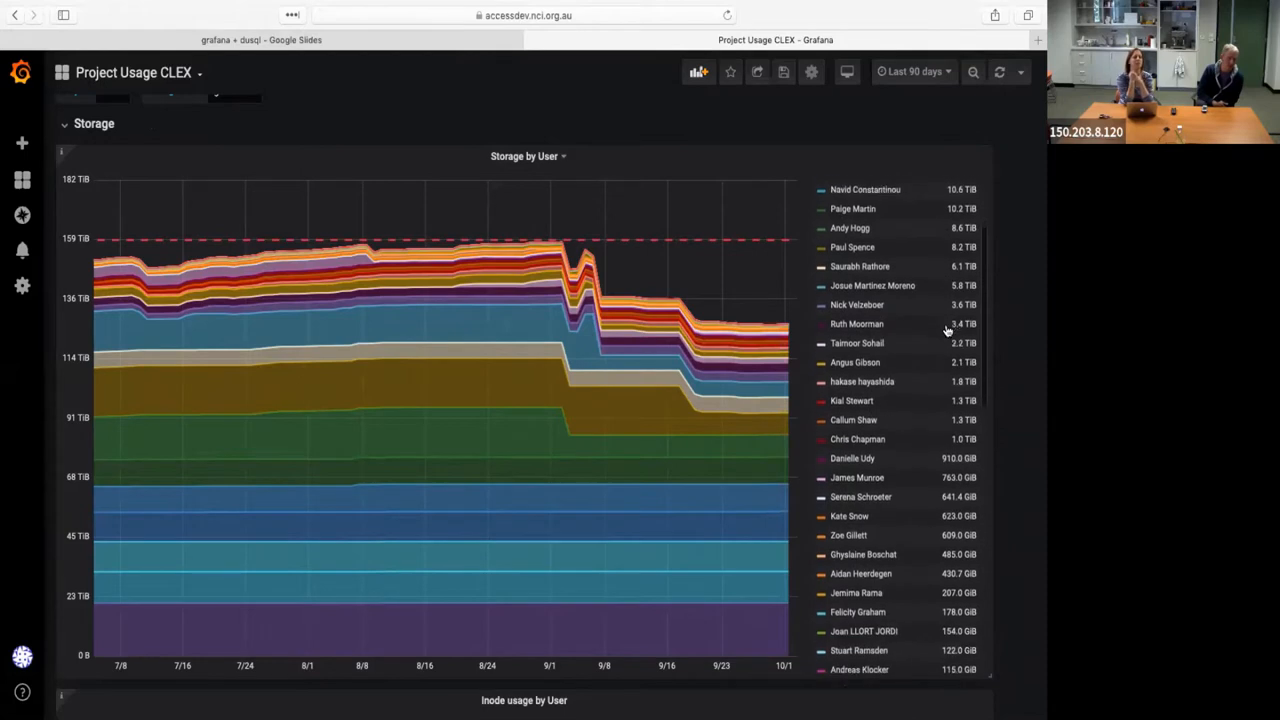
{"action": "scroll", "scroll_direction": "down", "scroll_amount": 3}
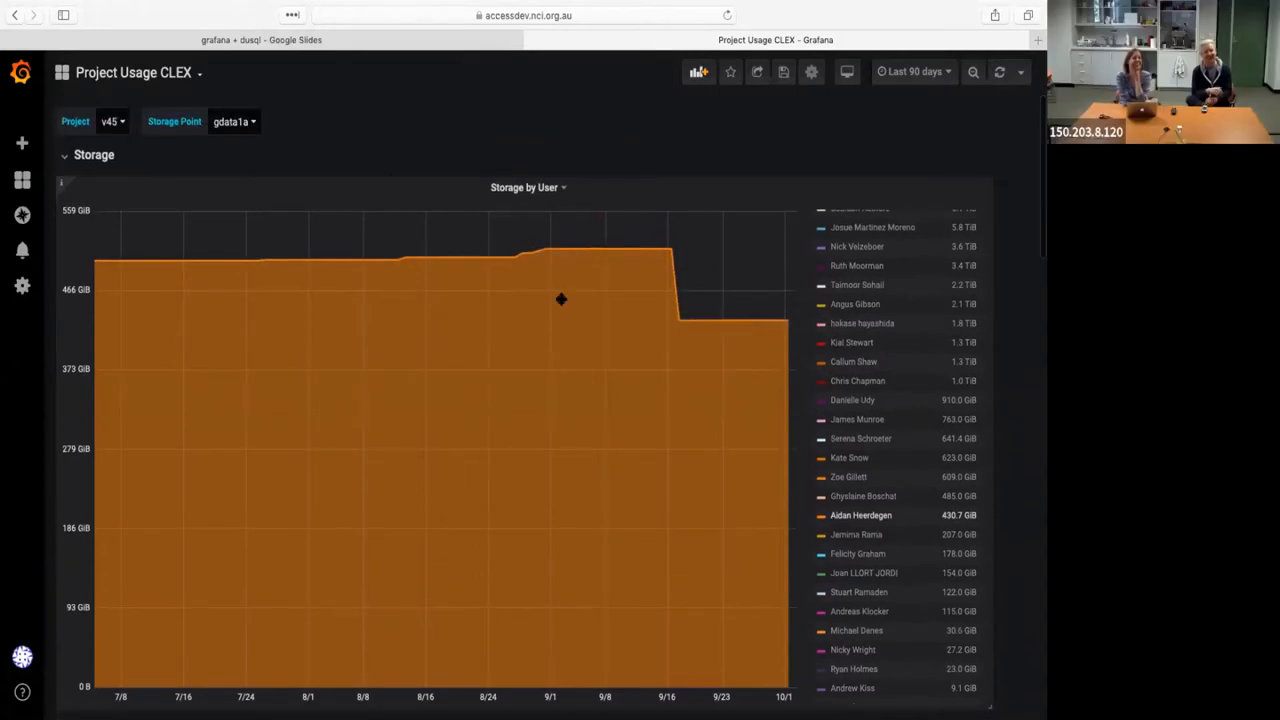
{"action": "scroll", "scroll_direction": "down", "scroll_amount": 3}
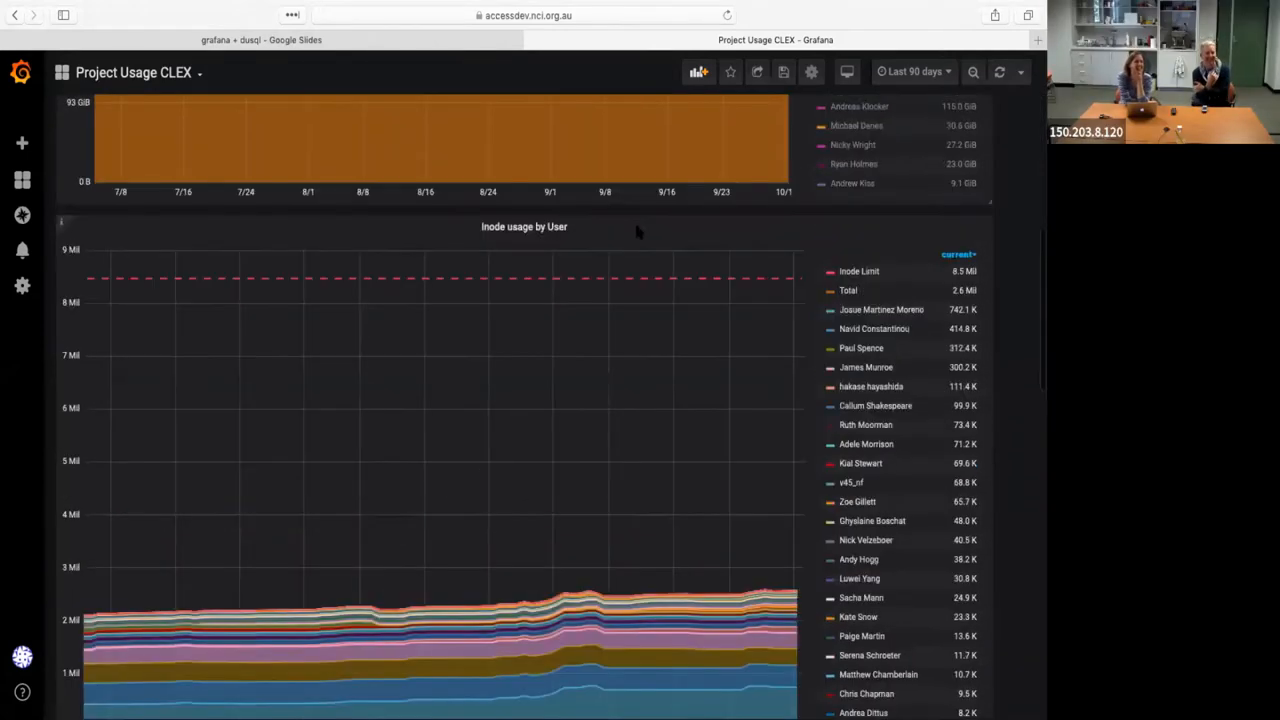
{"action": "scroll", "scroll_direction": "down", "scroll_amount": 3}
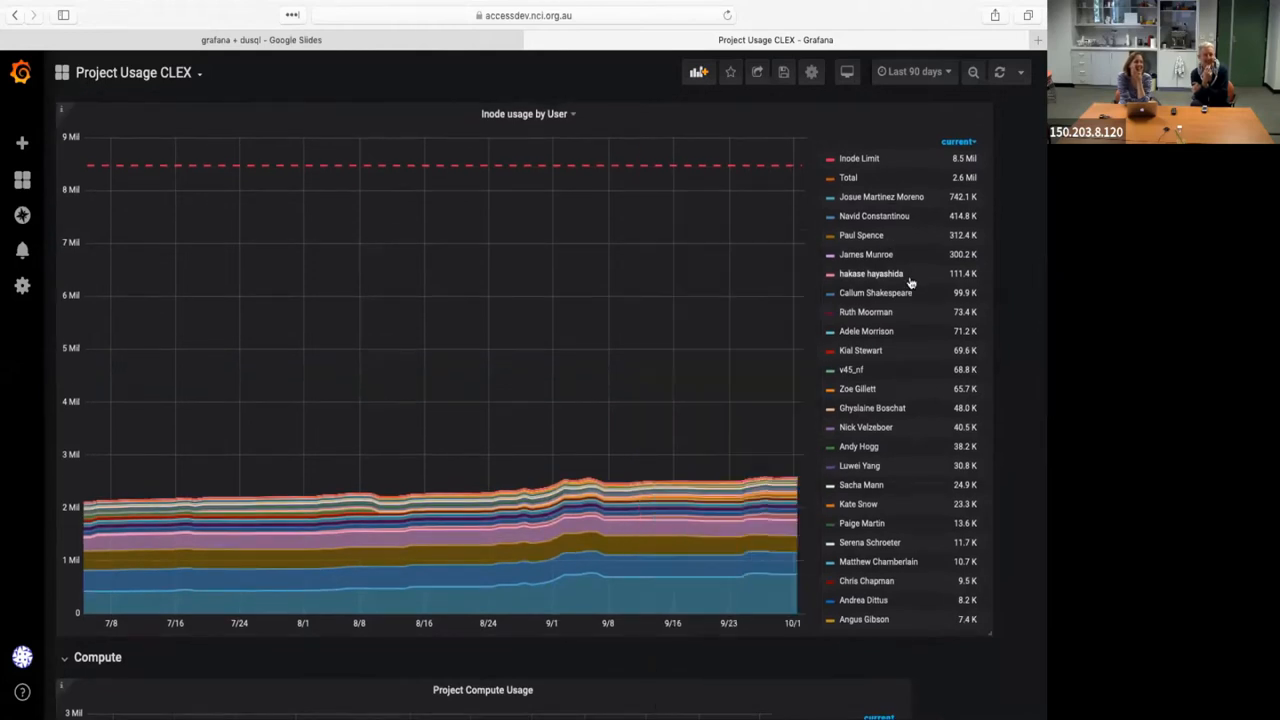
{"action": "scroll", "scroll_direction": "down", "scroll_amount": 3}
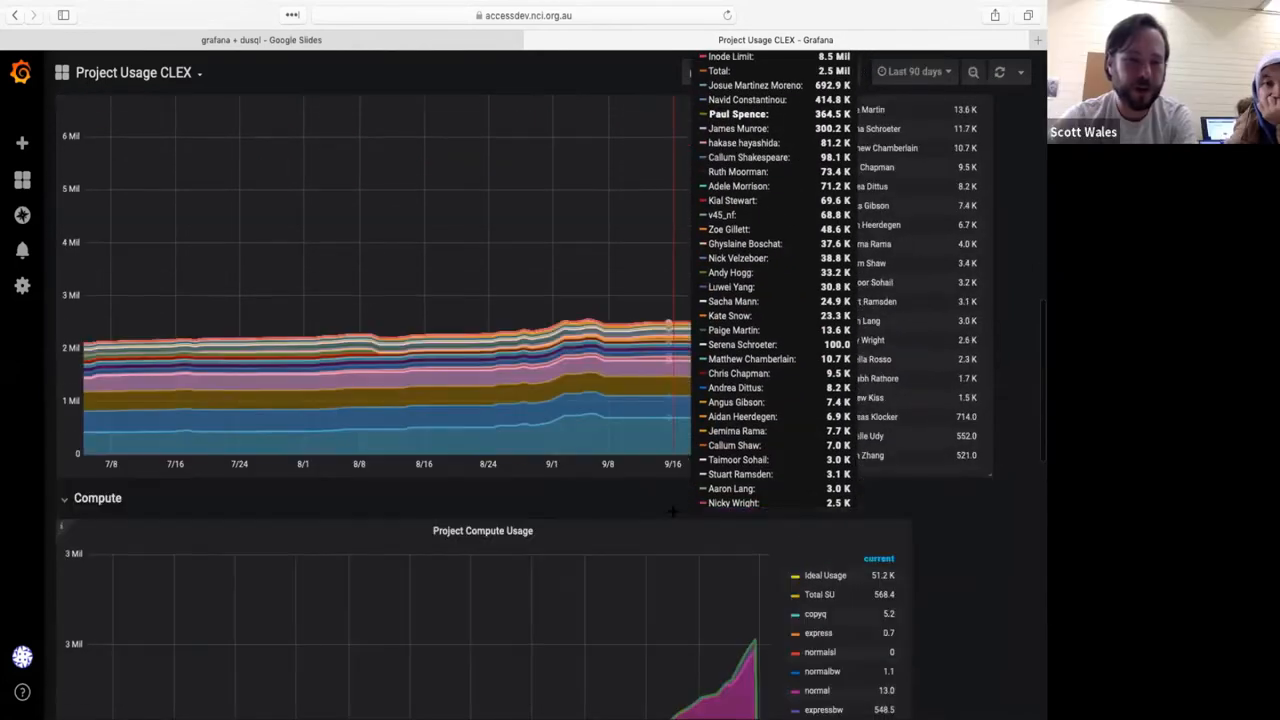
{"action": "scroll", "scroll_direction": "down", "scroll_amount": 3}
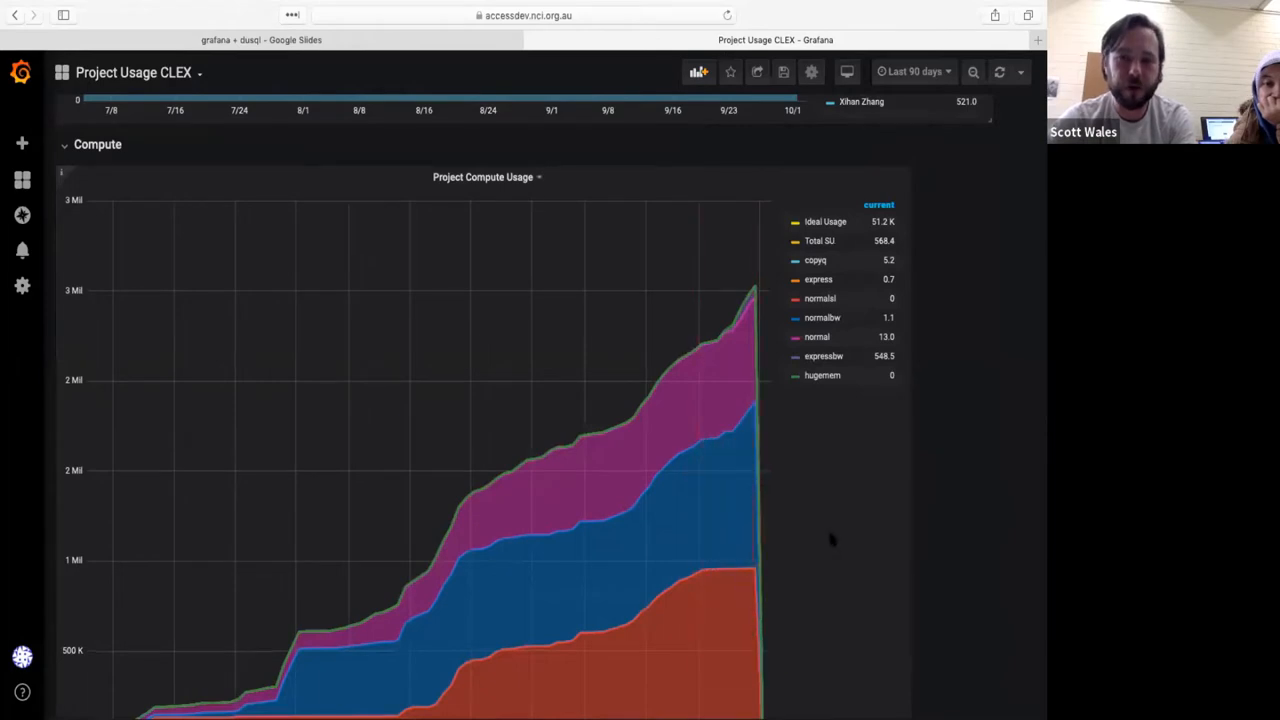
Scroll through the Compute section reviewing project compute usage by queue and by user
{"action": "scroll", "scroll_direction": "down", "scroll_amount": 3}
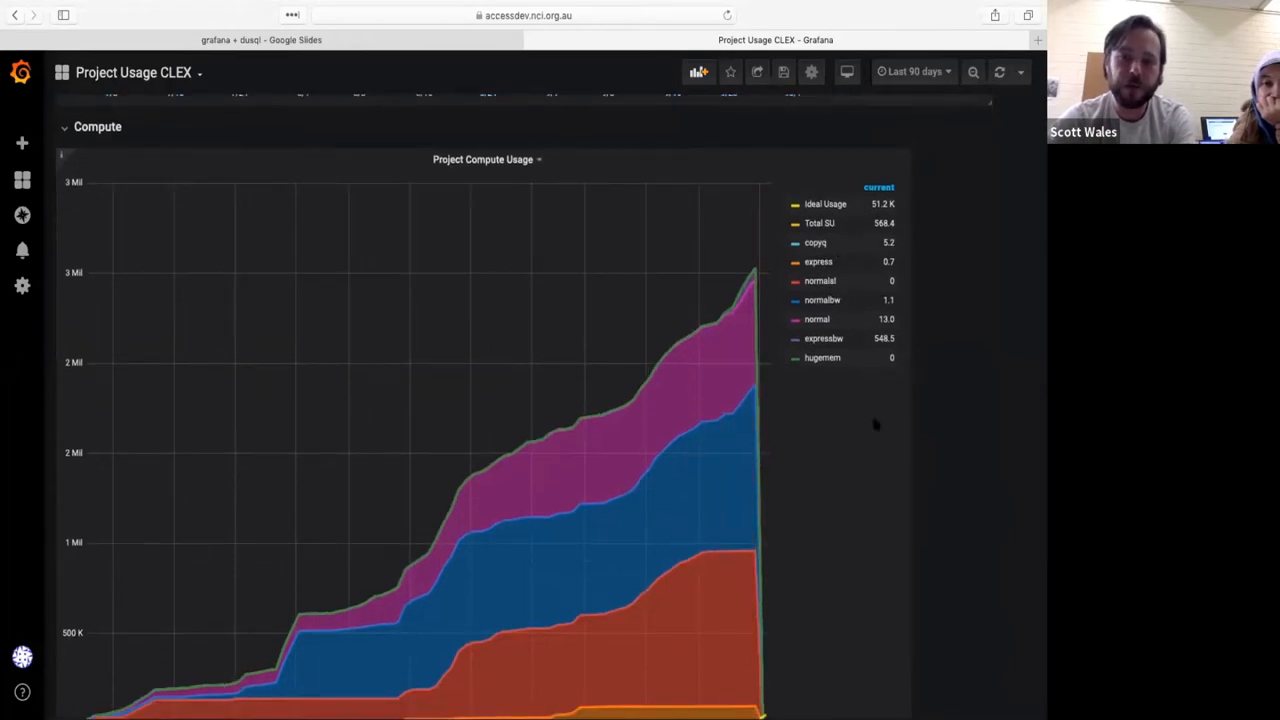
{"action": "scroll", "scroll_direction": "down", "scroll_amount": 3}
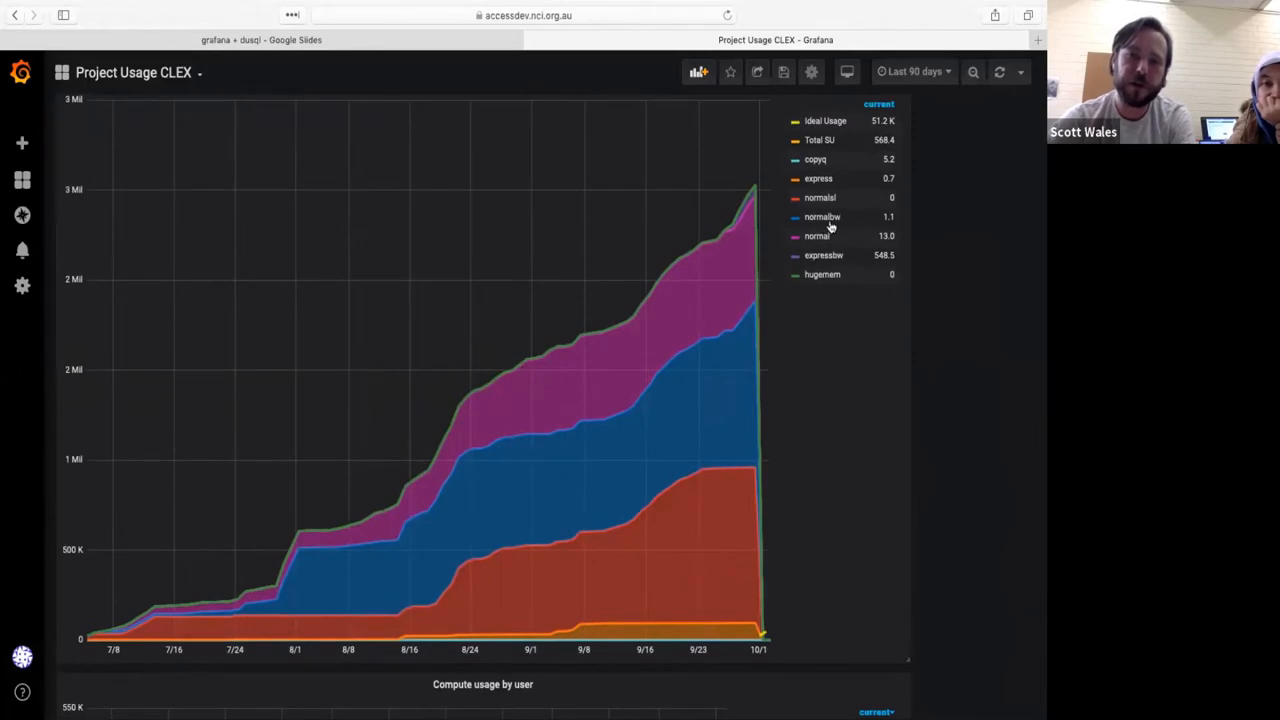
{"action": "mouse_move", "coordinate": [736, 468]}
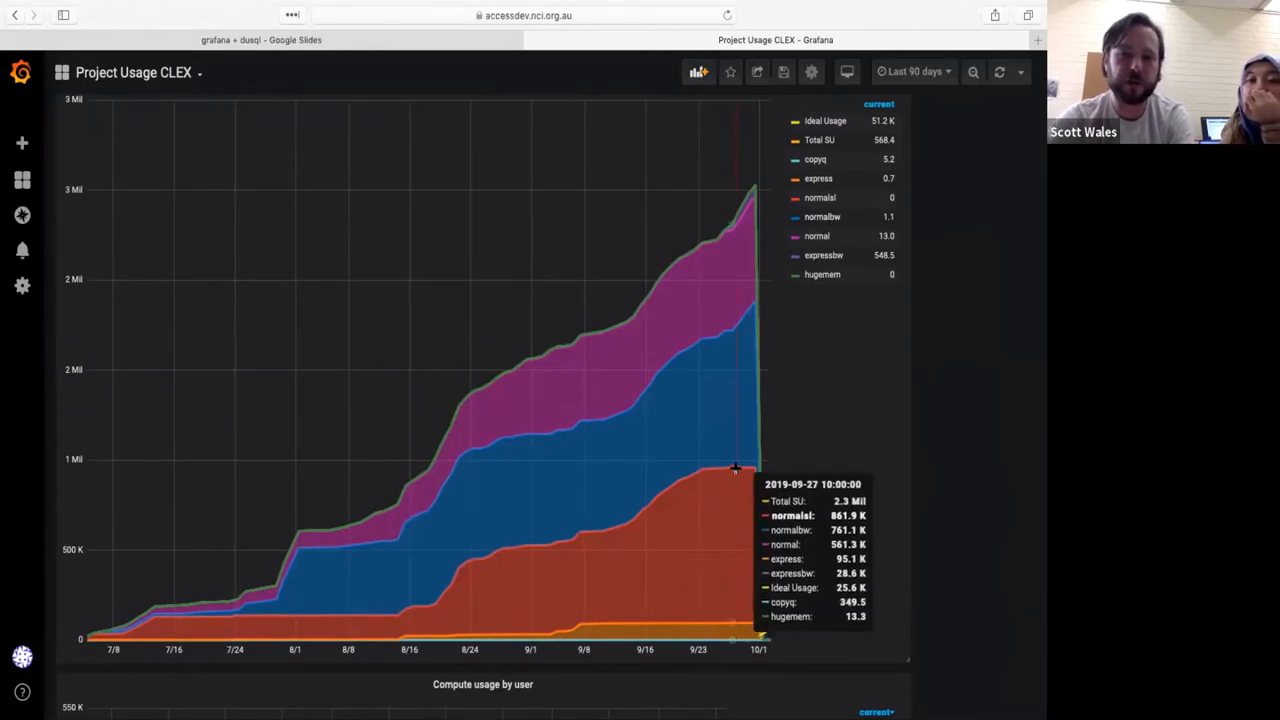
{"action": "mouse_move", "coordinate": [868, 370]}
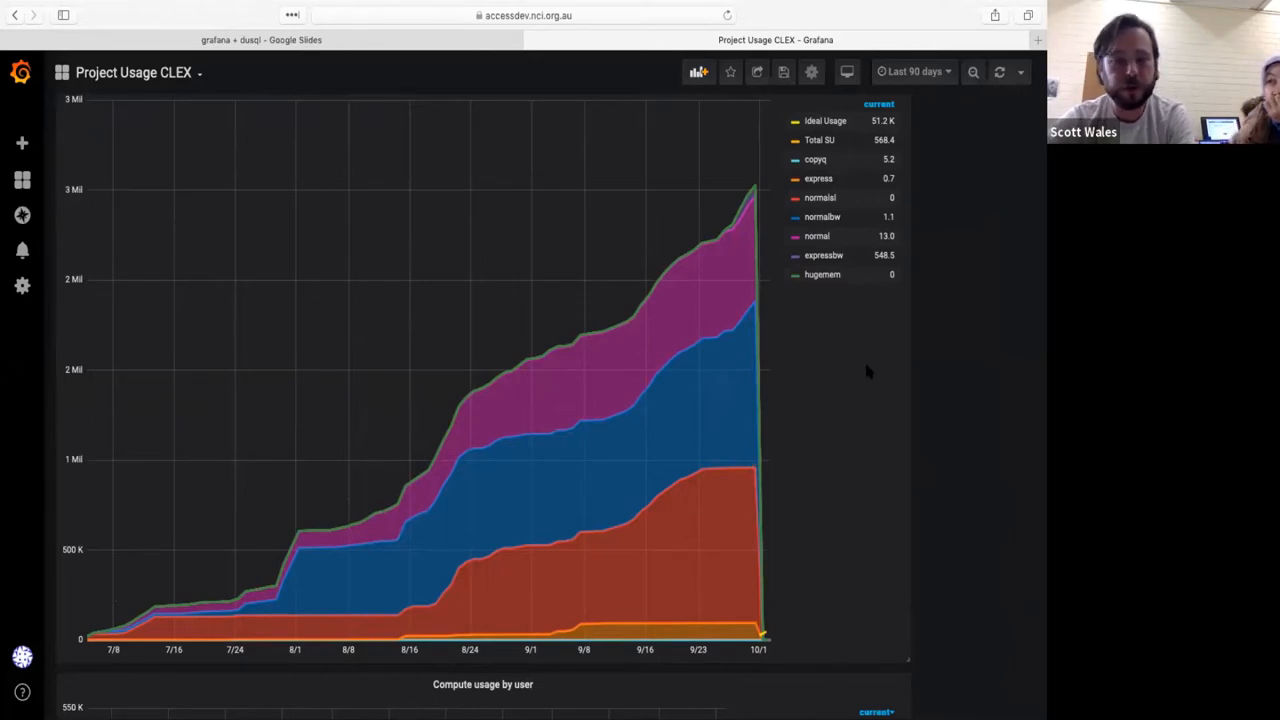
{"action": "scroll", "scroll_direction": "down", "scroll_amount": 3}
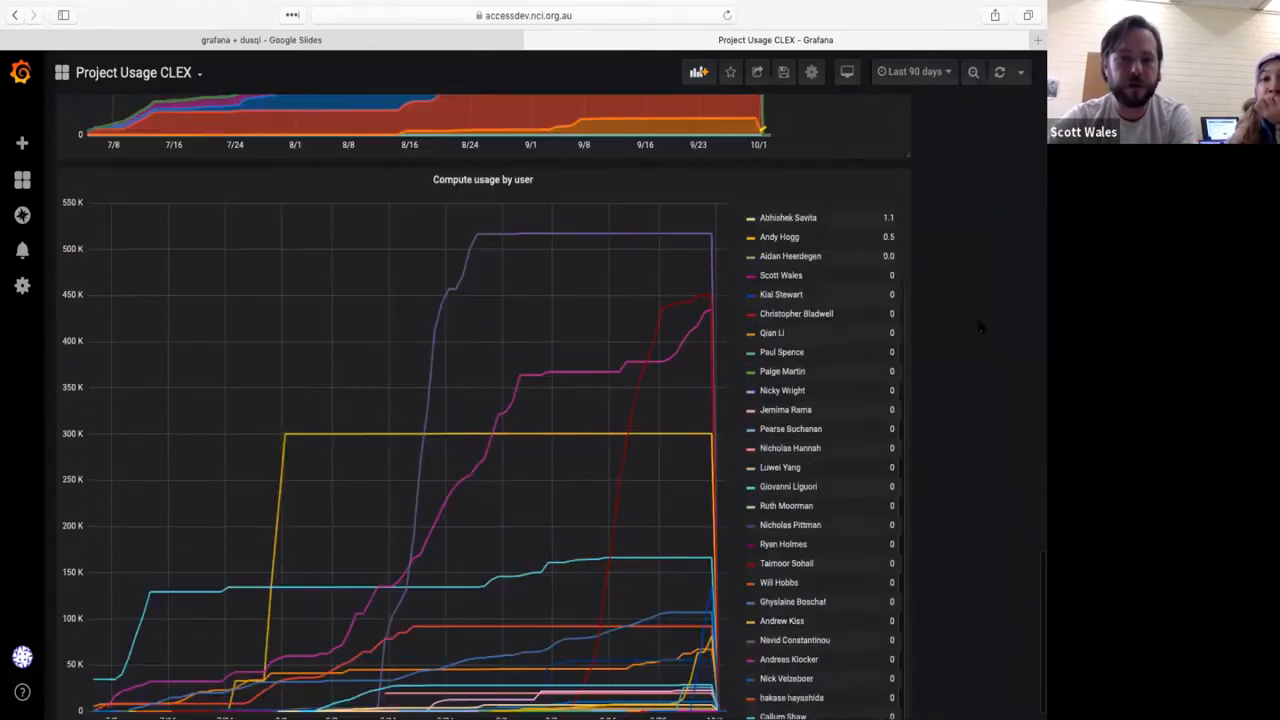
{"action": "scroll", "scroll_direction": "down", "scroll_amount": 3}
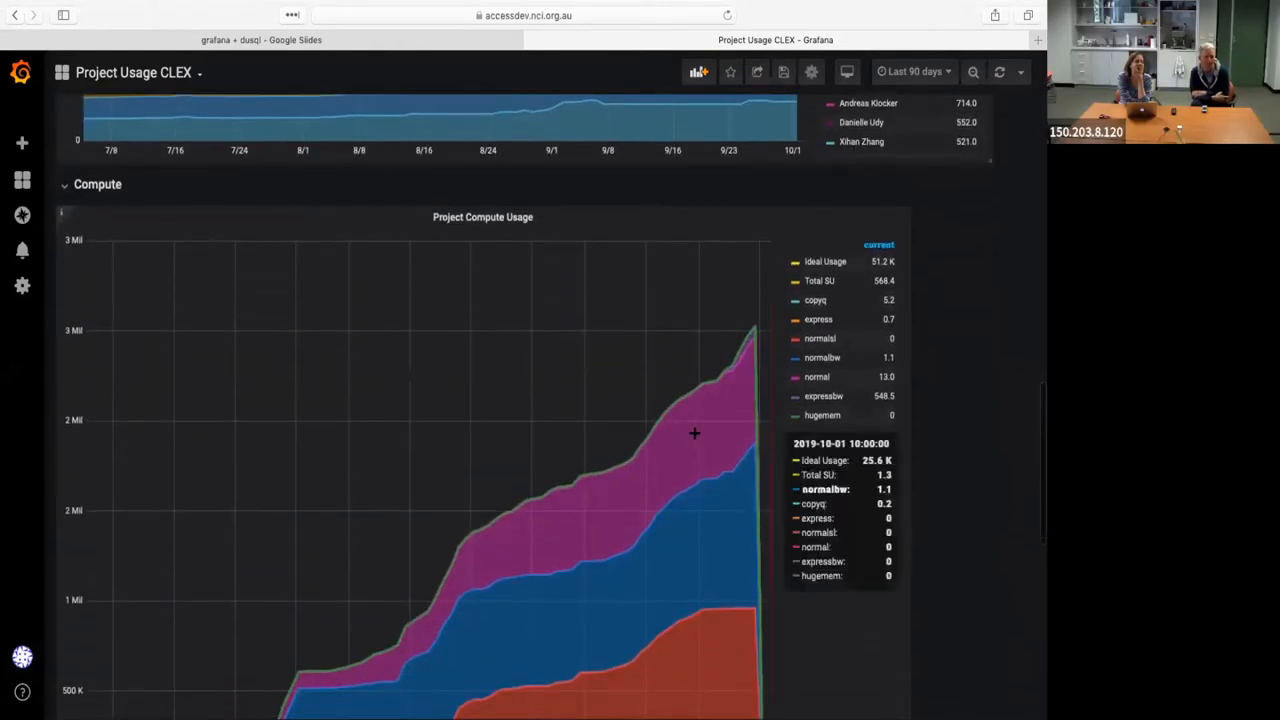
{"action": "mouse_move", "coordinate": [664, 410]}
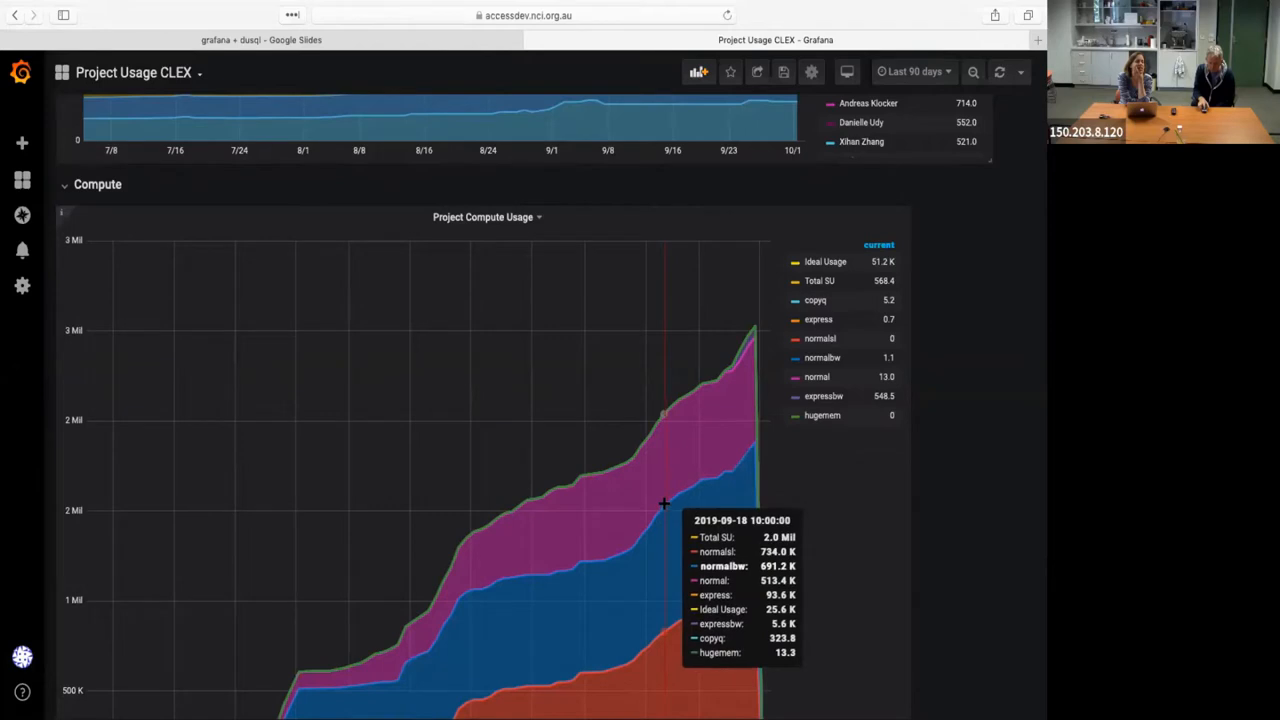
{"action": "mouse_move", "coordinate": [512, 578]}
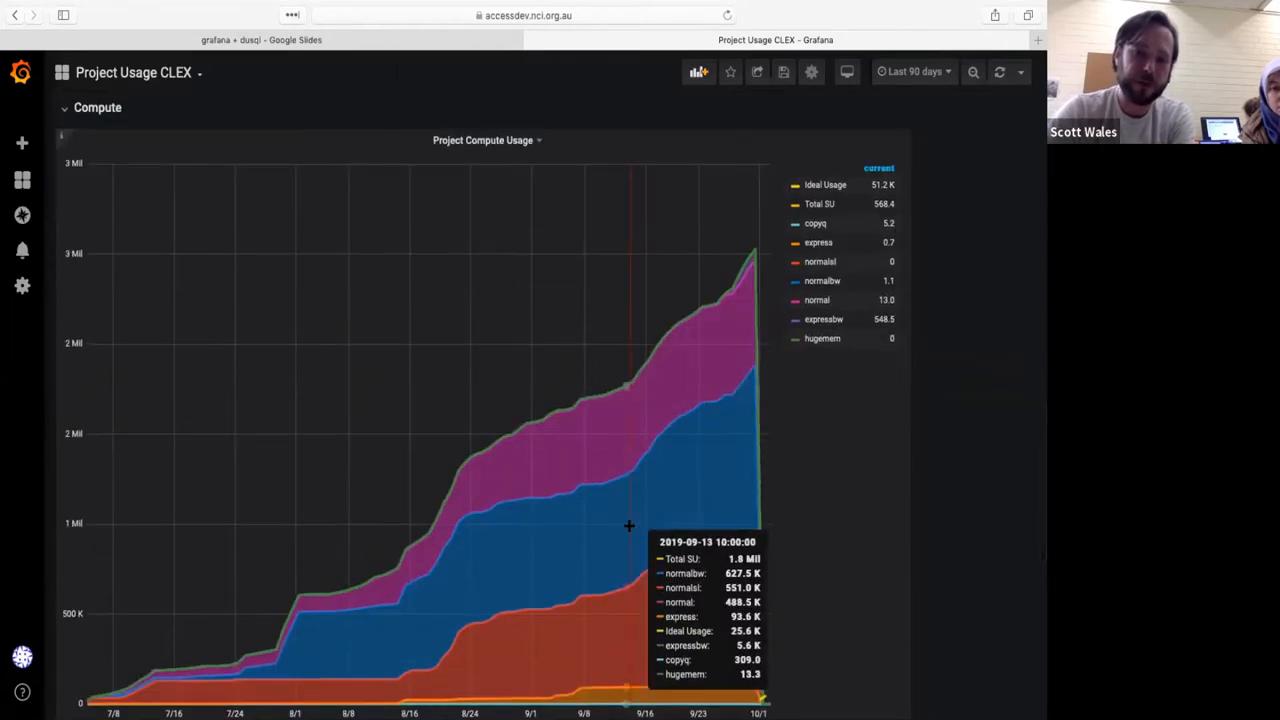
{"action": "mouse_move", "coordinate": [688, 384]}
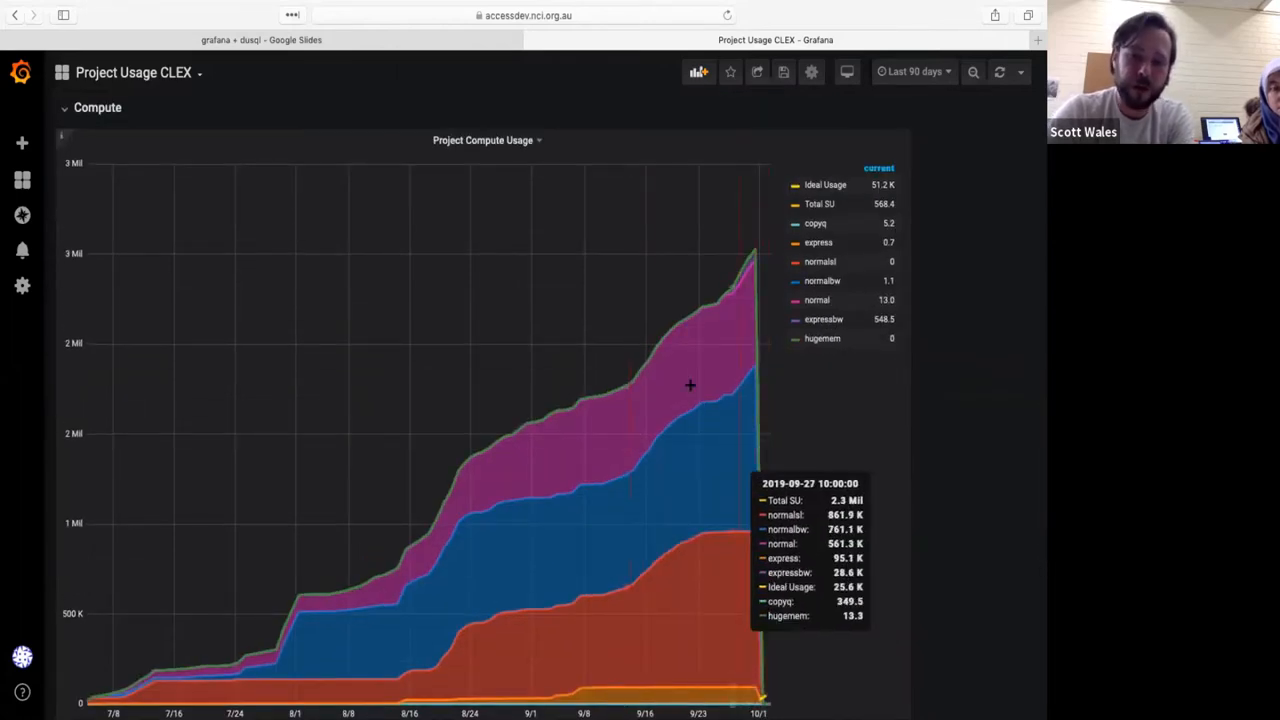
{"action": "mouse_move", "coordinate": [792, 532]}
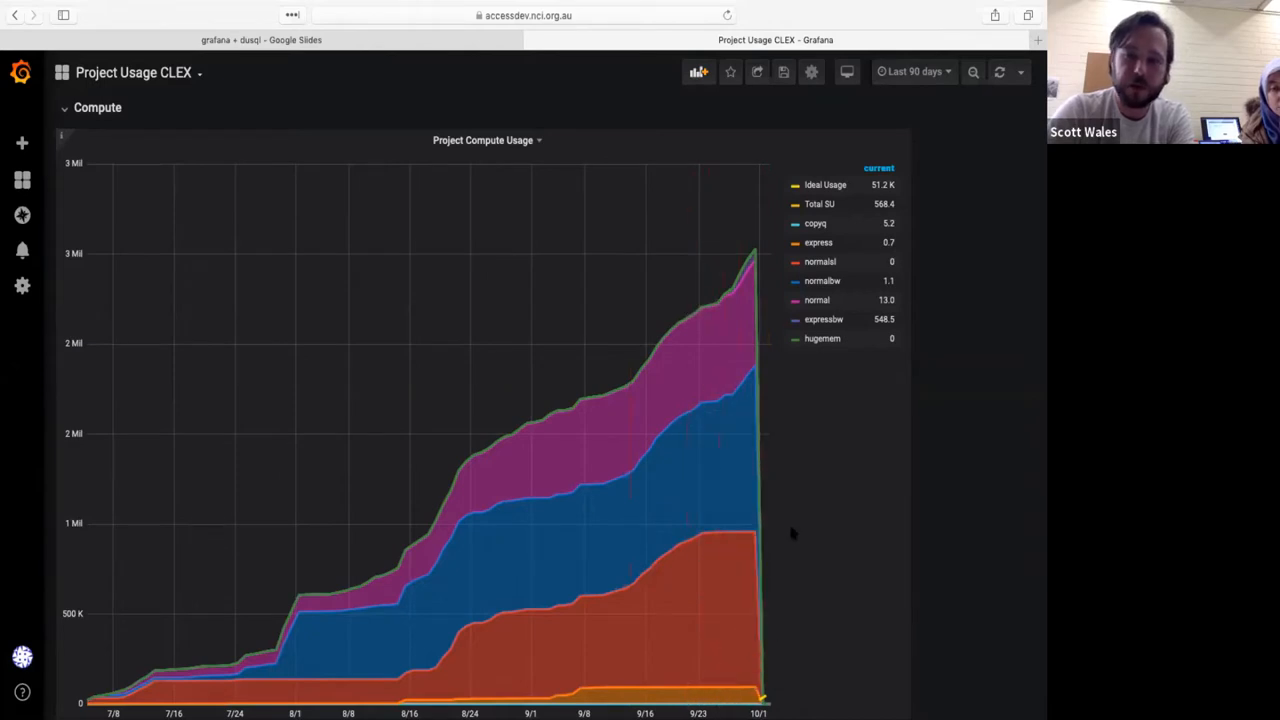
{"action": "scroll", "scroll_direction": "down", "scroll_amount": 3}
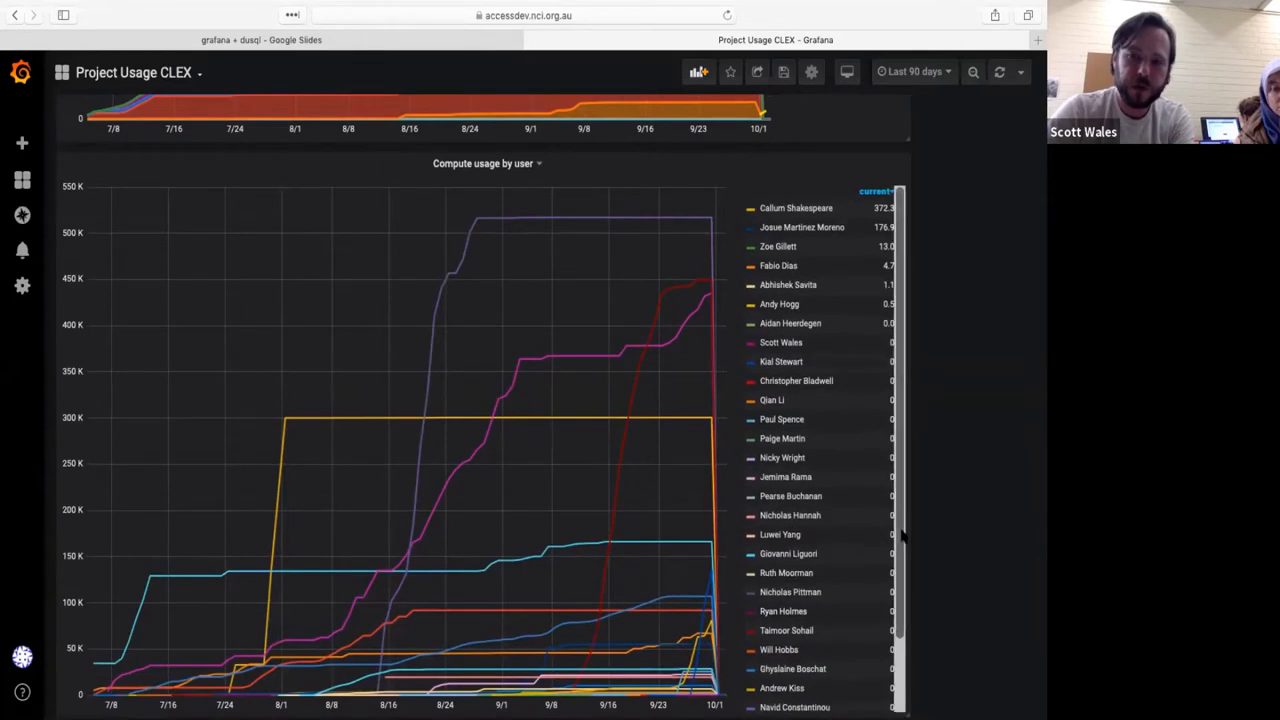
{"action": "scroll", "scroll_direction": "down", "scroll_amount": 3}
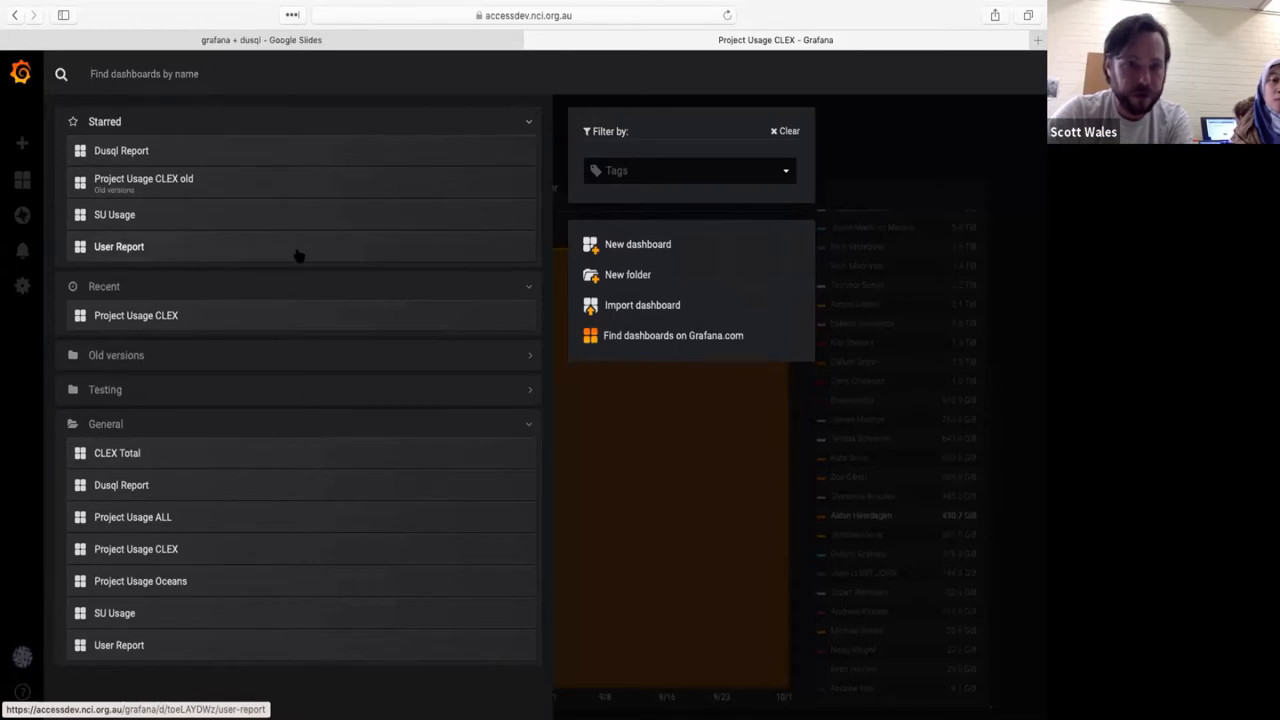
Reopen the User Report and review the Storage by Age and Storage by Group panels
{"action": "left_click", "coordinate": [118, 246]}
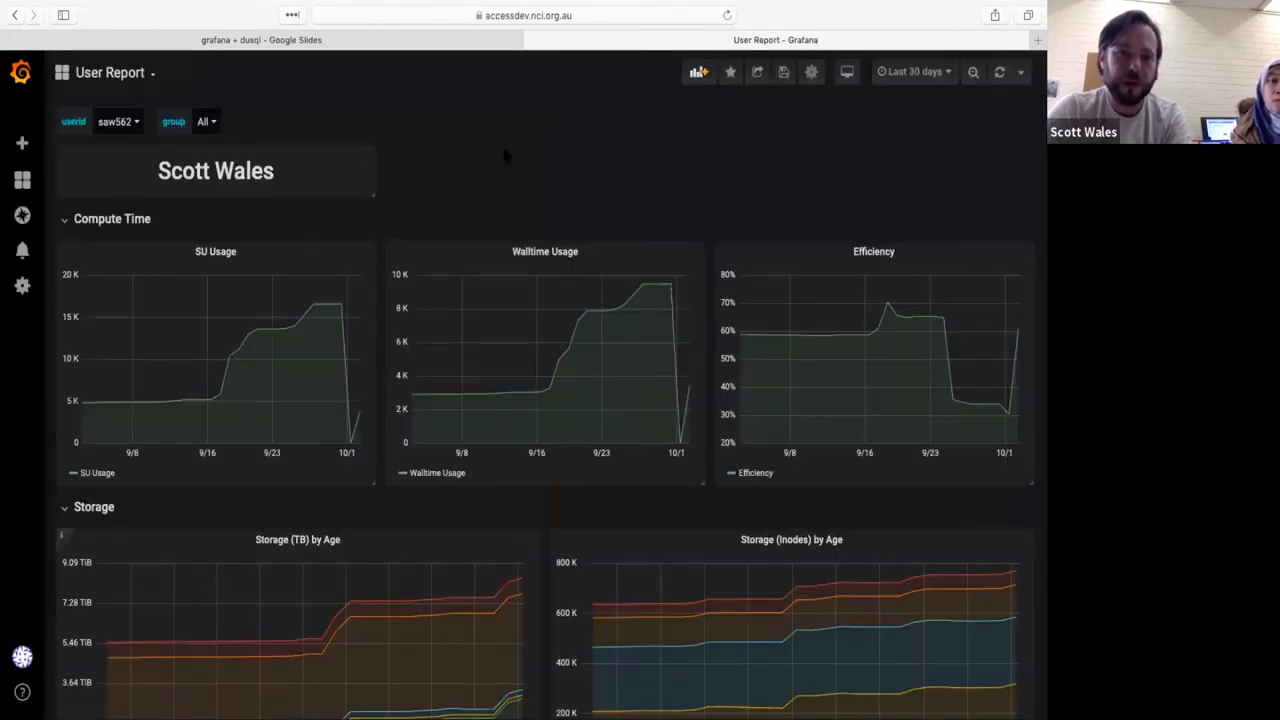
{"action": "scroll", "scroll_direction": "down", "scroll_amount": 3}
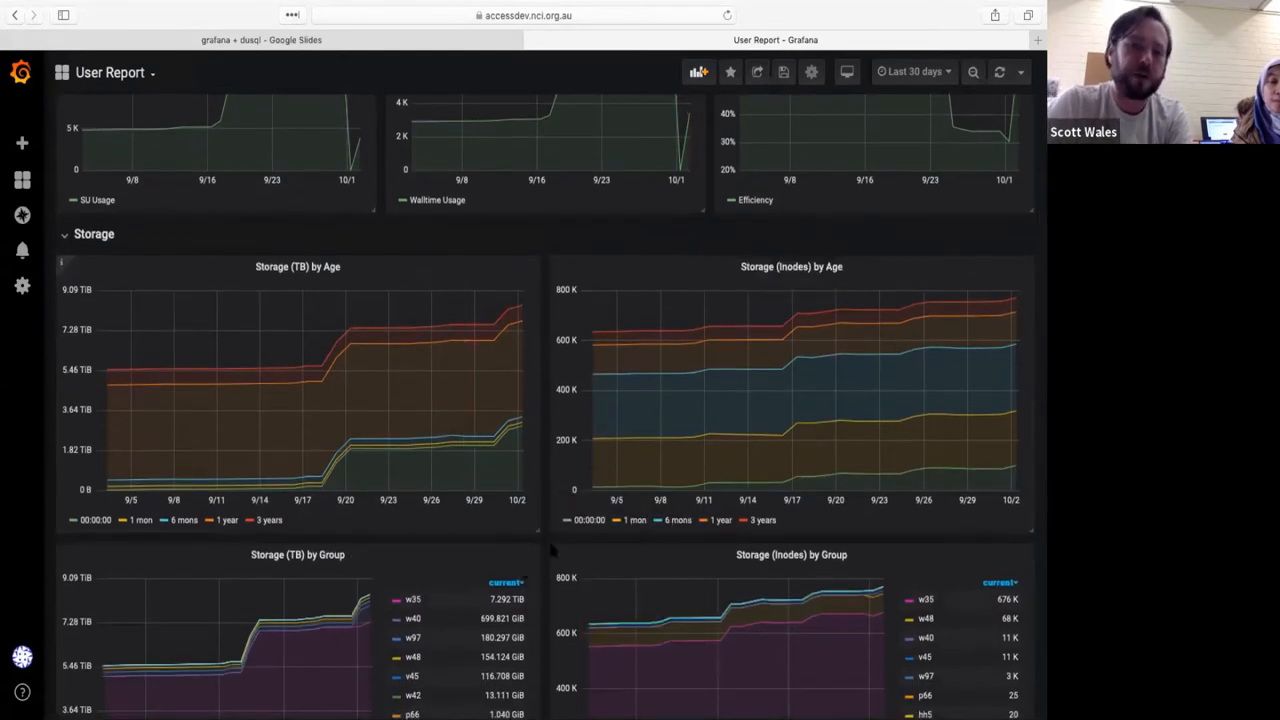
{"action": "mouse_move", "coordinate": [508, 456]}
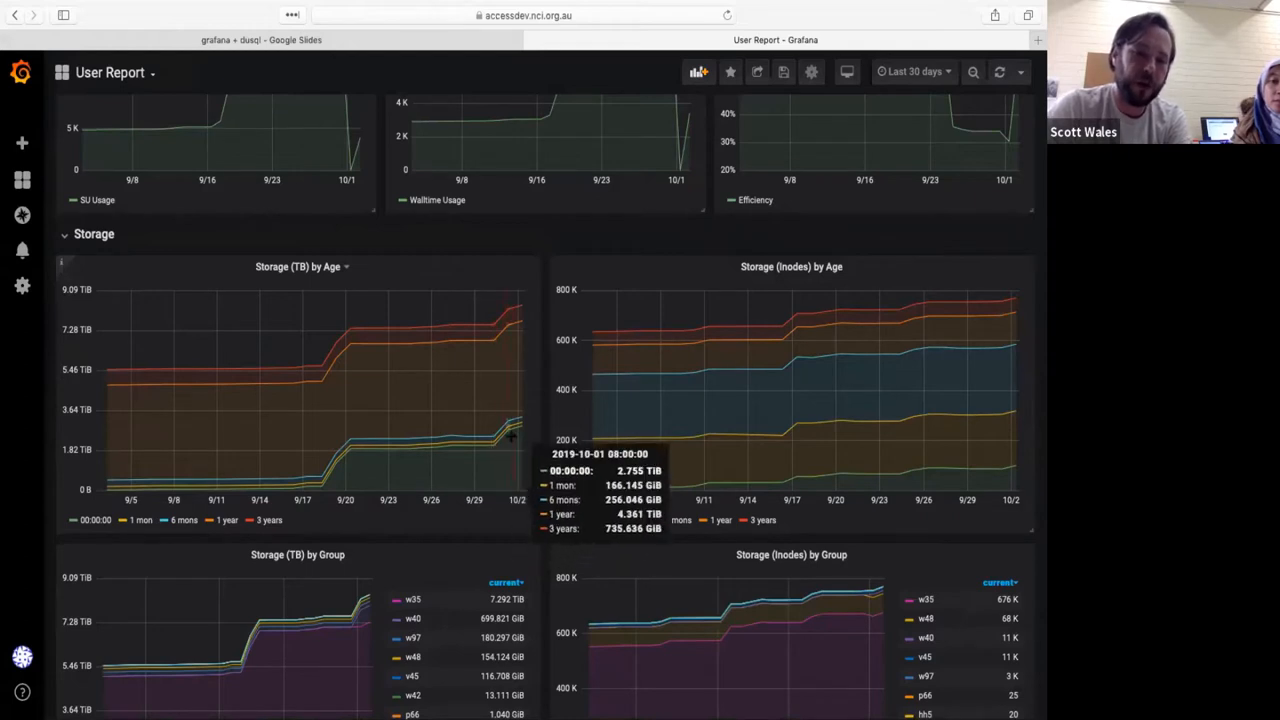
{"action": "mouse_move", "coordinate": [516, 482]}
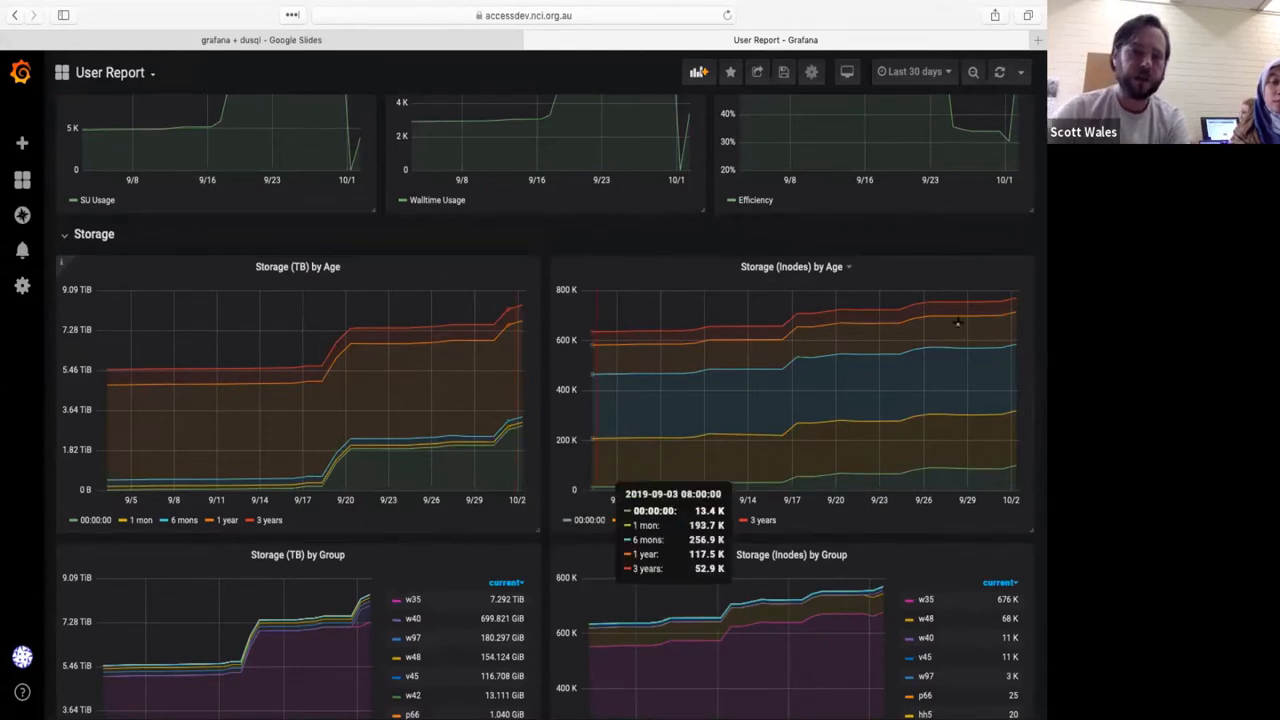
{"action": "mouse_move", "coordinate": [796, 284]}
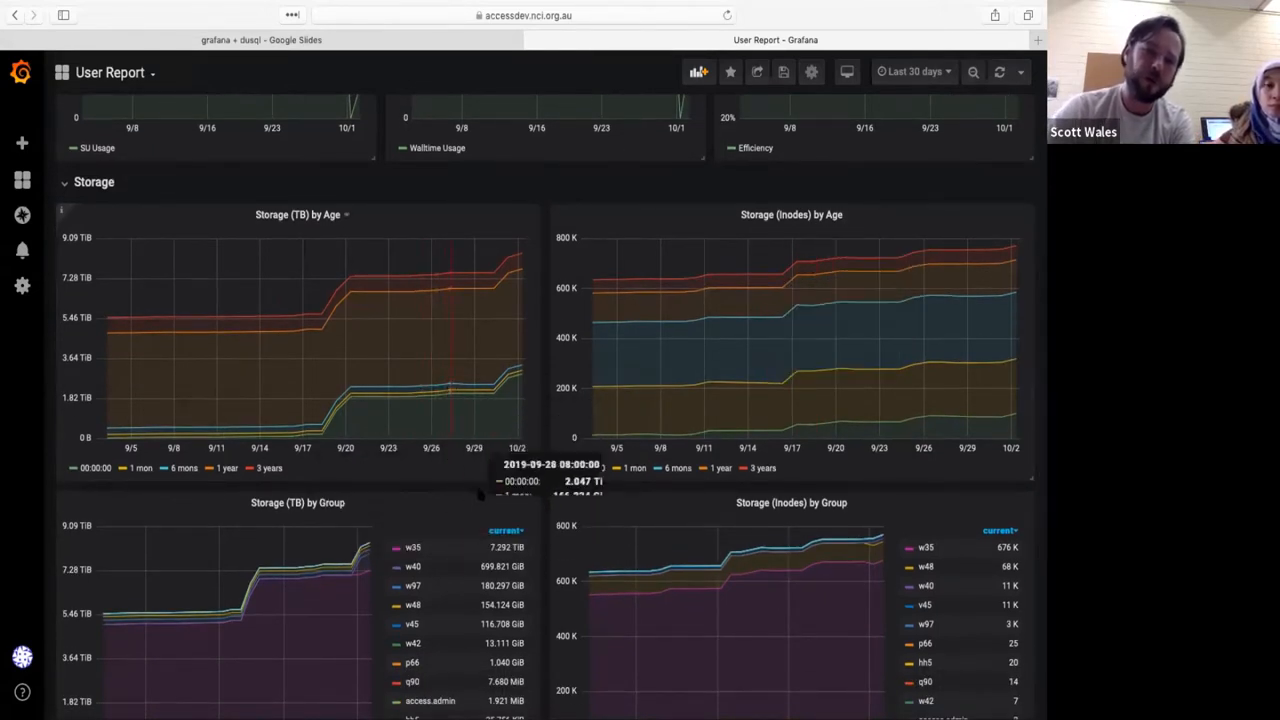
{"action": "mouse_move", "coordinate": [458, 428]}
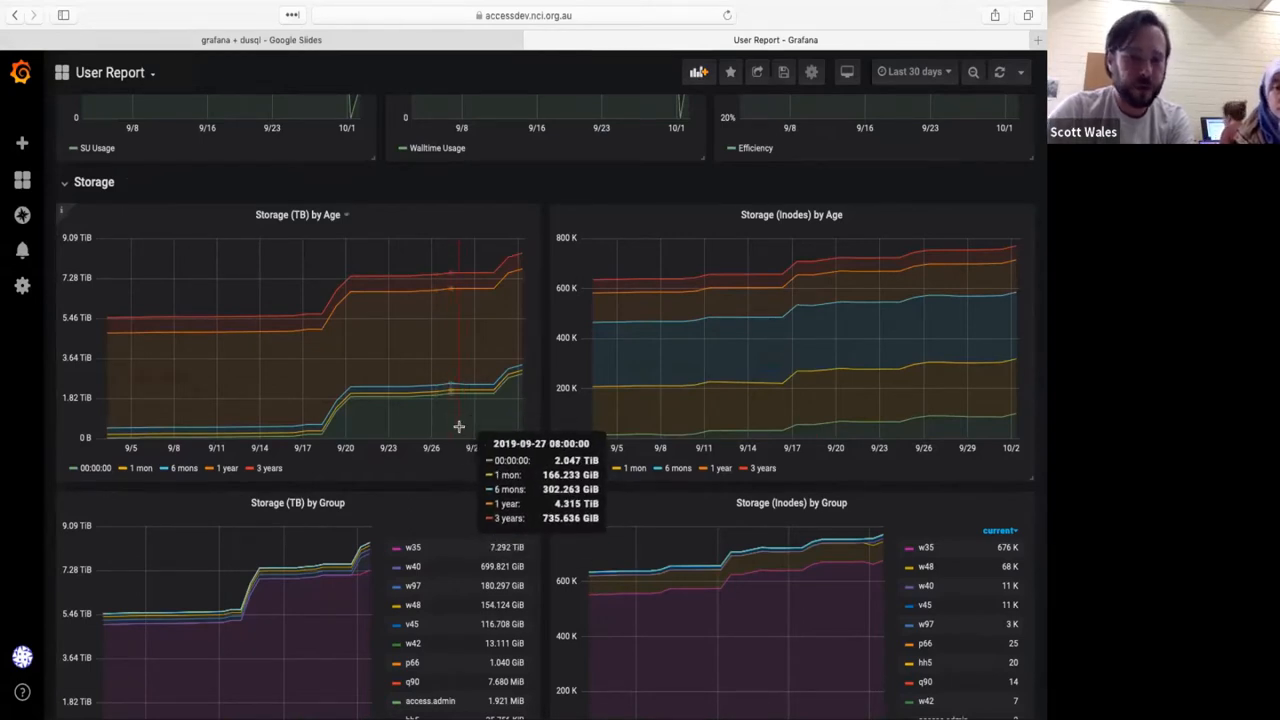
{"action": "scroll", "scroll_direction": "down", "scroll_amount": 3}
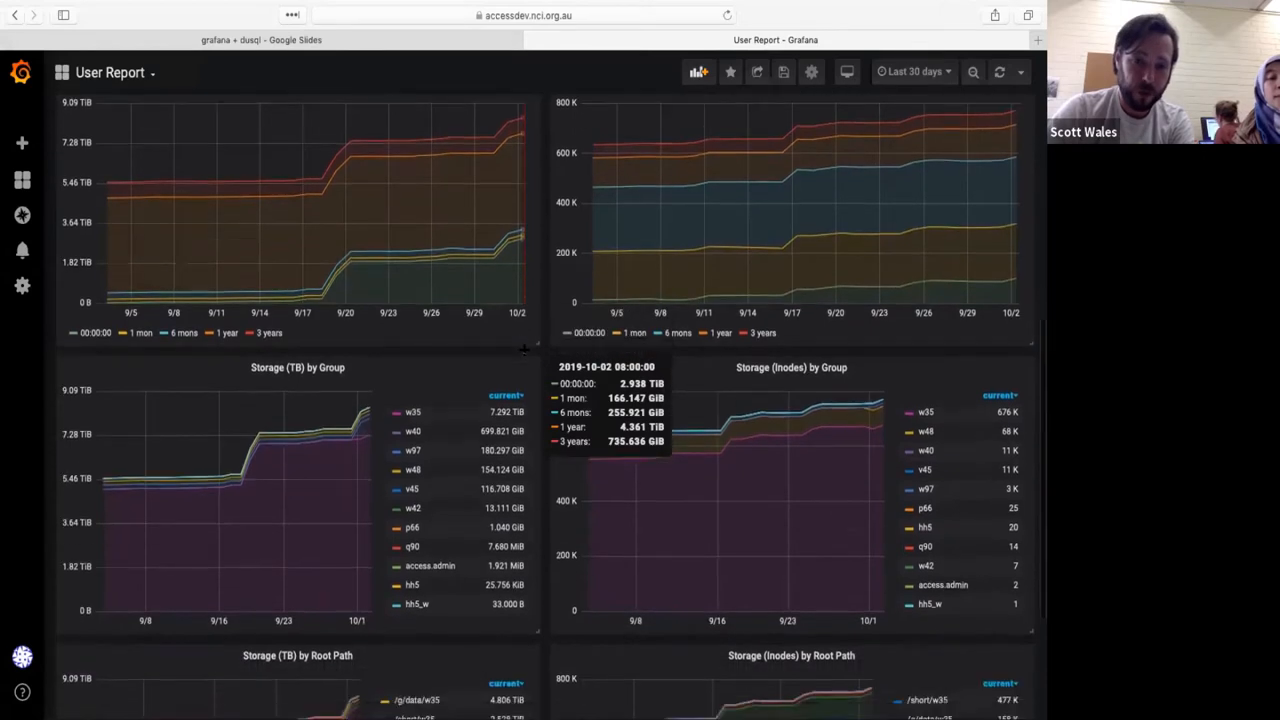
{"action": "scroll", "scroll_direction": "down", "scroll_amount": 3}
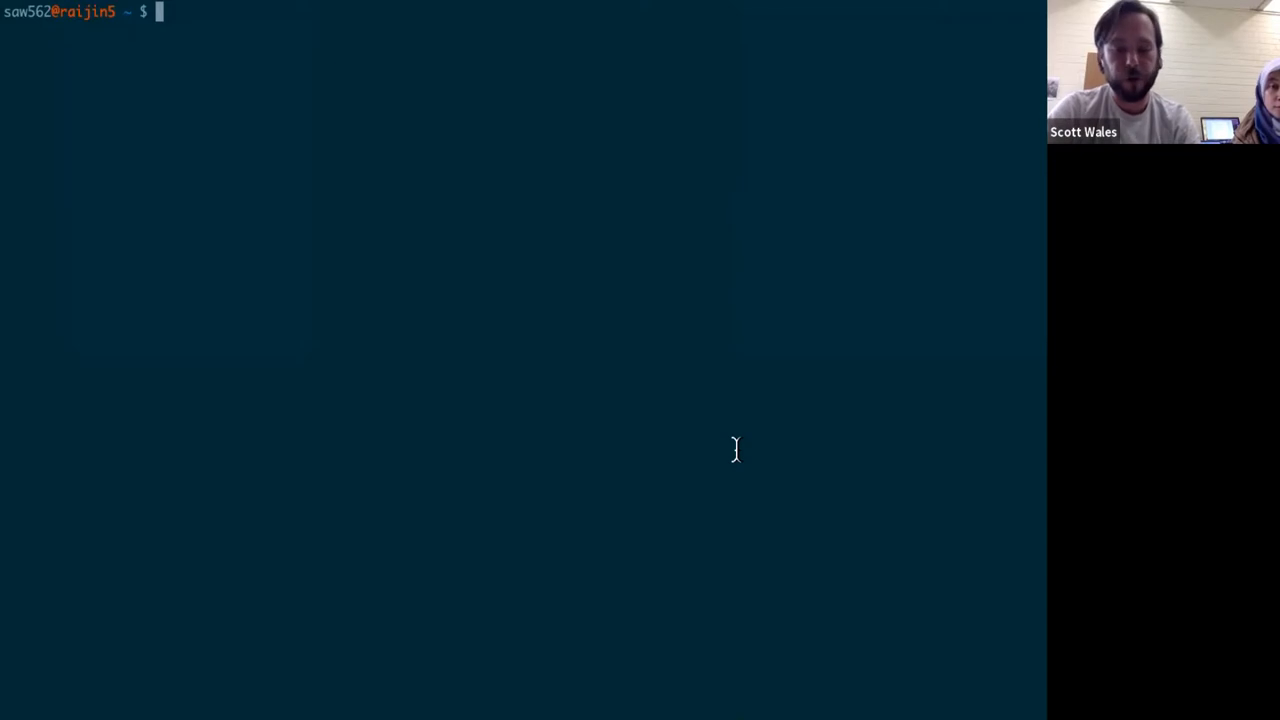
Add /g/data/hh5/public/modules to the module search path with module use
{"action": "type", "text": "mc"}
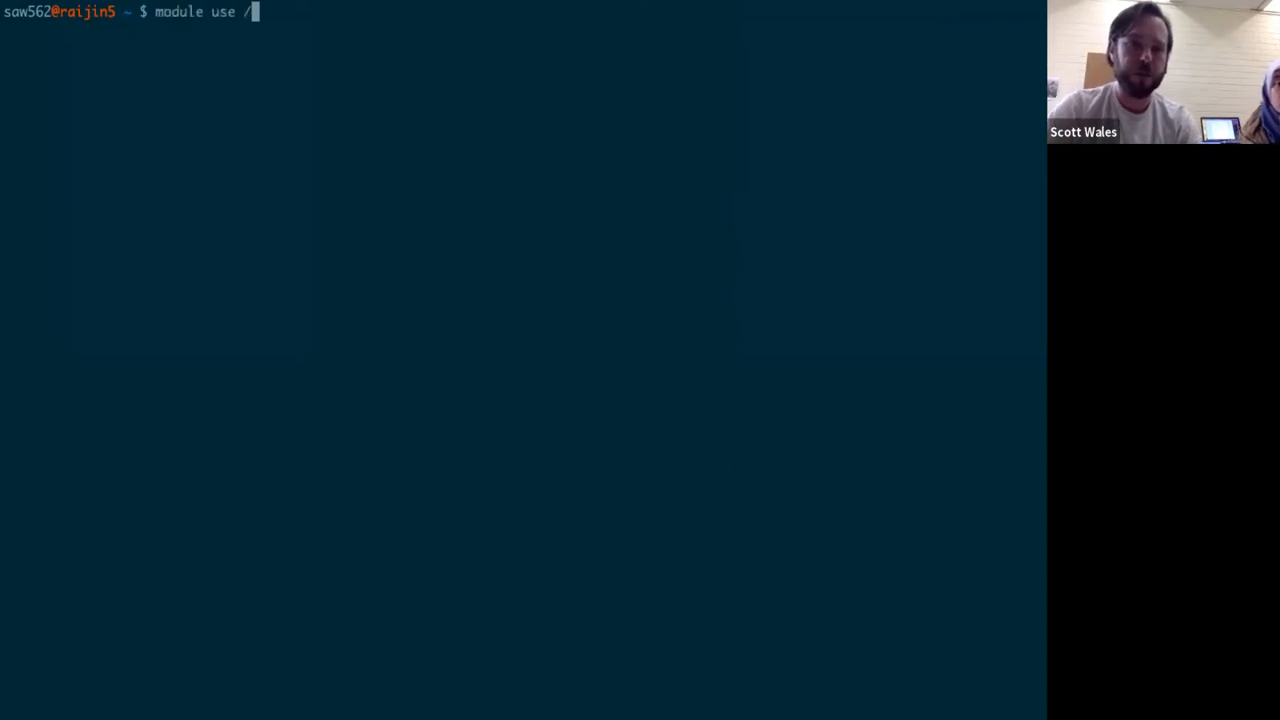
{"action": "type", "text": "g/data/hh"}
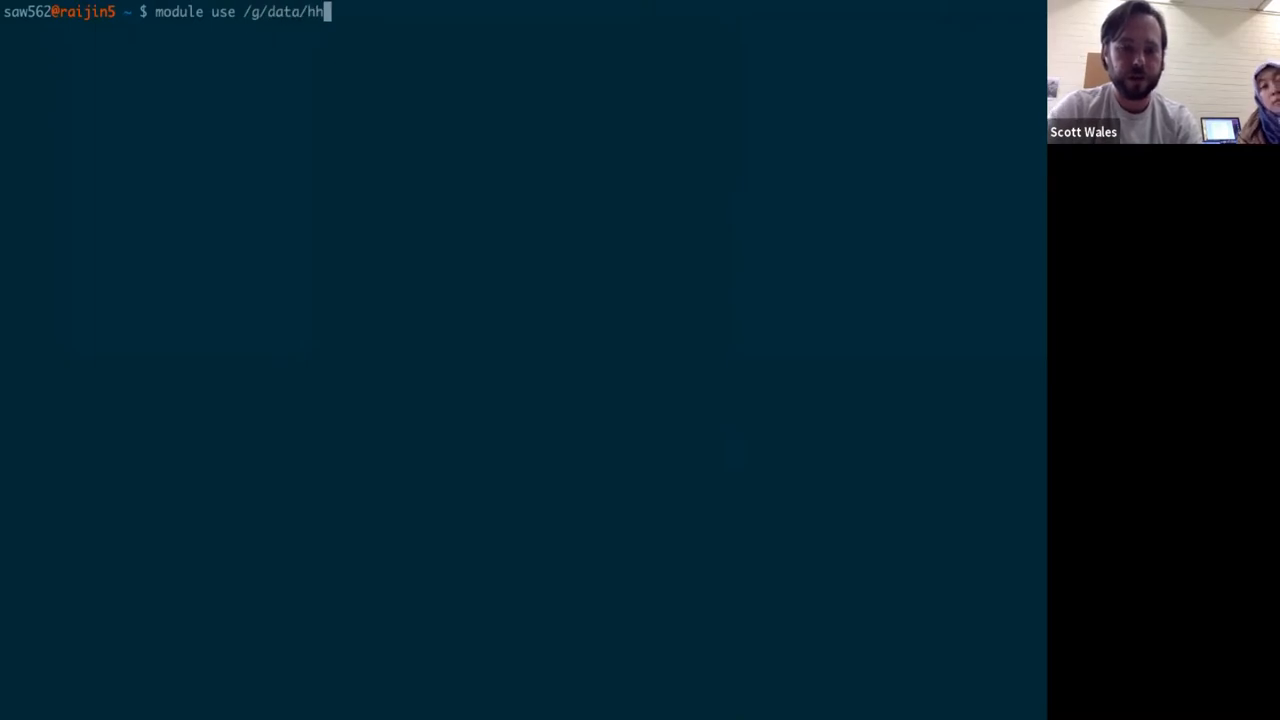
{"action": "type", "text": "5/public/modules"}
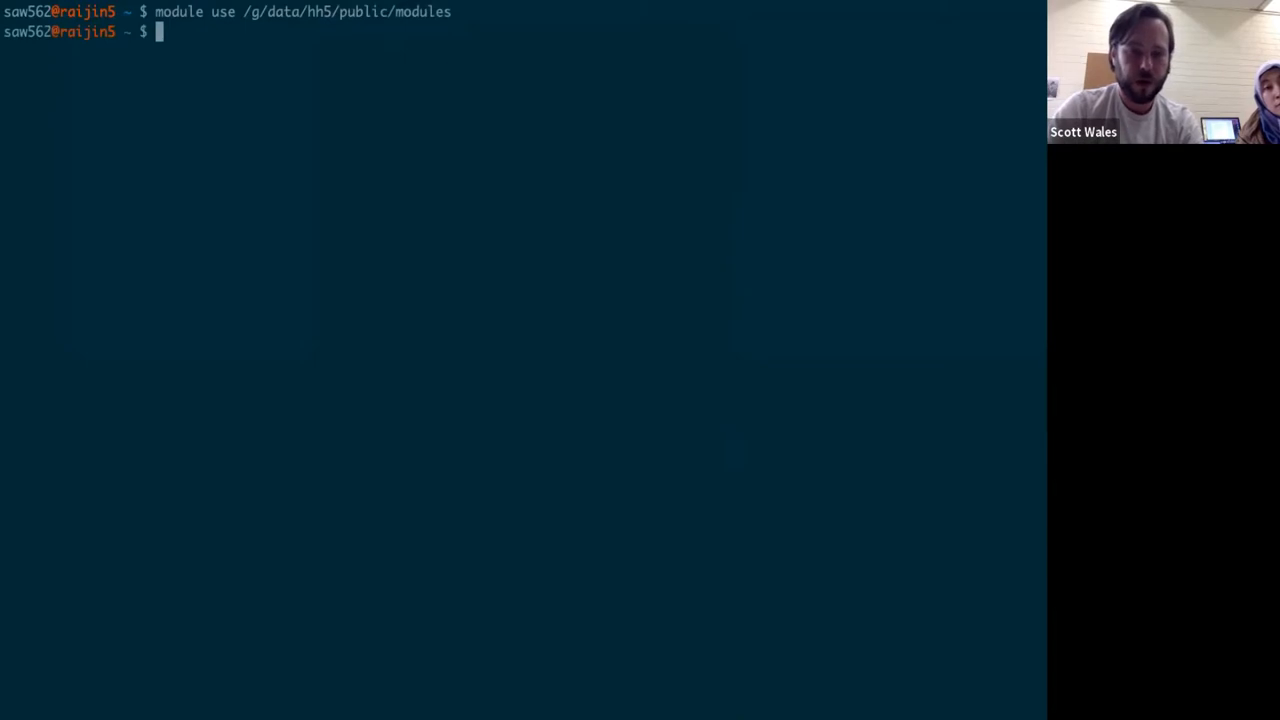
Load the conda/analysis3-unstable module environment
{"action": "type", "text": "module load"}
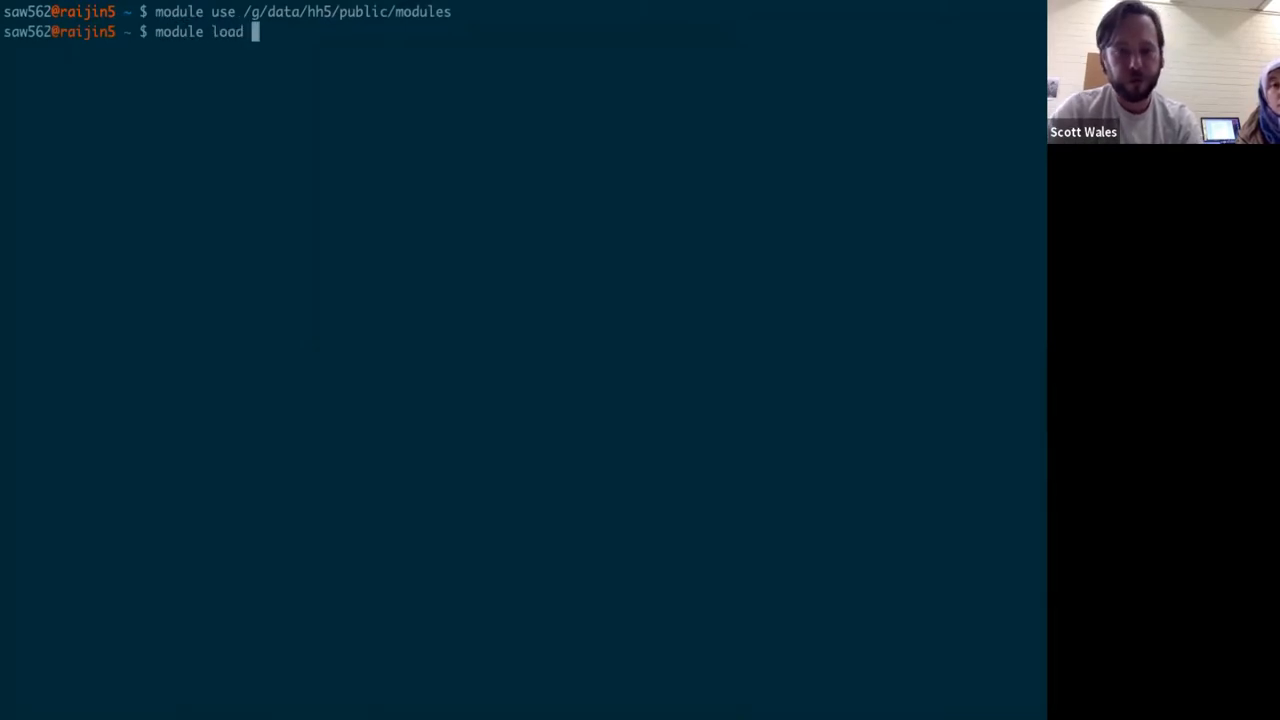
{"action": "type", "text": "conda/an"}
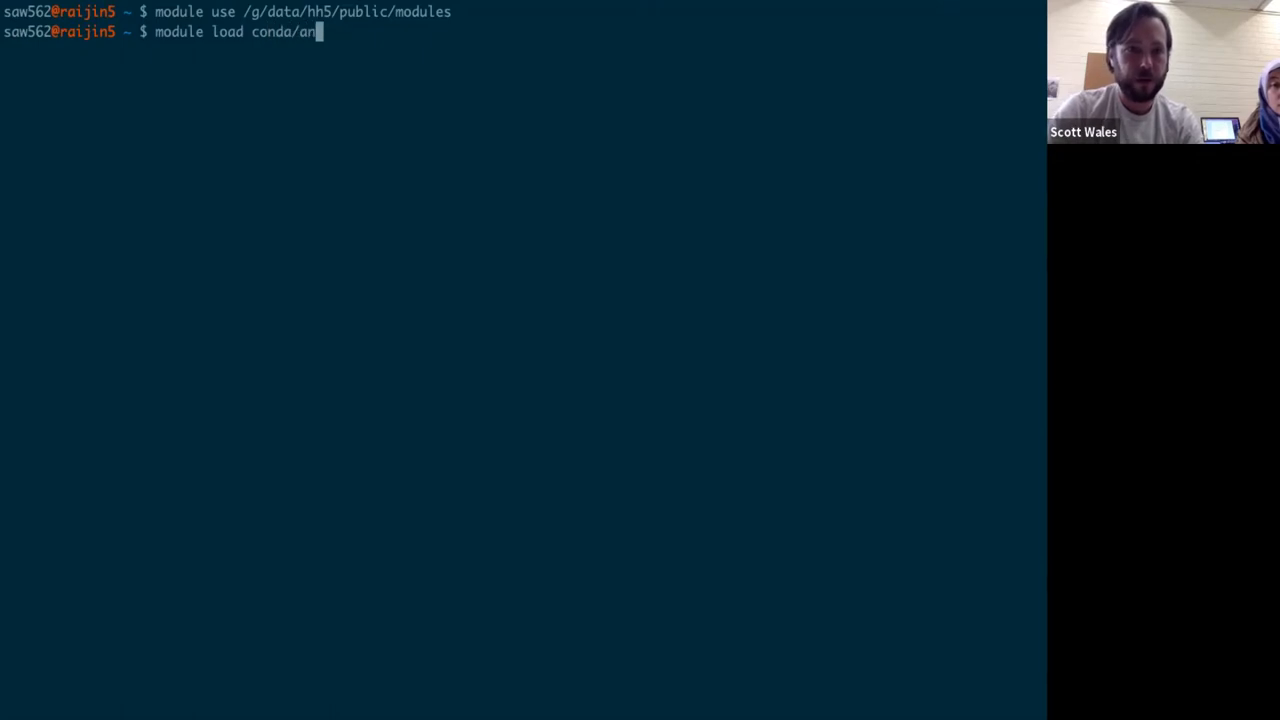
{"action": "type", "text": "alysis3-u"}
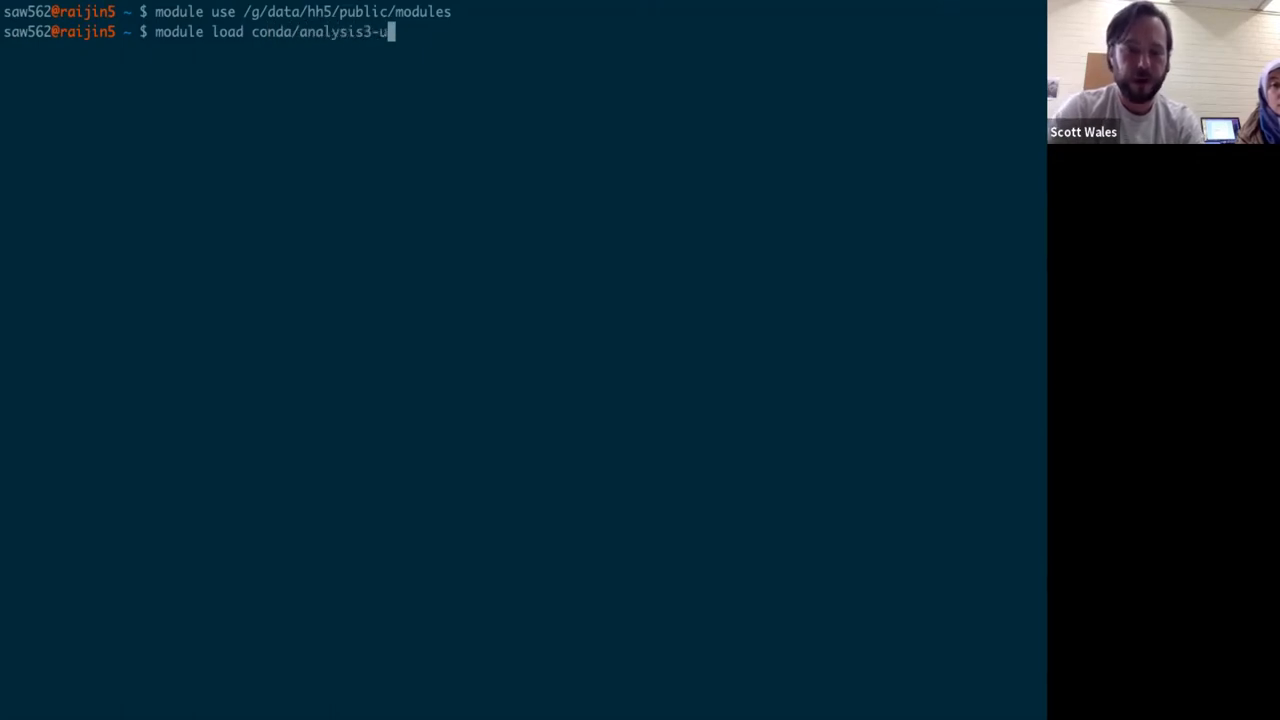
{"action": "type", "text": "nstable"}
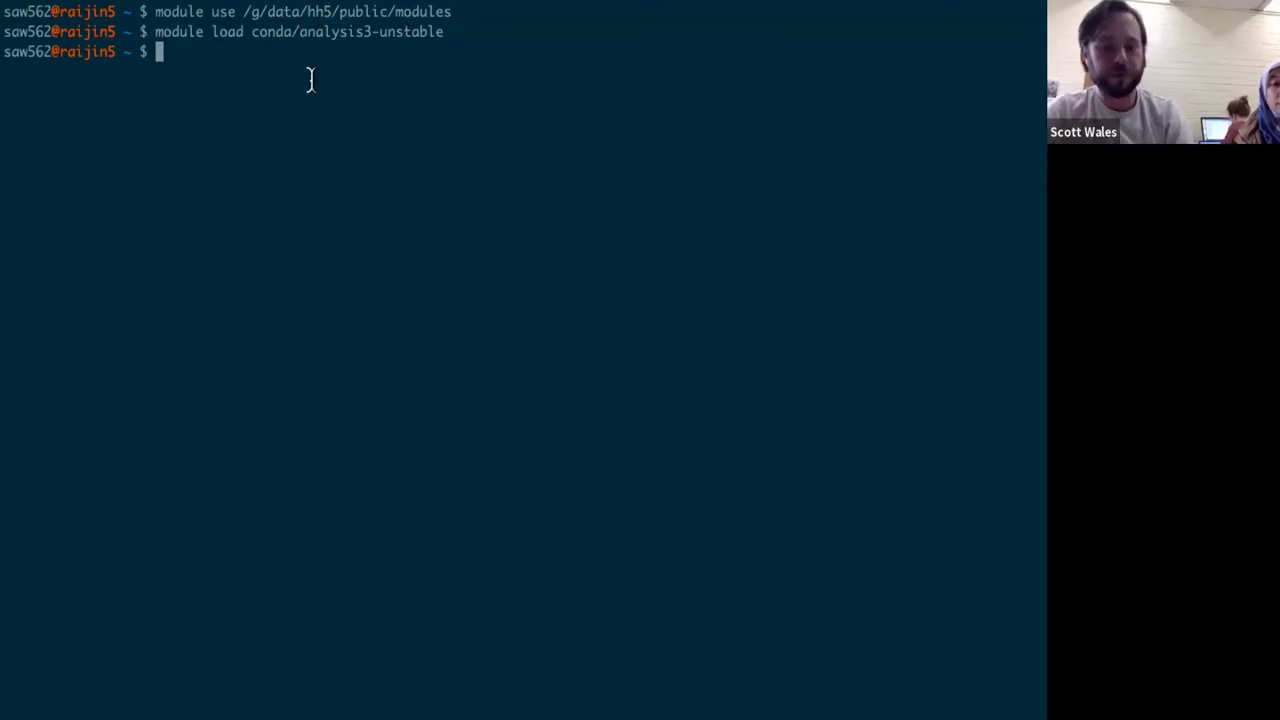
Run dusql with no arguments to print its usage line
{"action": "type", "text": "dusql"}
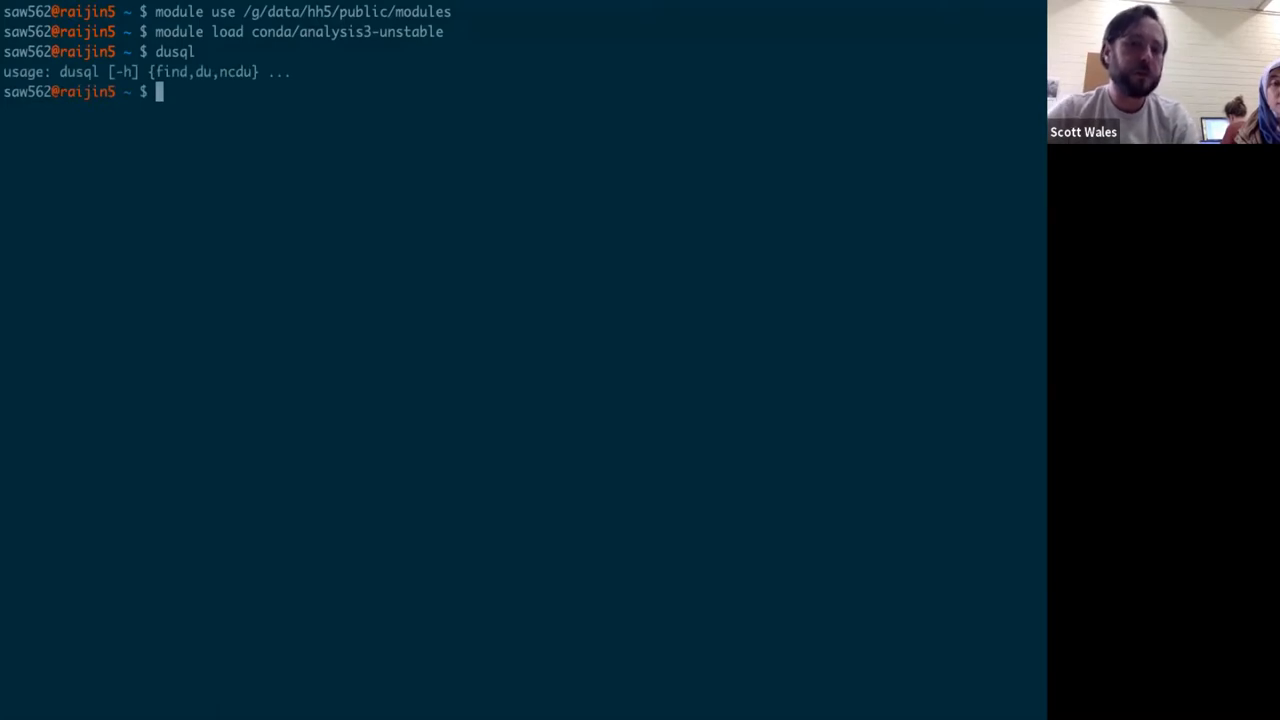
{"action": "type", "text": "dusql"}
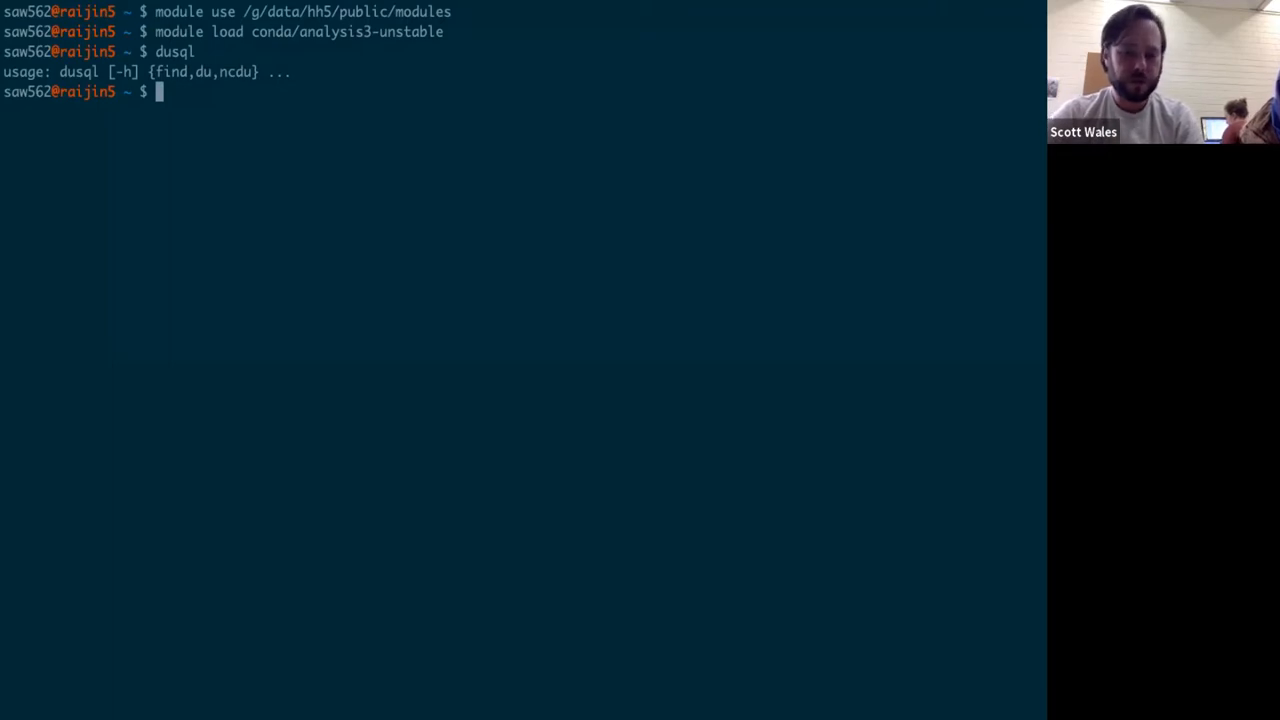
{"action": "type", "text": "cd /"}
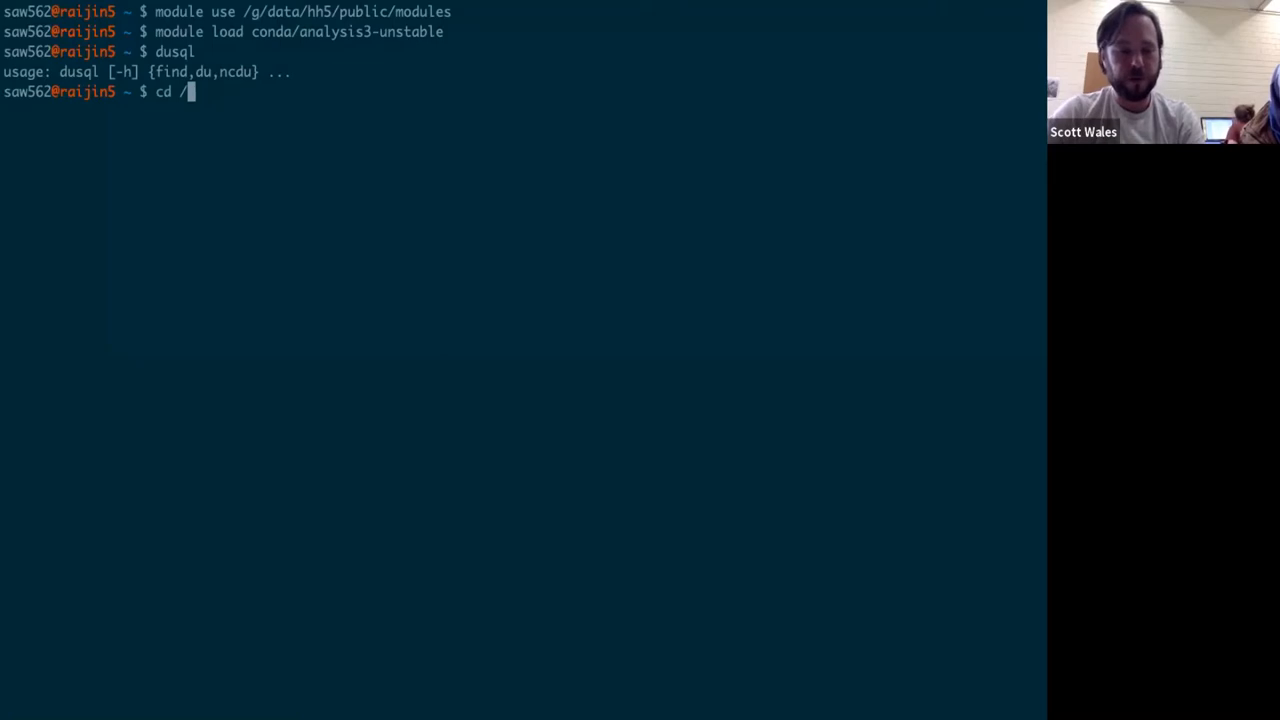
Change into /short/w35/saw562.move_test and report its size and file count with dusql du
{"action": "type", "text": "short/"}
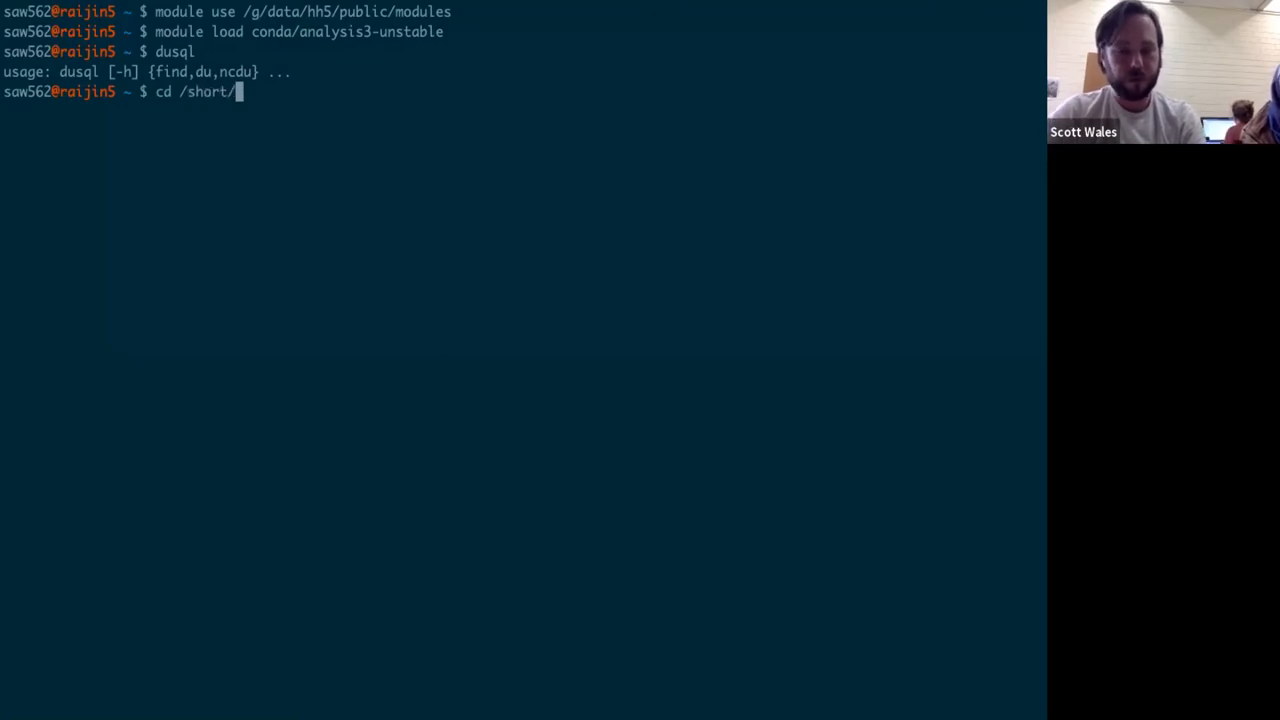
{"action": "type", "text": "w35/saw562.move_test/"}
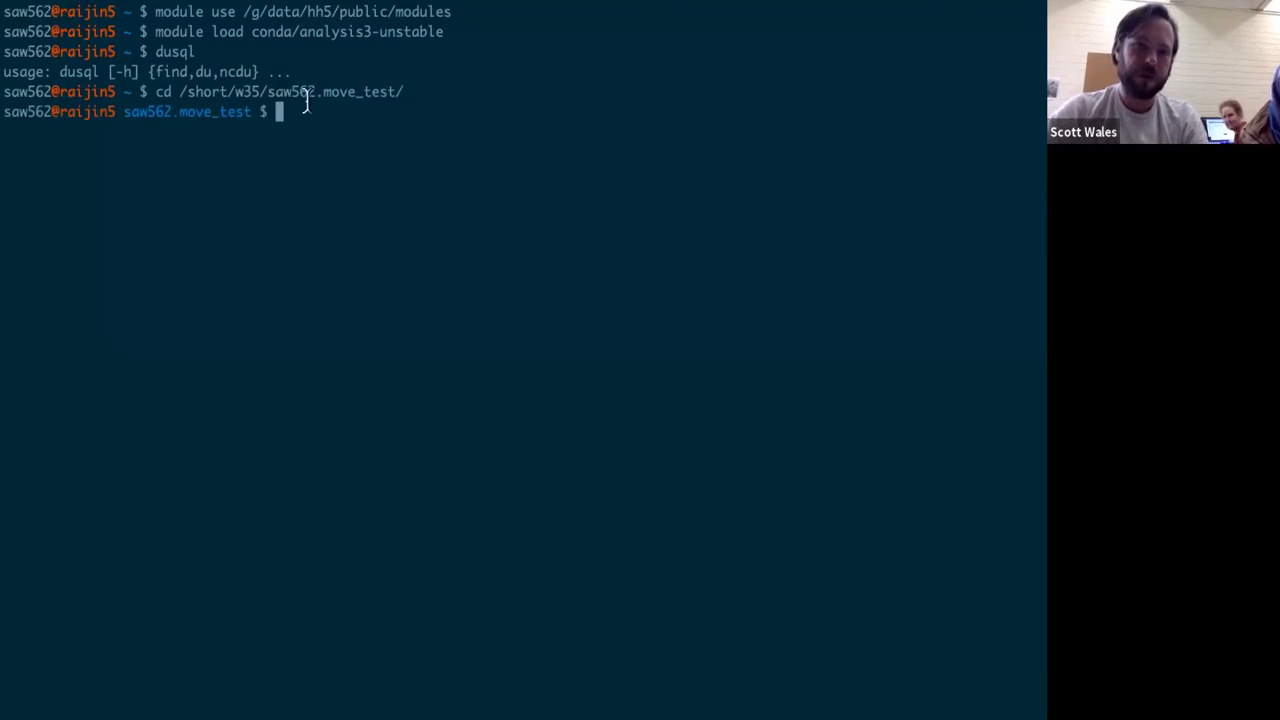
{"action": "mouse_move", "coordinate": [312, 78]}
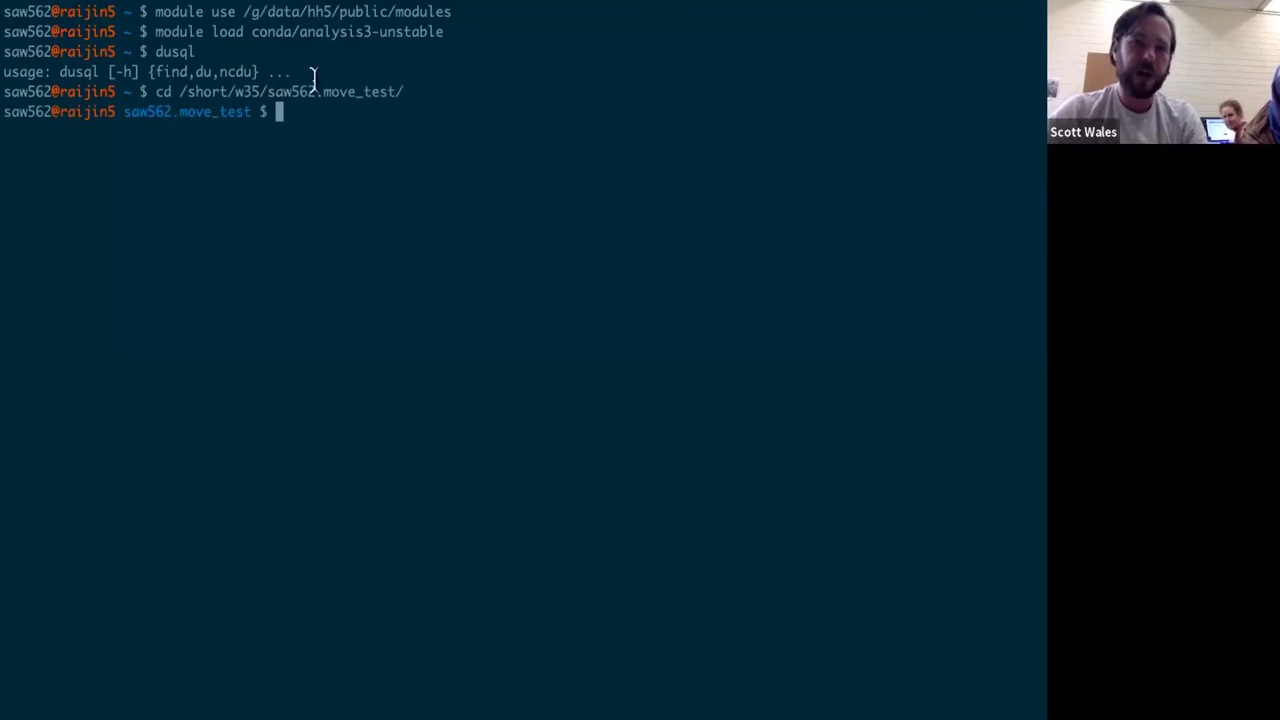
{"action": "mouse_move", "coordinate": [356, 128]}
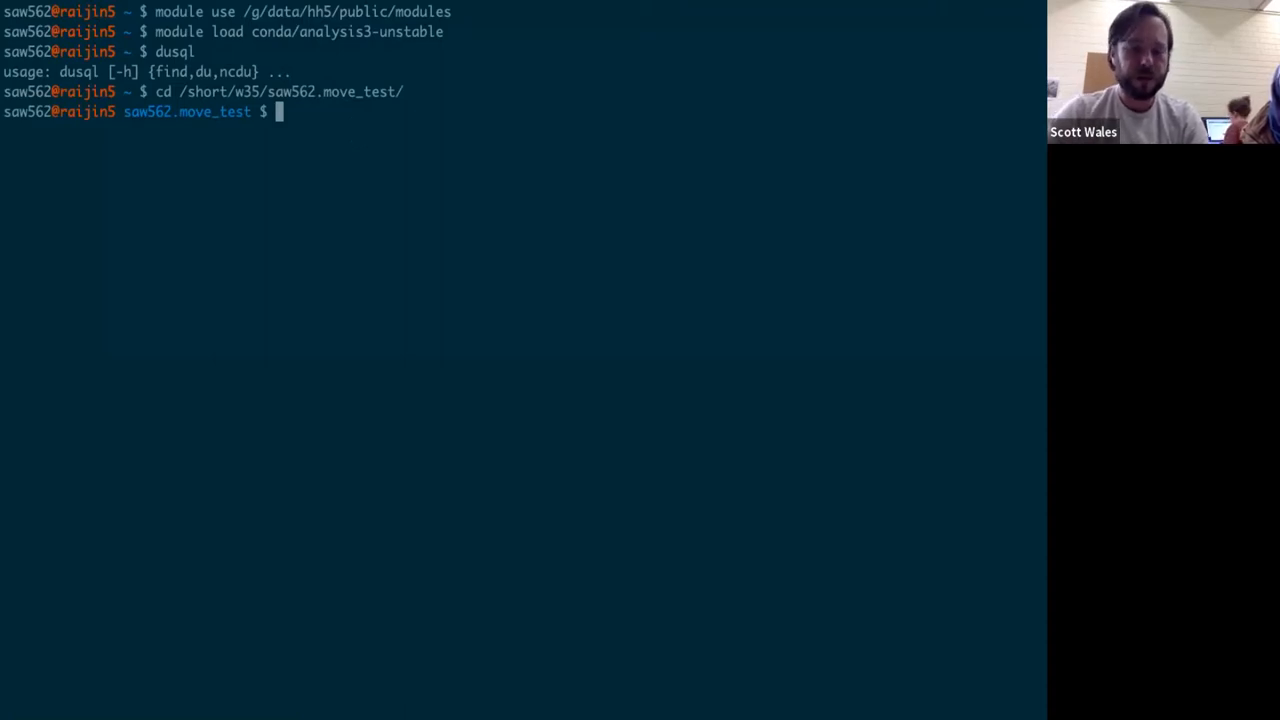
{"action": "type", "text": "dusql du"}
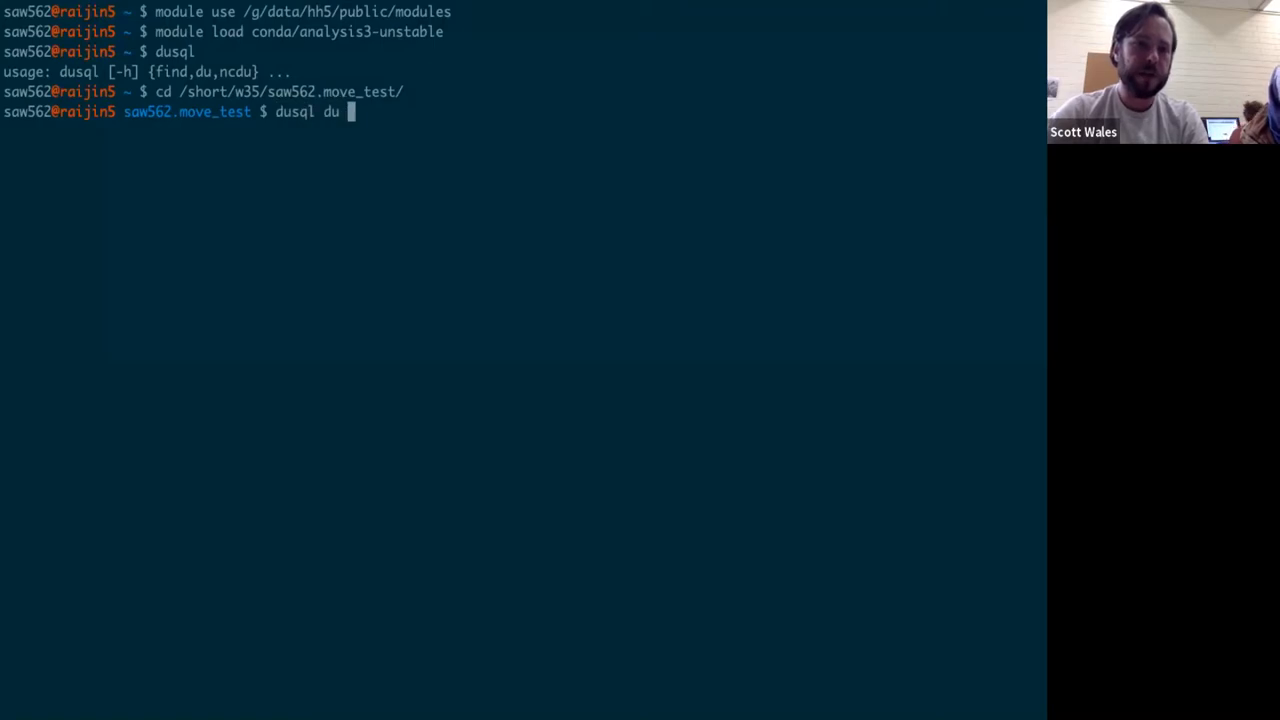
{"action": "type", "text": "."}
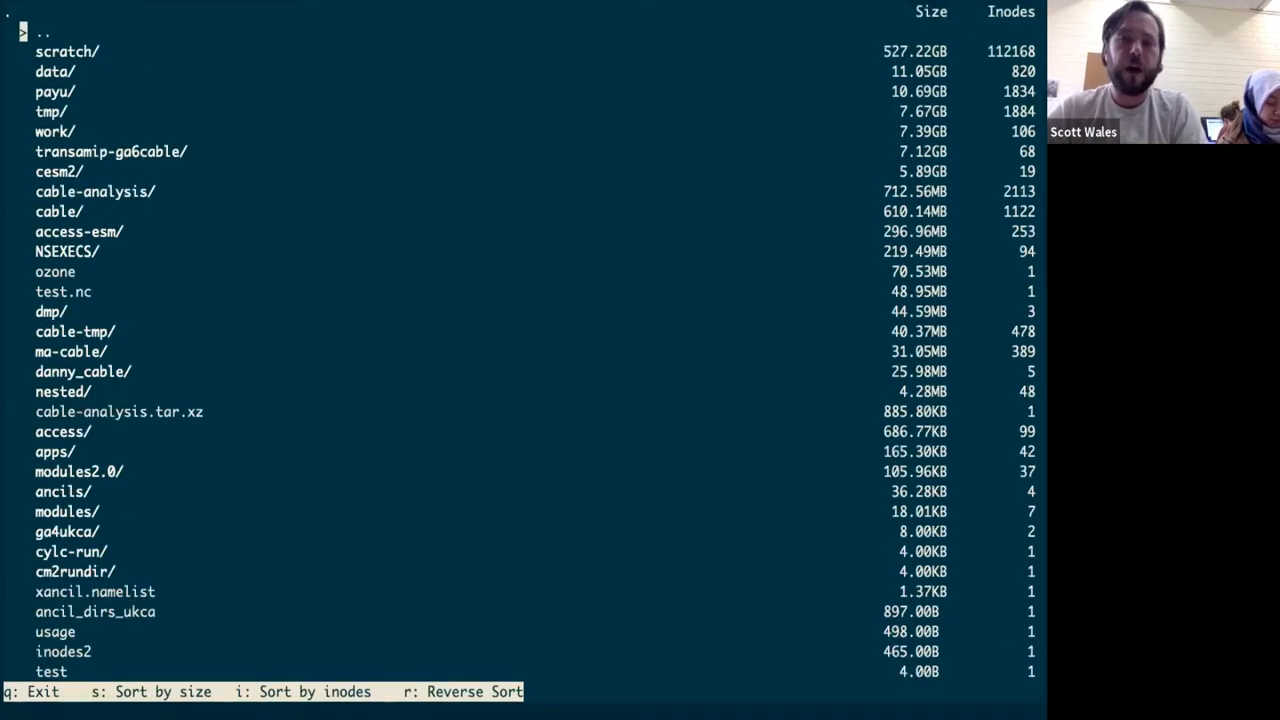
Browse the scratch, data, tmp and ma-cable entries in the listing, then quit back to the prompt with q
{"action": "key", "text": "Down"}
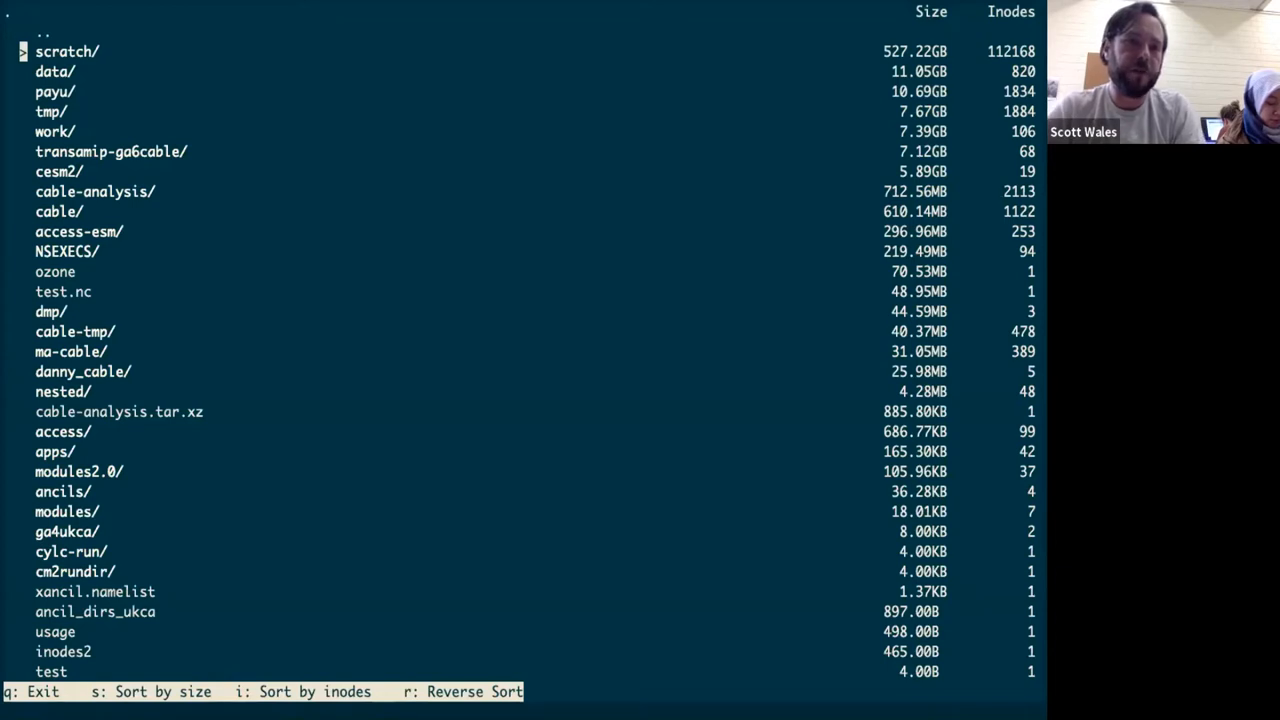
{"action": "key", "text": "Down"}
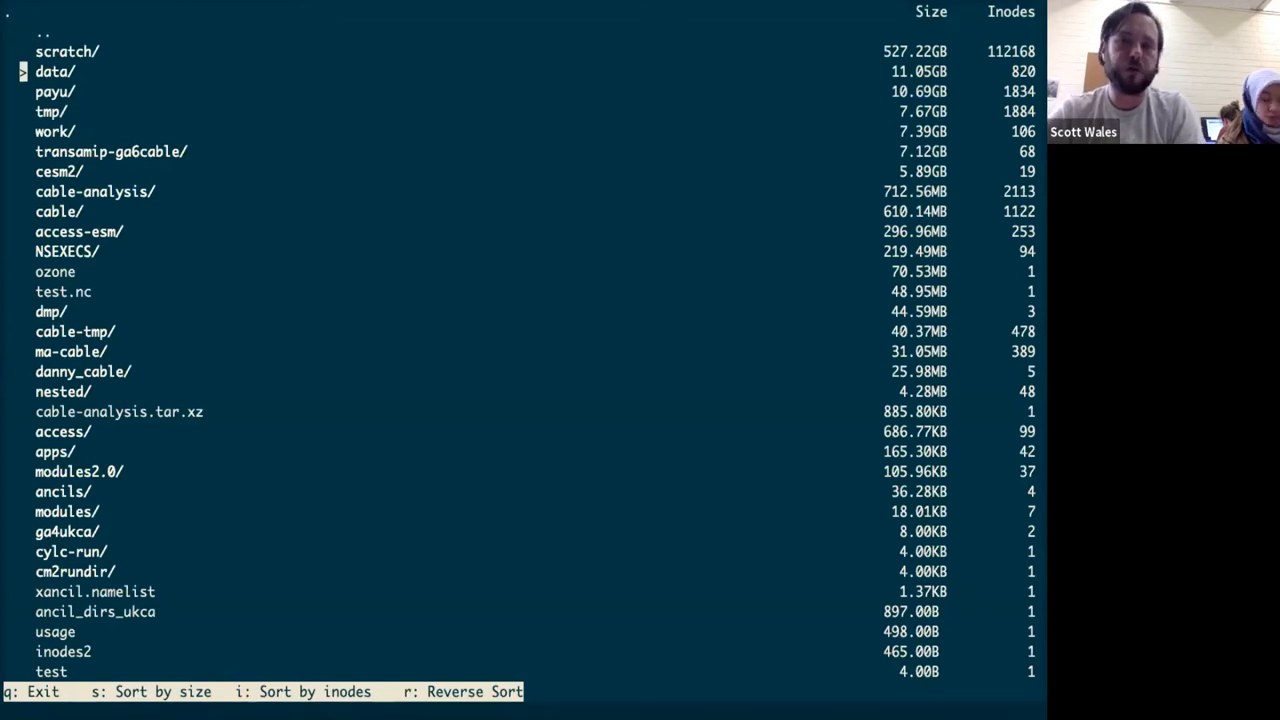
{"action": "key", "text": "up"}
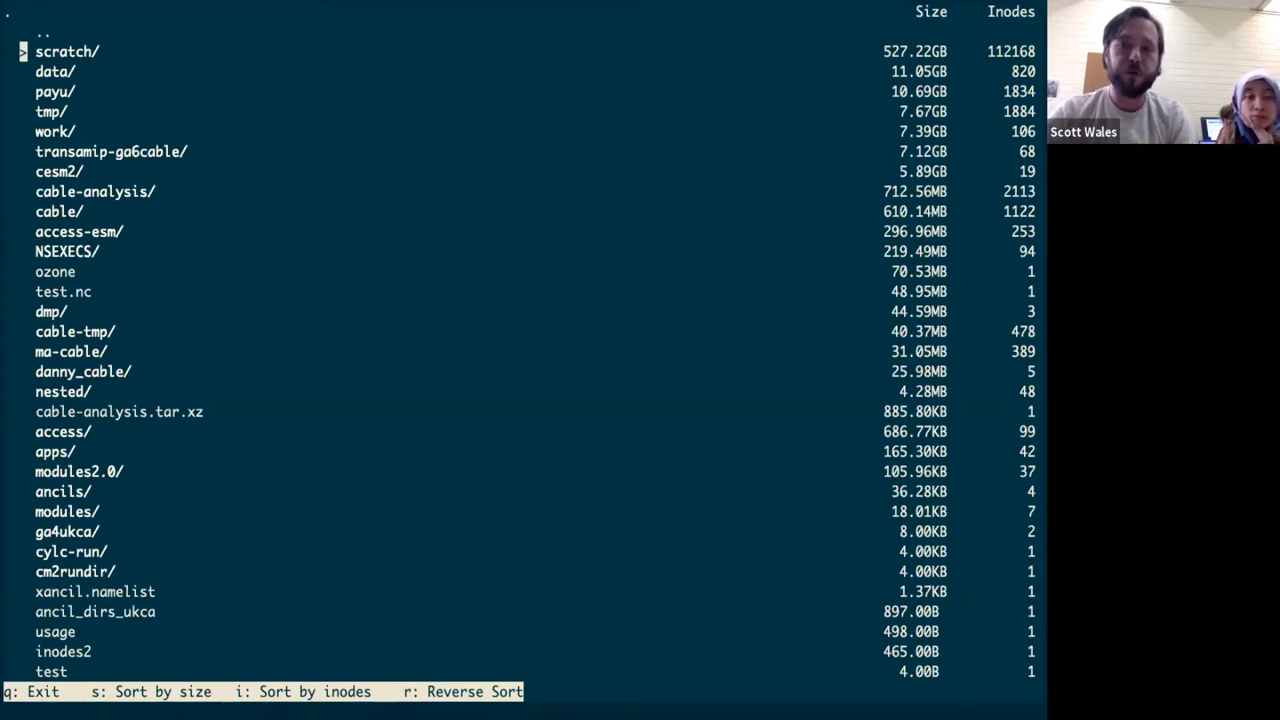
{"action": "key", "text": "Down"}
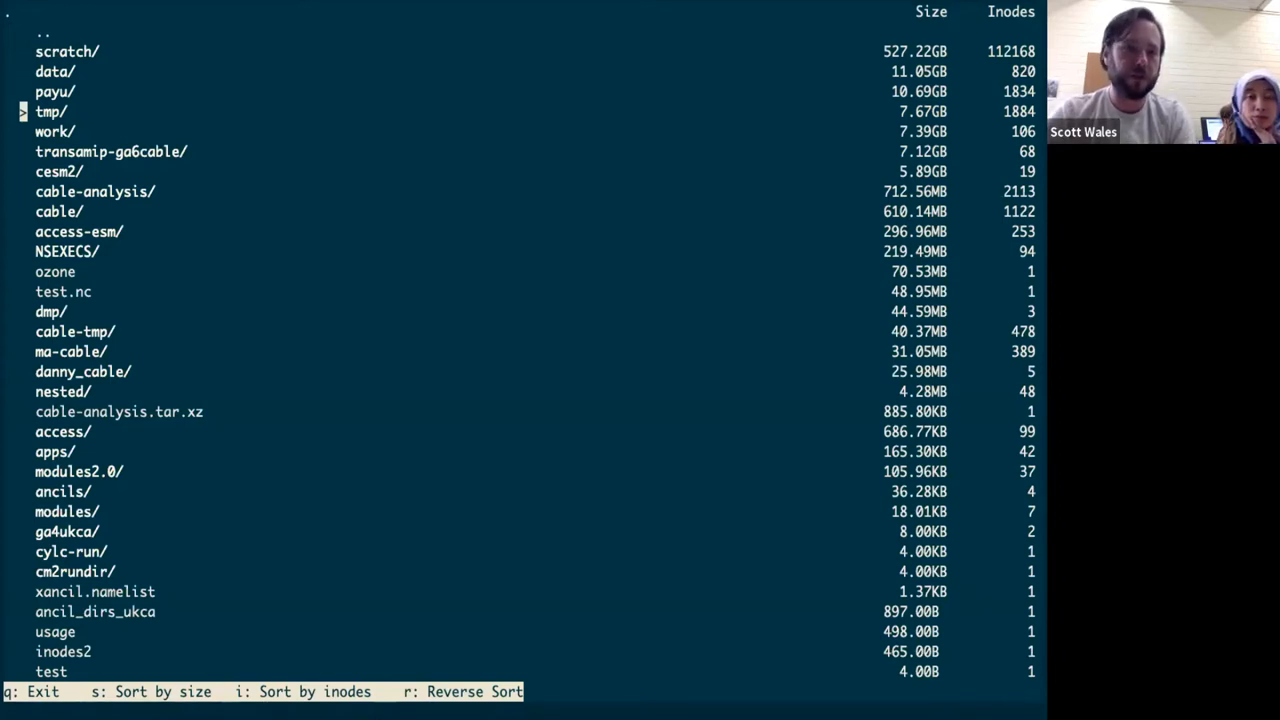
{"action": "key", "text": "Down"}
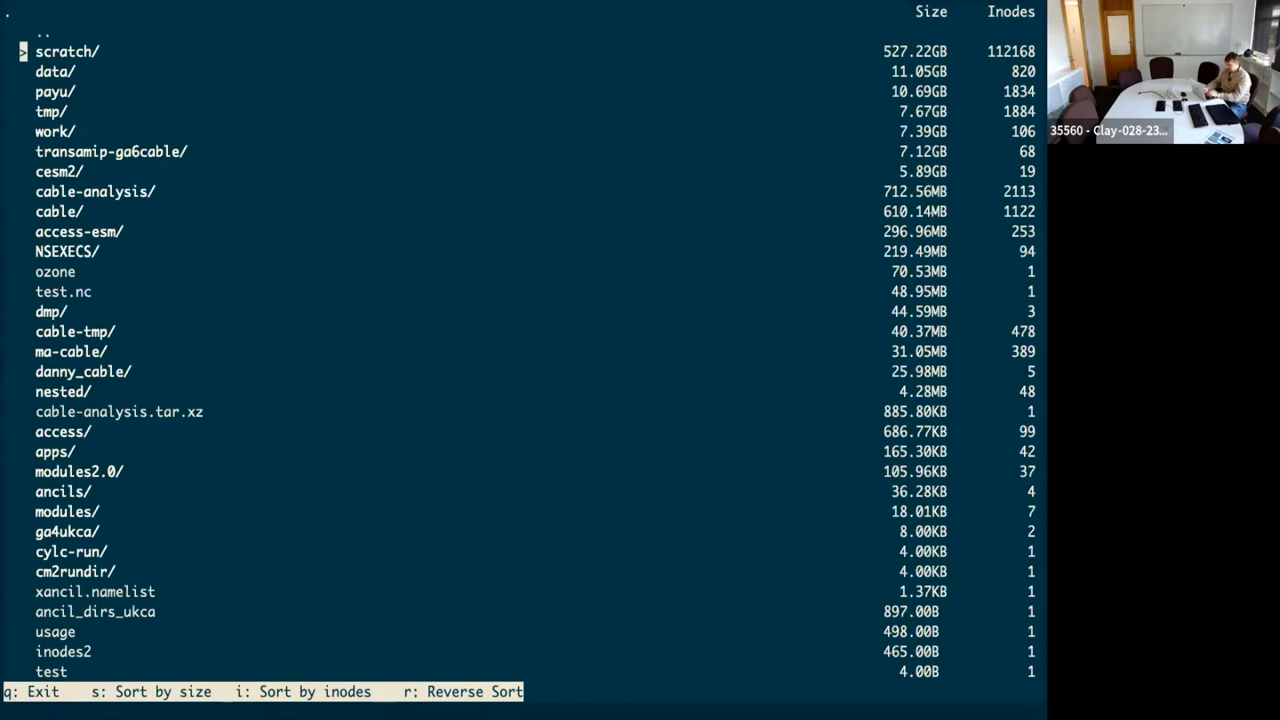
{"action": "key", "text": "Down"}
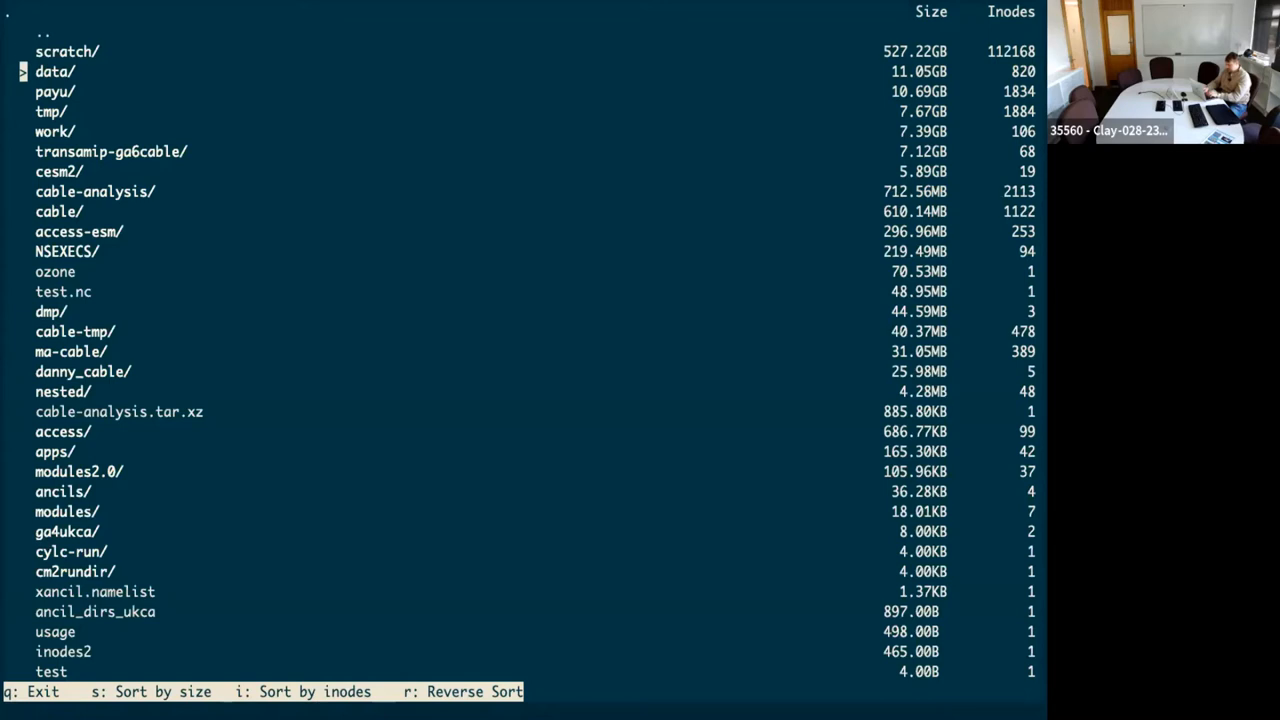
{"action": "key", "text": "down"}
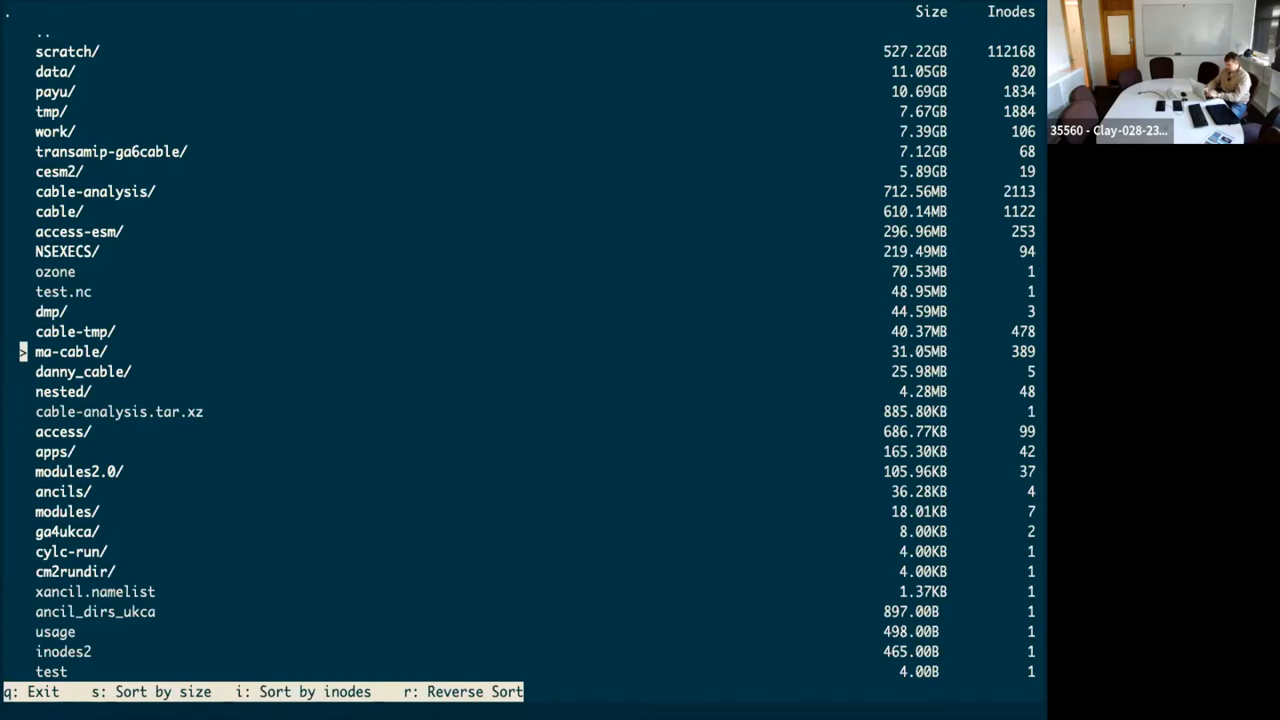
{"action": "key", "text": "q"}
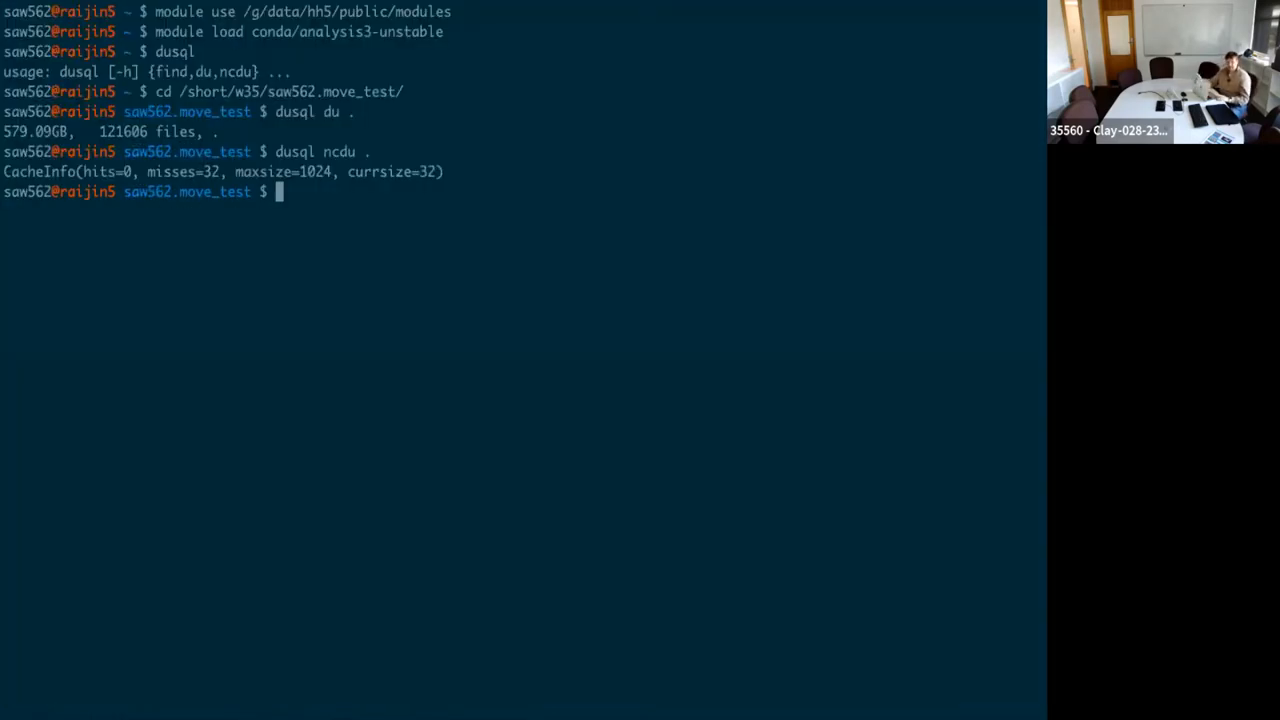
Run dusql ncdu --help to list its group, user, mtime and size filter options
{"action": "type", "text": "dusql ncdu ."}
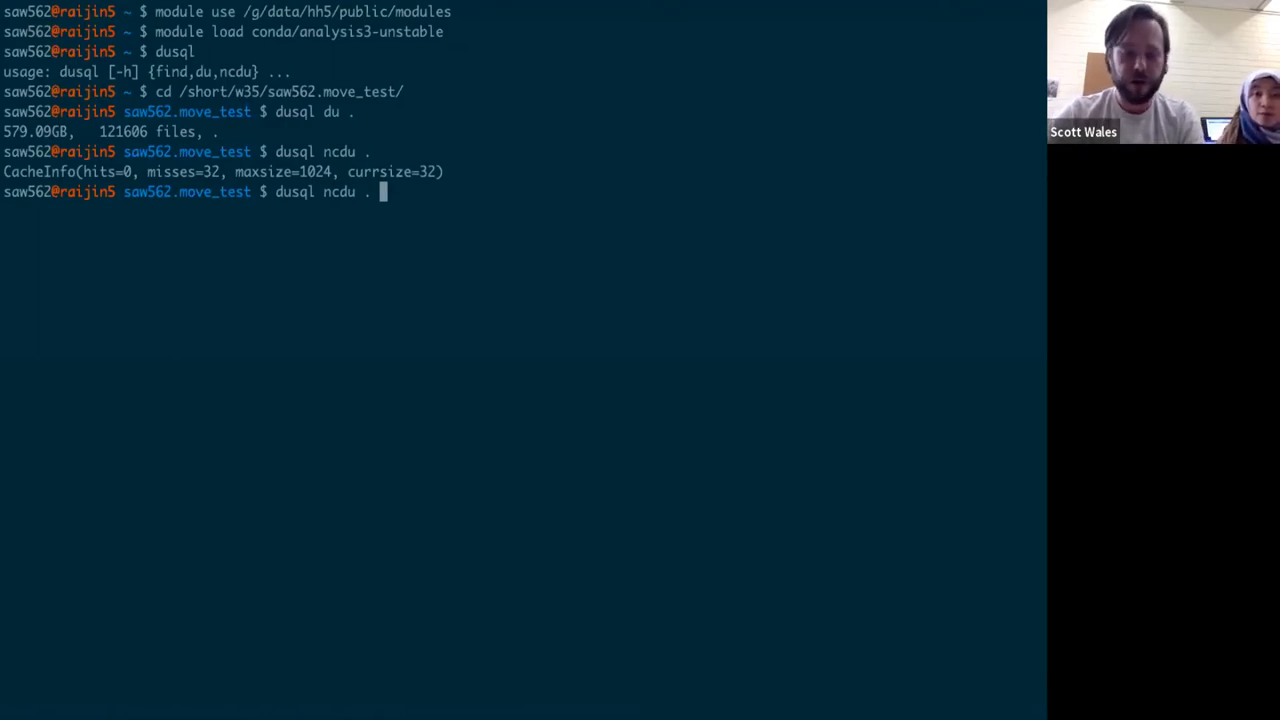
{"action": "type", "text": "--help"}
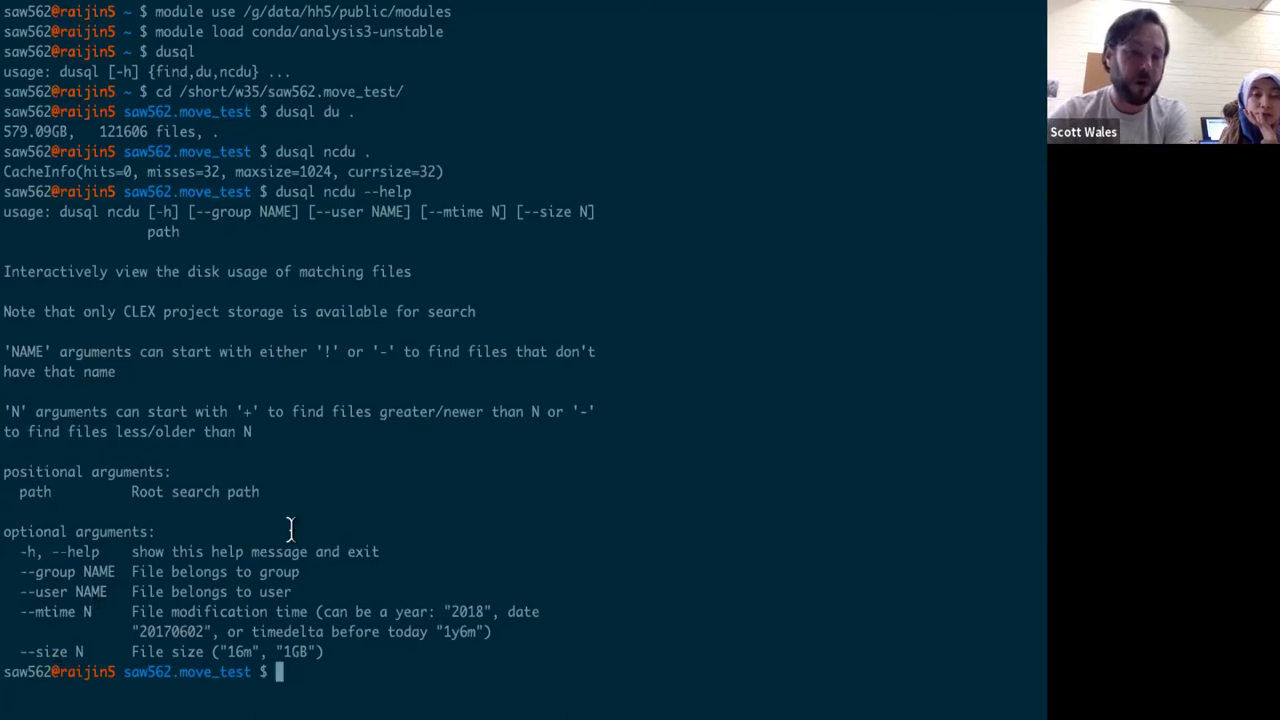
Run dusql ncdu . --mtime 14d for a view filtered to 14-day modification time
{"action": "type", "text": "dusql ncdu --hel"}
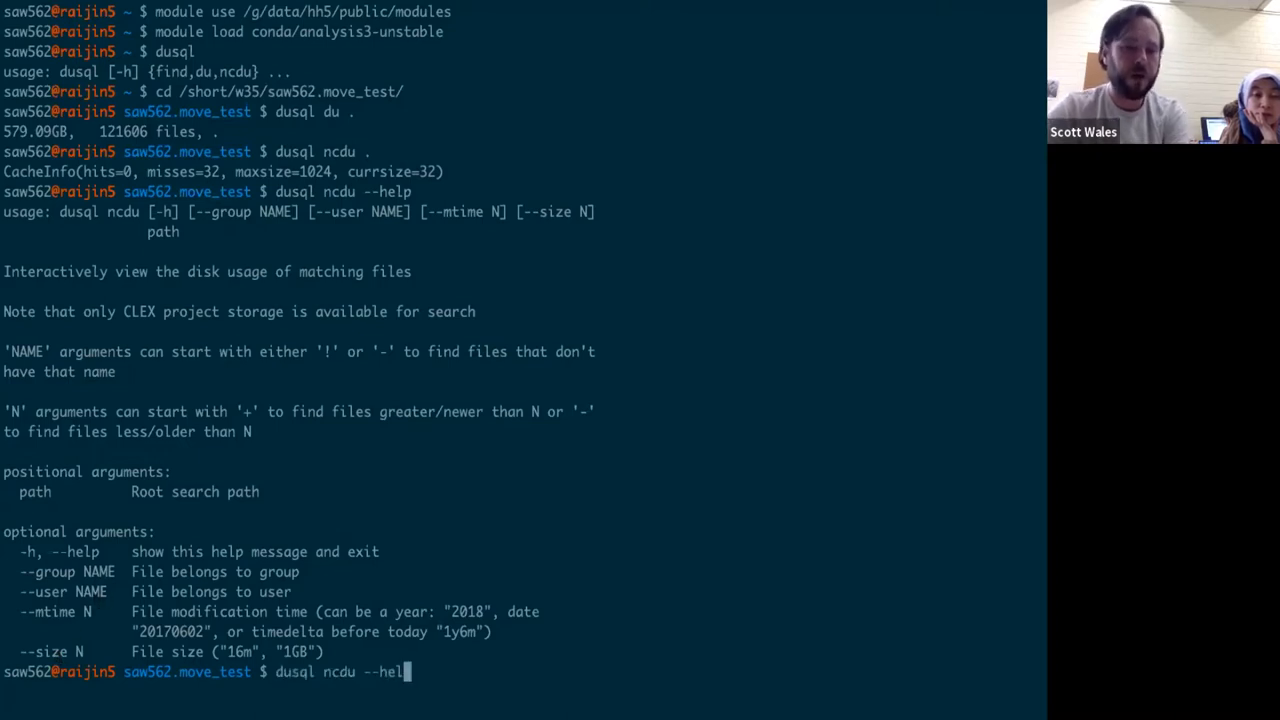
{"action": "key", "text": "BackSpace"}
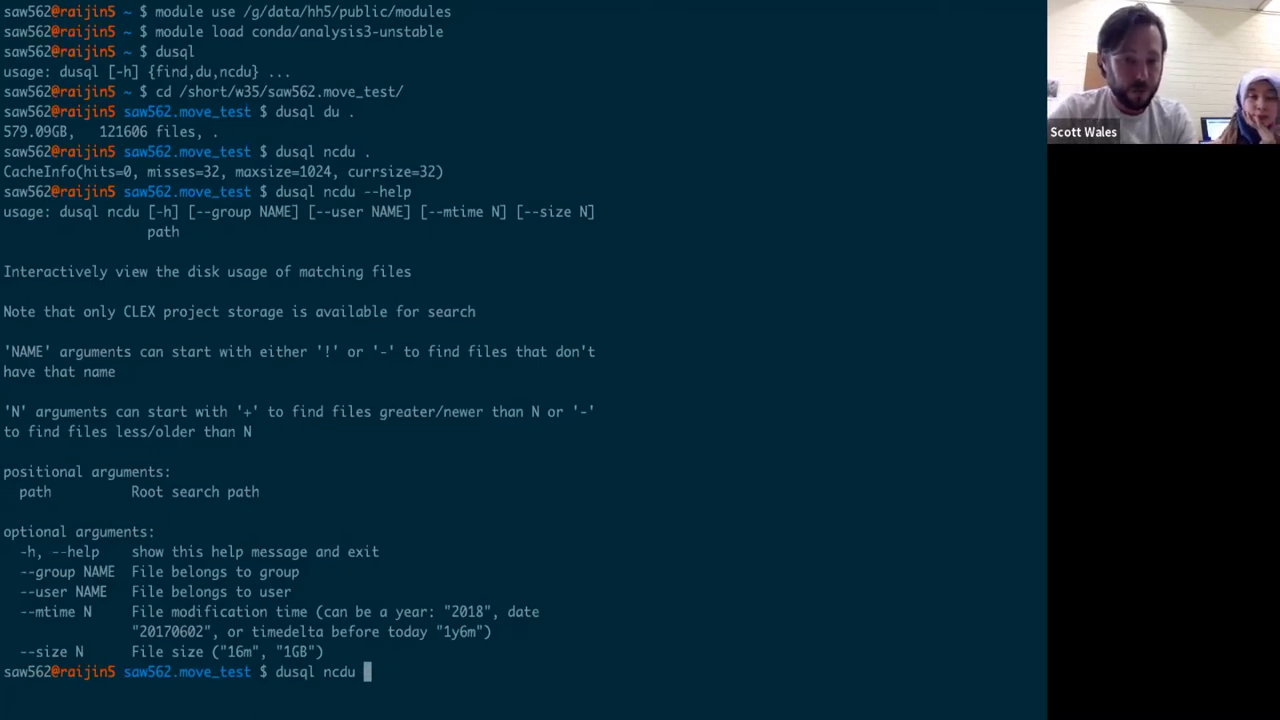
{"action": "type", "text": "."}
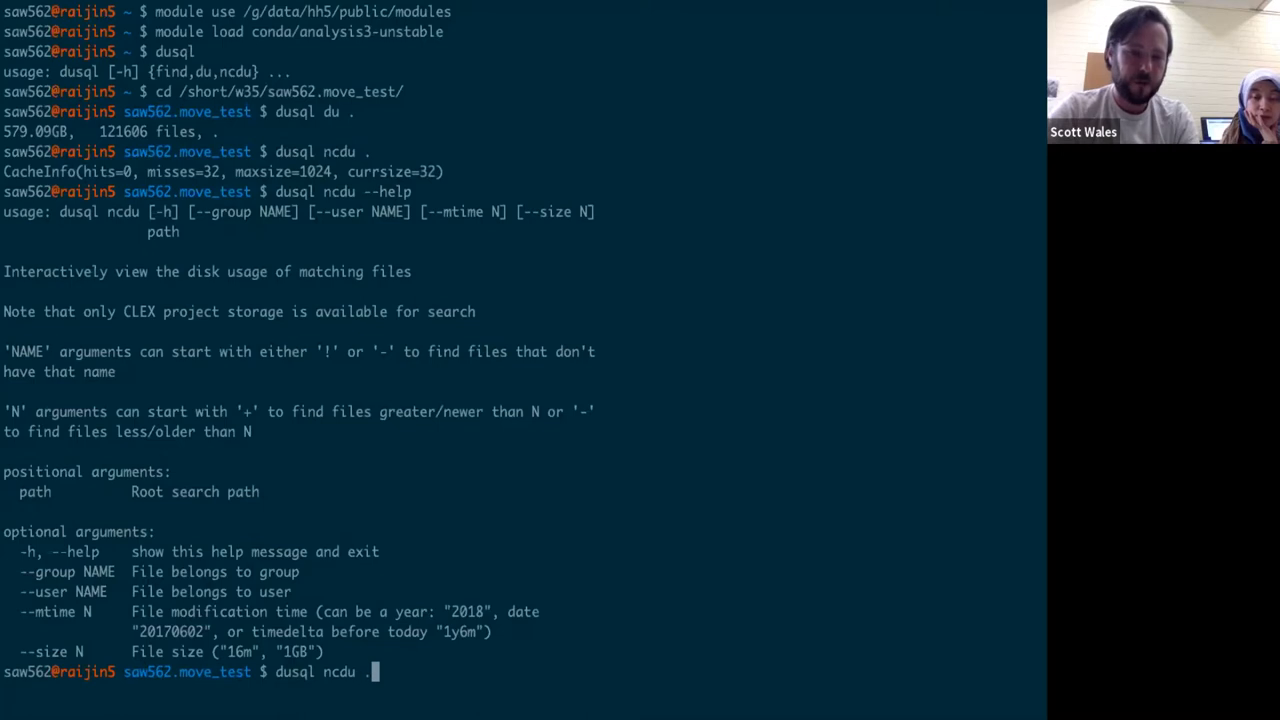
{"action": "type", "text": "-"}
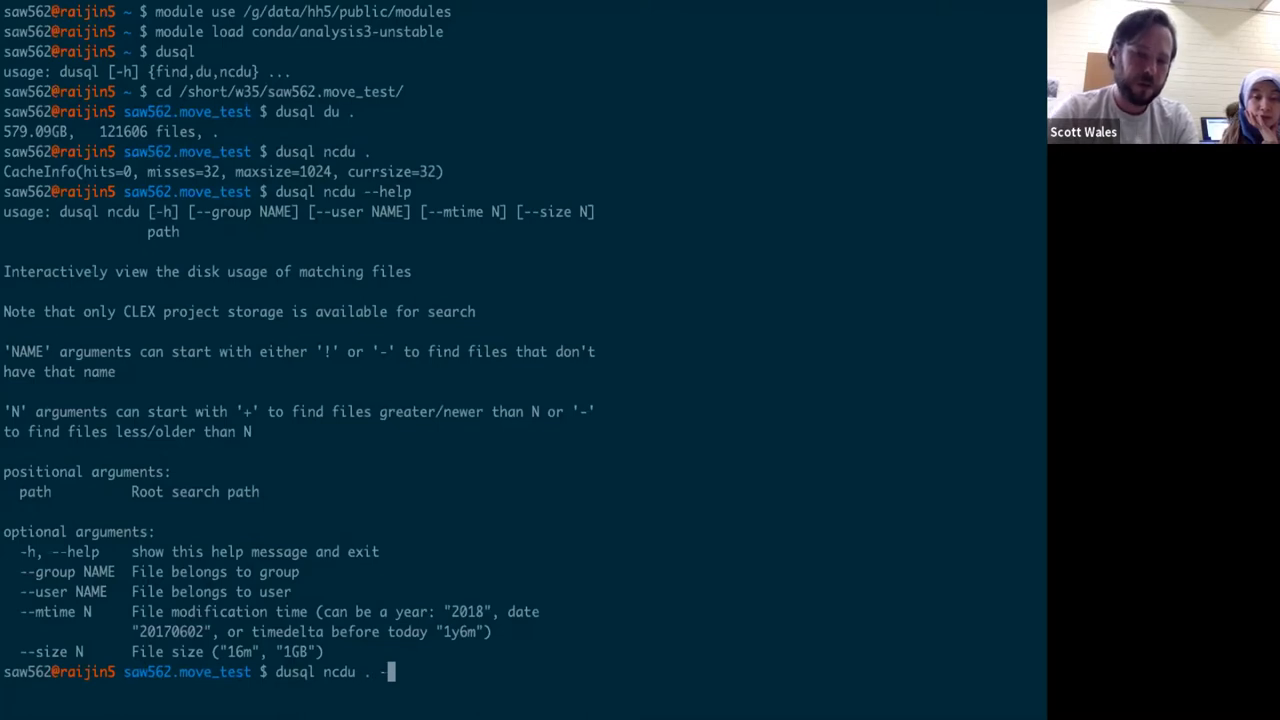
{"action": "type", "text": "-mti"}
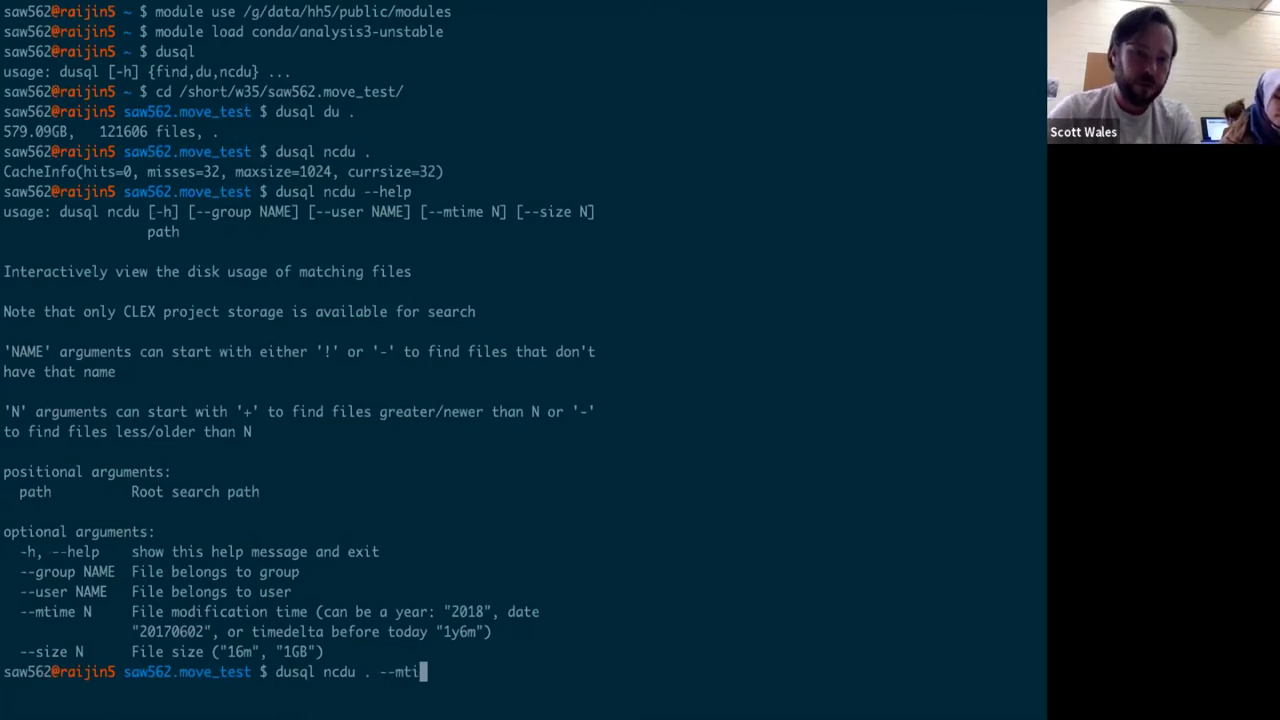
{"action": "type", "text": "me"}
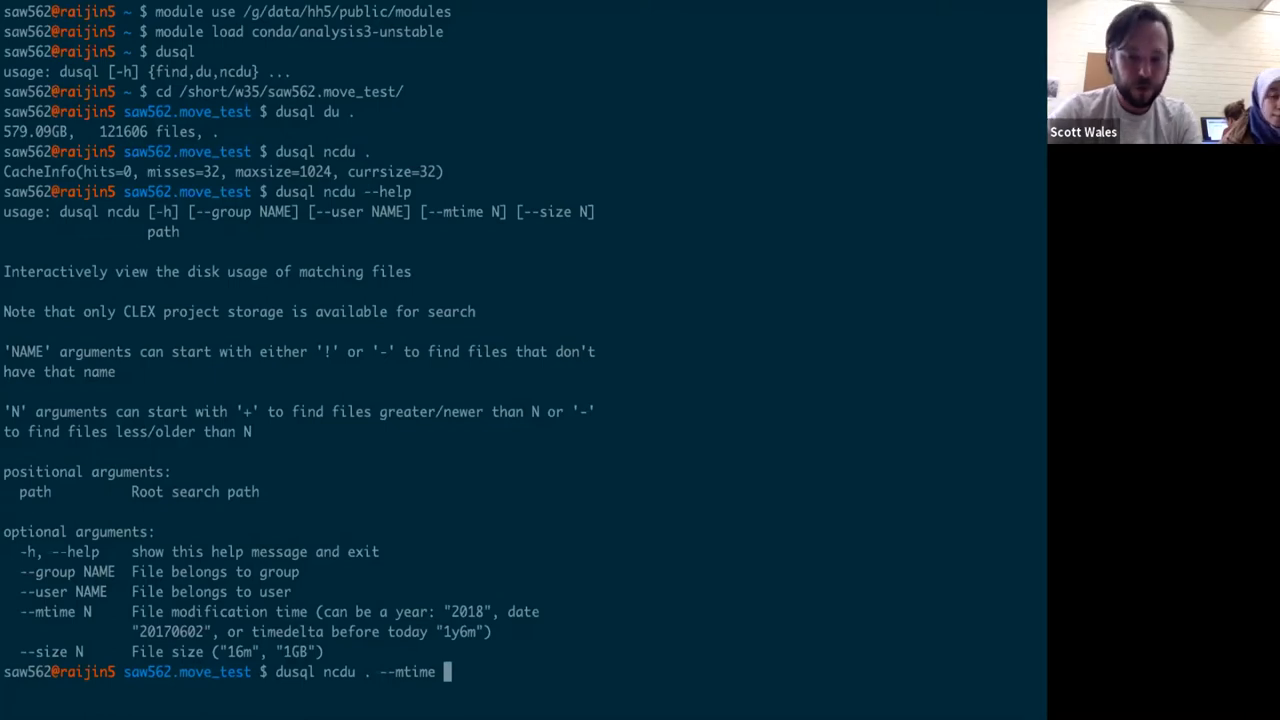
{"action": "type", "text": "14d"}
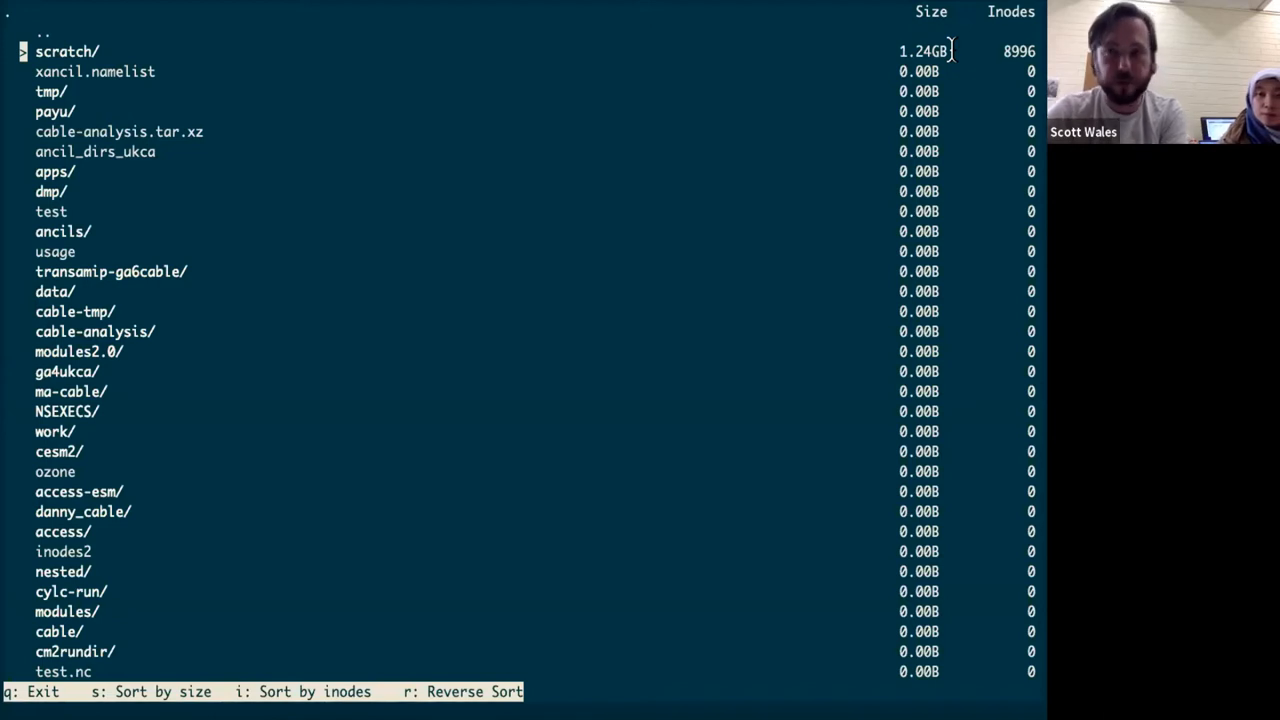
{"action": "mouse_move", "coordinate": [850, 216]}
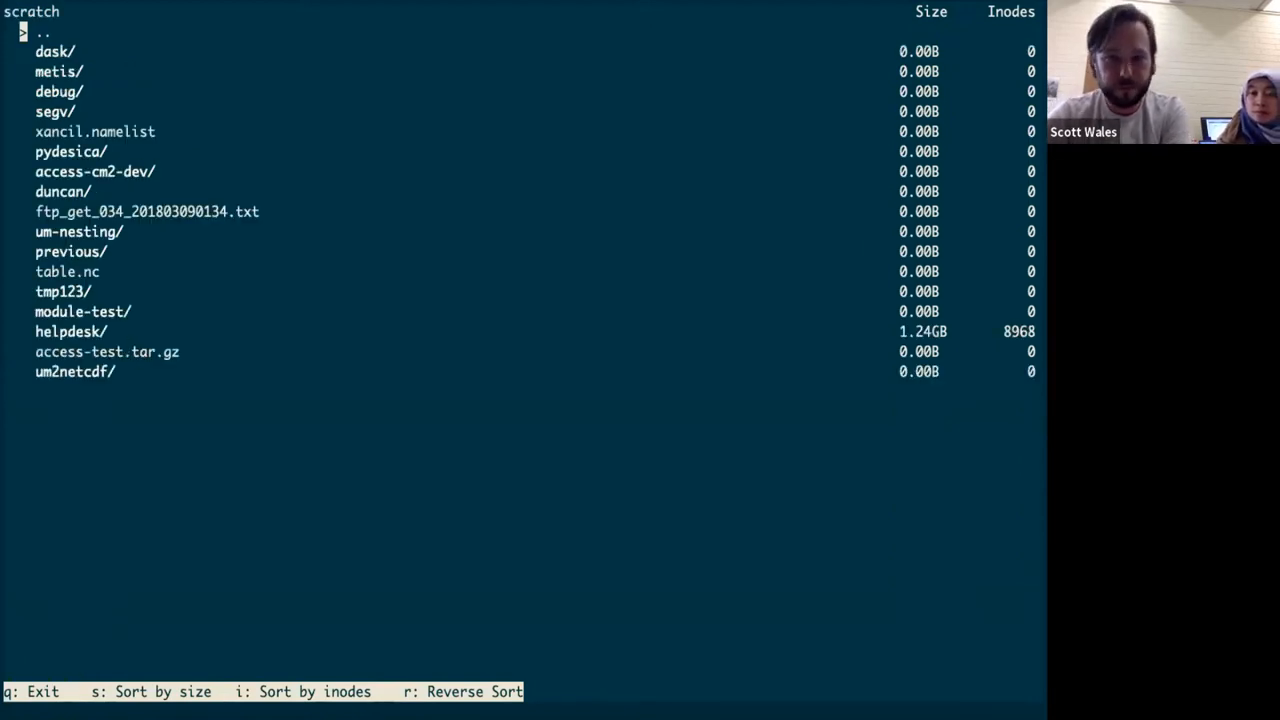
Scroll through the scratch/ entries, showing helpdesk (1.24GB) and jenkins (916.10KB) at the top
{"action": "scroll", "scroll_direction": "down", "scroll_amount": 3}
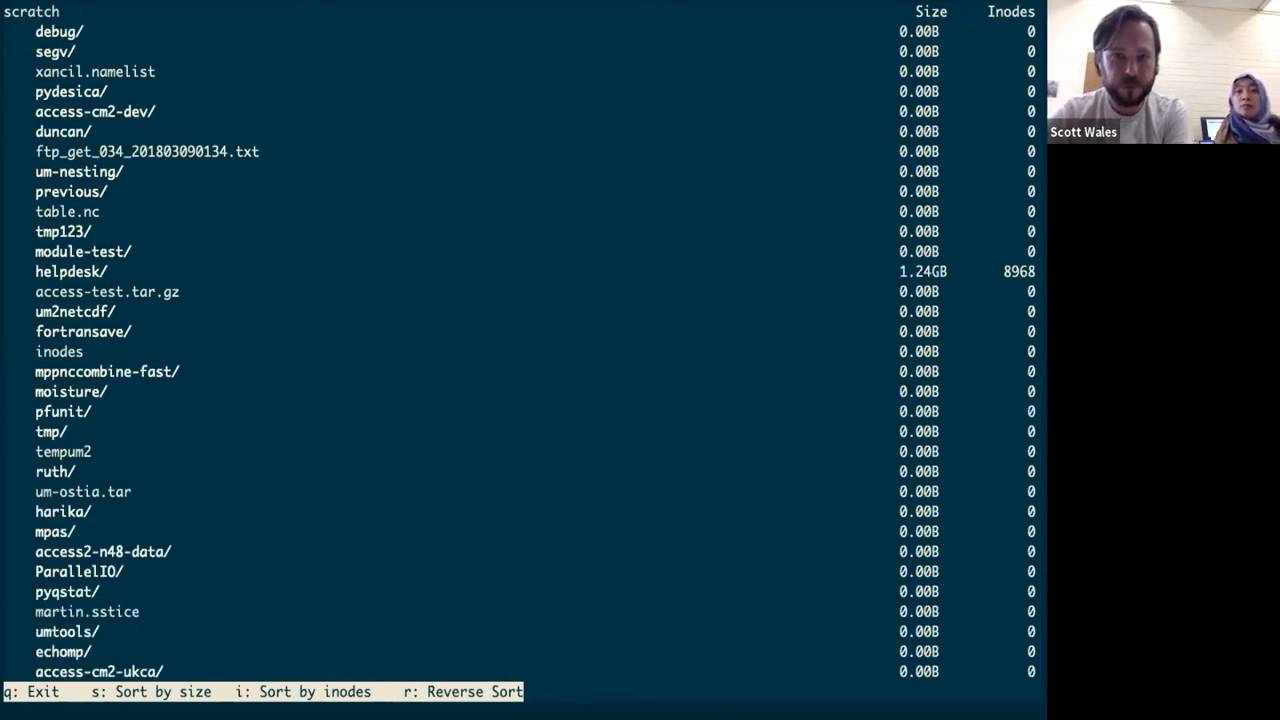
{"action": "scroll", "scroll_direction": "down", "scroll_amount": 3}
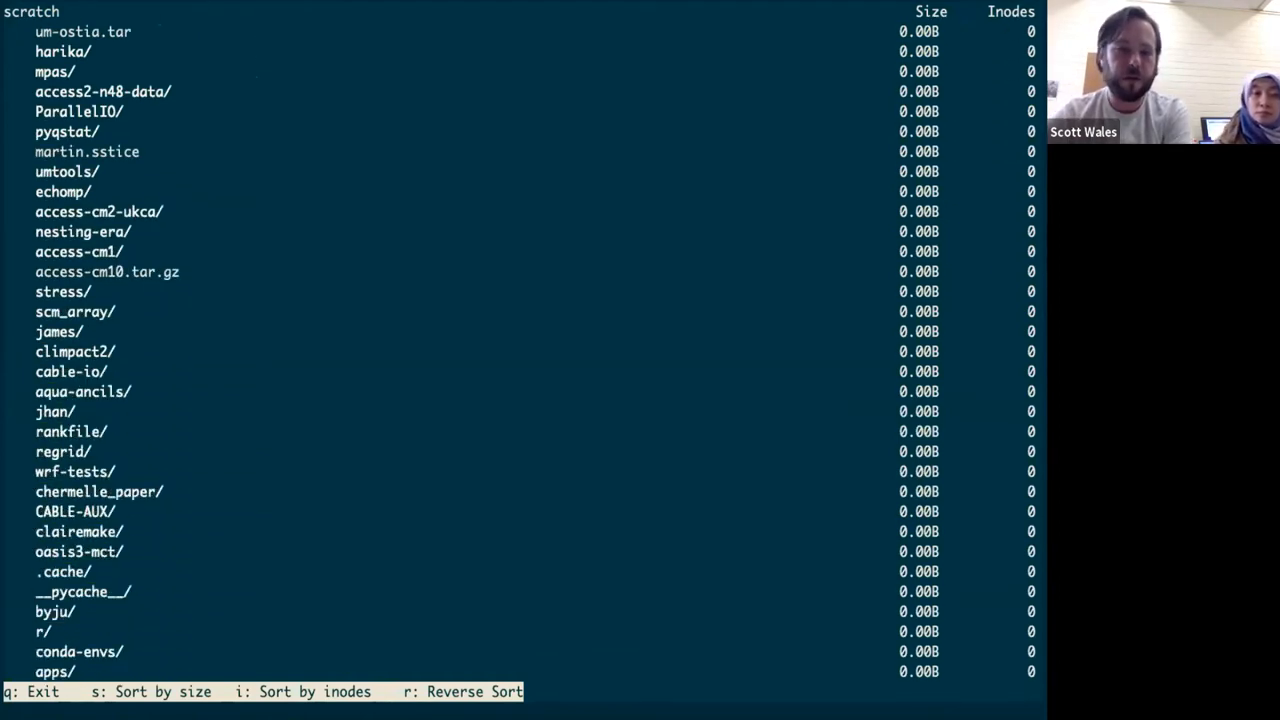
{"action": "scroll", "scroll_direction": "down", "scroll_amount": 3}
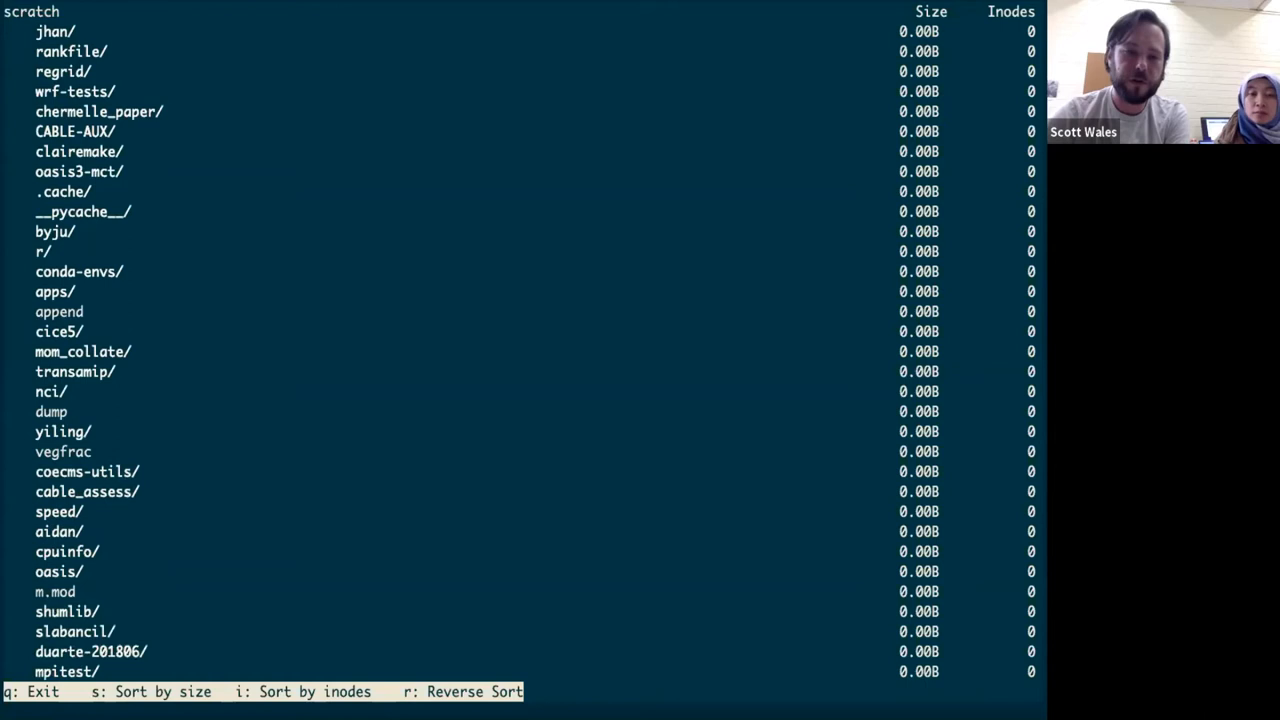
{"action": "scroll", "scroll_direction": "down", "scroll_amount": 3}
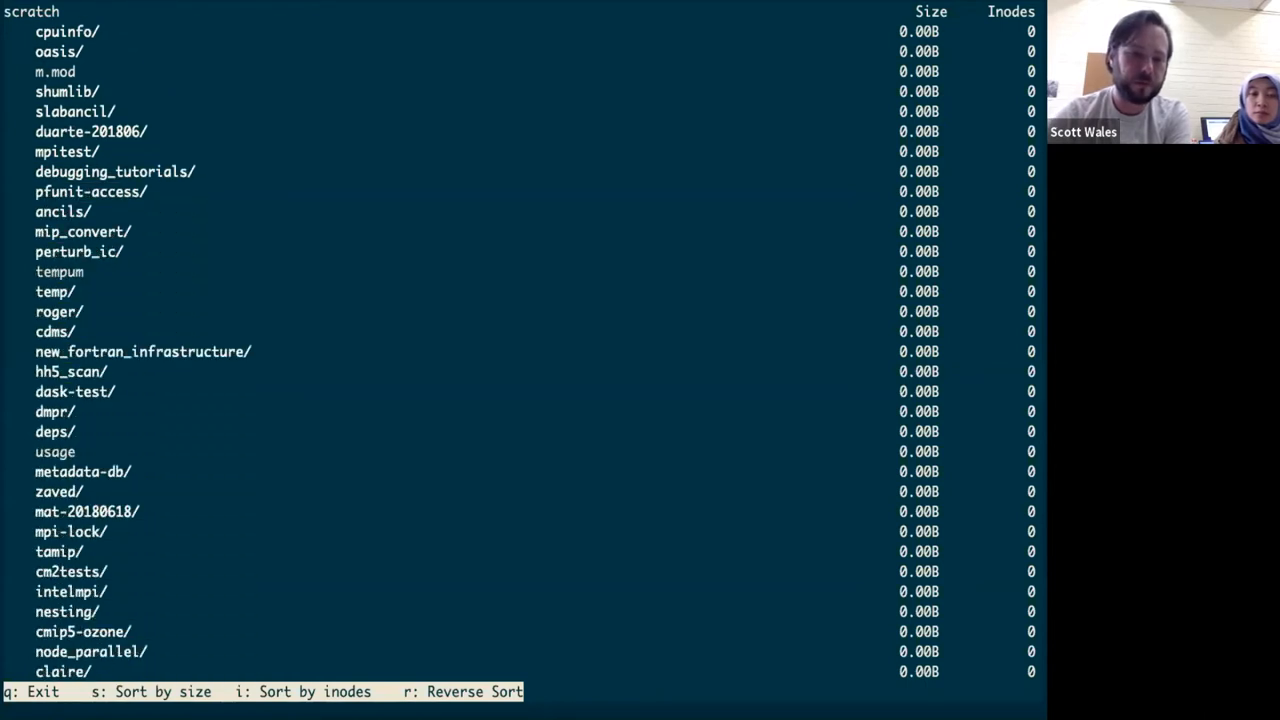
{"action": "scroll", "scroll_direction": "down", "scroll_amount": 3}
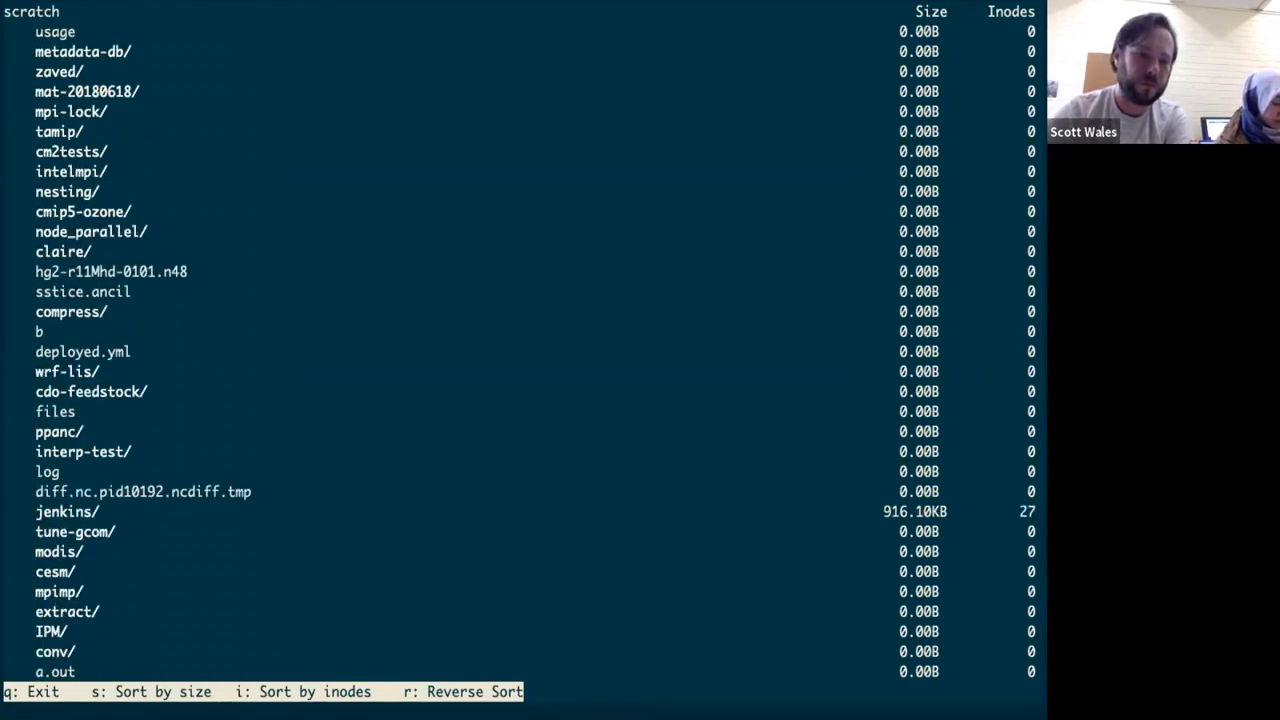
{"action": "scroll", "scroll_direction": "down", "scroll_amount": 3}
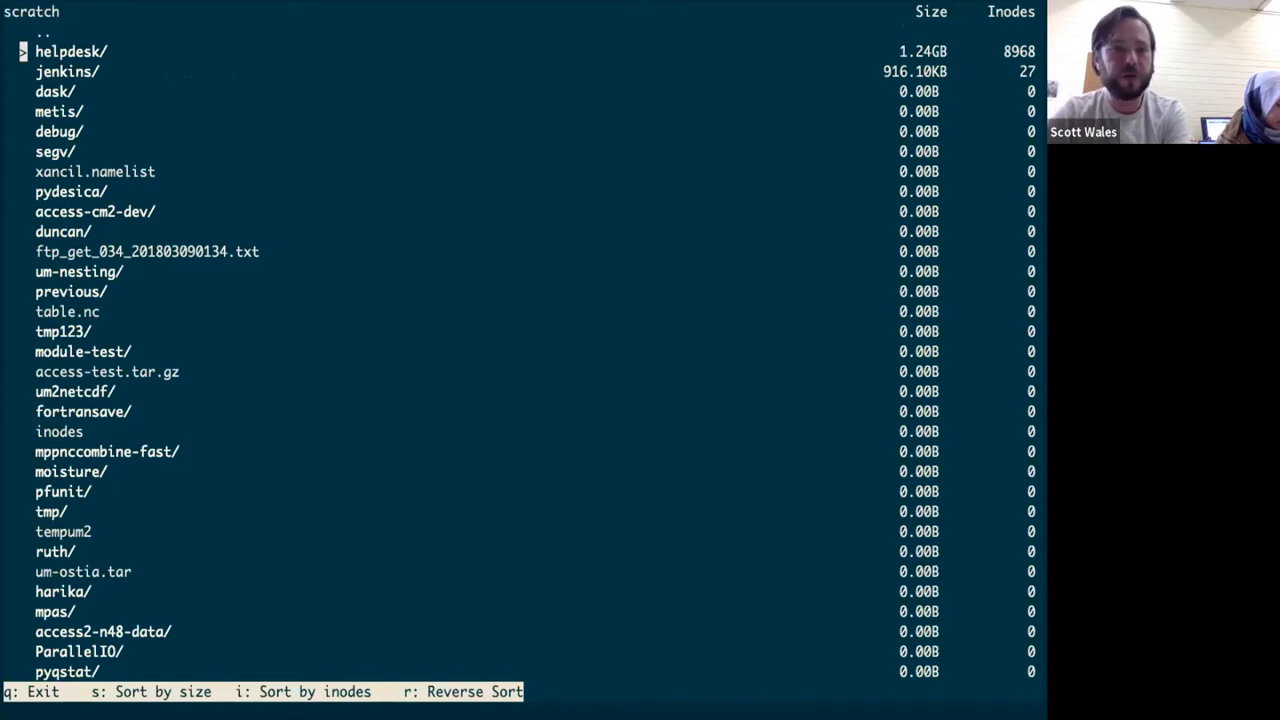
Go up from scratch/ to the parent listing led by saw562.move_test at 1.24GB
{"action": "key", "text": "Down"}
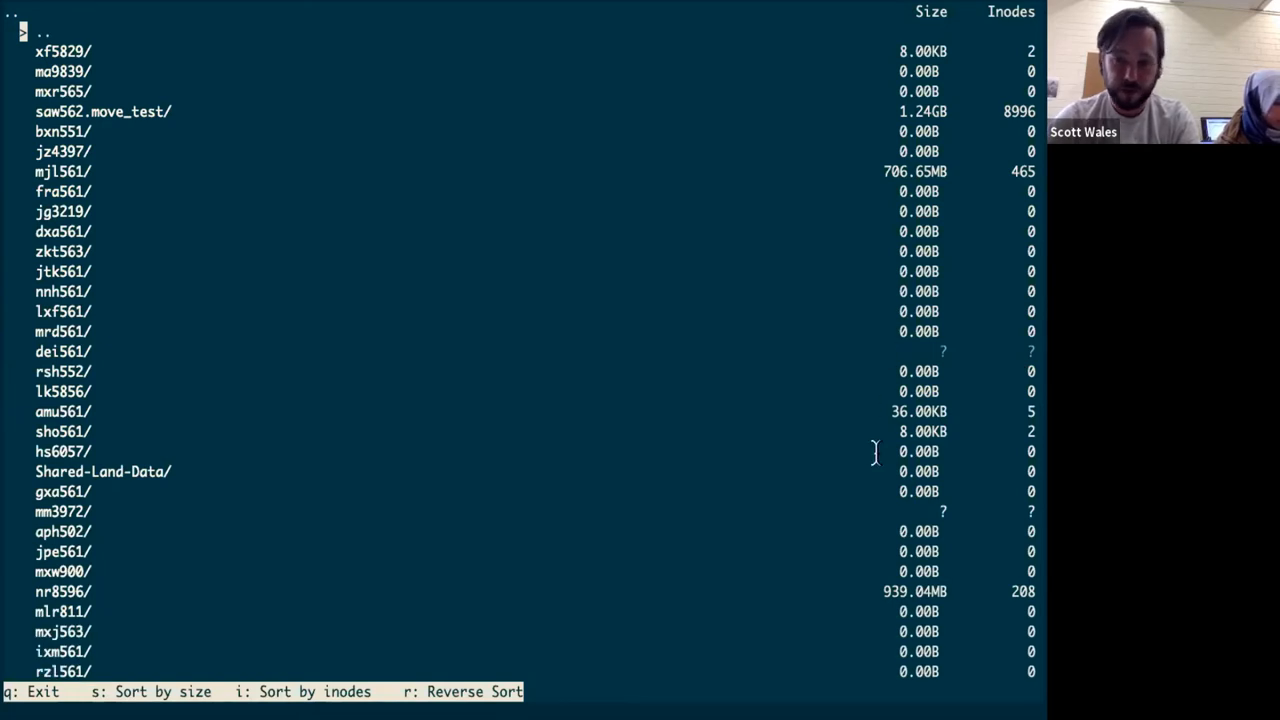
{"action": "mouse_move", "coordinate": [468, 360]}
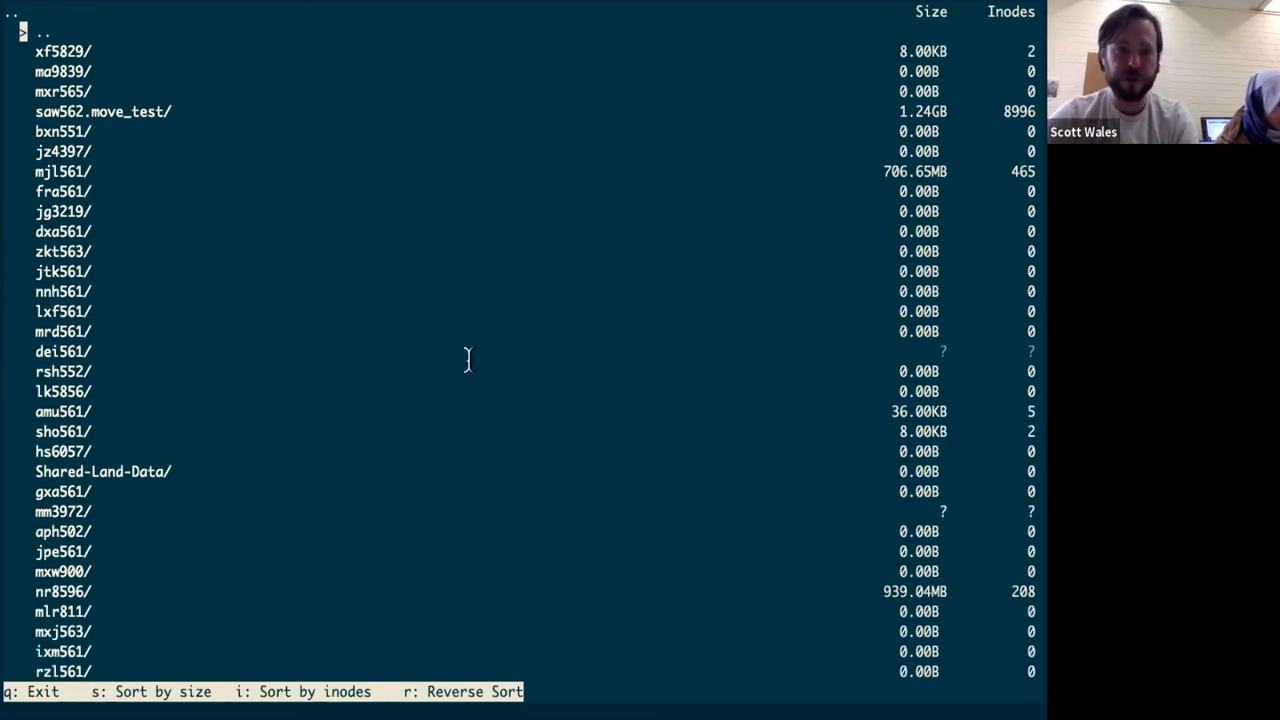
{"action": "mouse_move", "coordinate": [488, 360]}
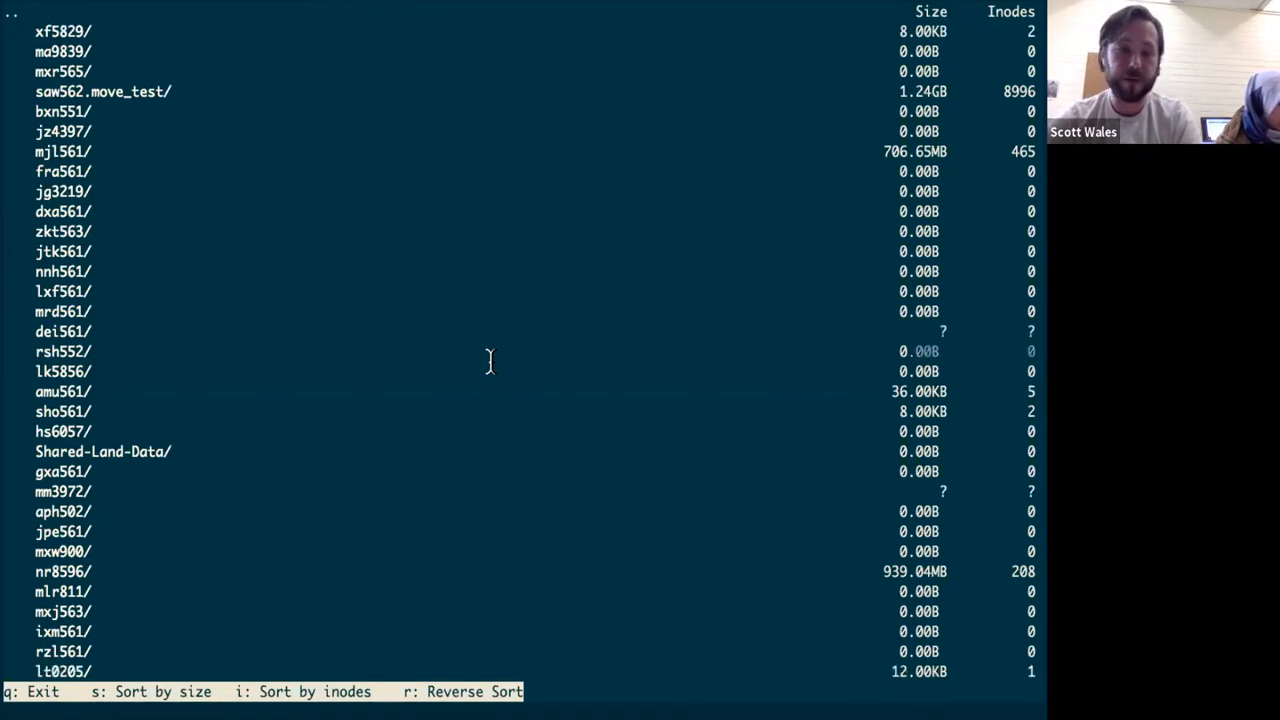
Scroll through the project-wide user directories including the 1.24GB move_test folder
{"action": "scroll", "scroll_direction": "down", "scroll_amount": 3}
{"action": "type", "text": "kill"}
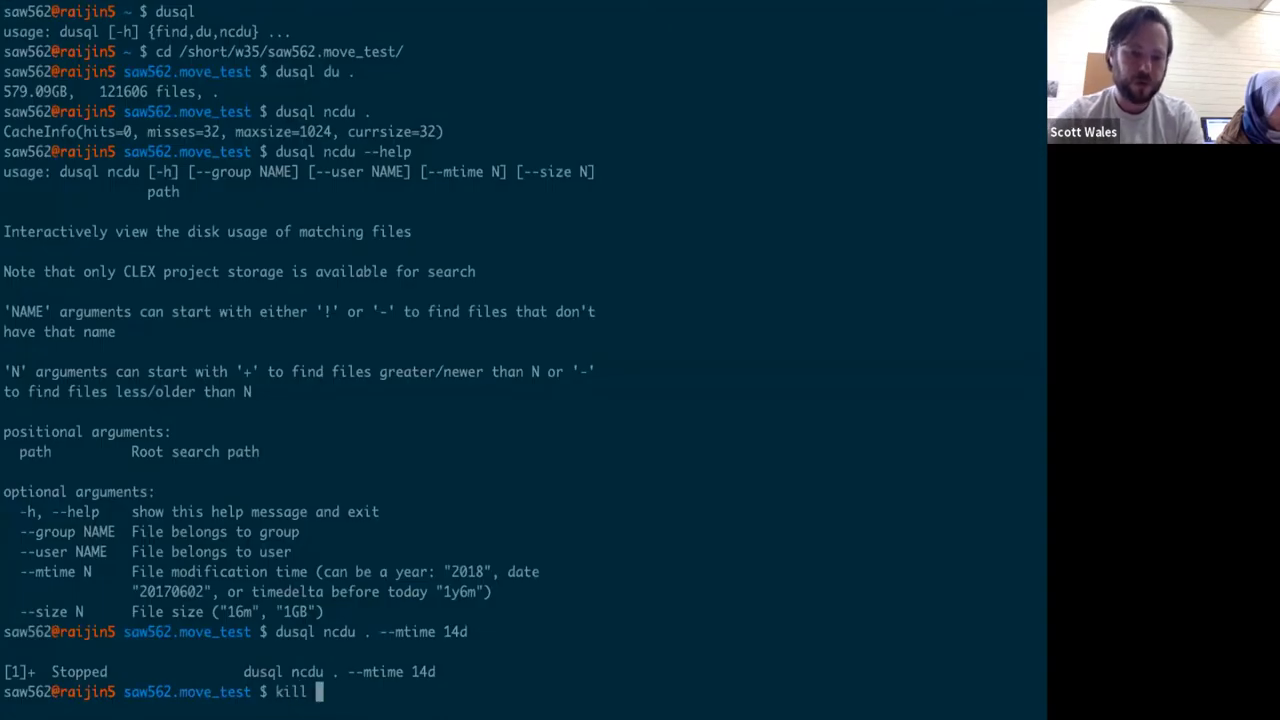
Attempt to kill the suspended viewer job with kill %q
{"action": "type", "text": "%q"}
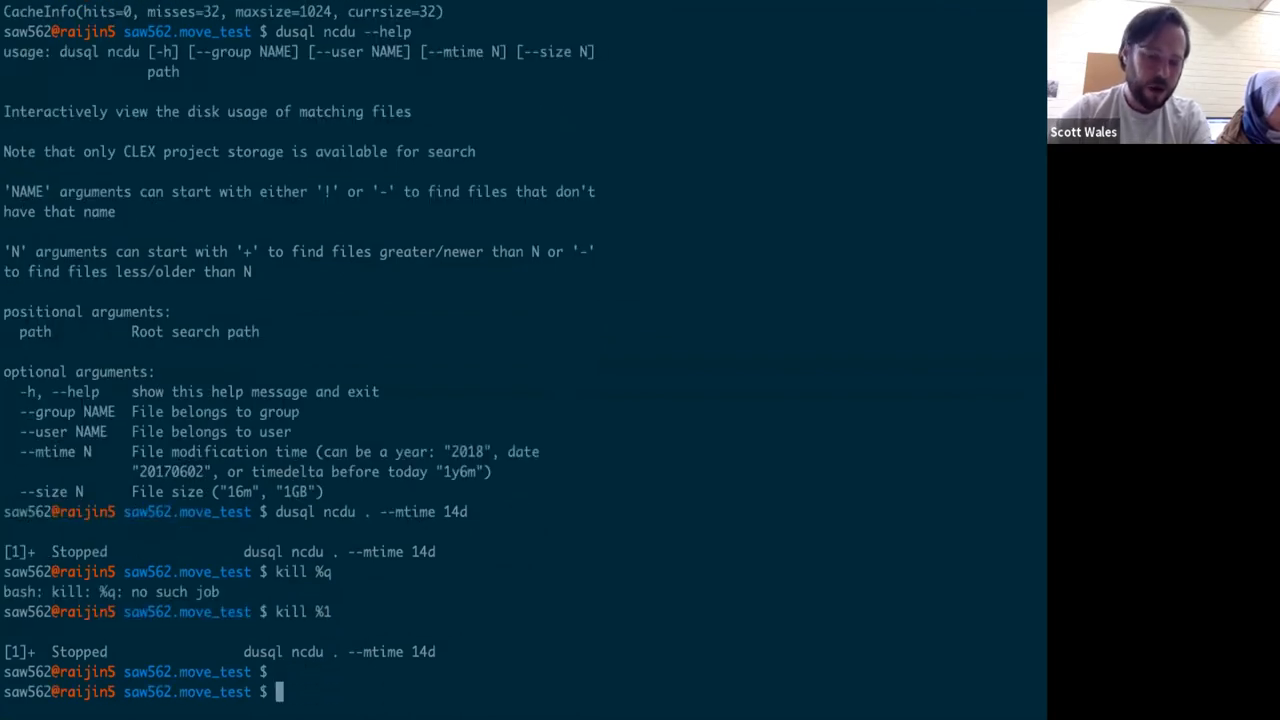
{"action": "type", "text": "kill %q"}
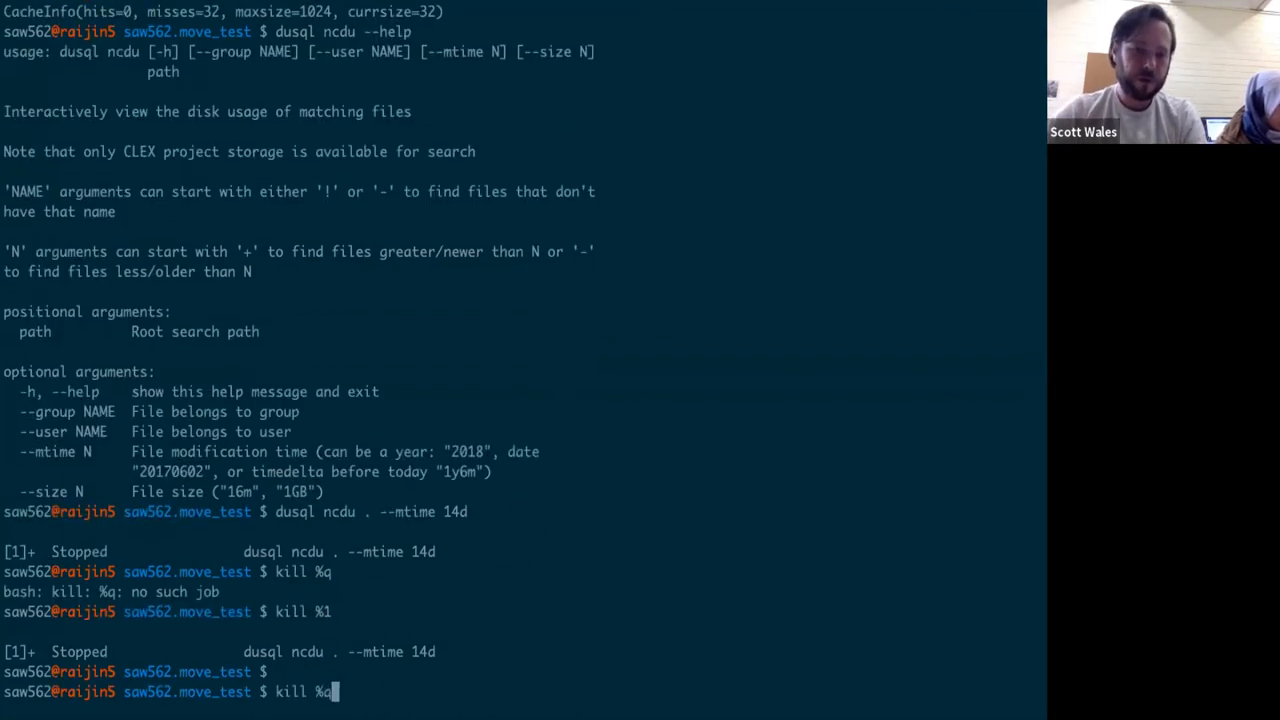
{"action": "type", "text": "dusql ncdu . --mtime 1"}
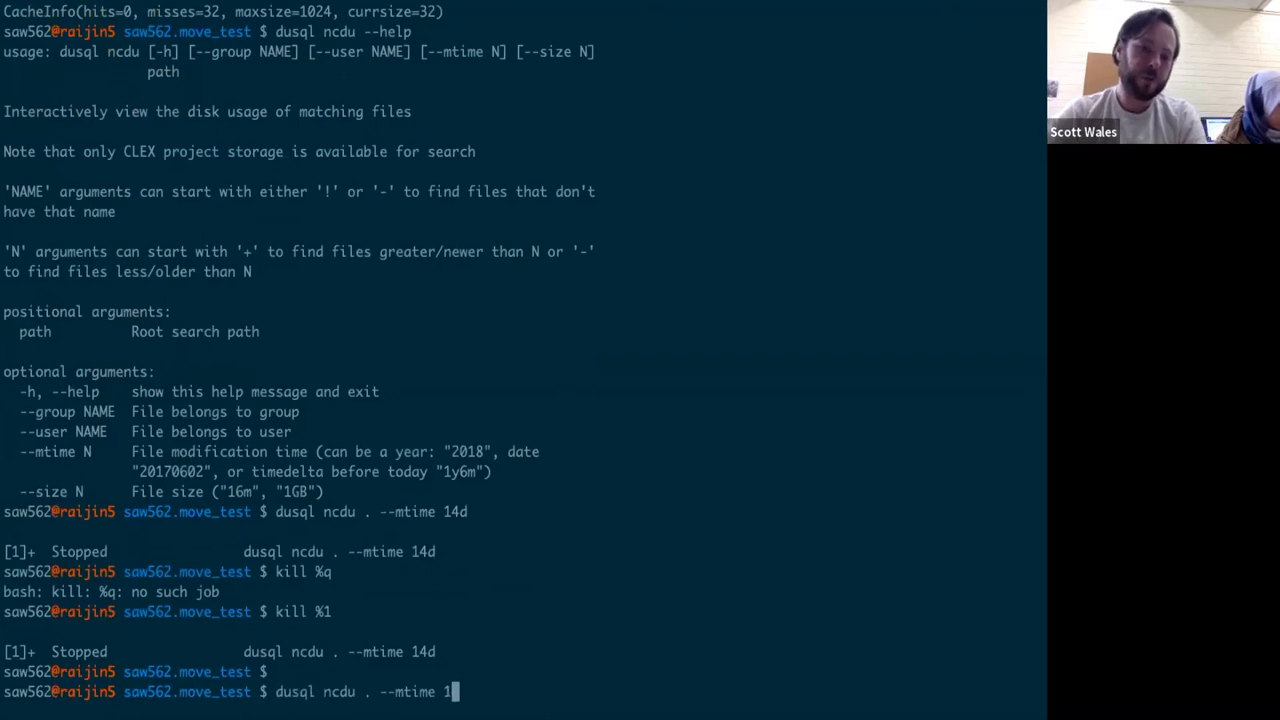
{"action": "type", "text": "--user"}
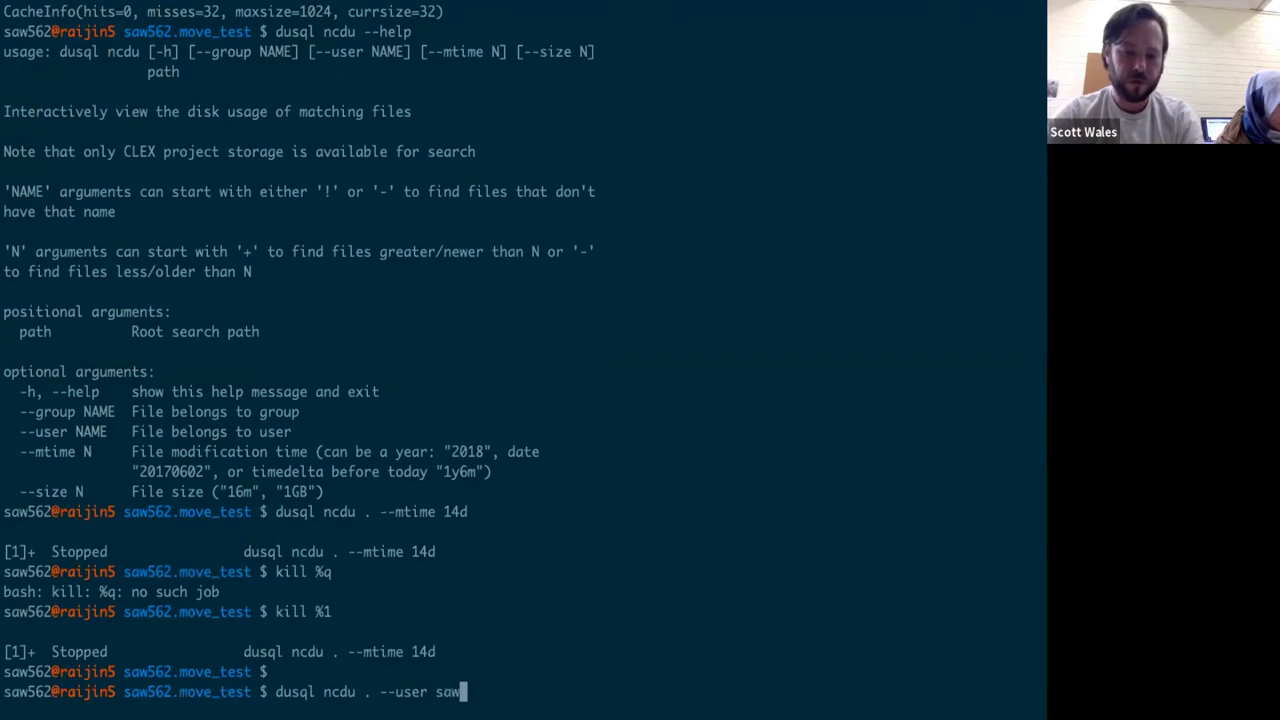
{"action": "type", "text": "5"}
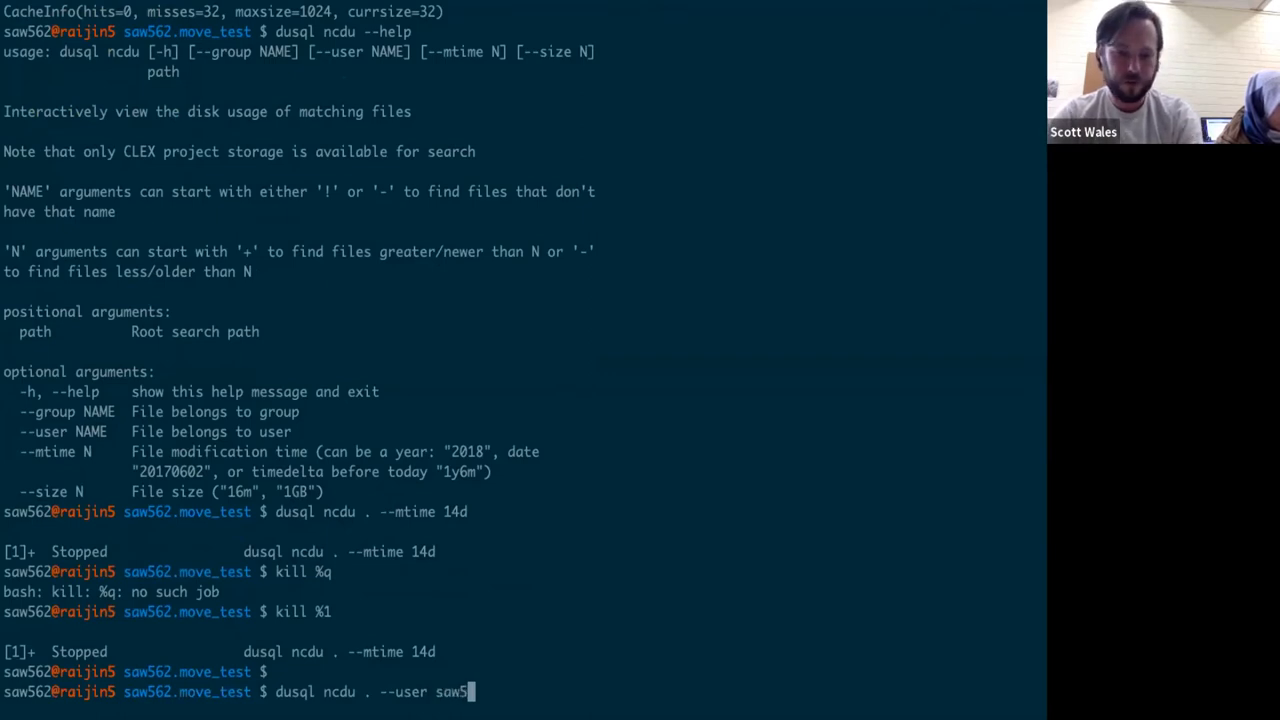
{"action": "type", "text": "62"}
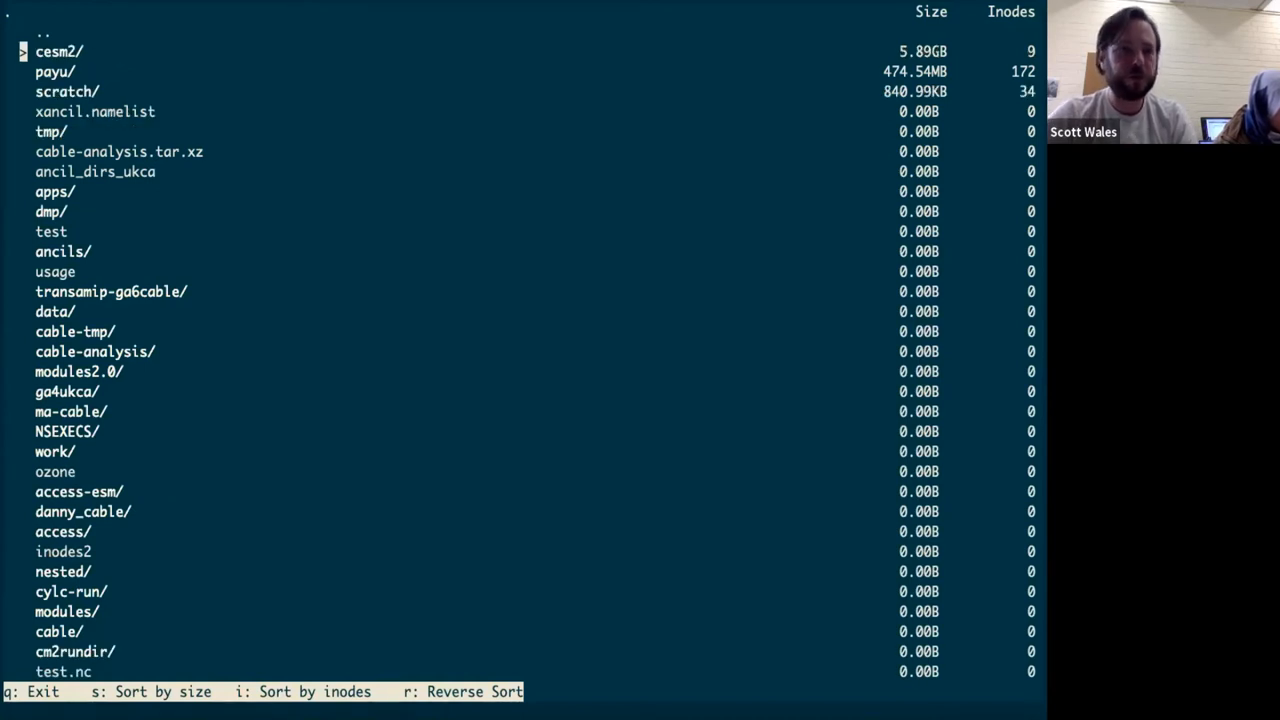
Browse the scratch/ folder in the saw562-filtered ncdu view, then quit back to the prompt
{"action": "key", "text": "Down"}
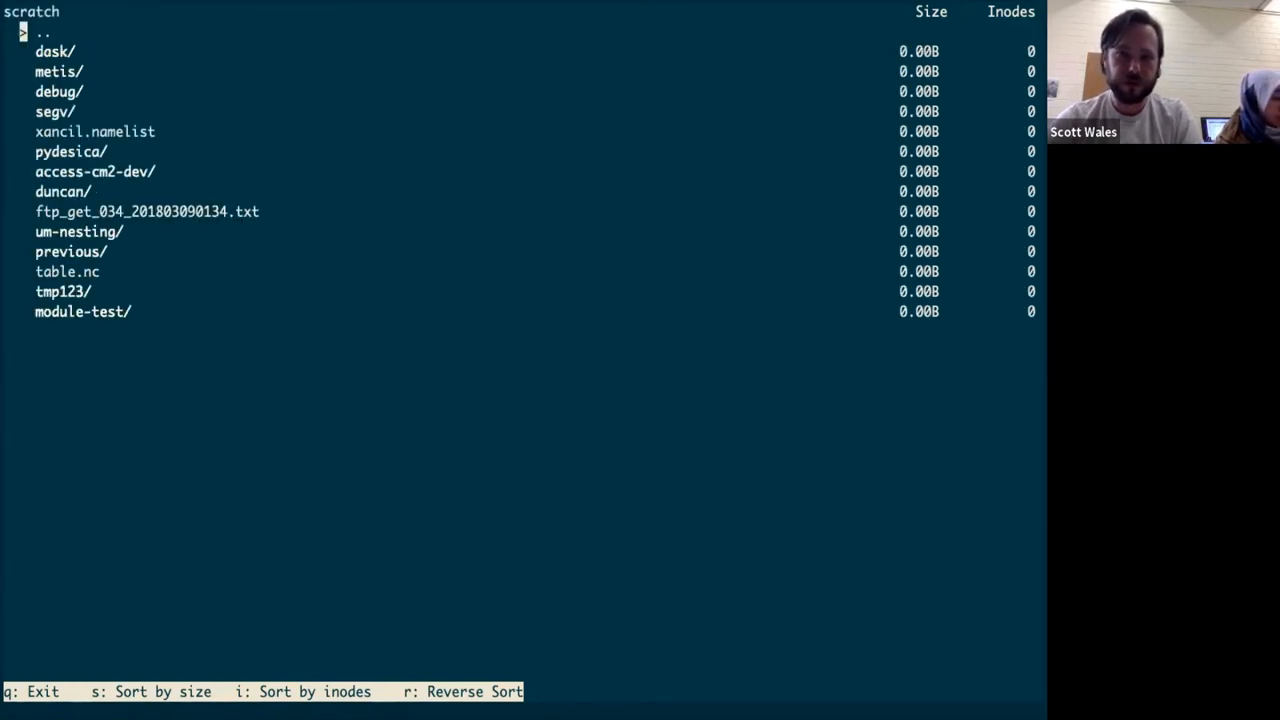
{"action": "scroll", "scroll_direction": "down", "scroll_amount": 3}
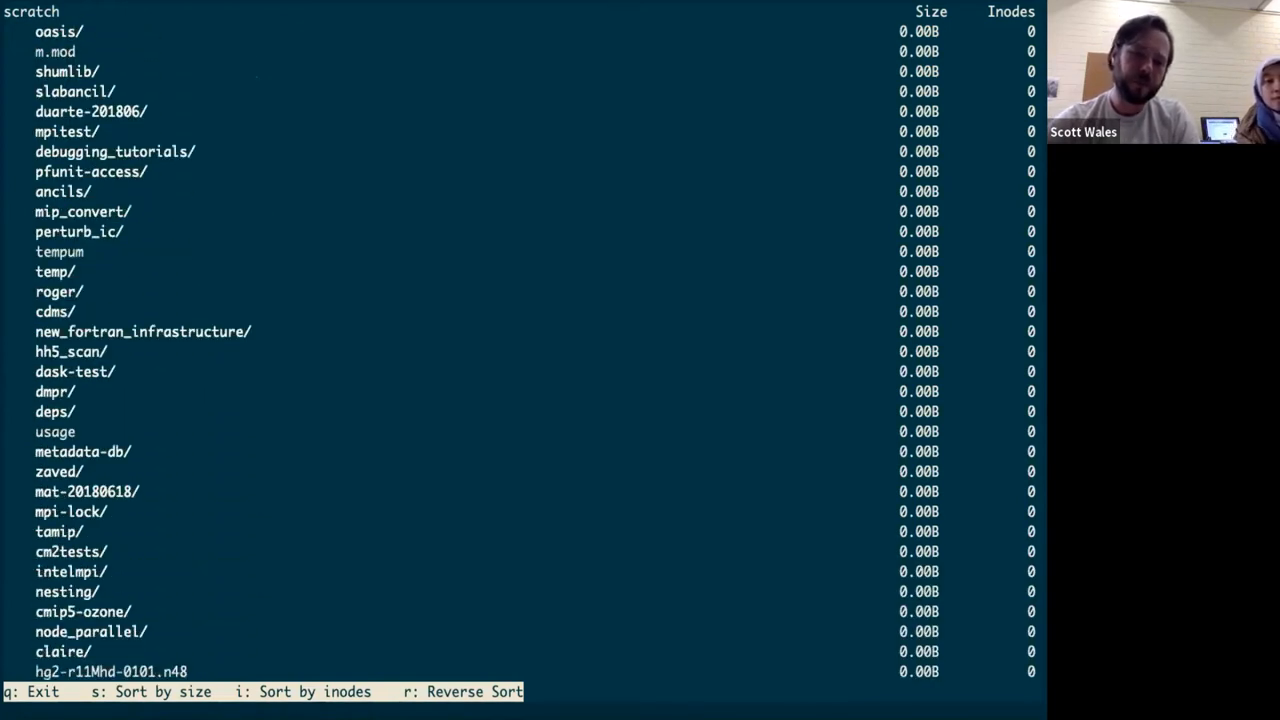
{"action": "scroll", "scroll_direction": "down", "scroll_amount": 3}
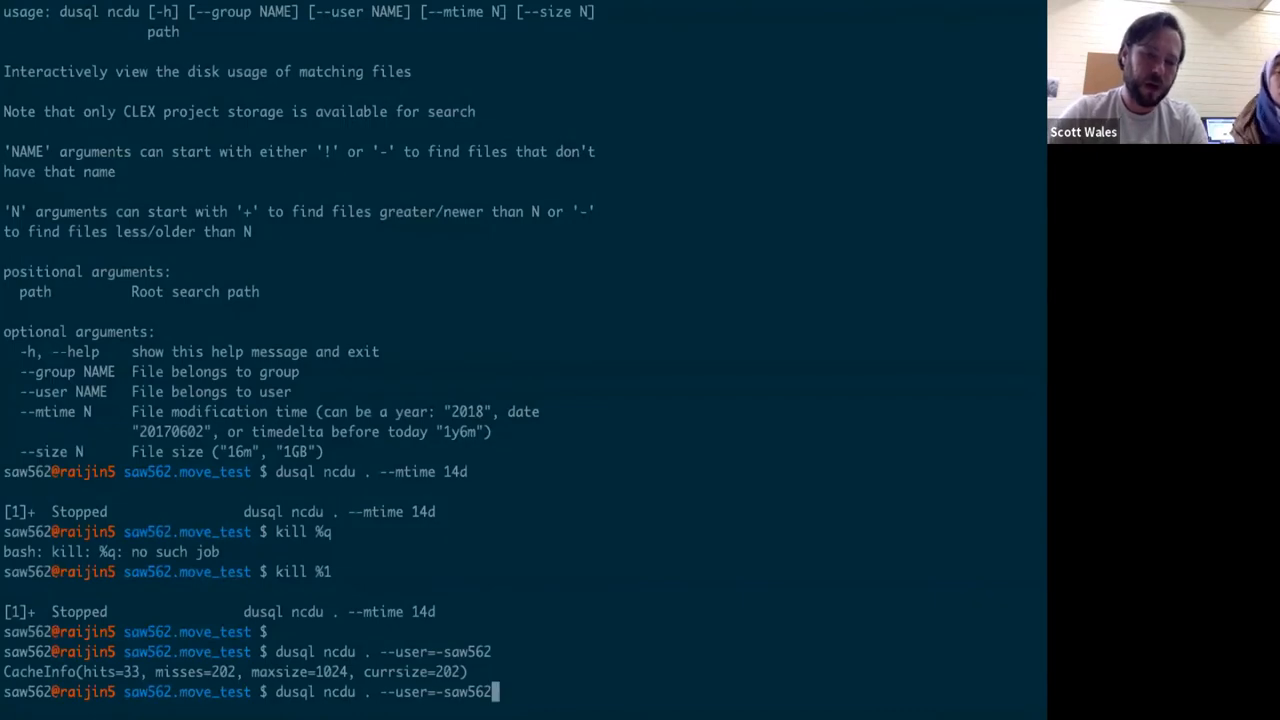
Run 'dusql ncdu . --mtime=-7y' to browse only files older than seven years
{"action": "key", "text": "BackSpace"}
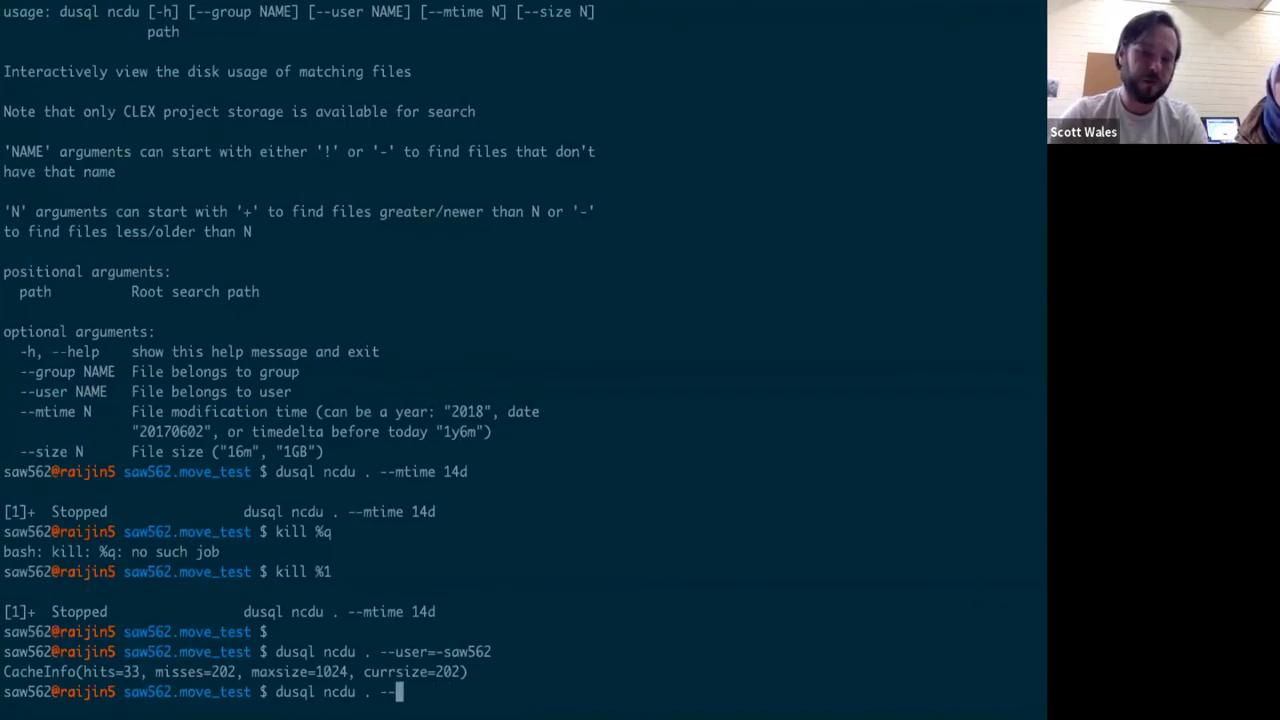
{"action": "type", "text": "m"}
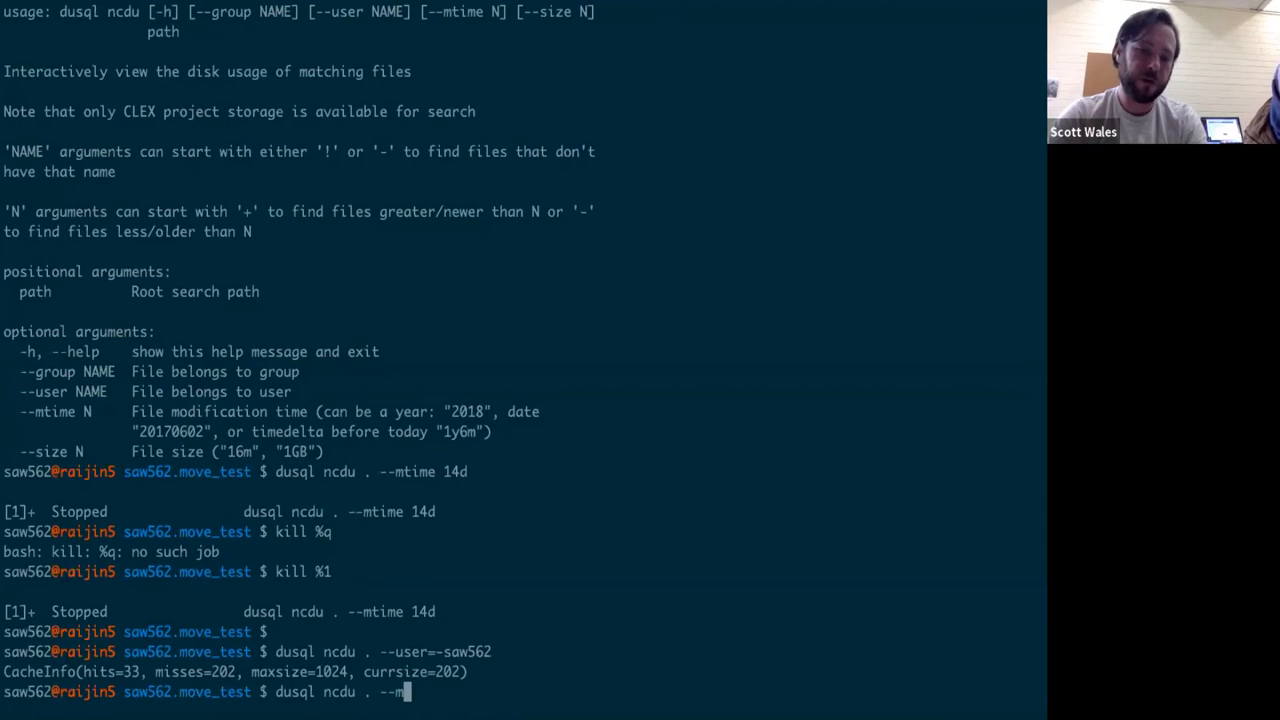
{"action": "type", "text": "time=-"}
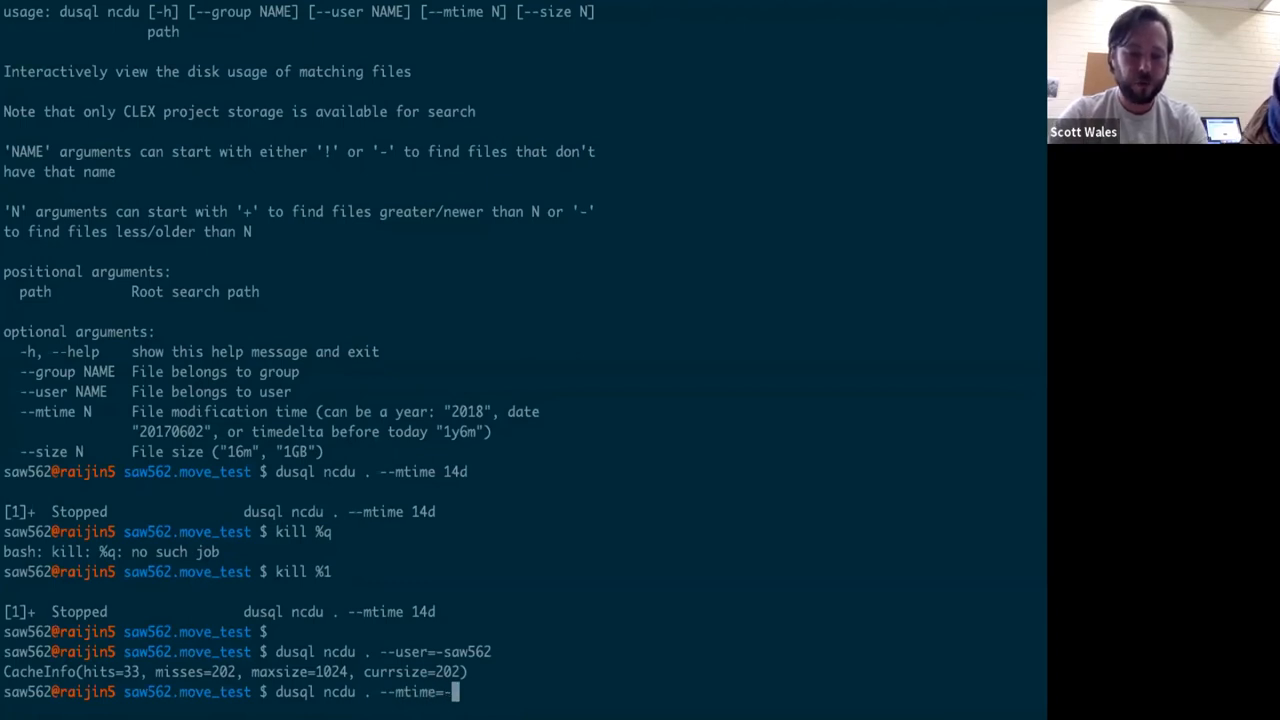
{"action": "type", "text": "7"}
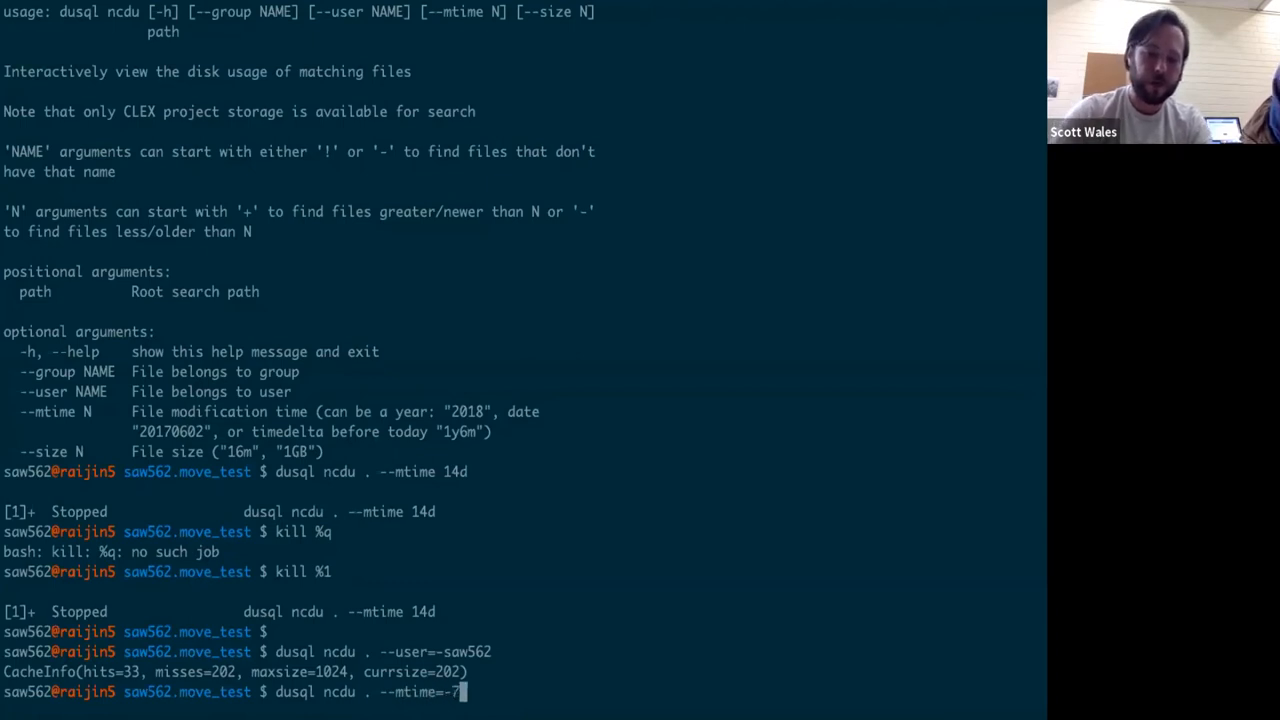
{"action": "type", "text": "y"}
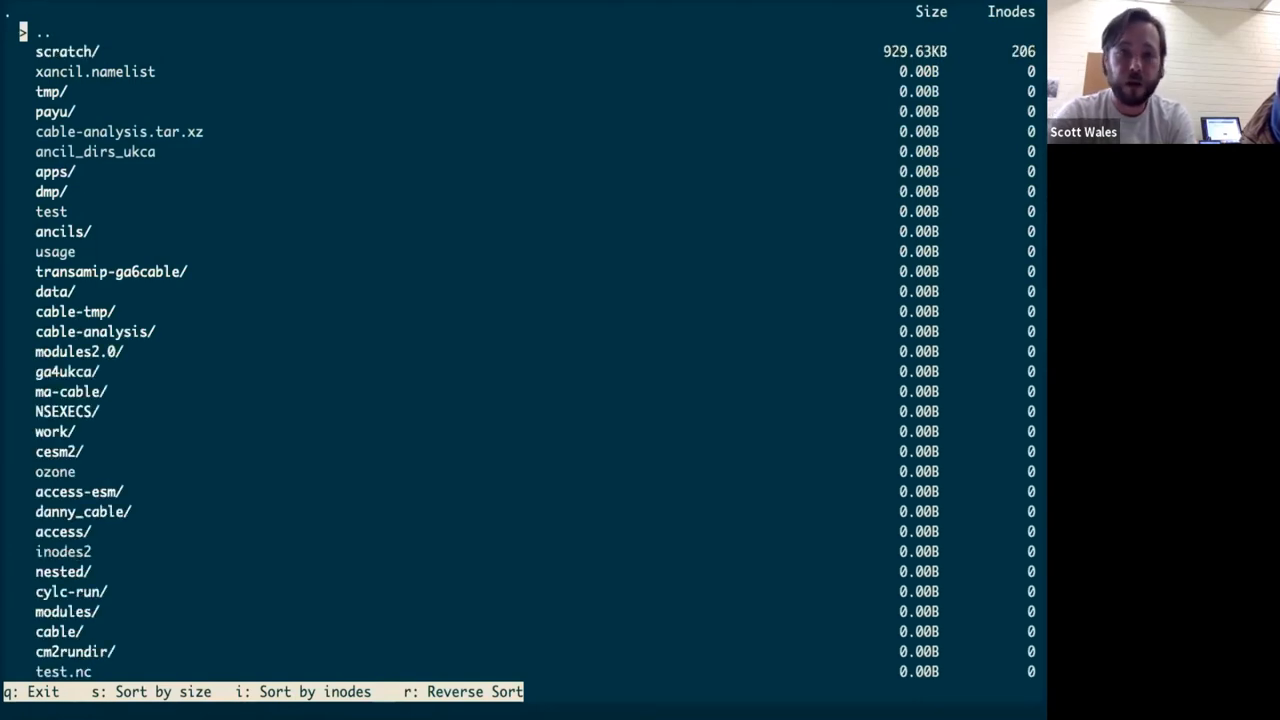
Descend into scratch/ in the seven-year-old files view and look through its contents
{"action": "key", "text": "Down"}
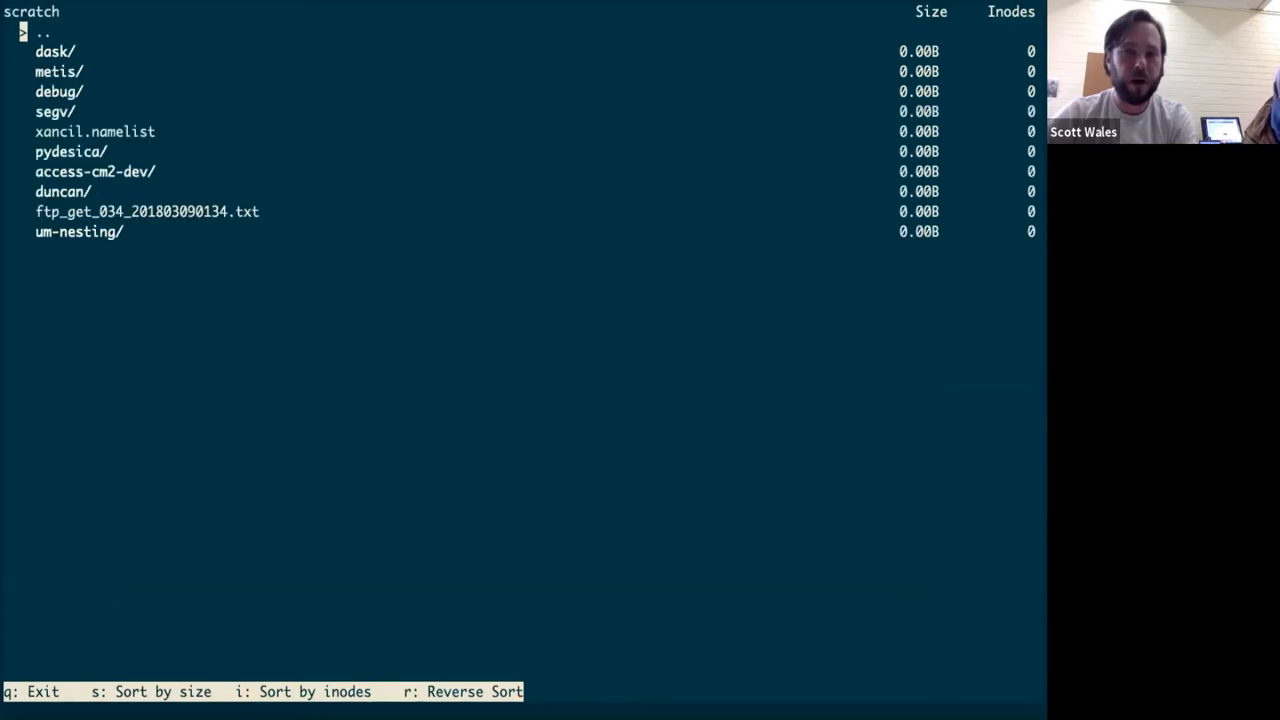
{"action": "scroll", "scroll_direction": "down", "scroll_amount": 3}
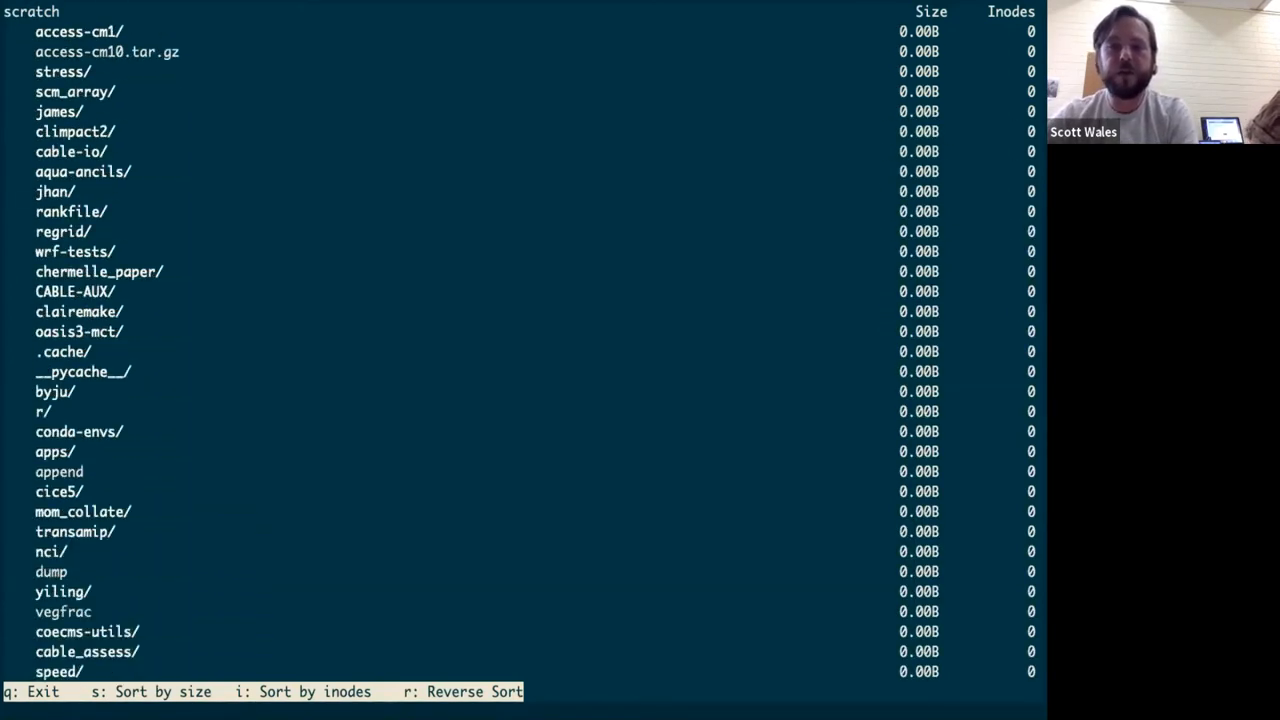
{"action": "scroll", "scroll_direction": "down", "scroll_amount": 3}
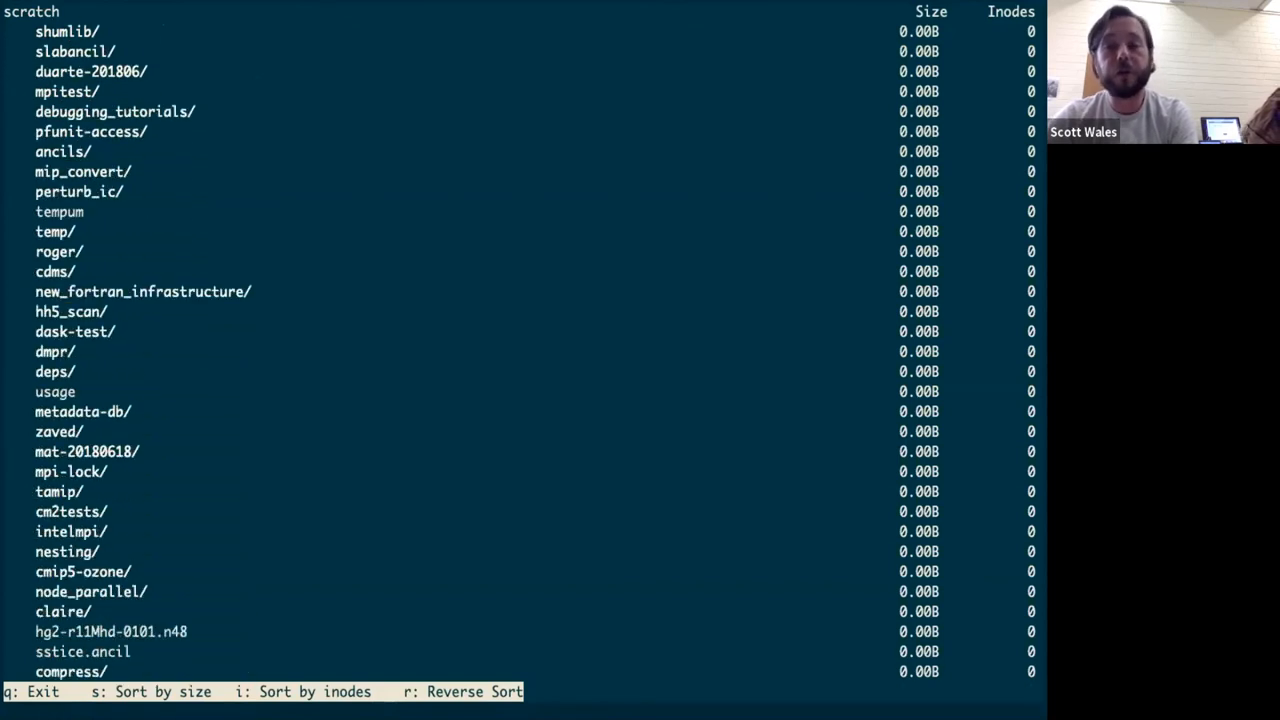
{"action": "scroll", "scroll_direction": "down", "scroll_amount": 3}
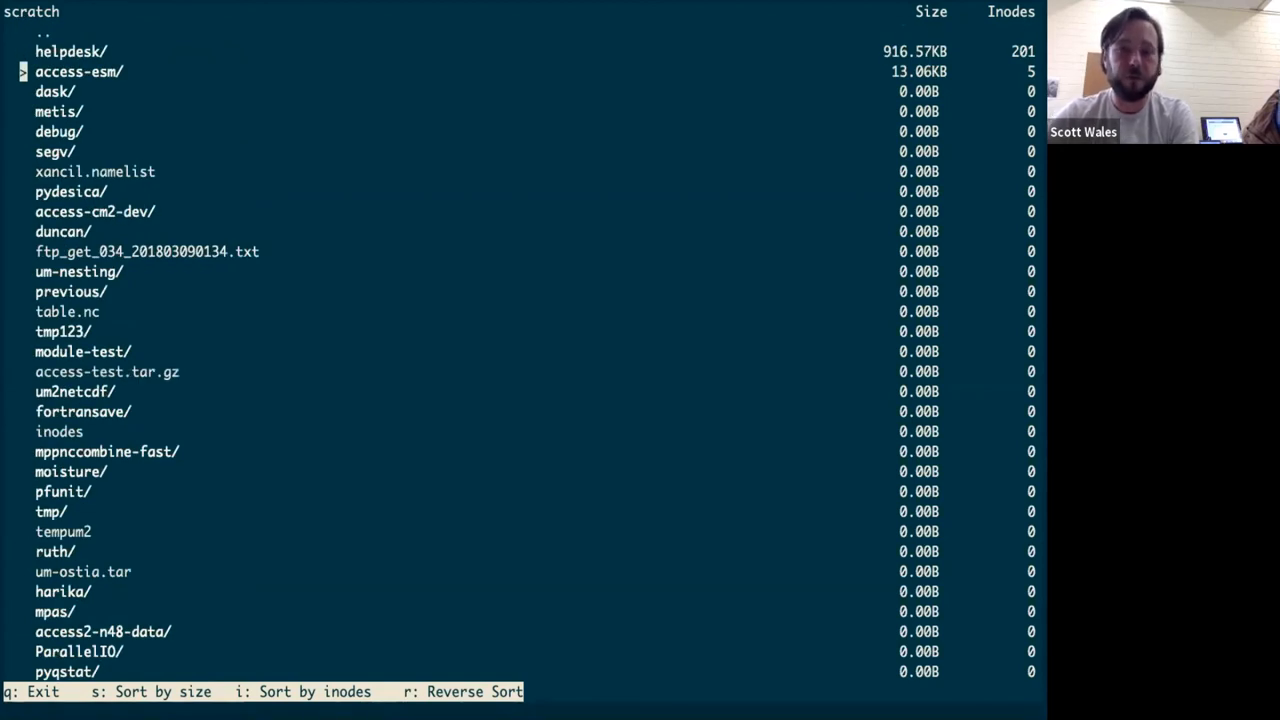
Drill into helpdesk/ and its WRF folders, then quit the browser back to the shell
{"action": "key", "text": "Up"}
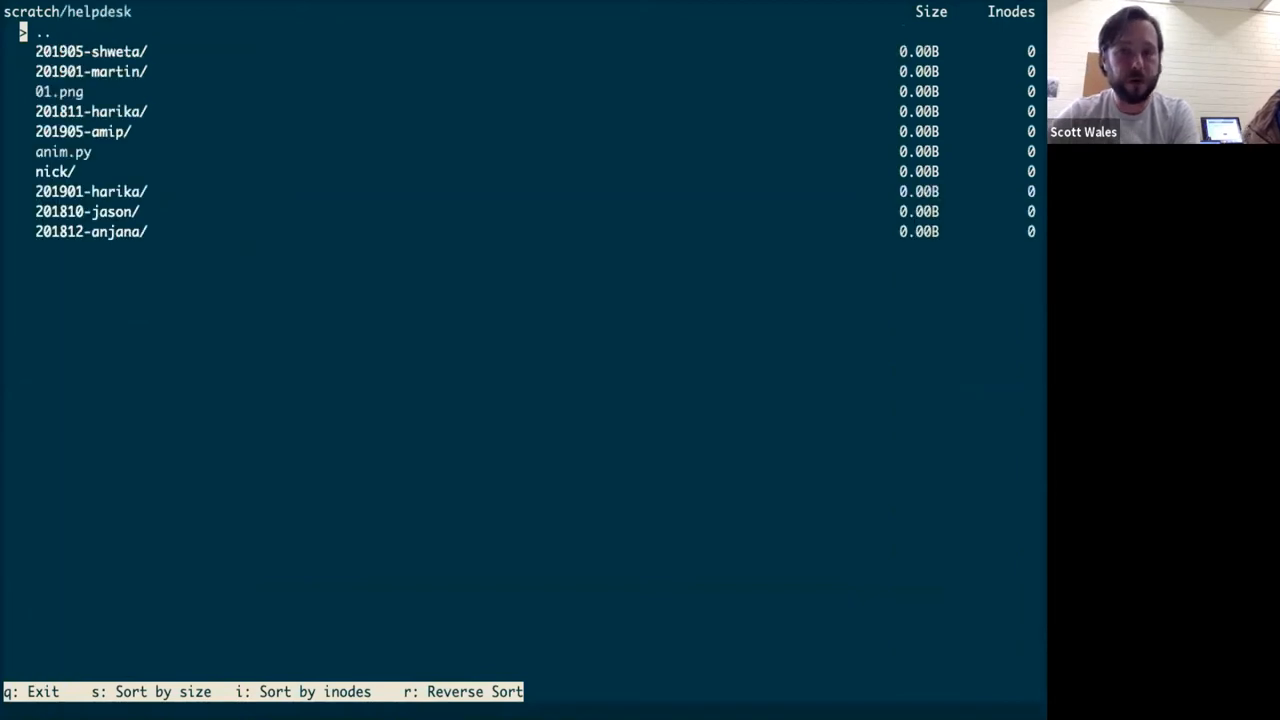
{"action": "scroll", "scroll_direction": "down", "scroll_amount": 3}
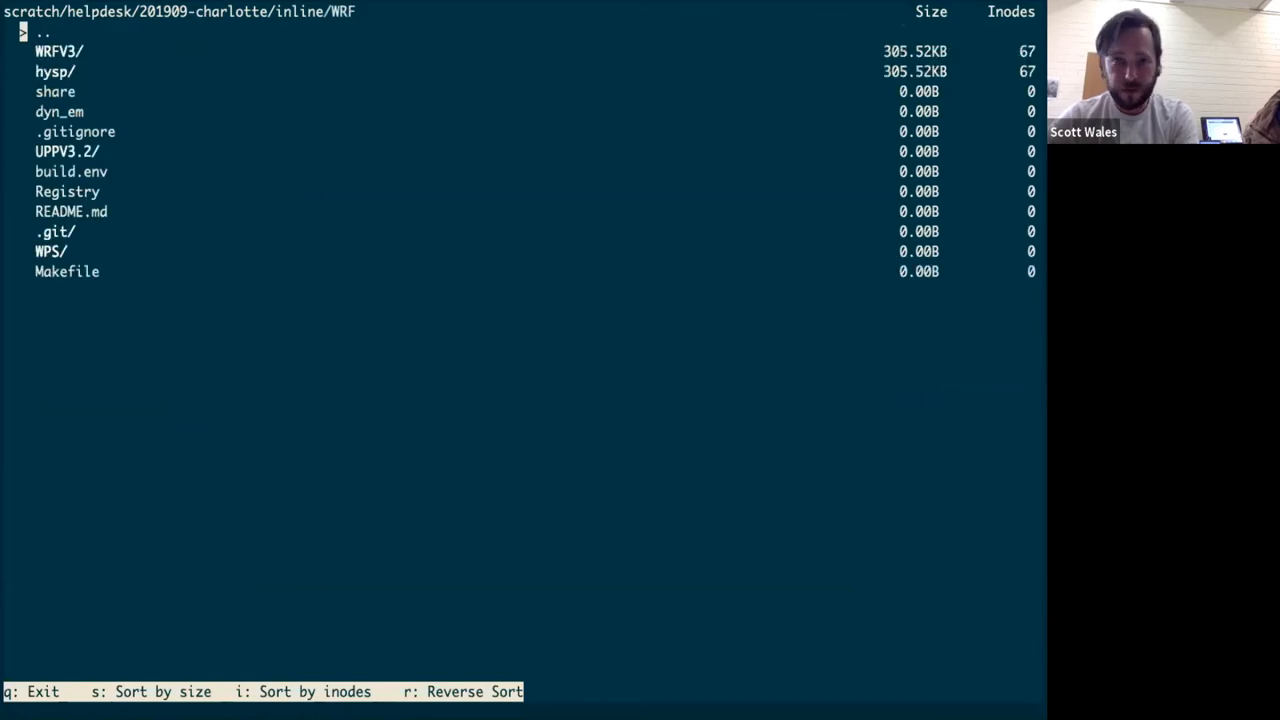
{"action": "key", "text": "Down"}
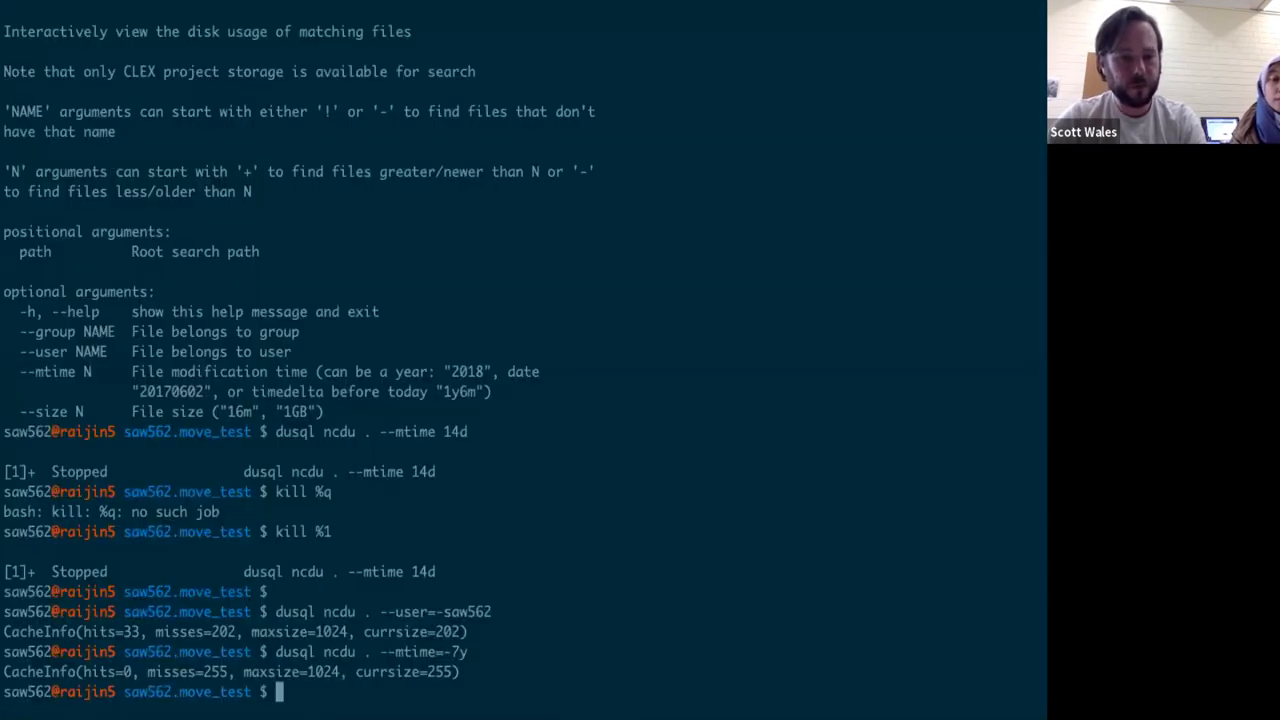
Run 'dusql find . --mtime=-7y' to list files older than seven years (many HYSPLIT paths)
{"action": "type", "text": "dusql ncdu . --mtime=-7y"}
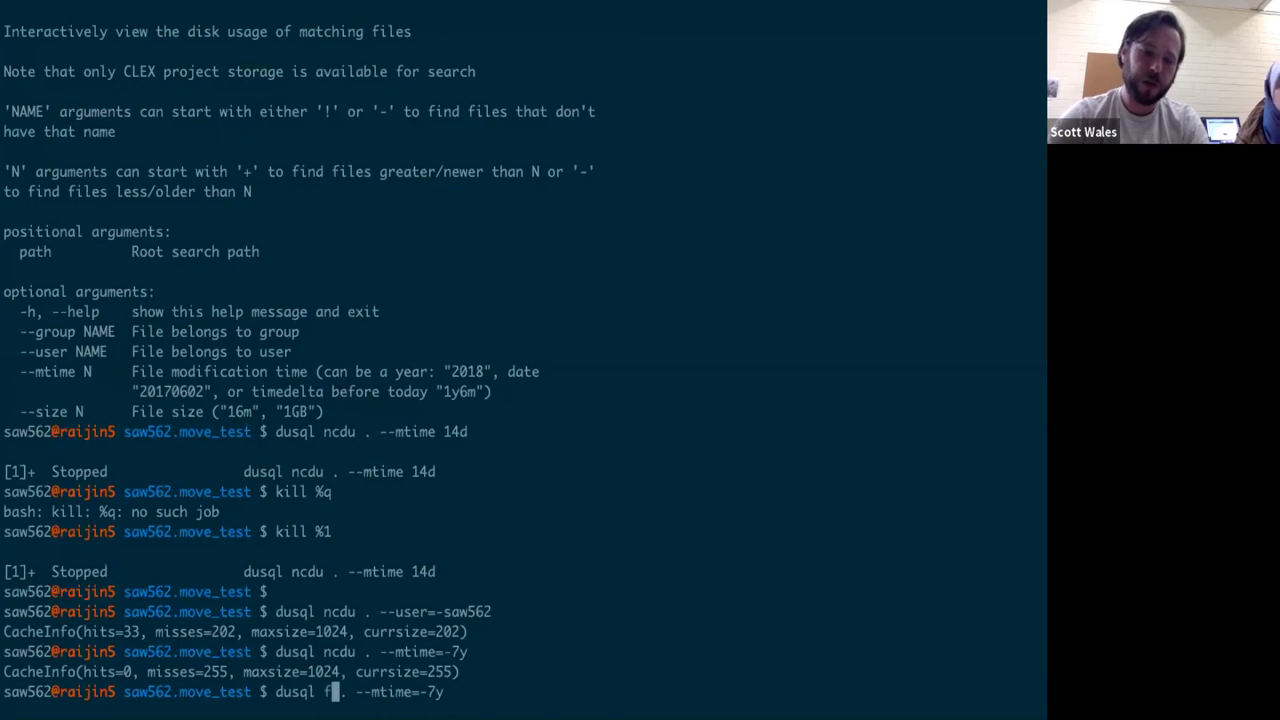
{"action": "type", "text": "ind"}
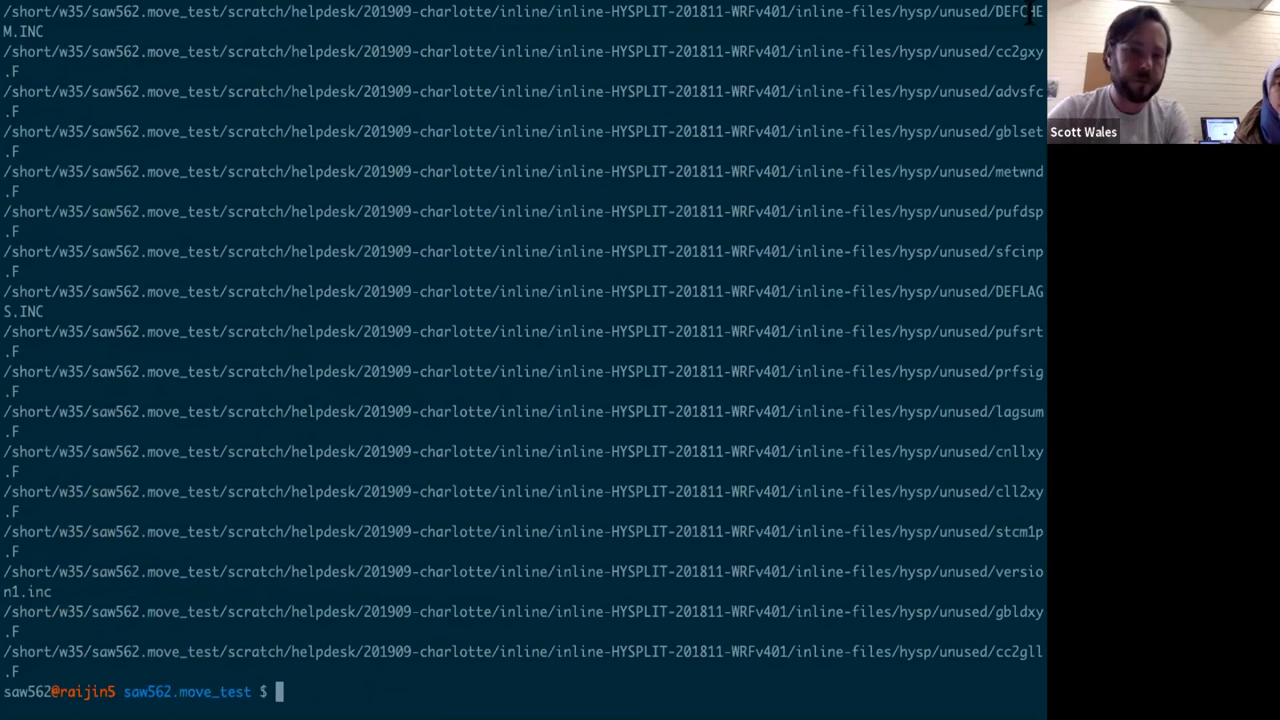
{"action": "type", "text": "dusql find . --mtime=-7y"}
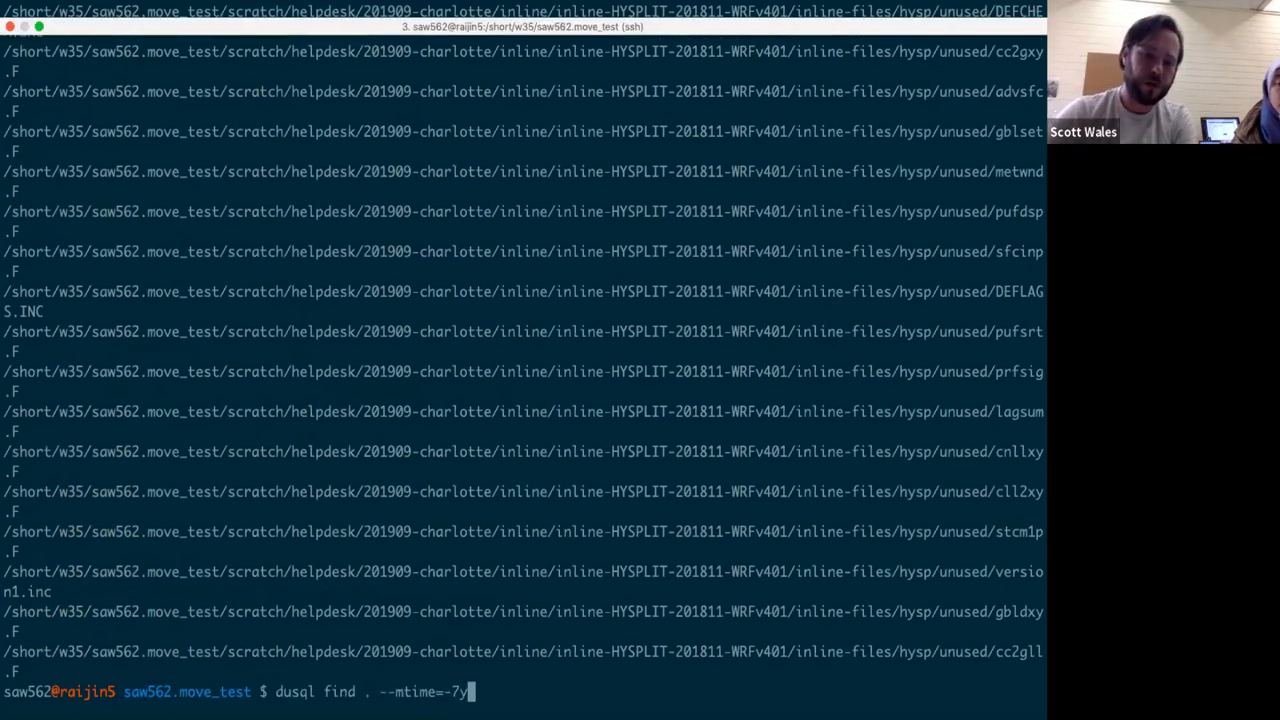
Change the search to 'dusql find . --size=100gb', which finds scratch/um-ostia.tar
{"action": "key", "text": "Backspace"}
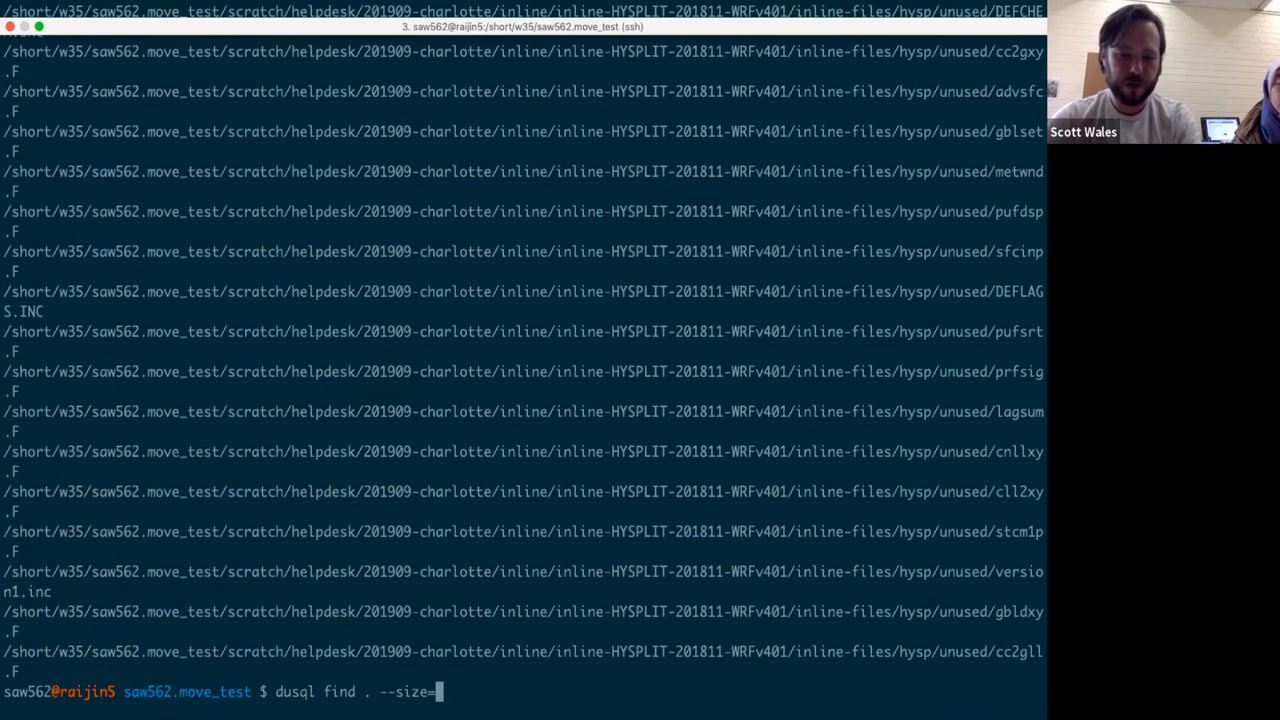
{"action": "type", "text": "100"}
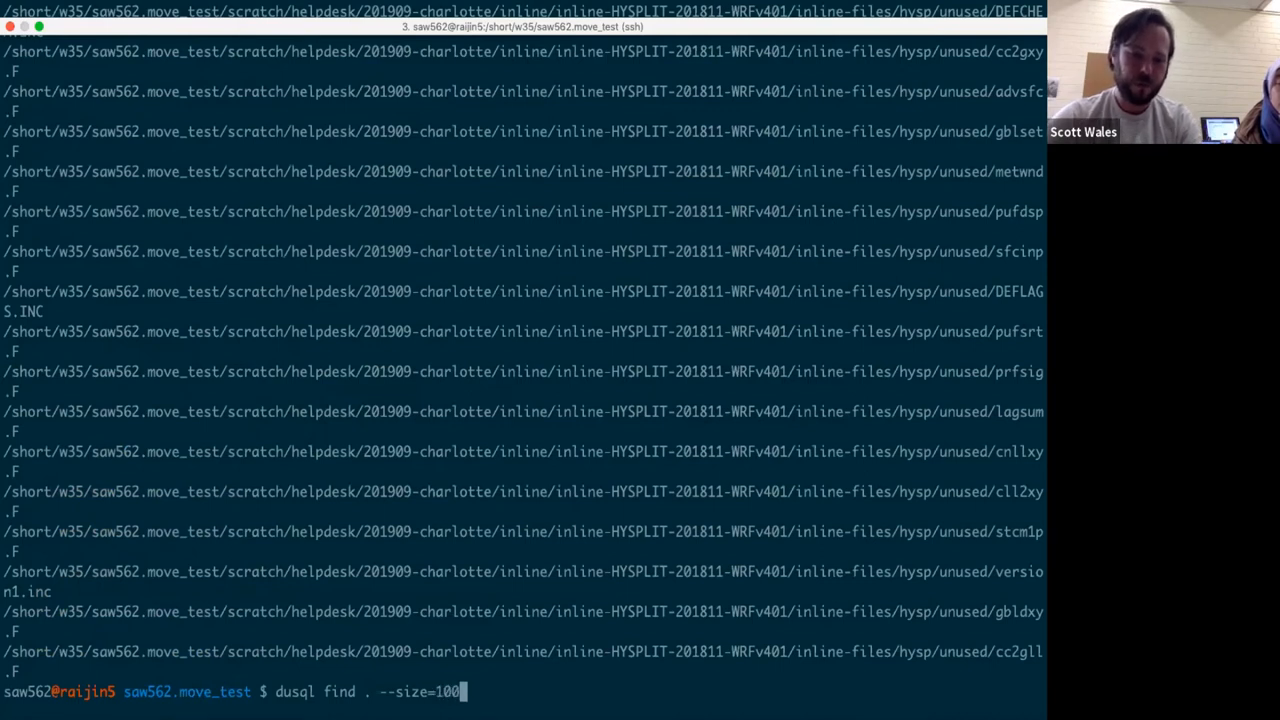
{"action": "type", "text": "gb"}
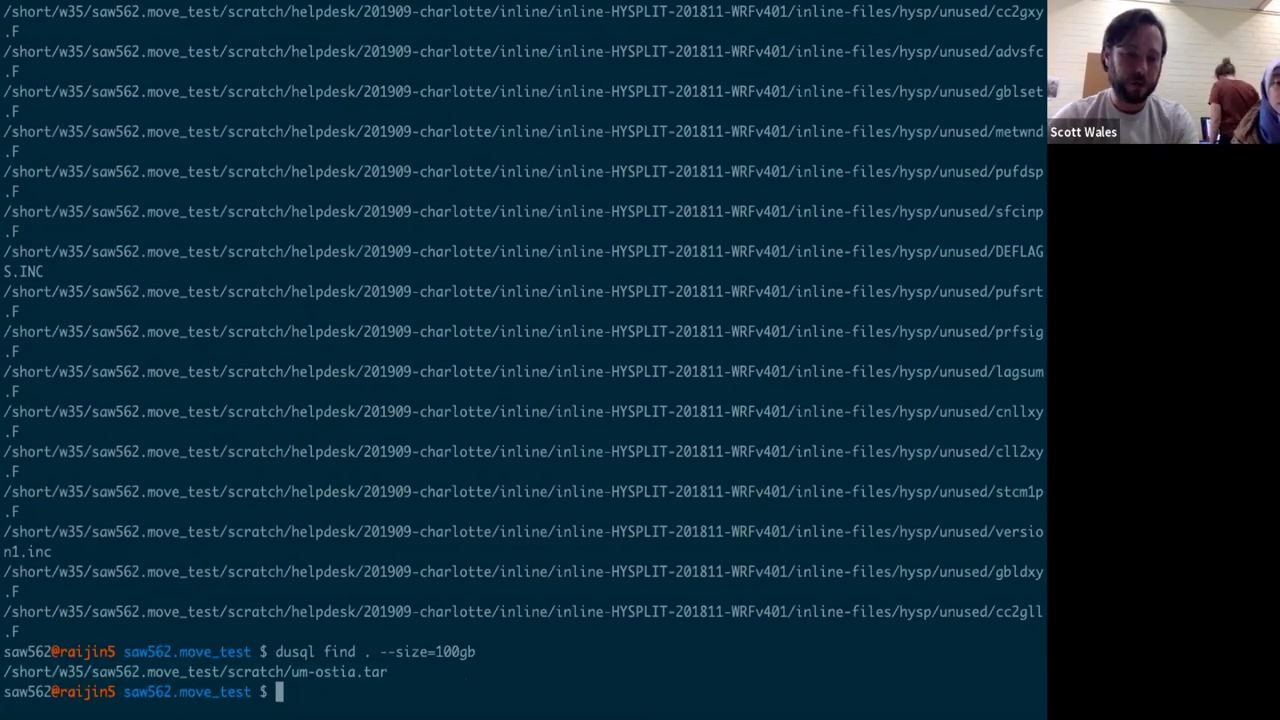
Change into the saw562 directory and run 'dusql find . --size=100gb', listing qrclim ancillary files
{"action": "type", "text": "cd"}
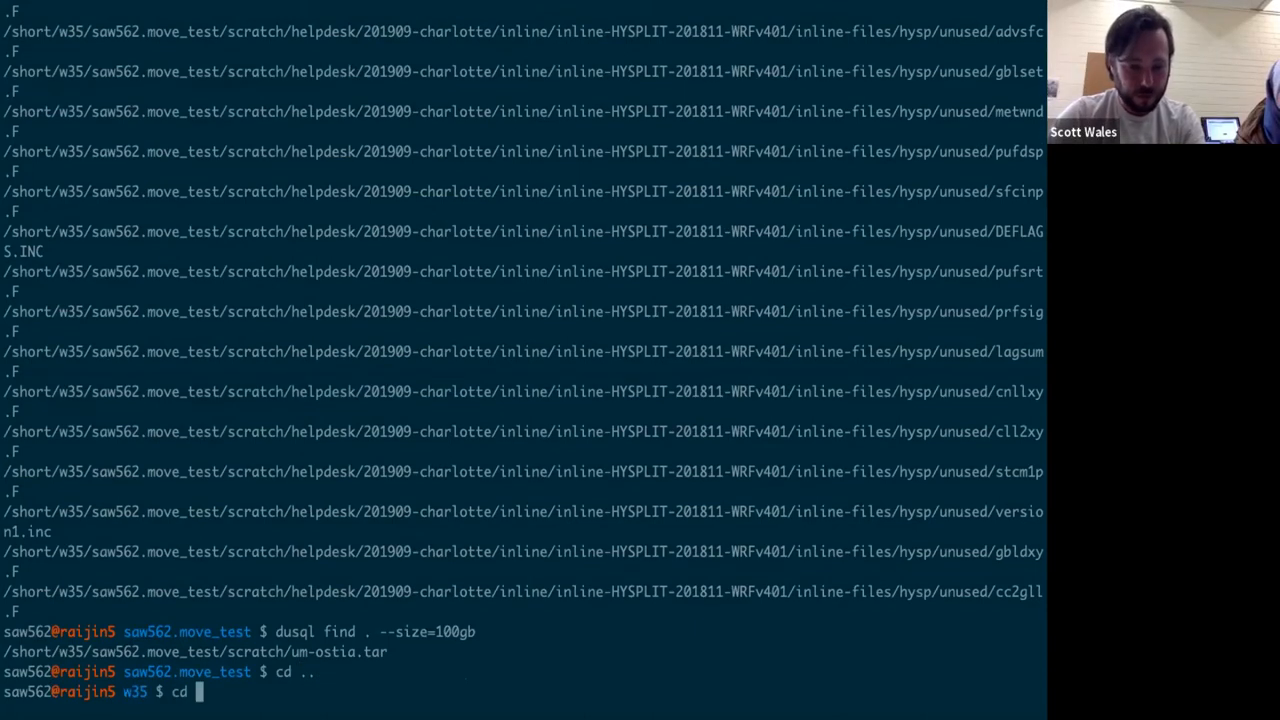
{"action": "type", "text": "saw562"}
{"action": "type", "text": "dusql find . --size=100gb"}
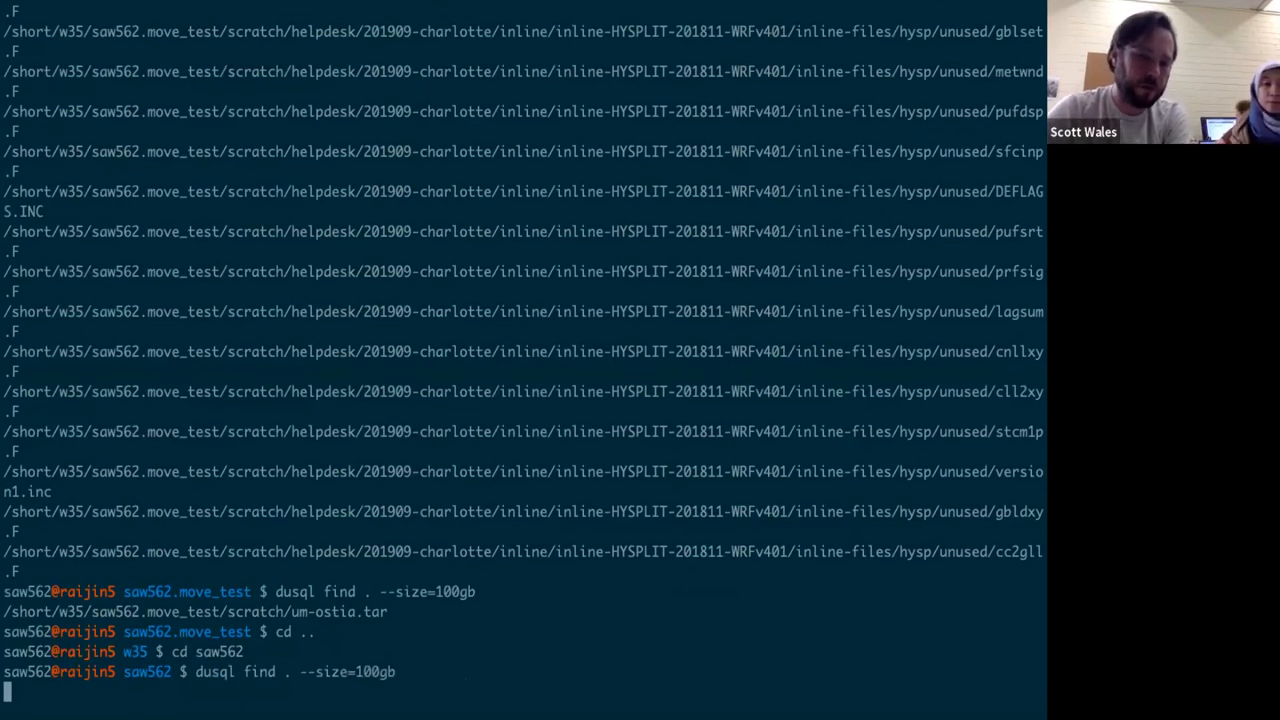
{"action": "key", "text": "Return"}
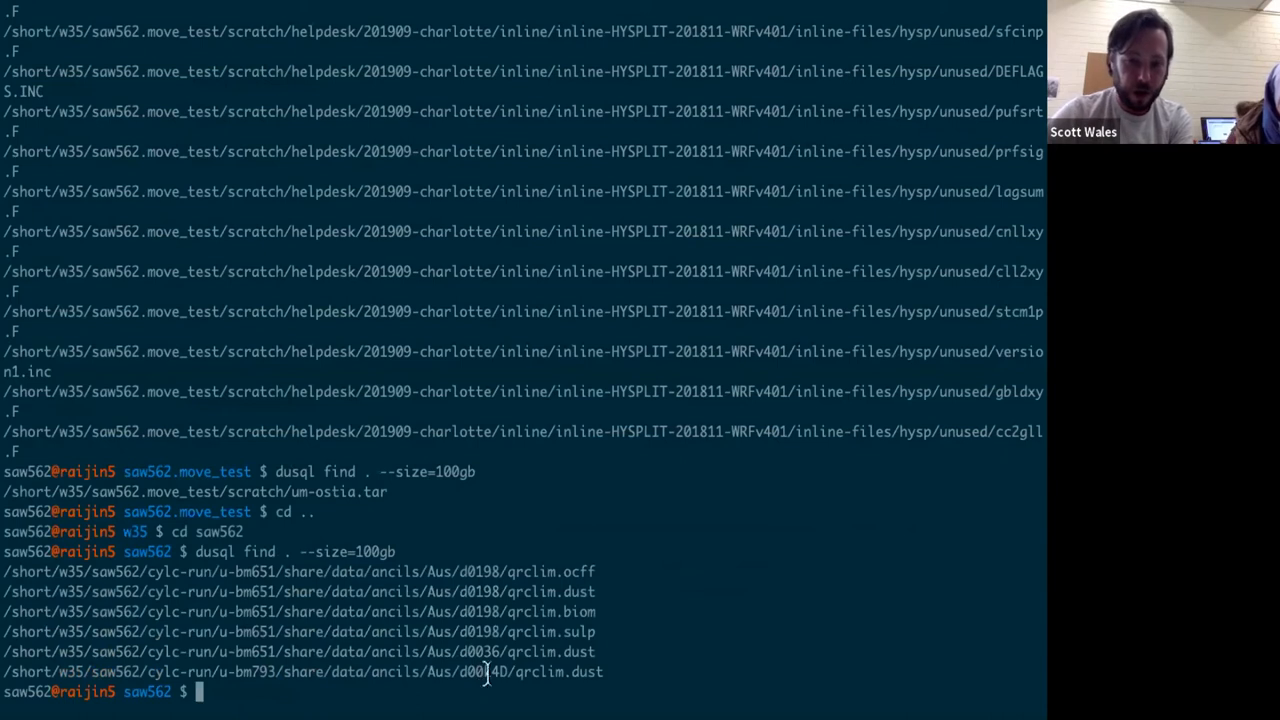
{"action": "mouse_move", "coordinate": [536, 672]}
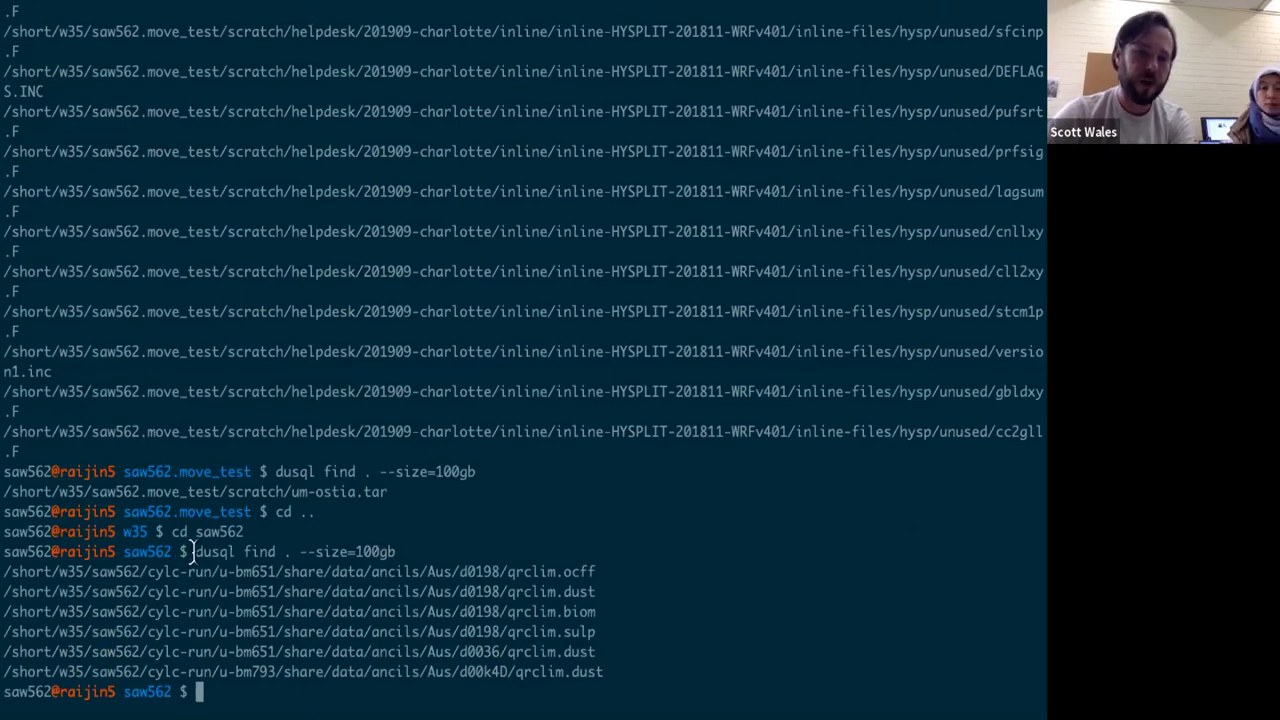
{"action": "mouse_move", "coordinate": [400, 600]}
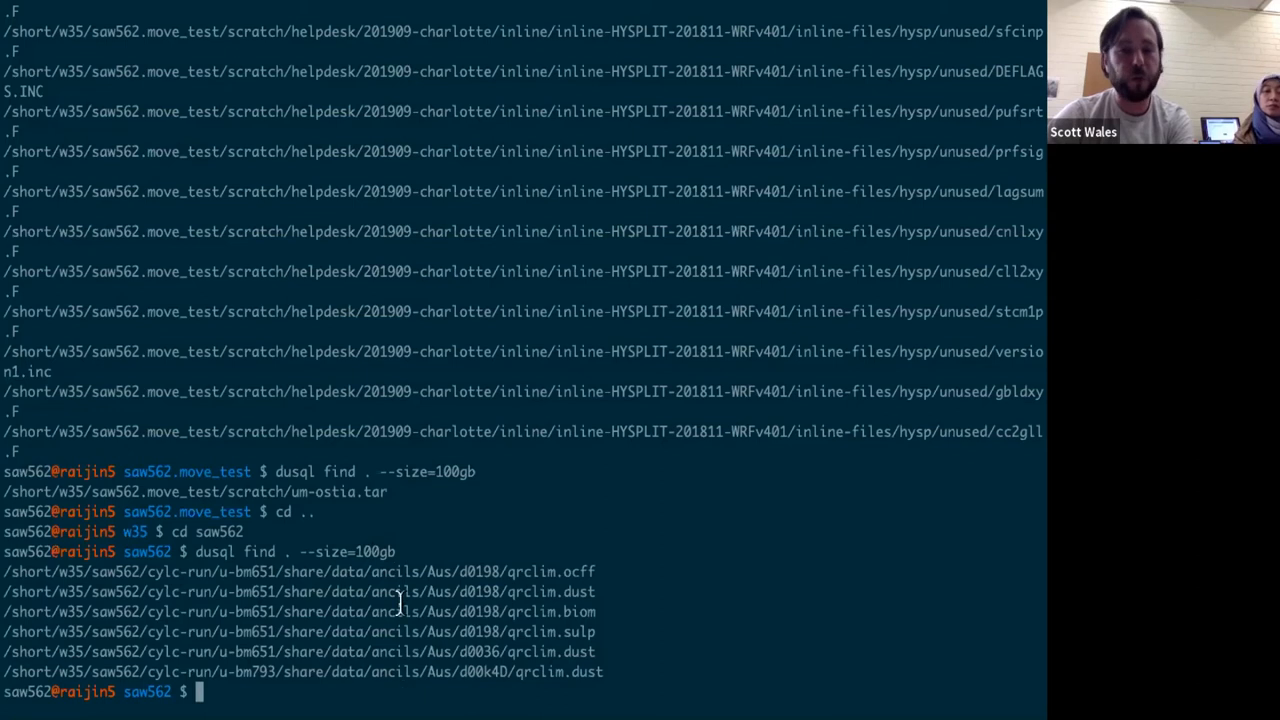
{"action": "mouse_move", "coordinate": [550, 632]}
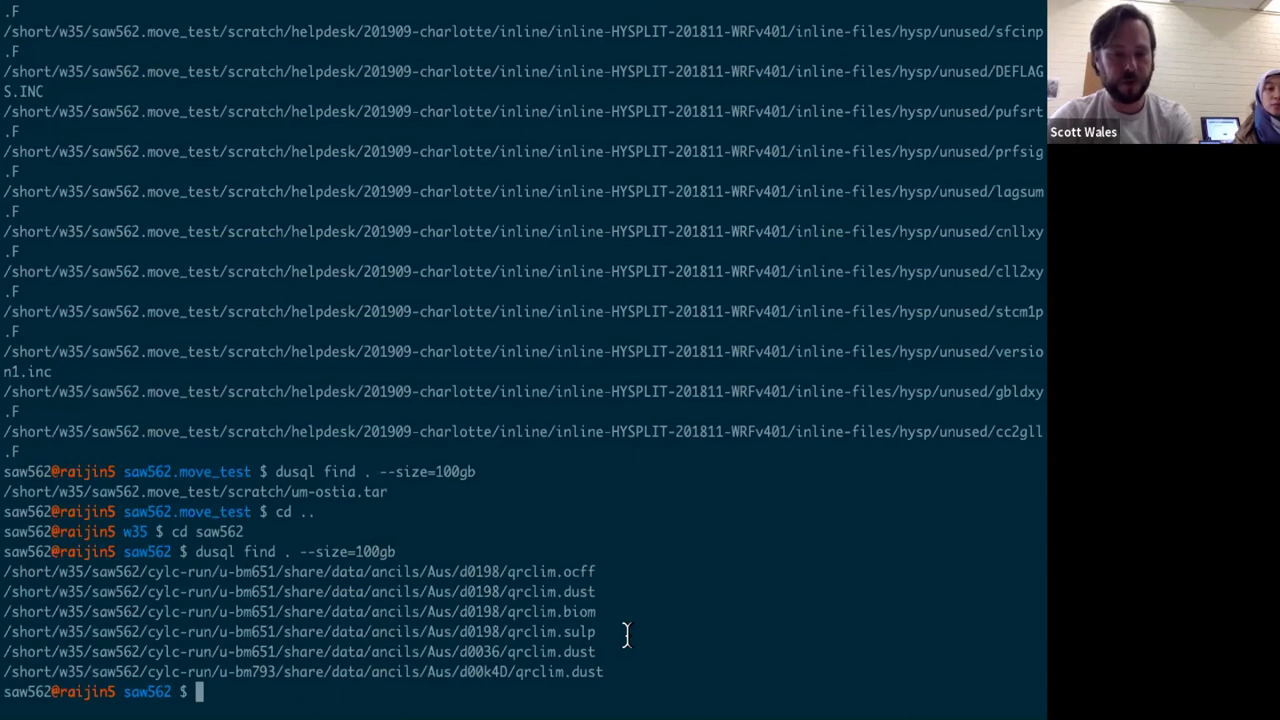
Recall the 100gb find and pipe its output into 'xargs rm' for deletion
{"action": "type", "text": "dusql find . --size=100gb | xar"}
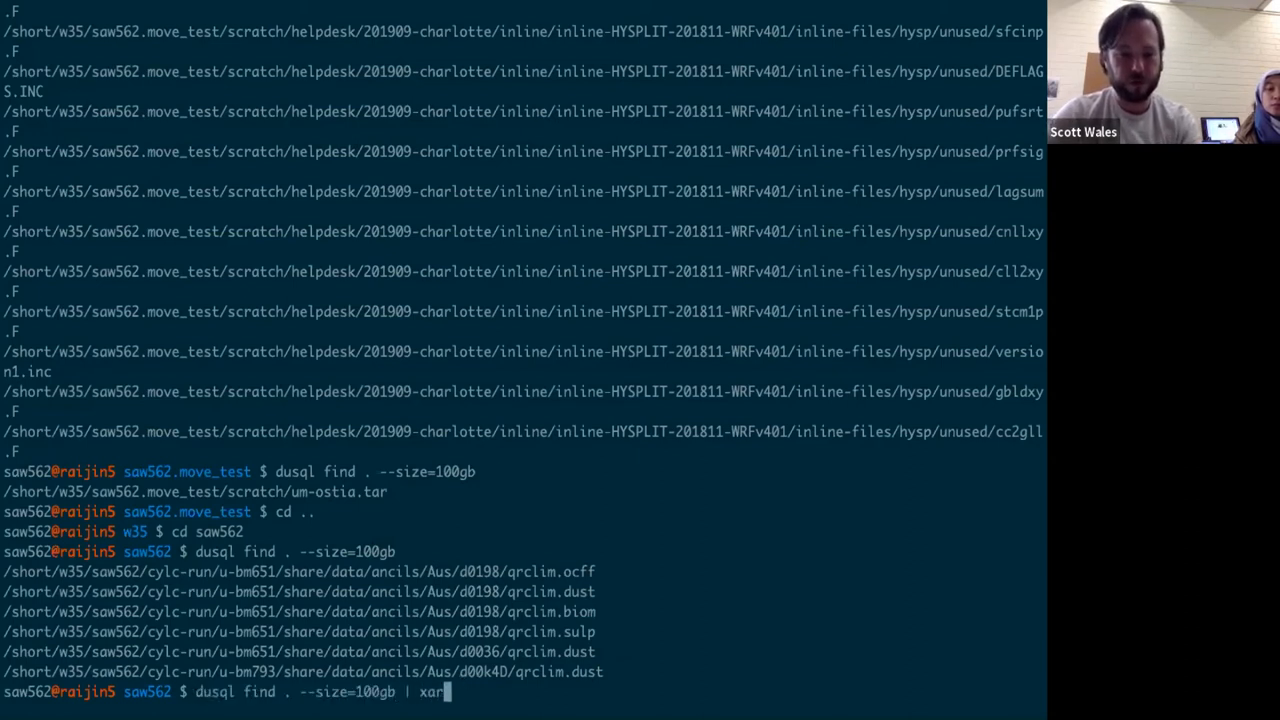
{"action": "type", "text": "gs rm"}
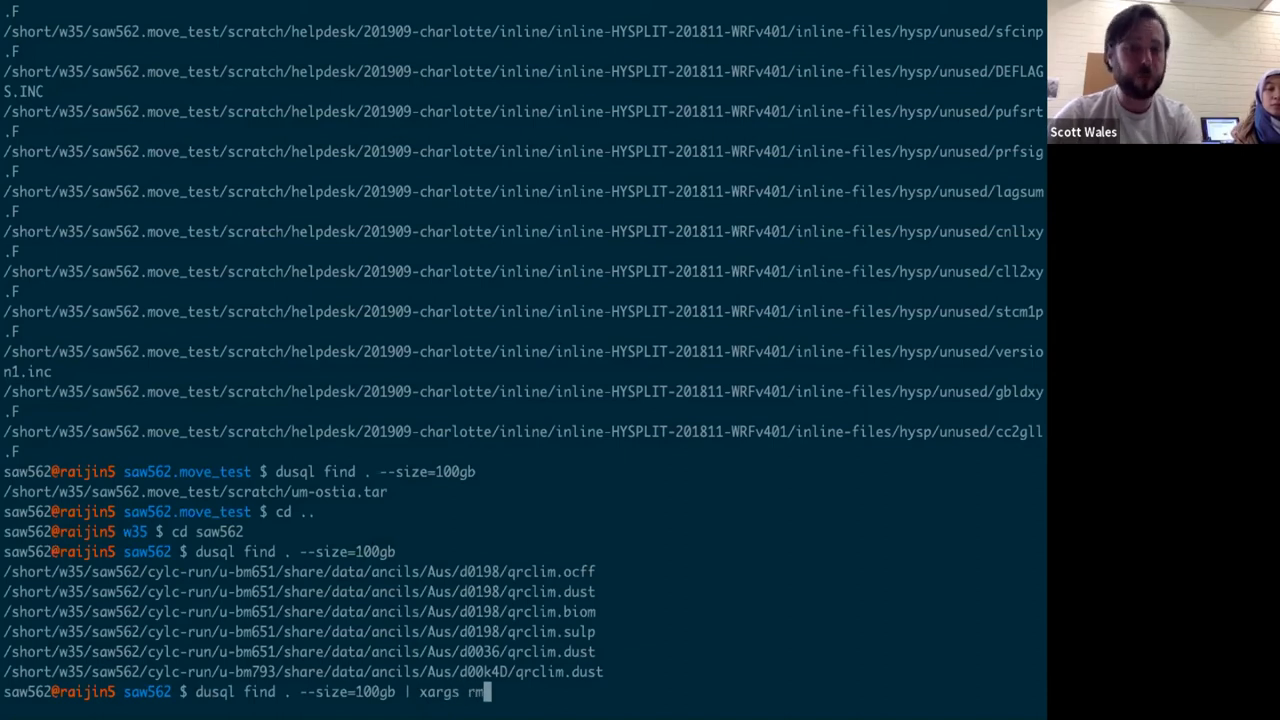